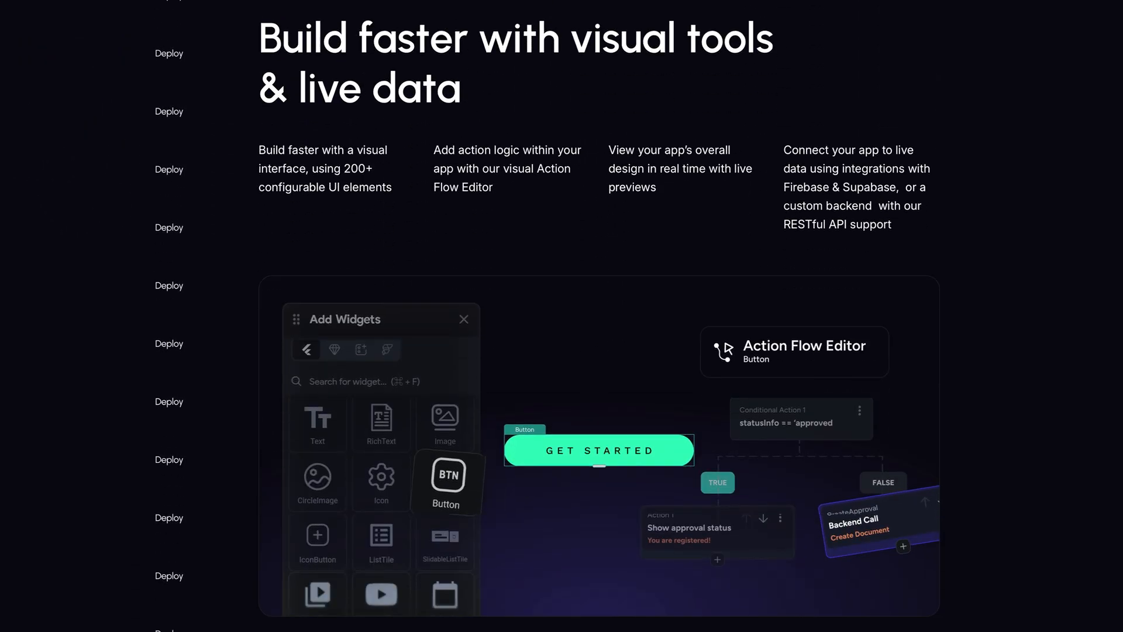
Search 'ba' via an autocomplete suggestion, then apply the first cheaper Oct 7–10 suggestion.
scroll("down", 3)
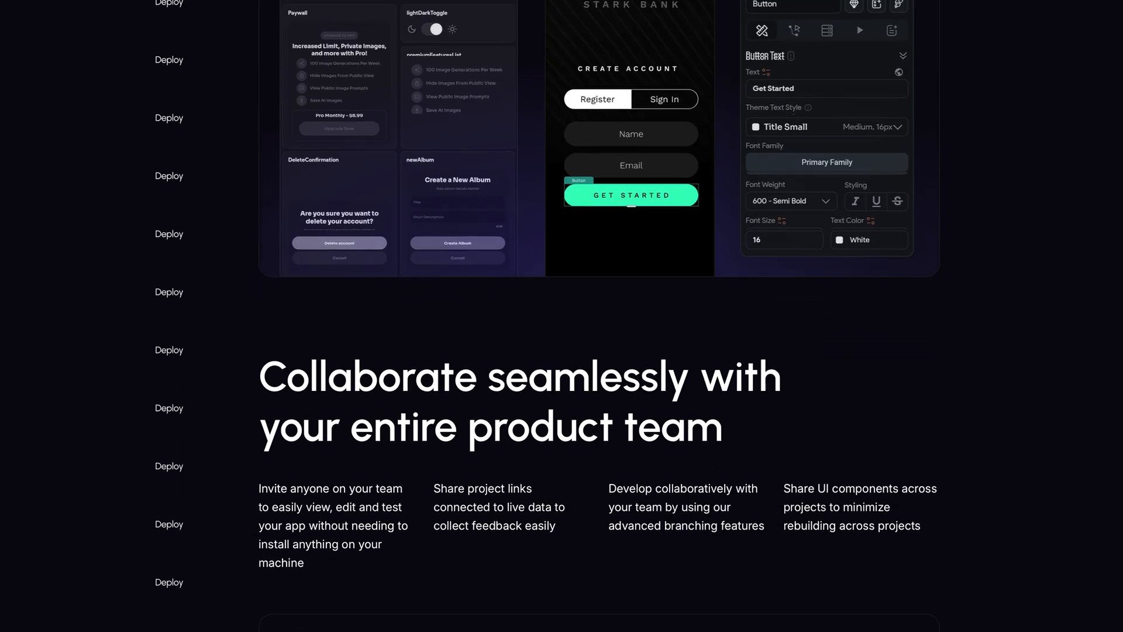
scroll("down", 3)
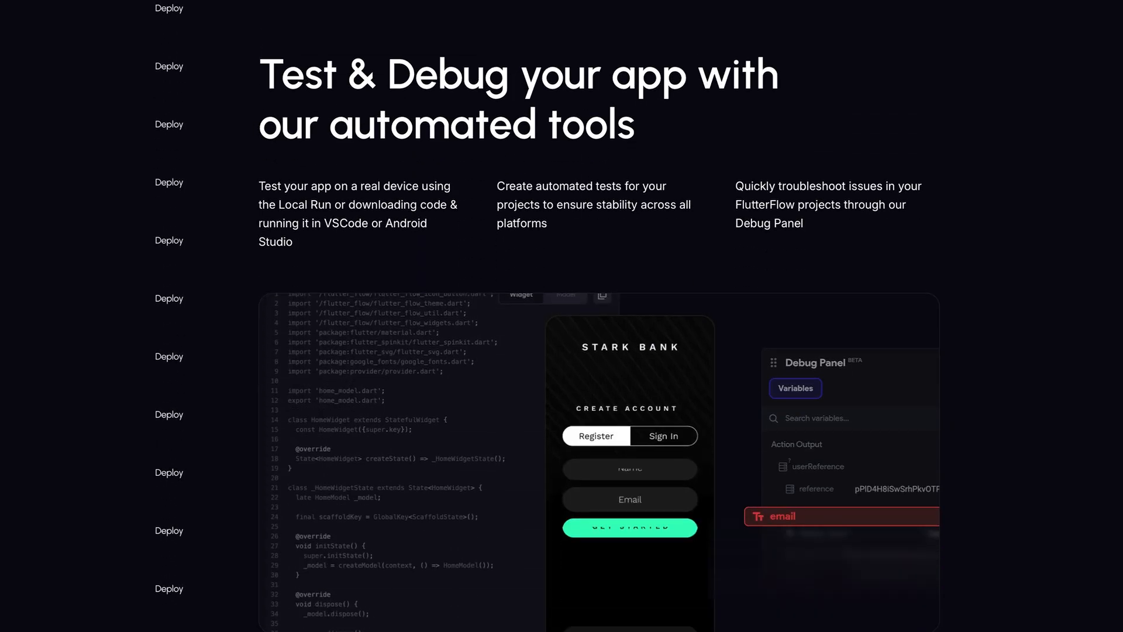
scroll("down", 3)
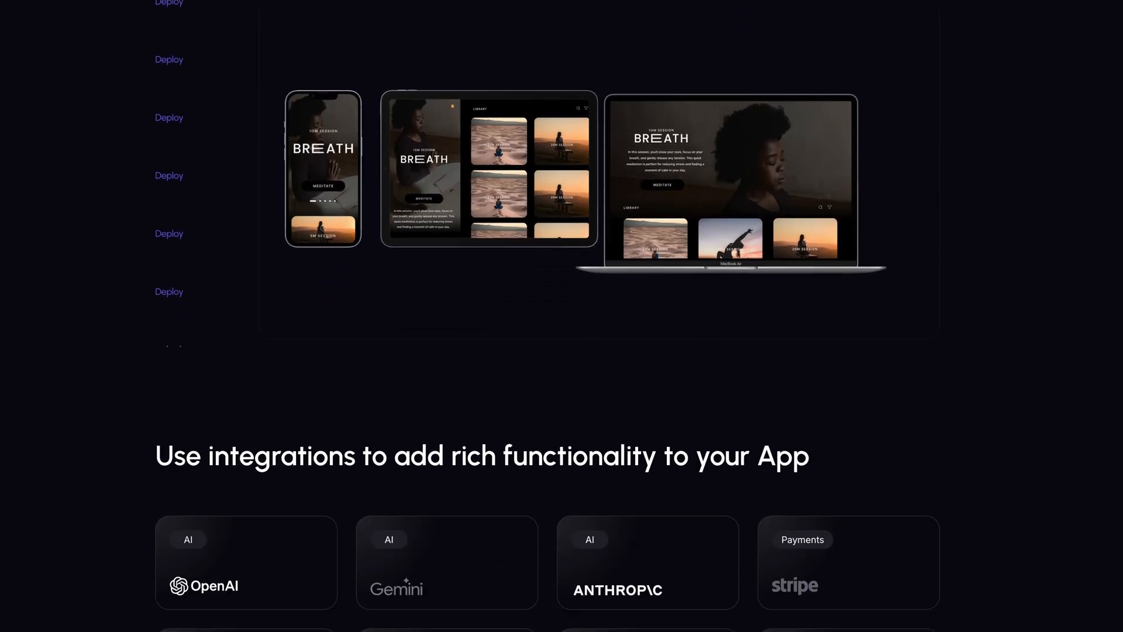
scroll("down", 3)
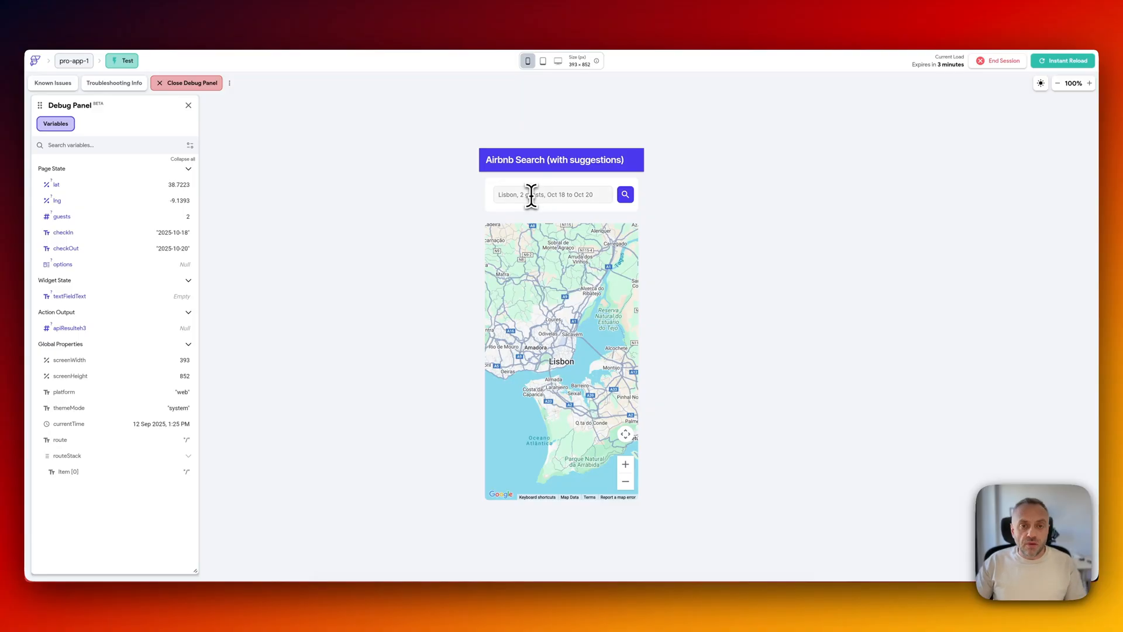
type("ba")
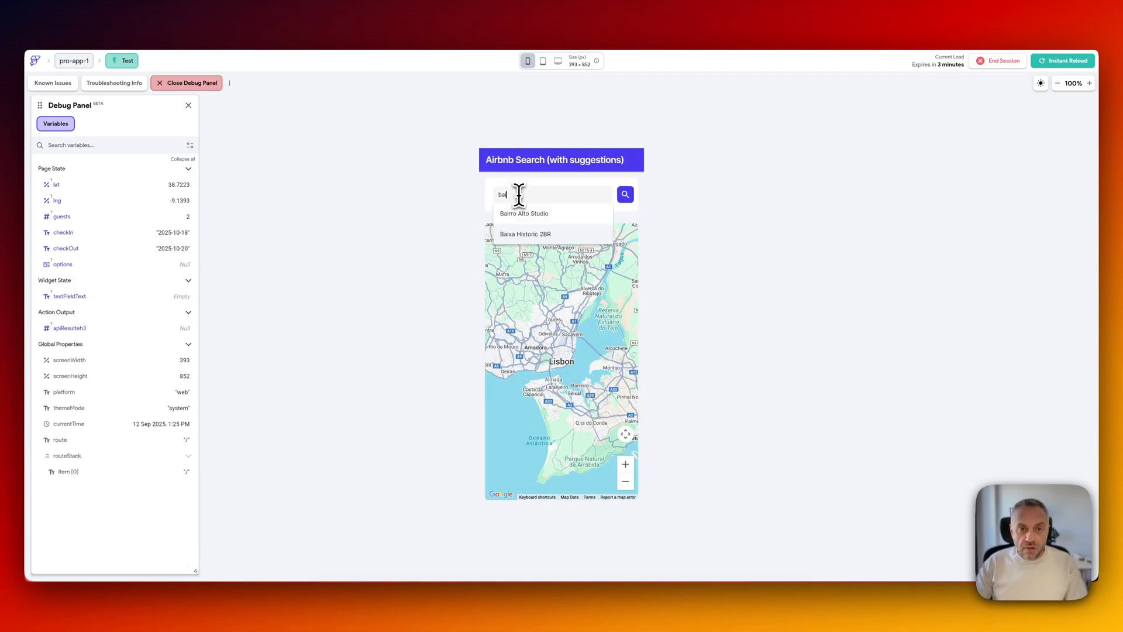
left_click(624, 194)
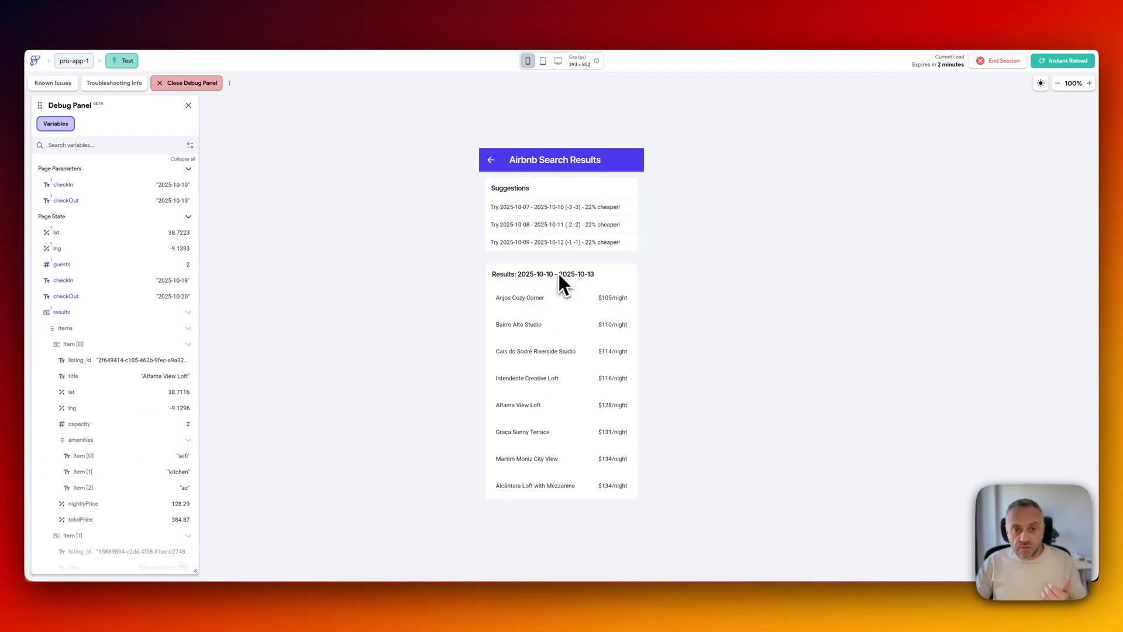
mouse_move(536, 227)
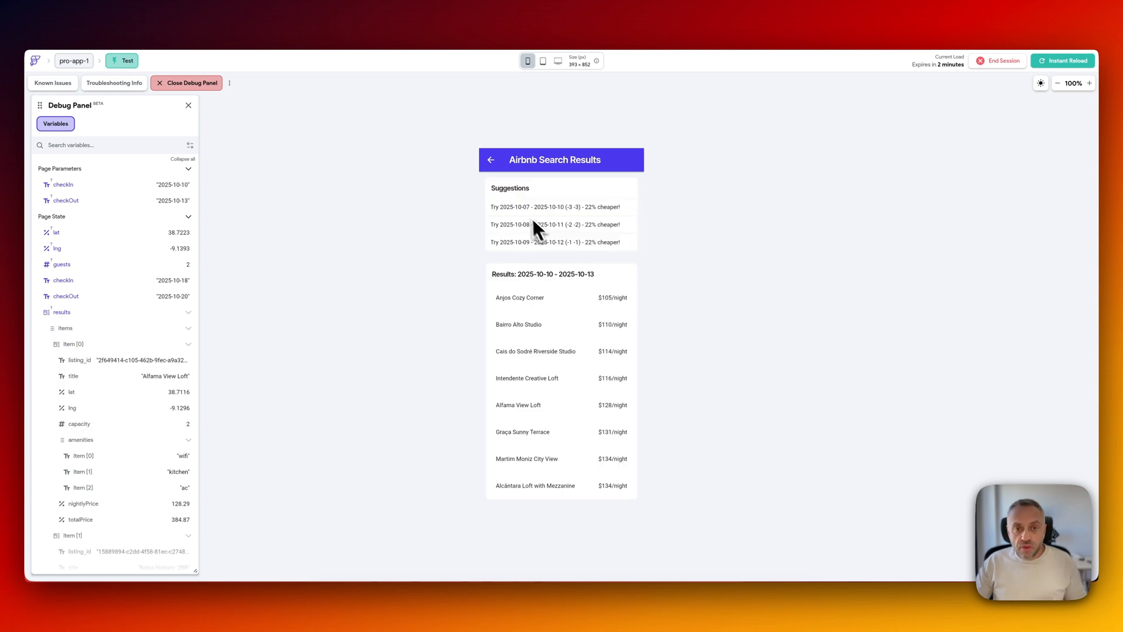
left_click(555, 207)
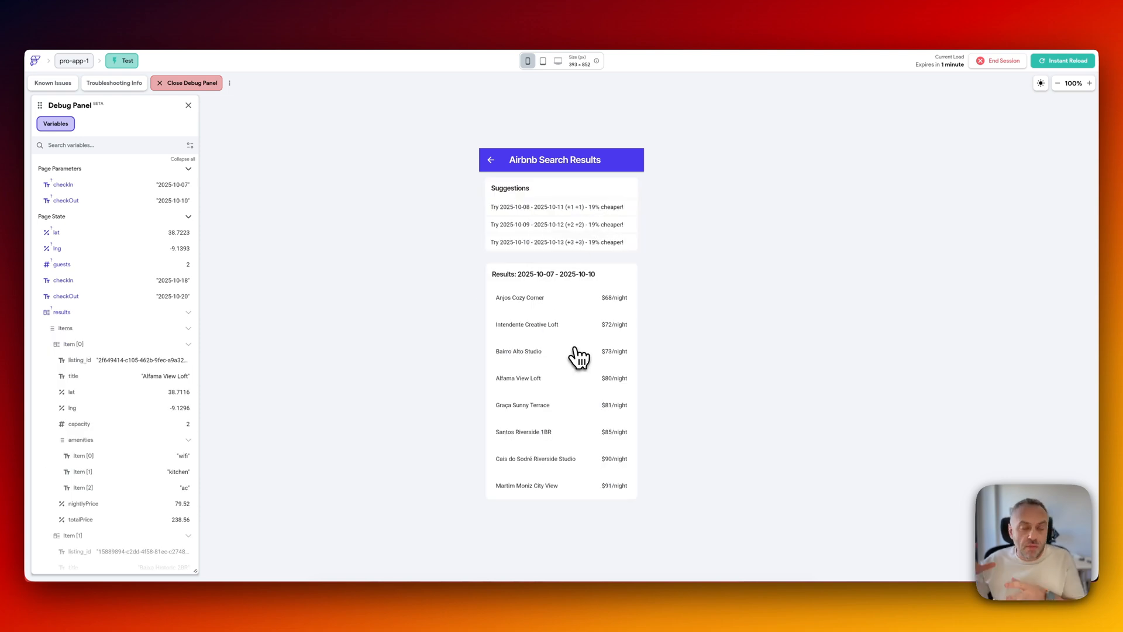
mouse_move(886, 35)
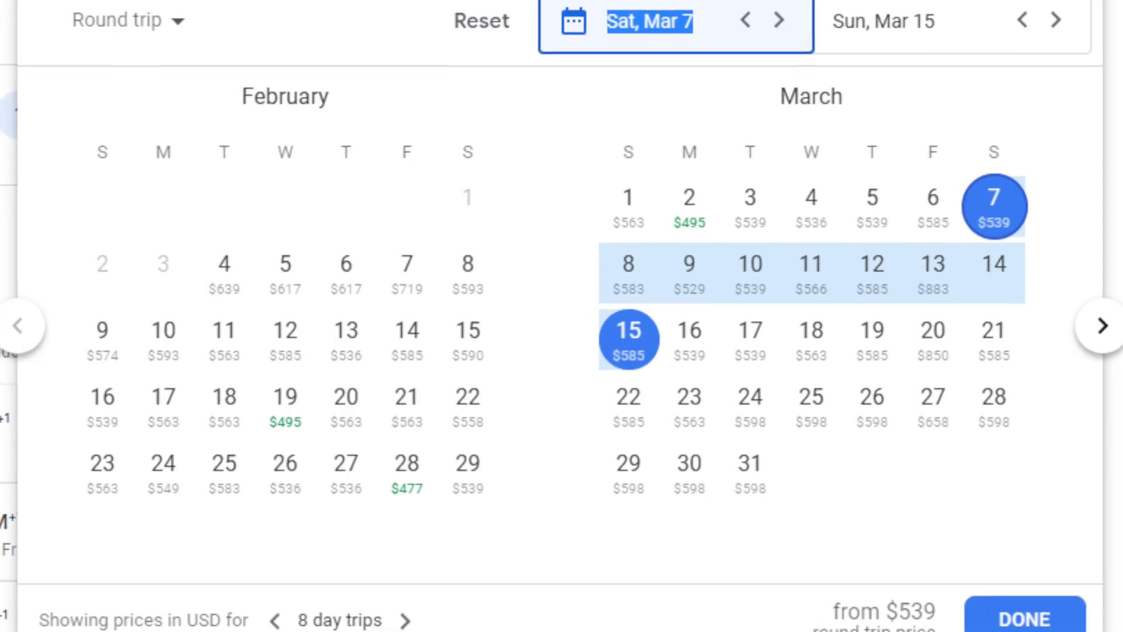
scroll("down", 3)
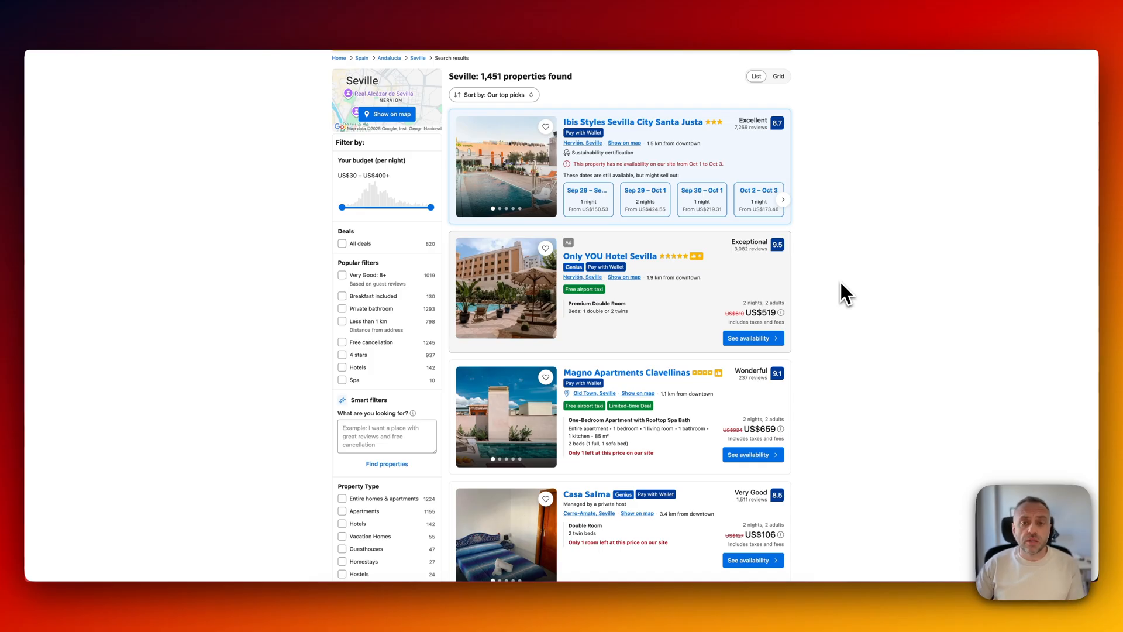
mouse_move(706, 186)
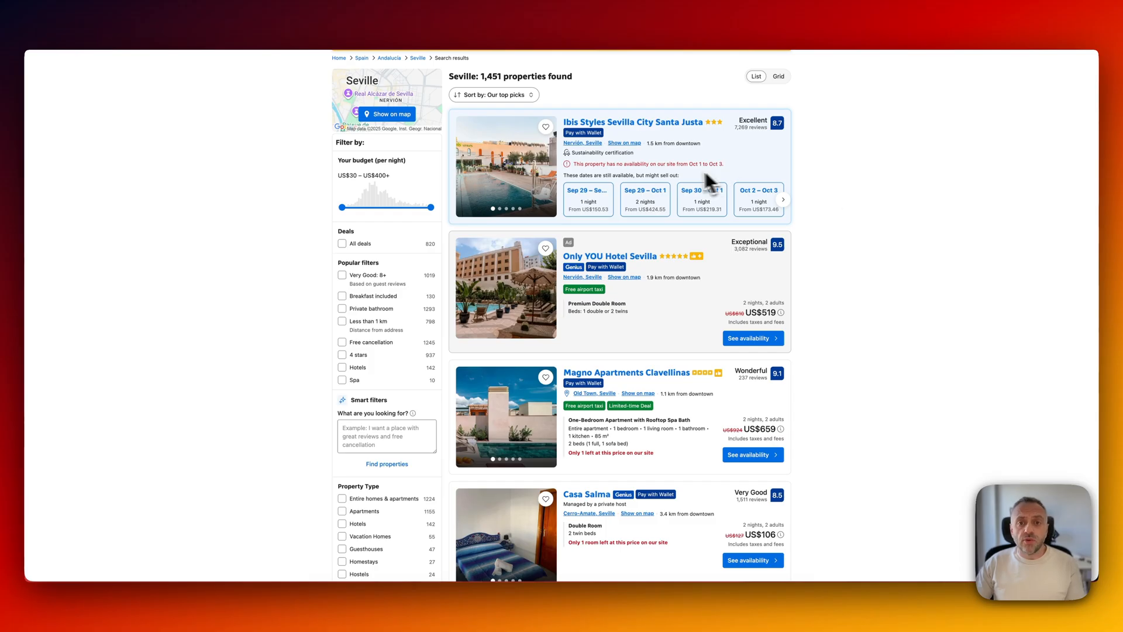
mouse_move(714, 179)
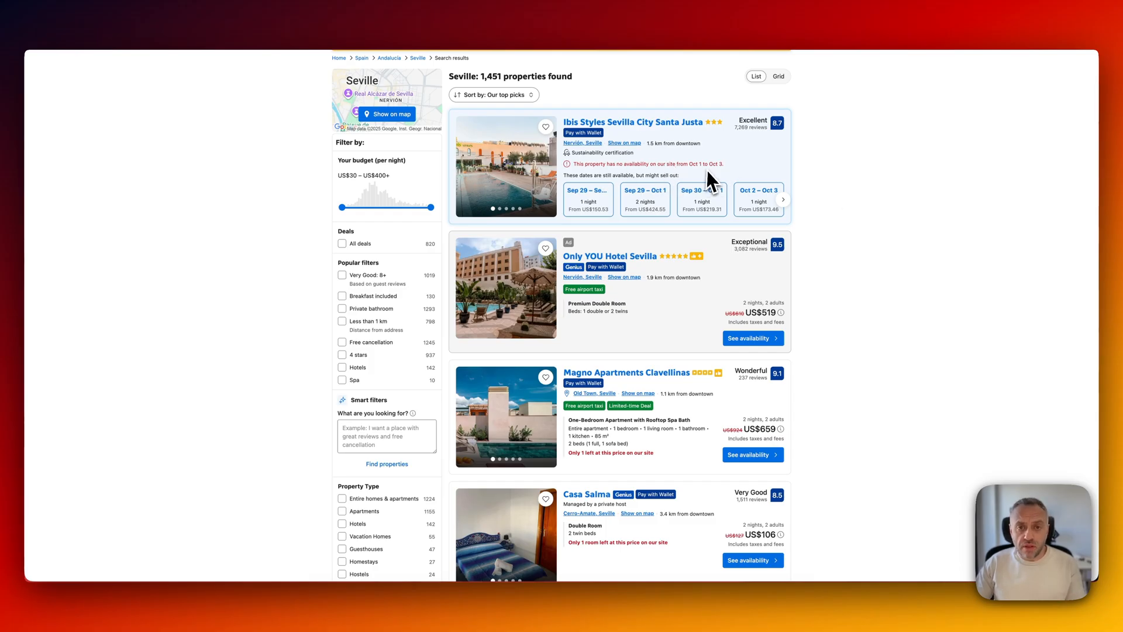
mouse_move(758, 211)
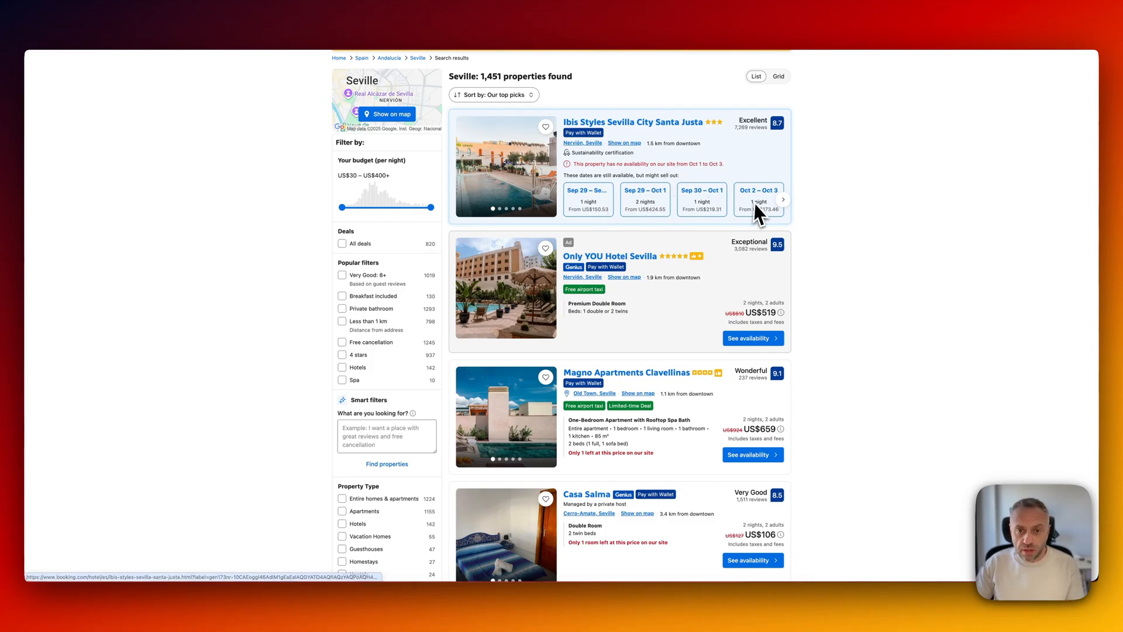
mouse_move(843, 242)
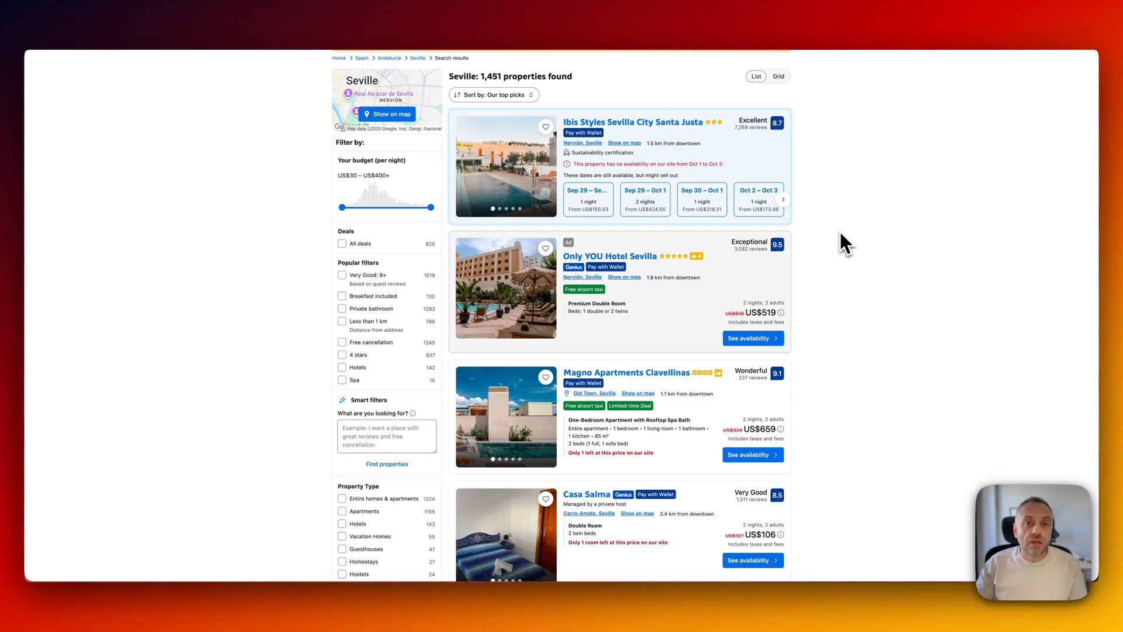
mouse_move(851, 203)
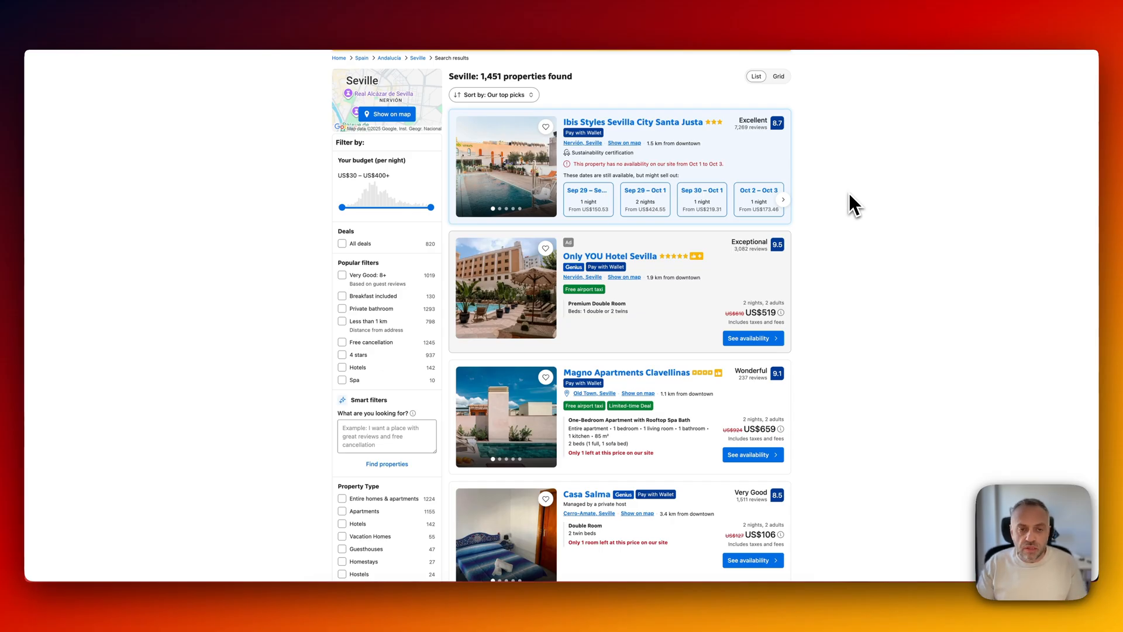
mouse_move(143, 65)
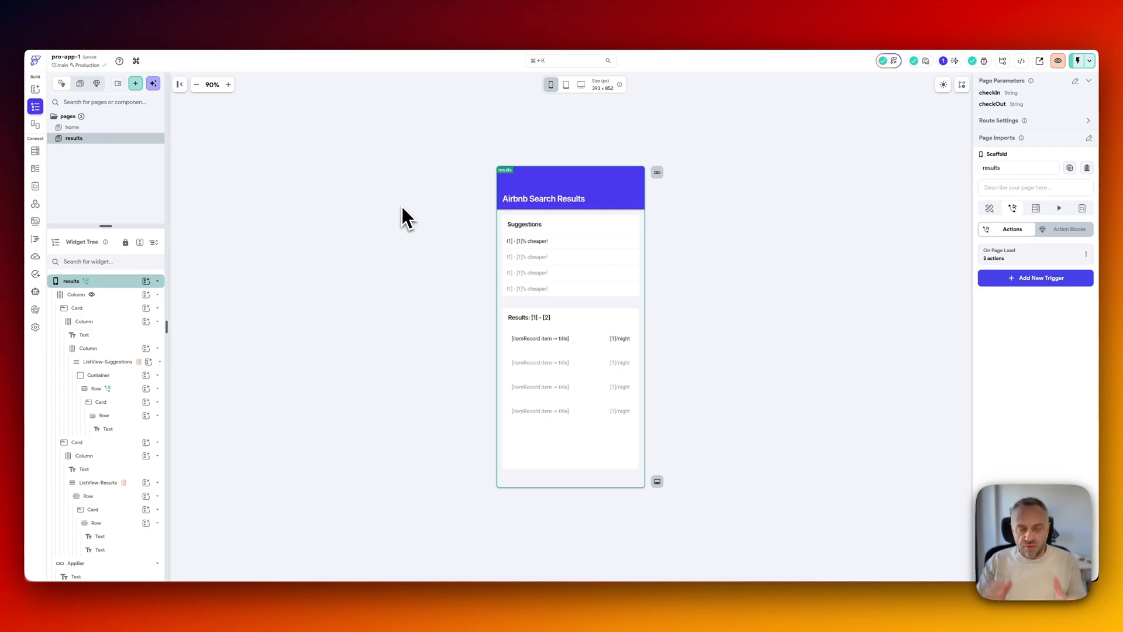
Switch to the FlutterFlow editor to view the results page's widget tree.
left_click(1071, 60)
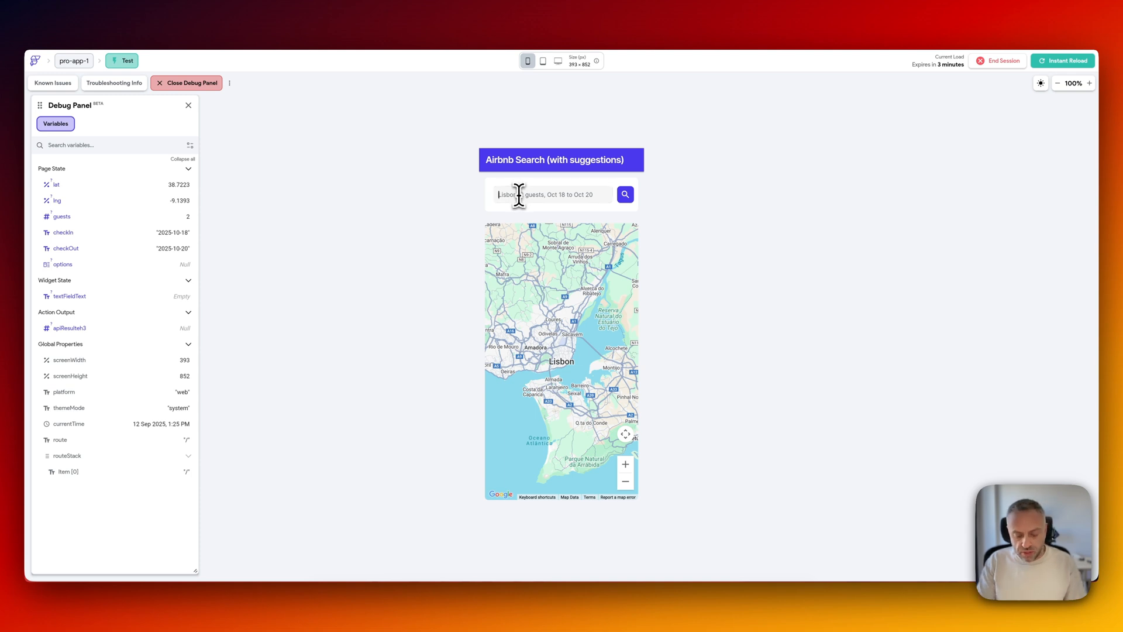
Type 'bai' in the test app search, pick a suggestion, and browse the Oct 10–13 results.
type("bai")
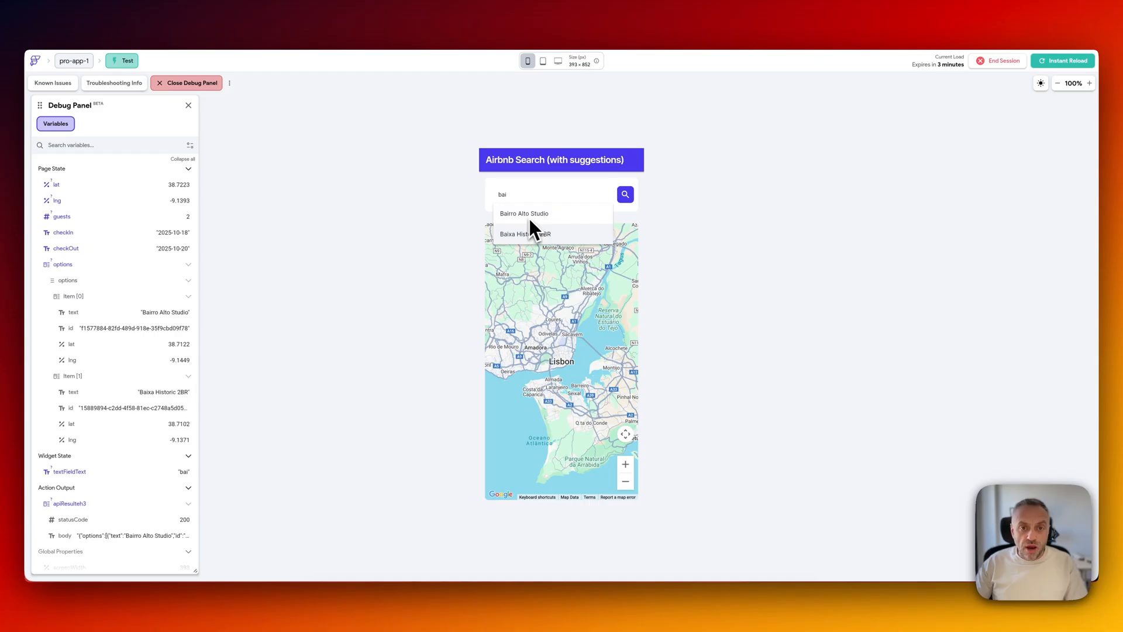
mouse_move(535, 227)
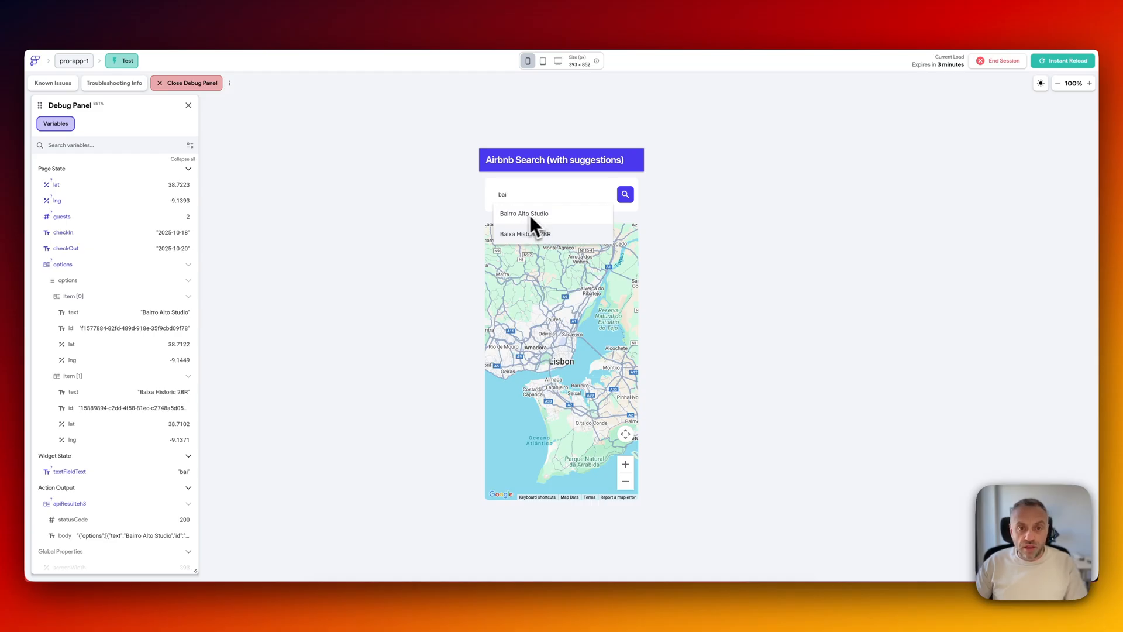
mouse_move(546, 217)
type("alf")
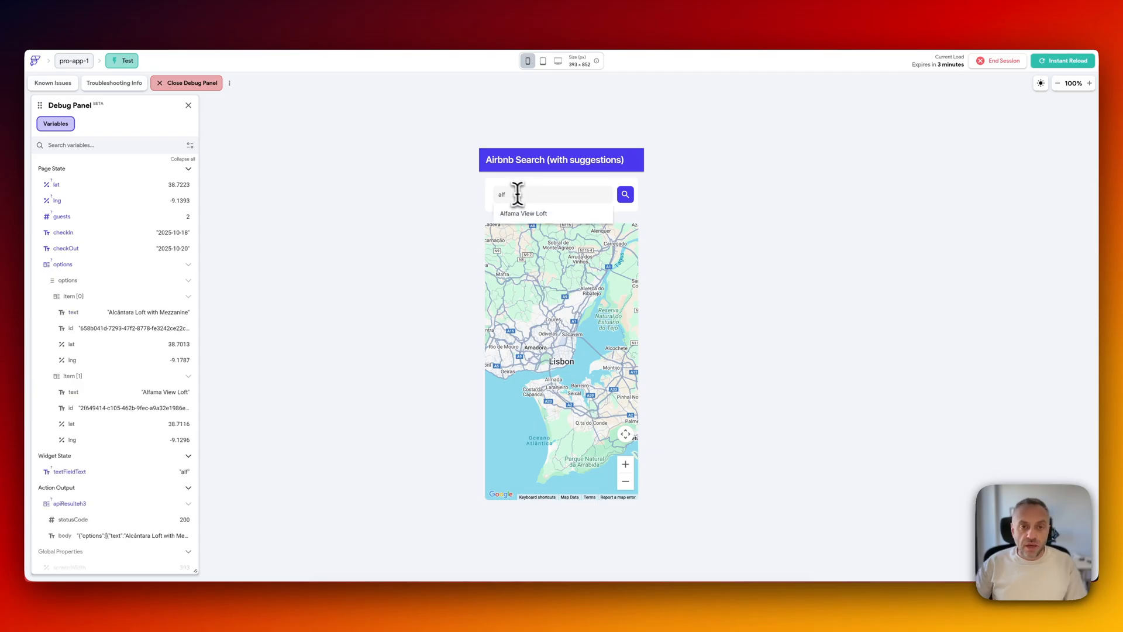
left_click(523, 213)
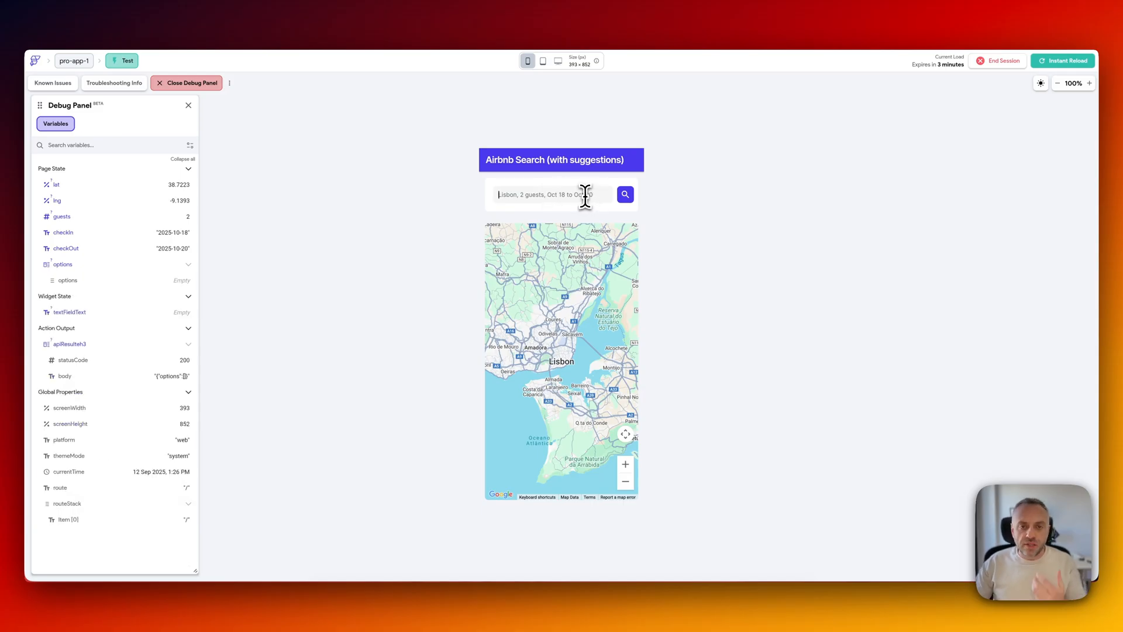
left_click(625, 194)
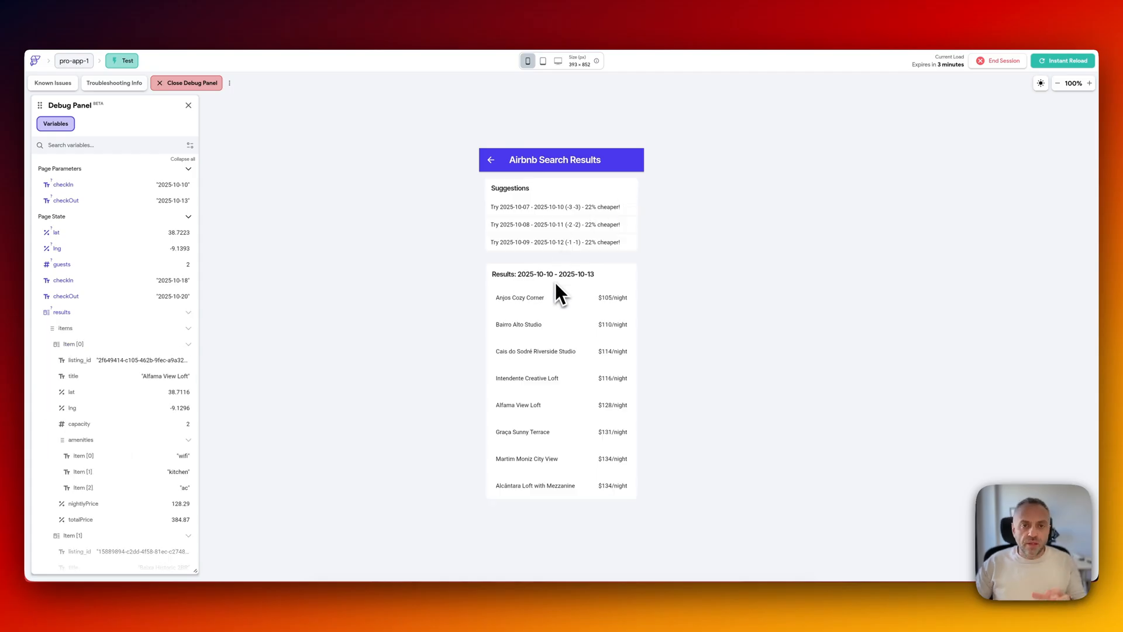
mouse_move(548, 222)
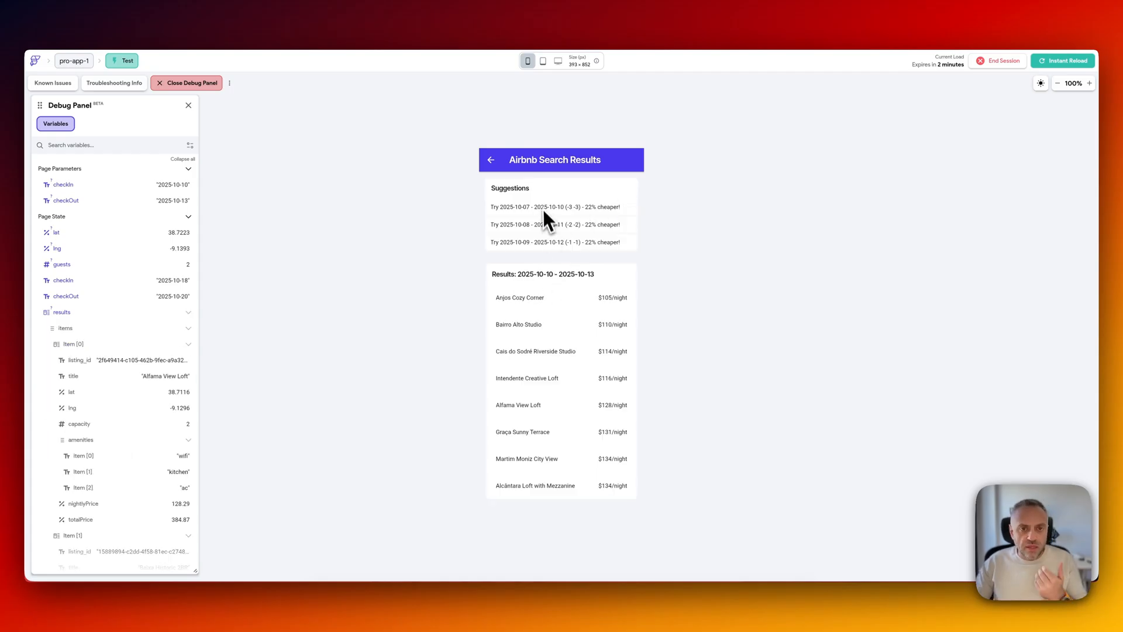
mouse_move(536, 319)
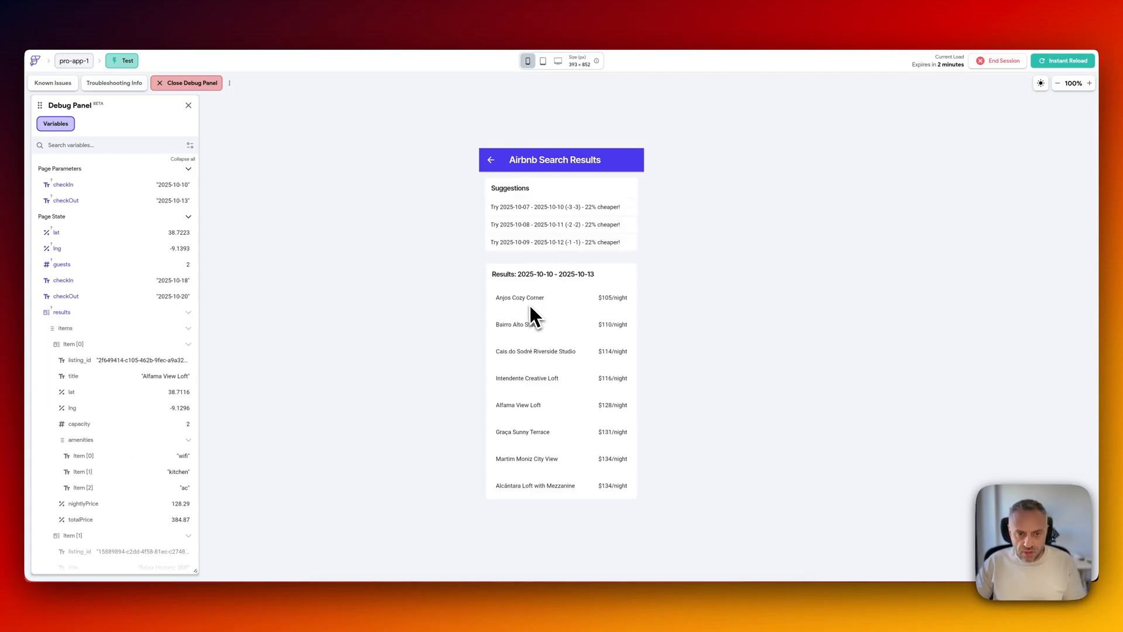
scroll("down", 3)
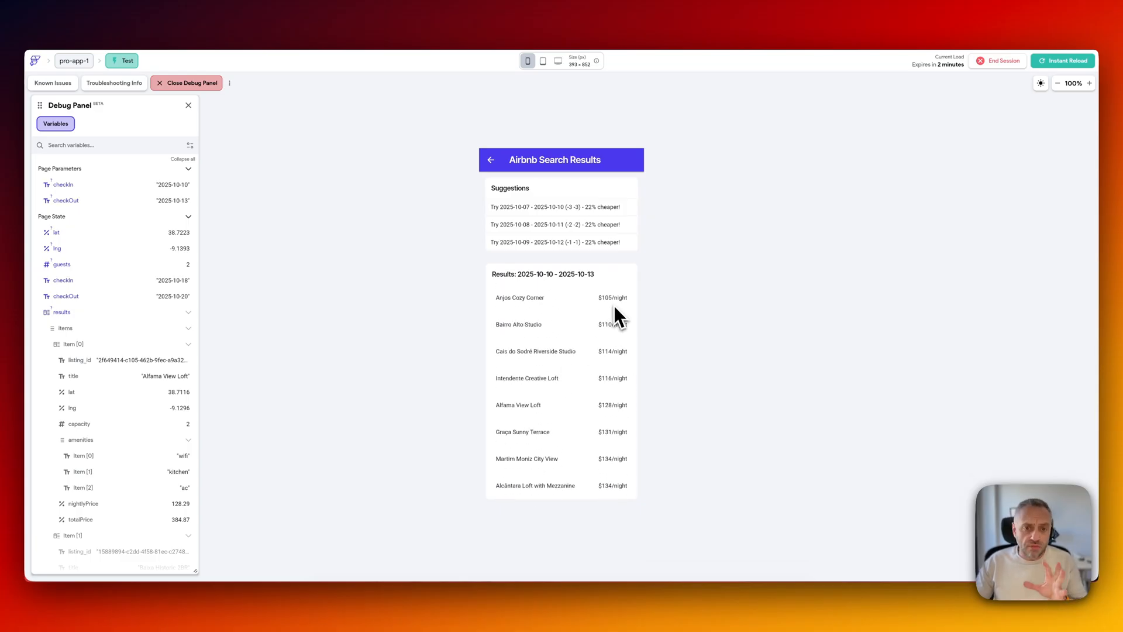
mouse_move(595, 329)
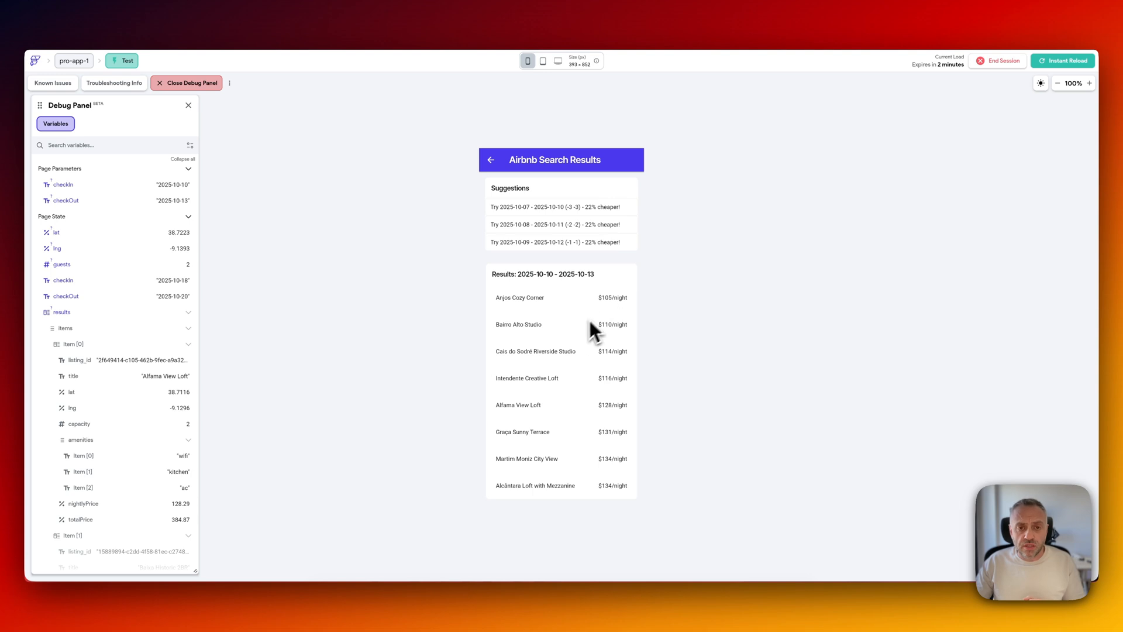
mouse_move(597, 240)
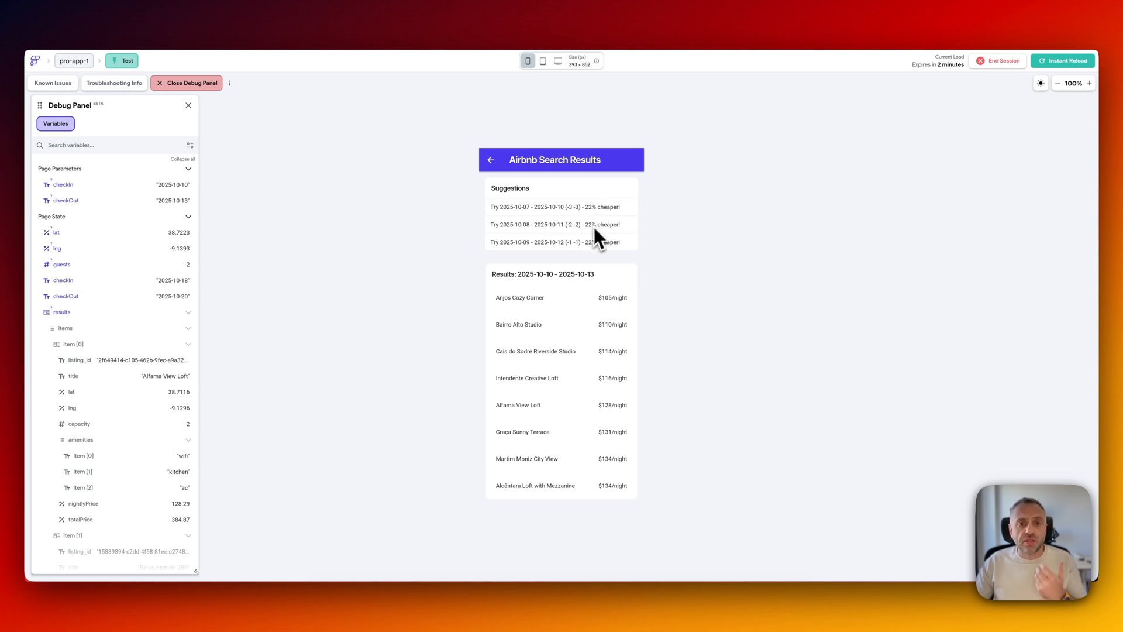
mouse_move(575, 223)
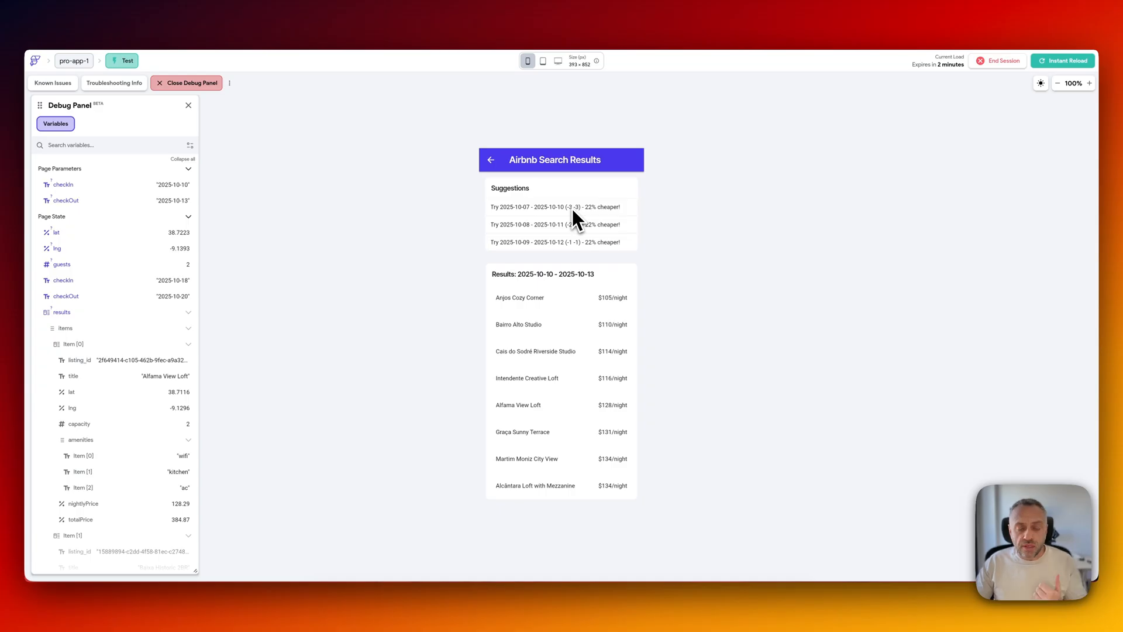
mouse_move(559, 225)
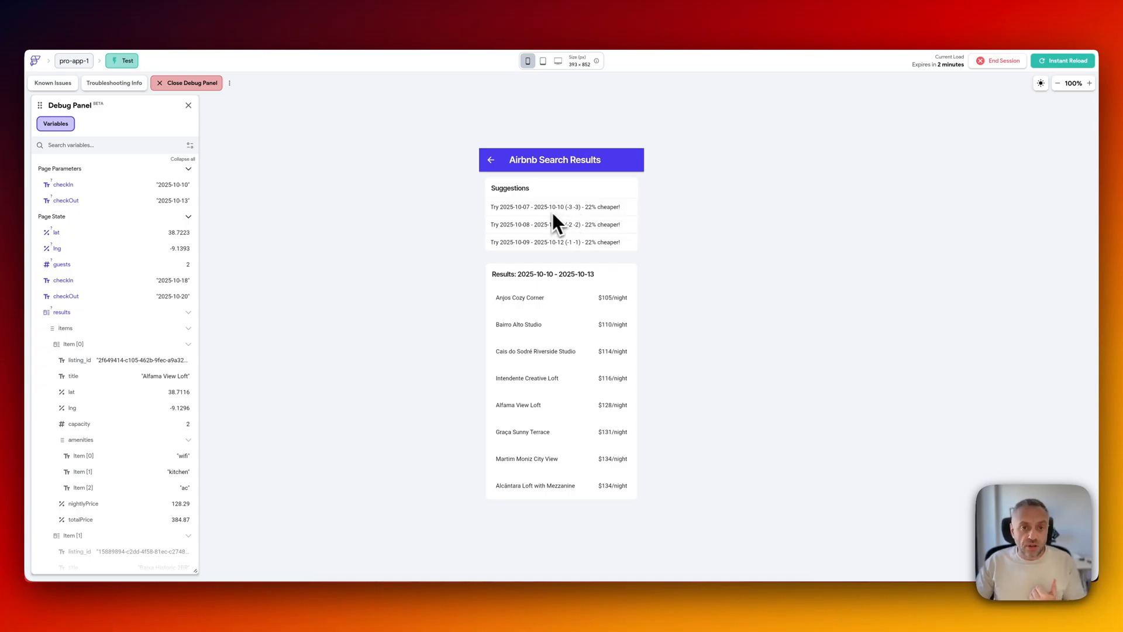
mouse_move(548, 226)
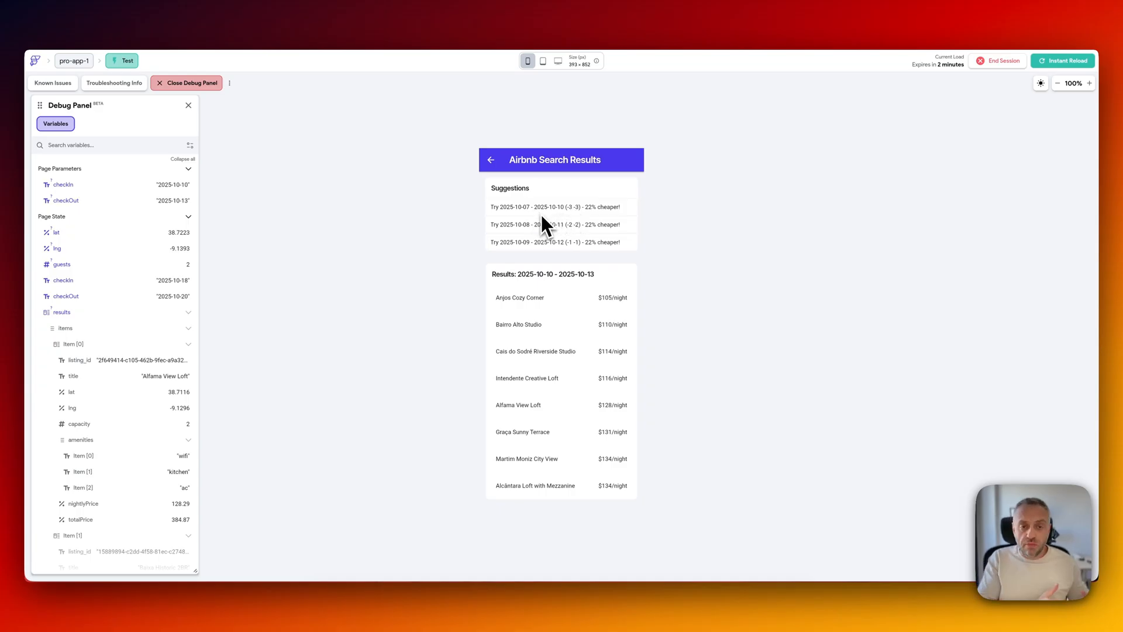
mouse_move(561, 254)
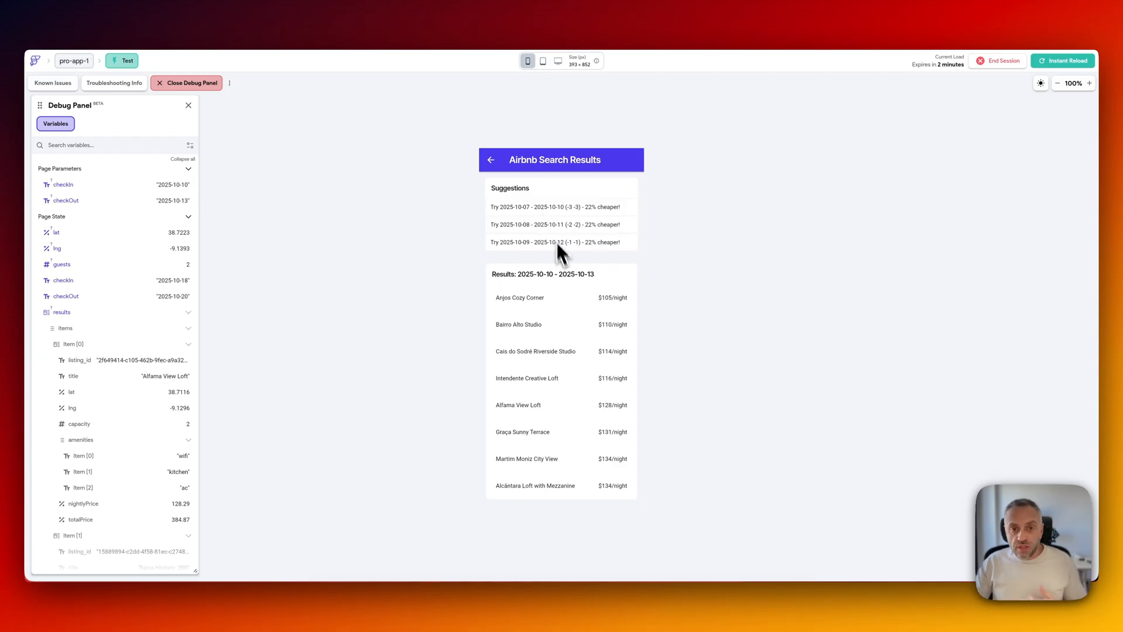
mouse_move(569, 261)
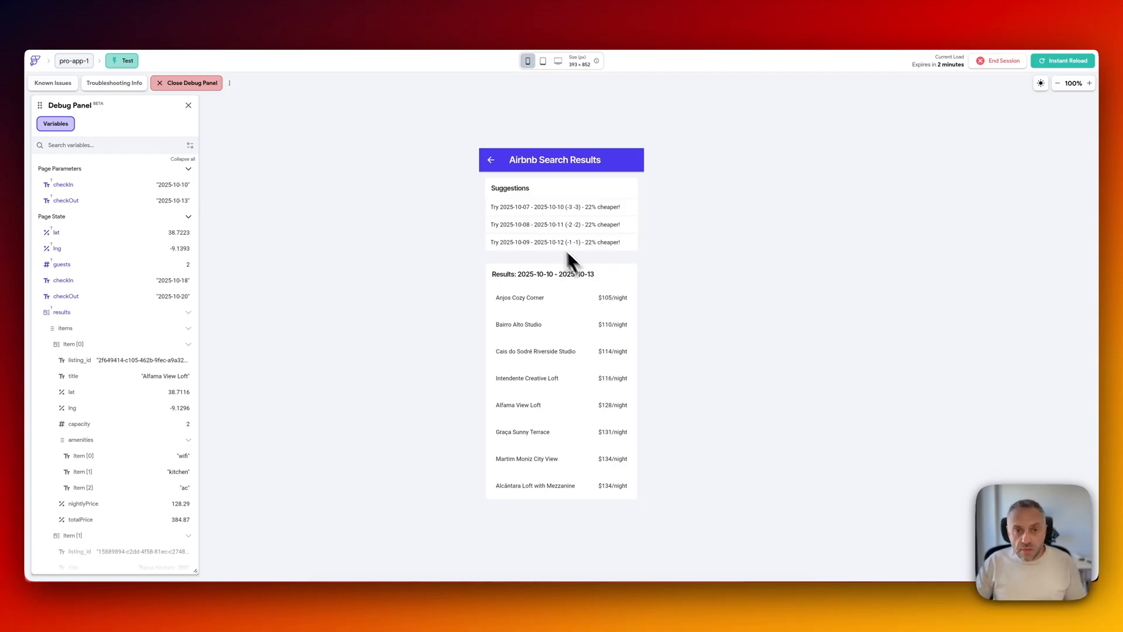
mouse_move(607, 218)
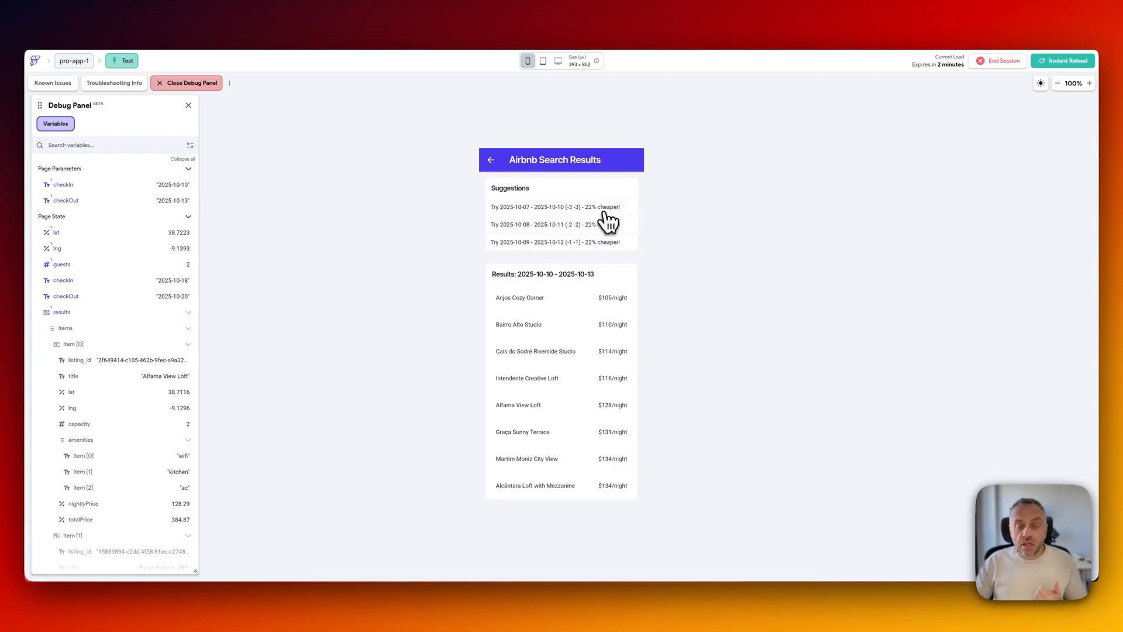
Apply the first suggestion to re-search Oct 7–10, from $68/night.
left_click(557, 206)
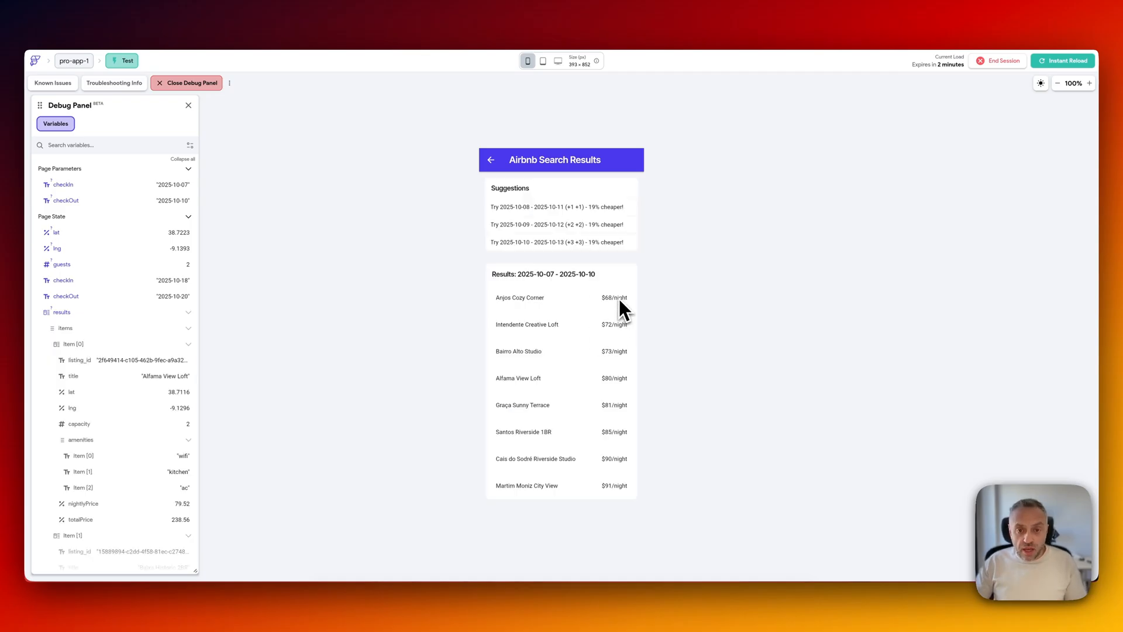
mouse_move(626, 337)
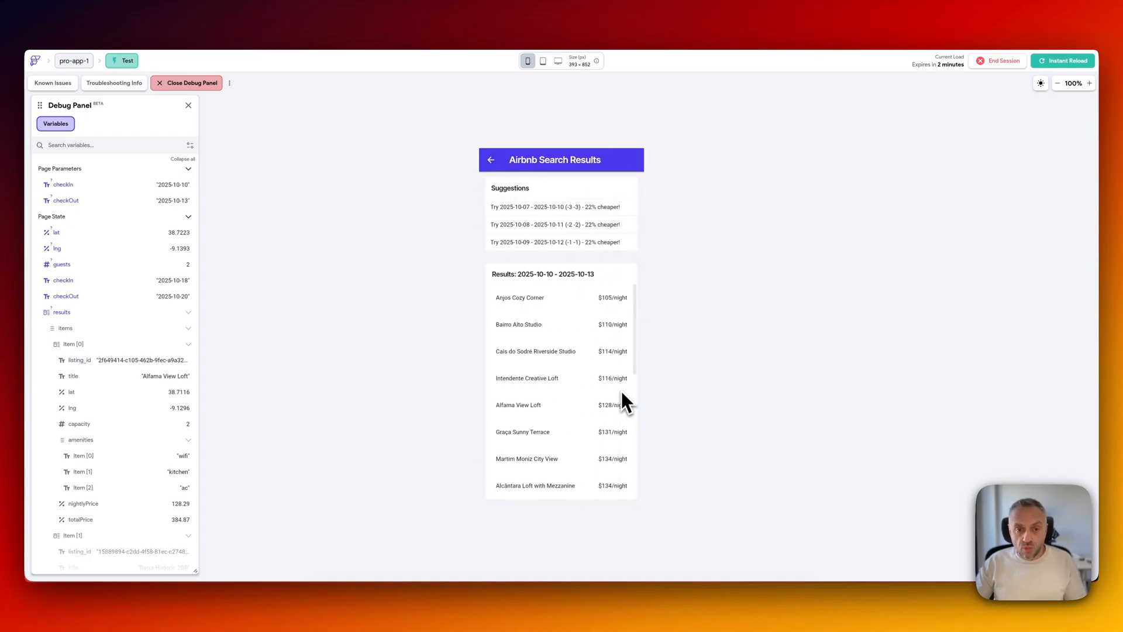
mouse_move(534, 313)
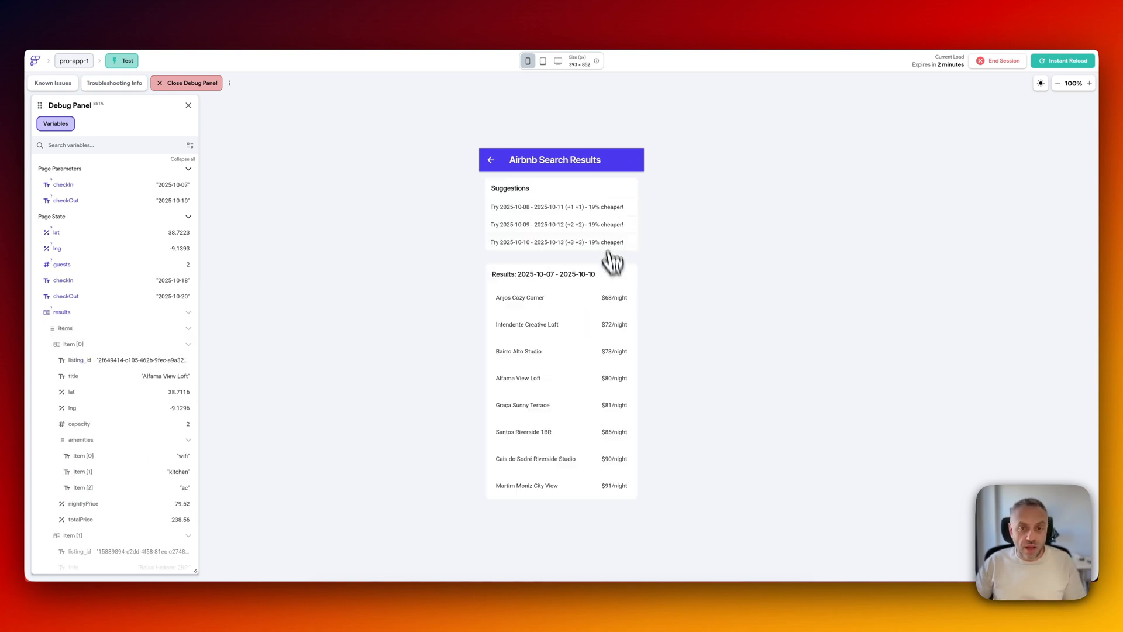
mouse_move(597, 240)
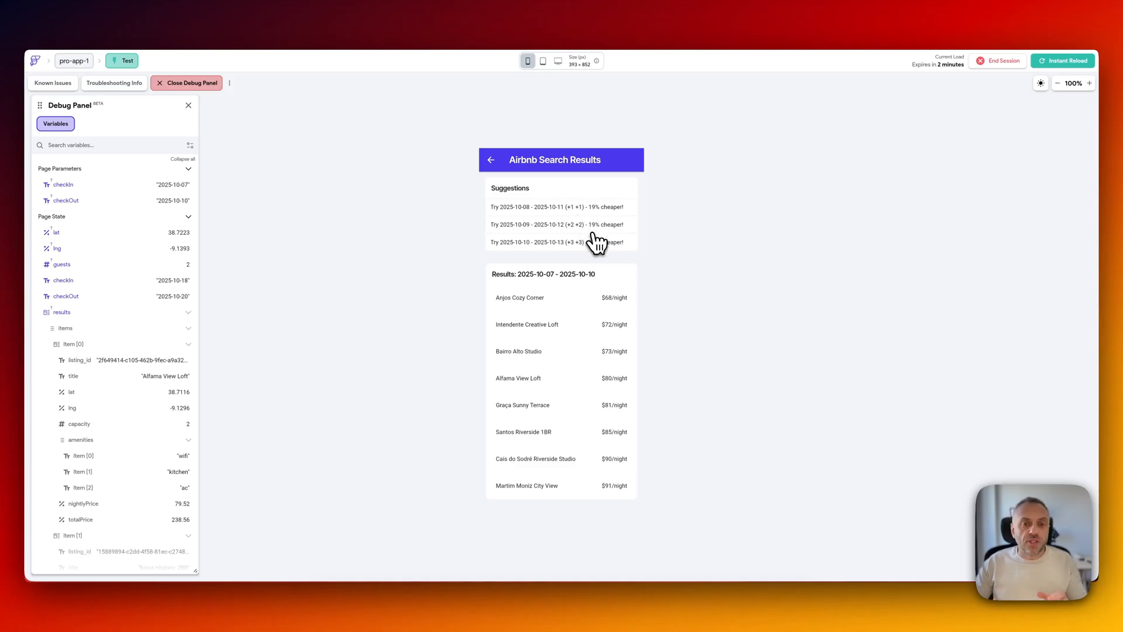
mouse_move(600, 296)
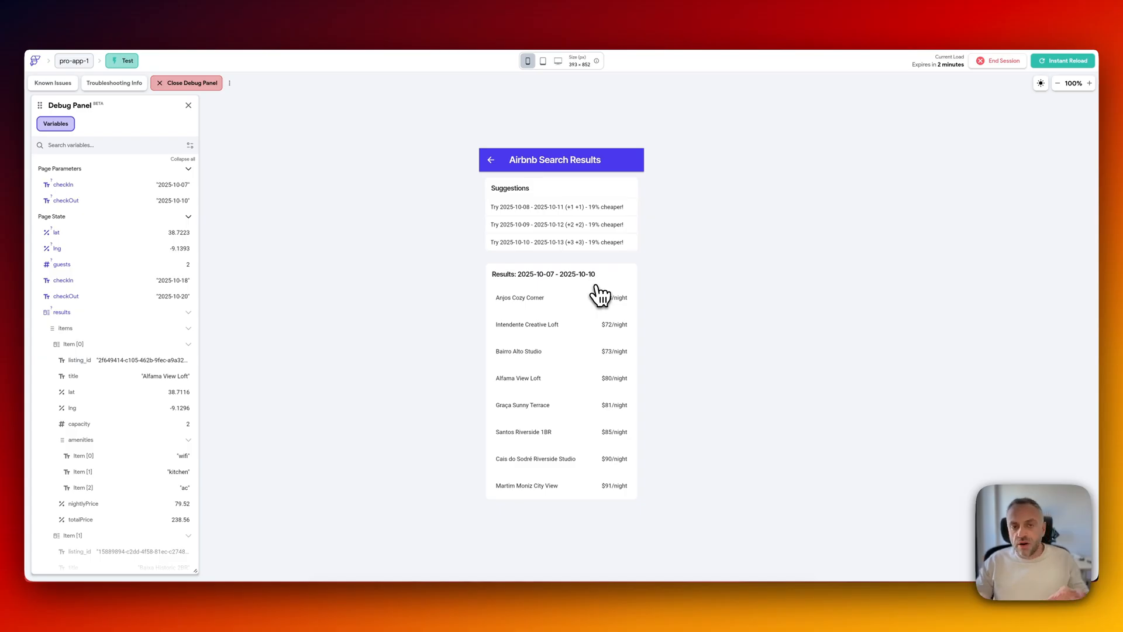
mouse_move(580, 222)
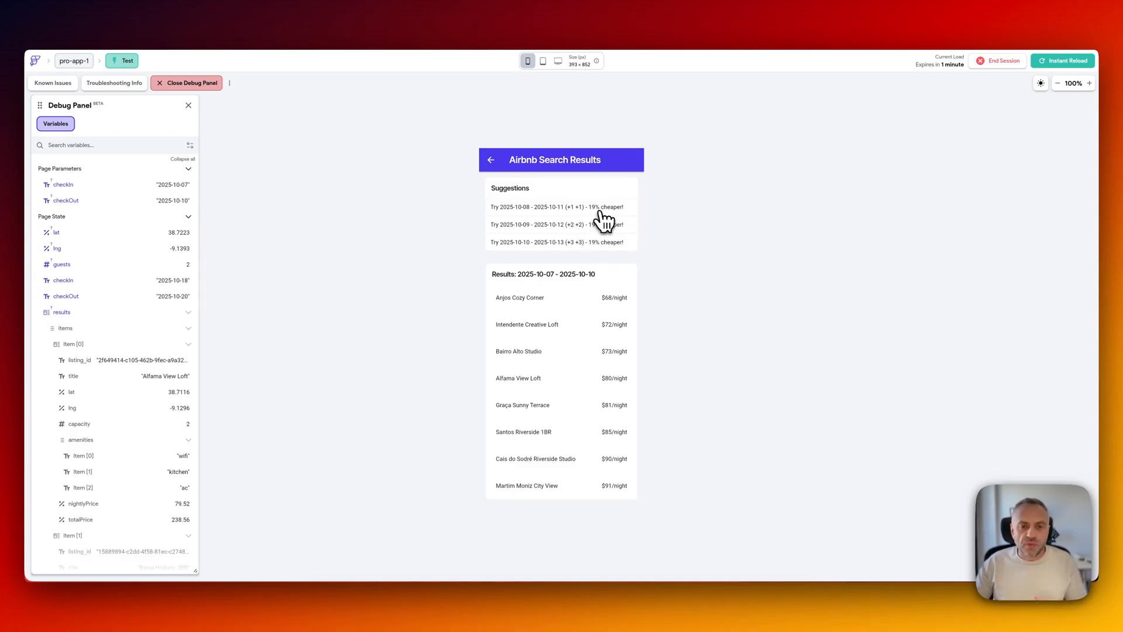
mouse_move(578, 357)
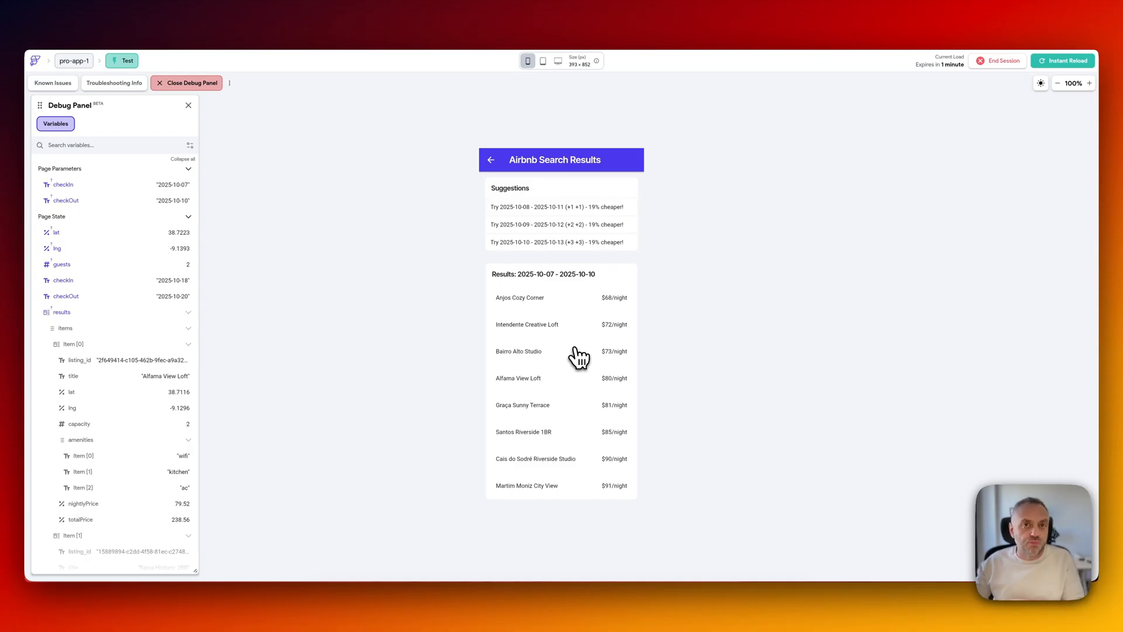
mouse_move(492, 179)
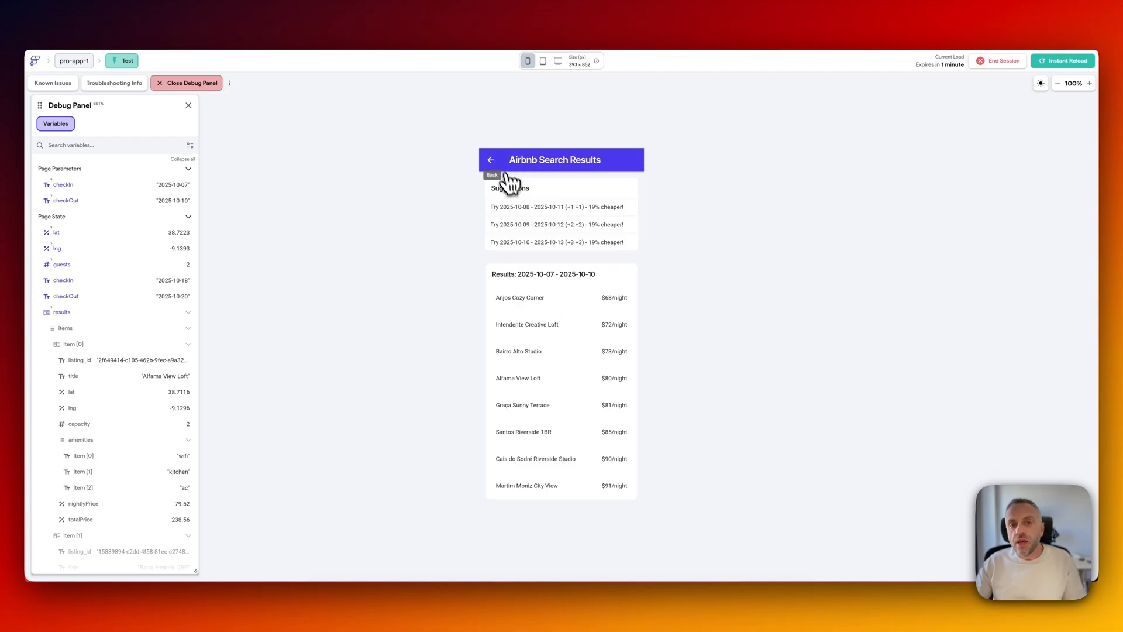
mouse_move(564, 280)
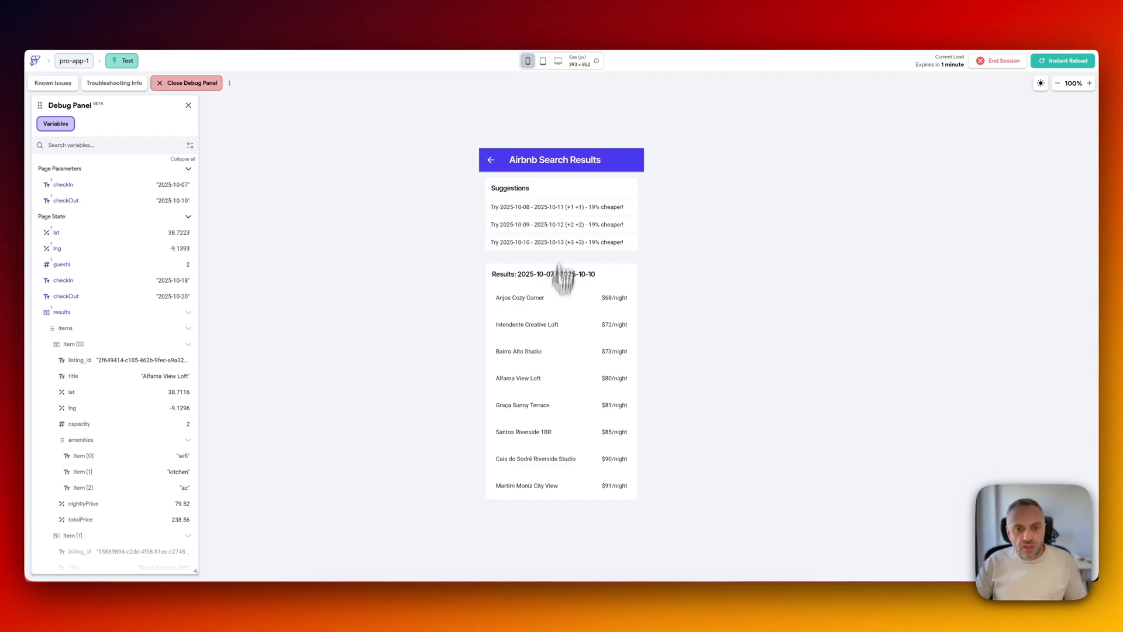
mouse_move(584, 374)
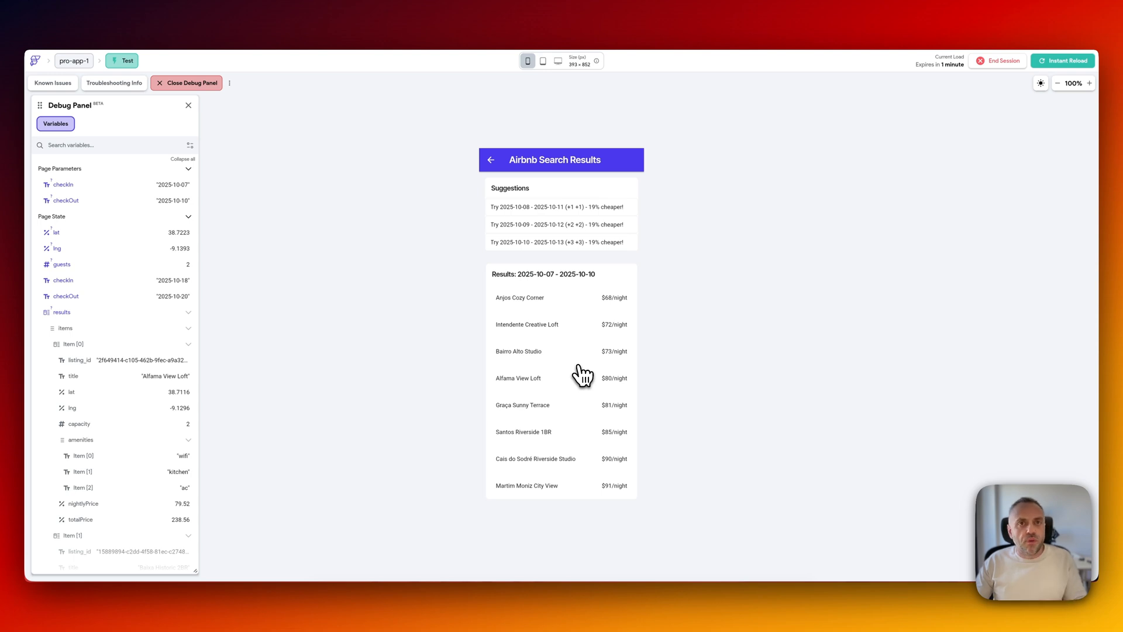
mouse_move(577, 379)
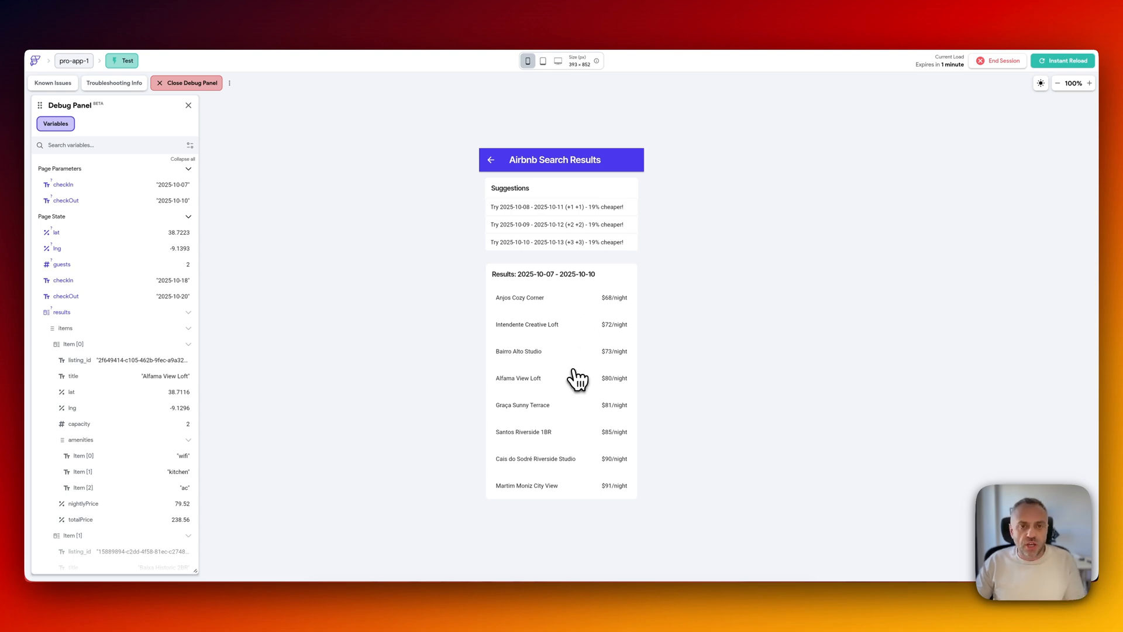
mouse_move(568, 369)
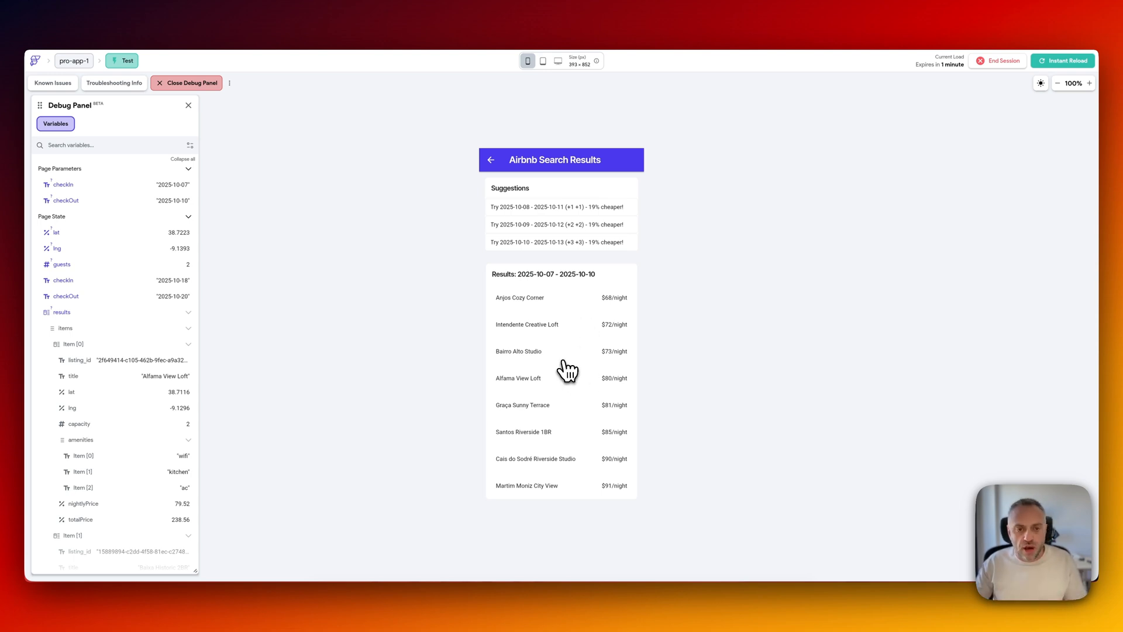
mouse_move(545, 194)
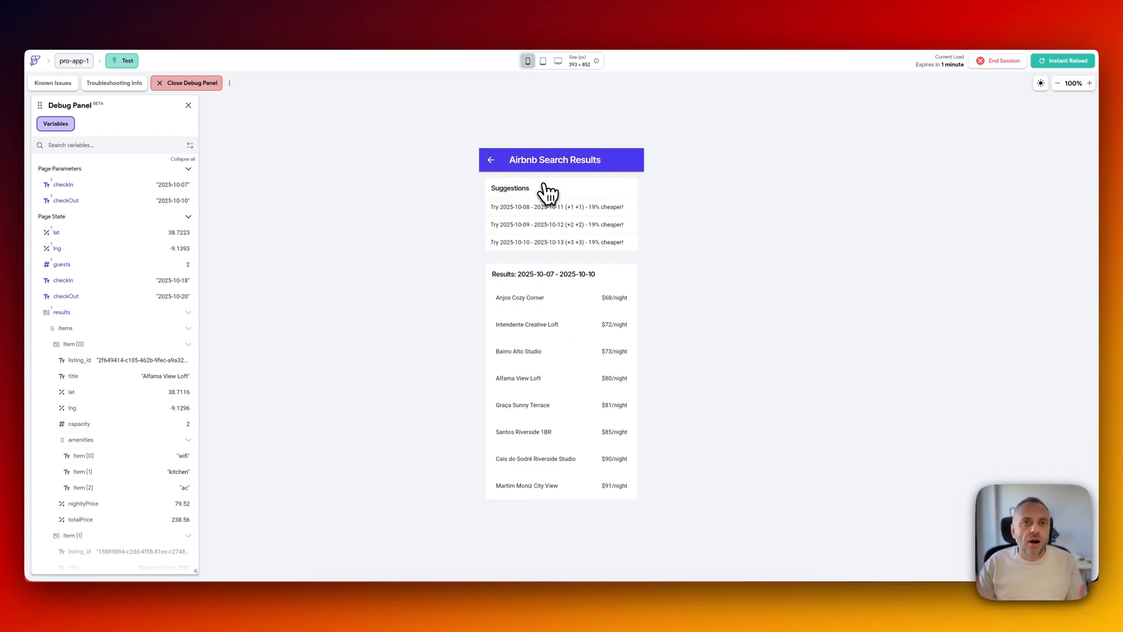
mouse_move(211, 53)
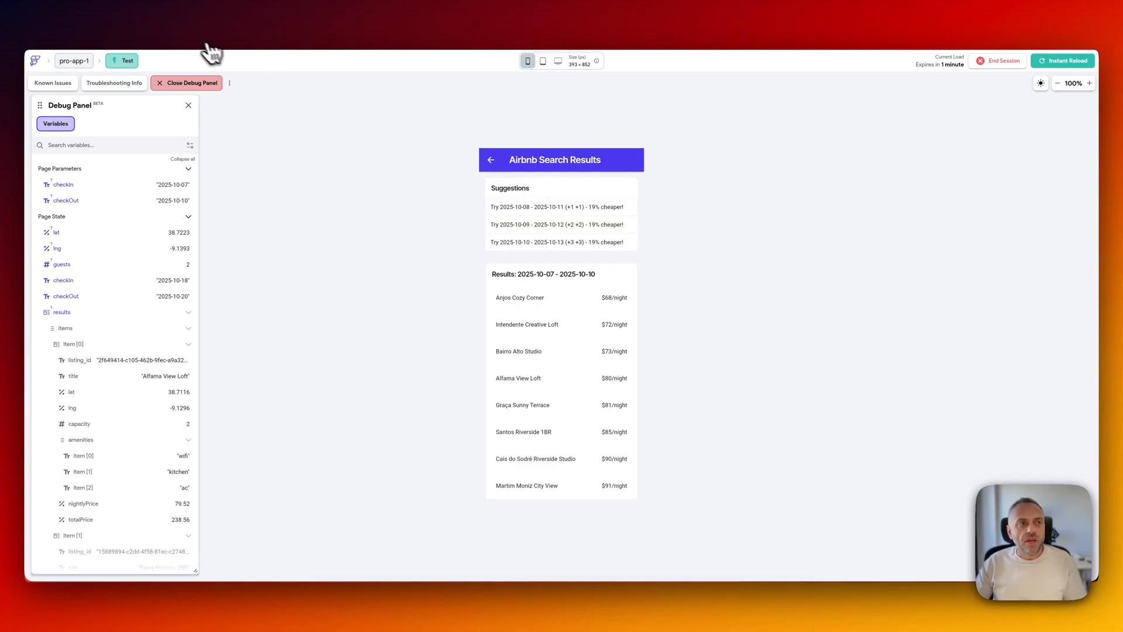
mouse_move(557, 102)
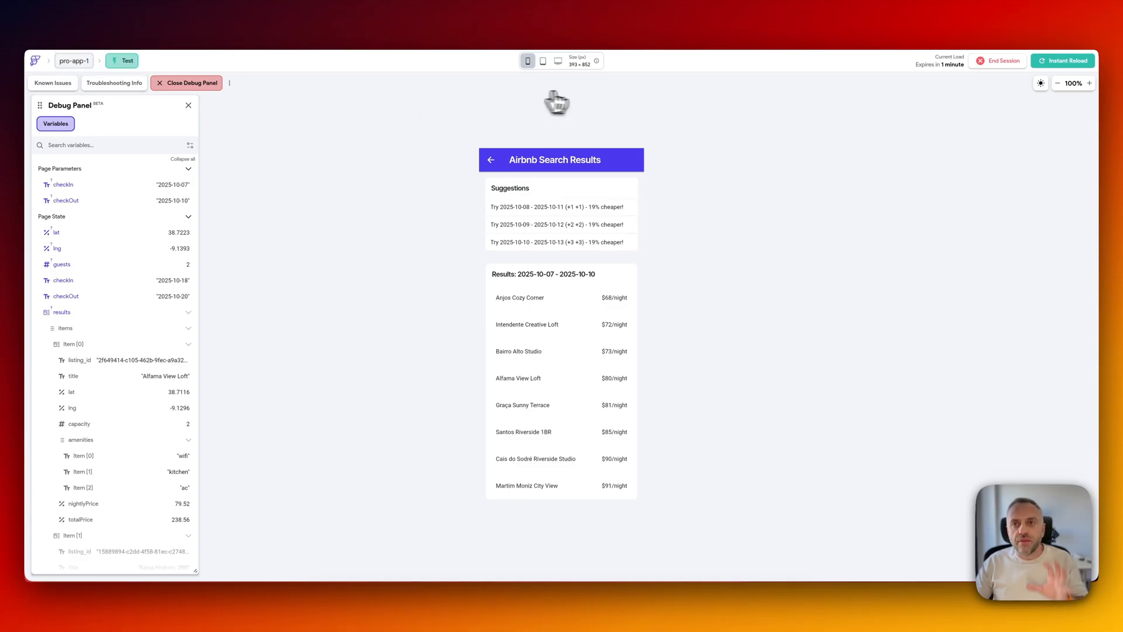
mouse_move(602, 86)
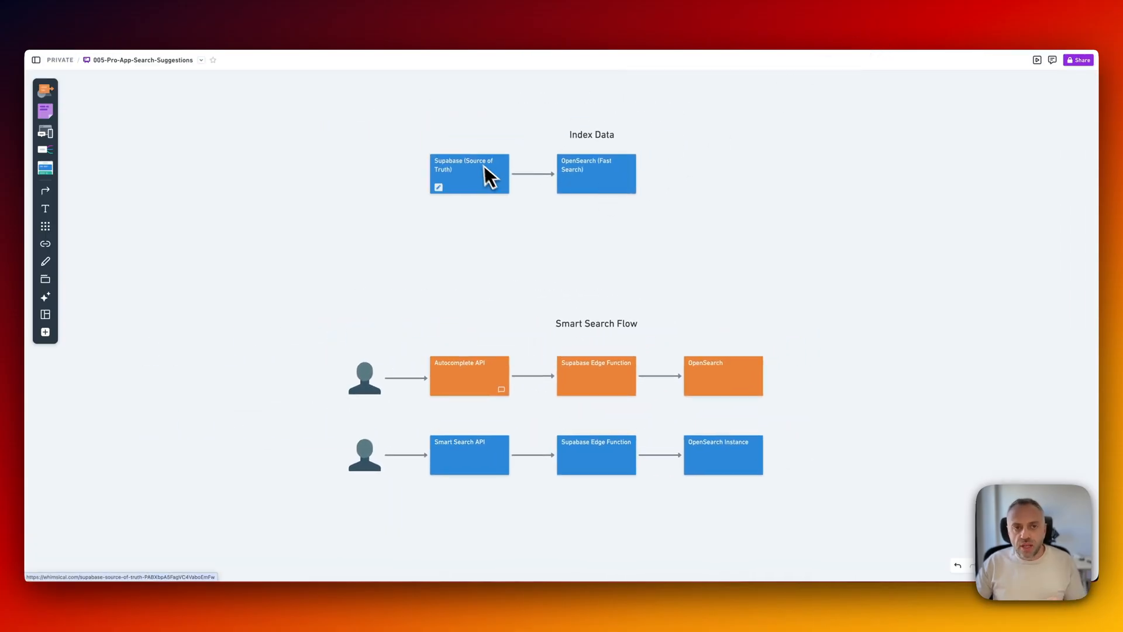
mouse_move(491, 188)
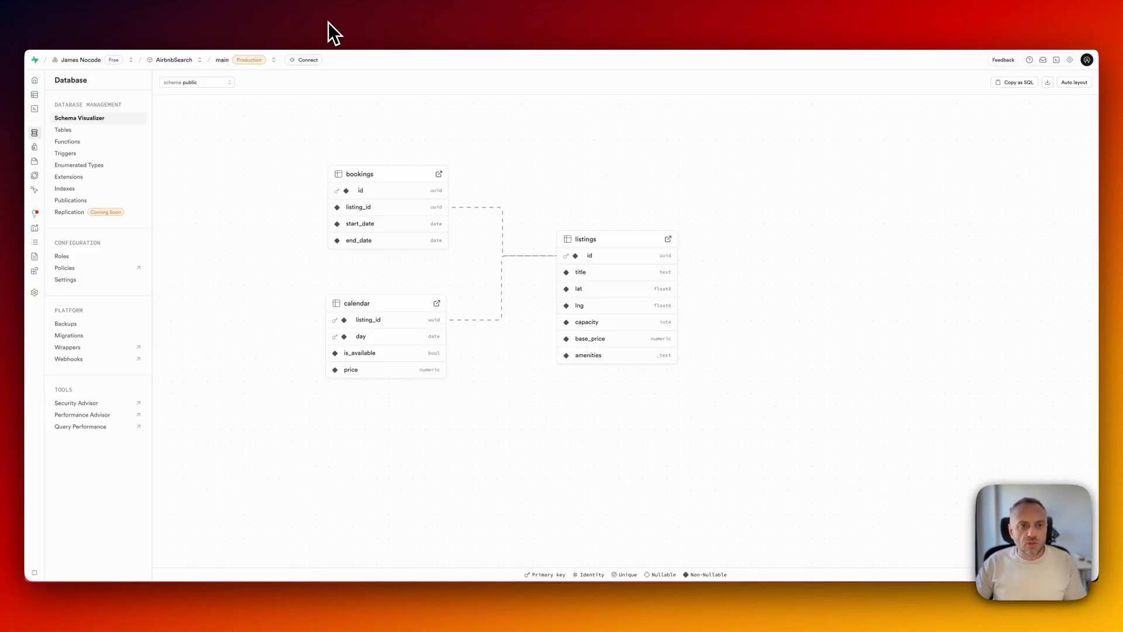
mouse_move(297, 185)
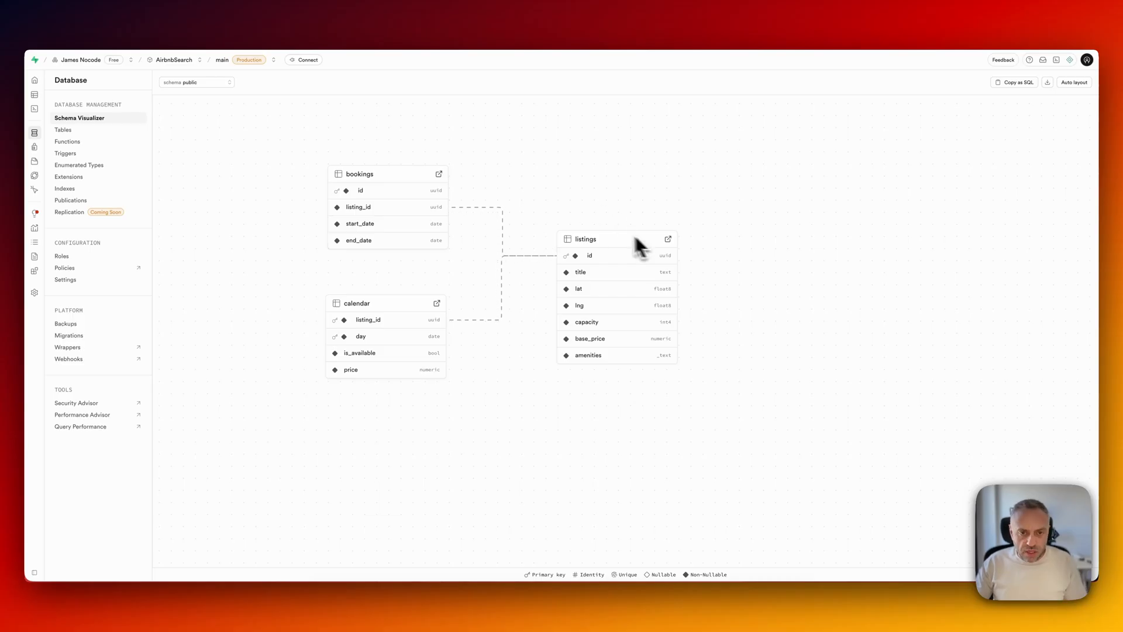
mouse_move(609, 312)
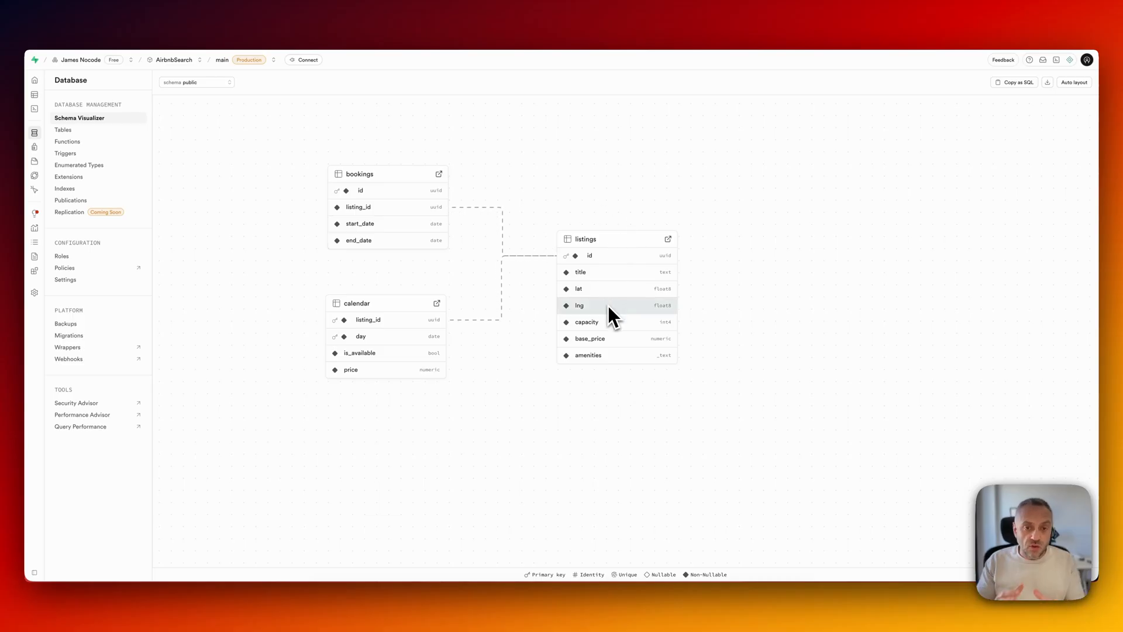
mouse_move(396, 240)
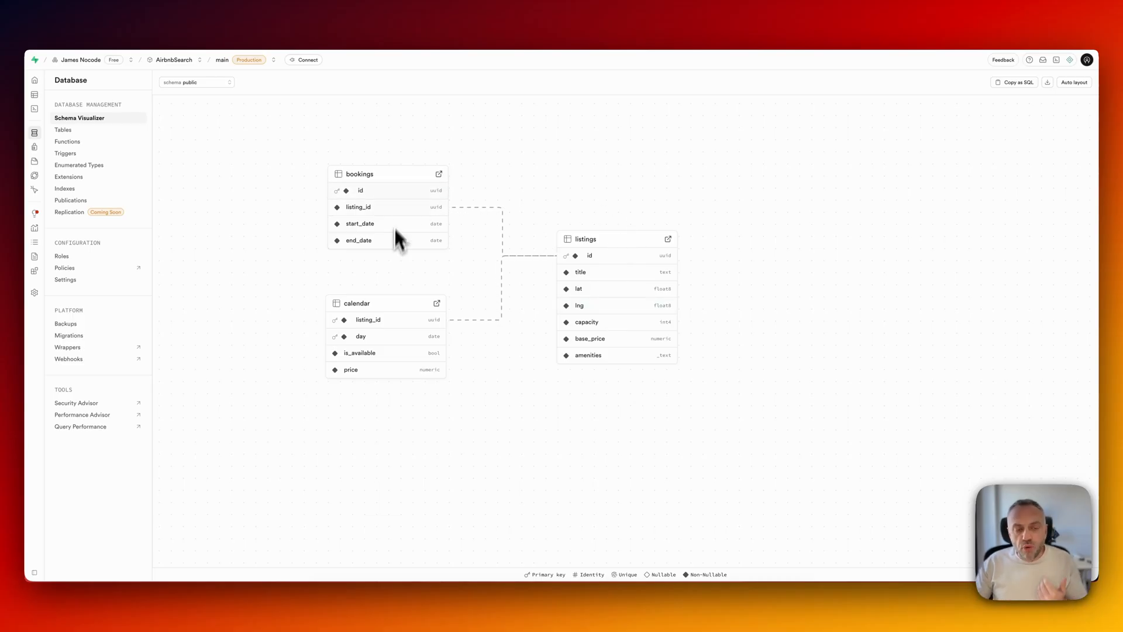
mouse_move(360, 223)
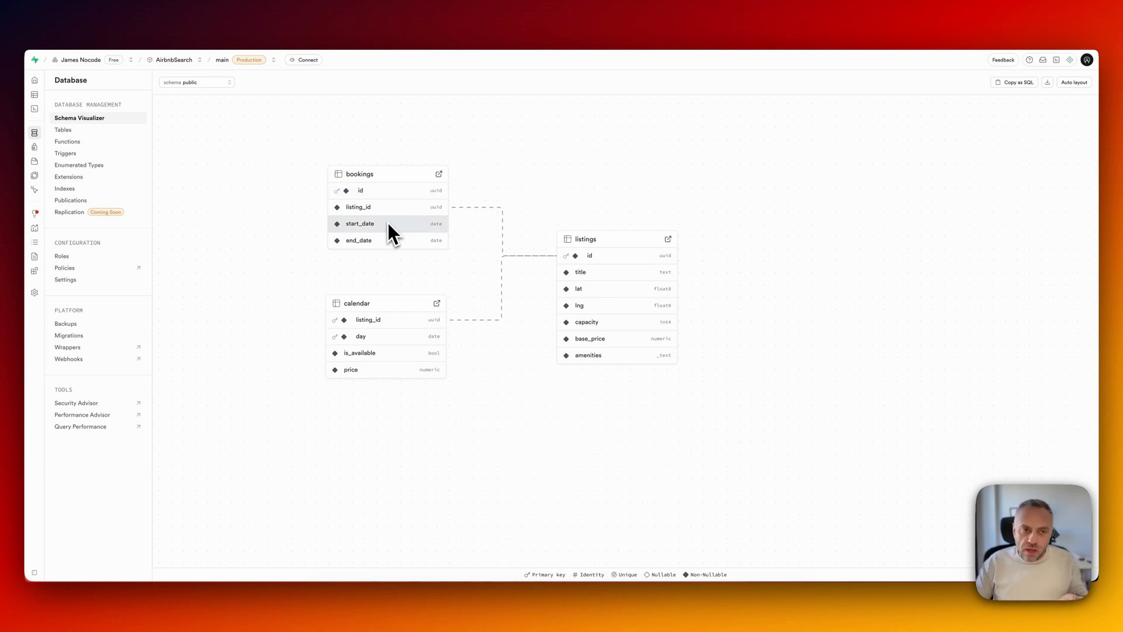
mouse_move(520, 318)
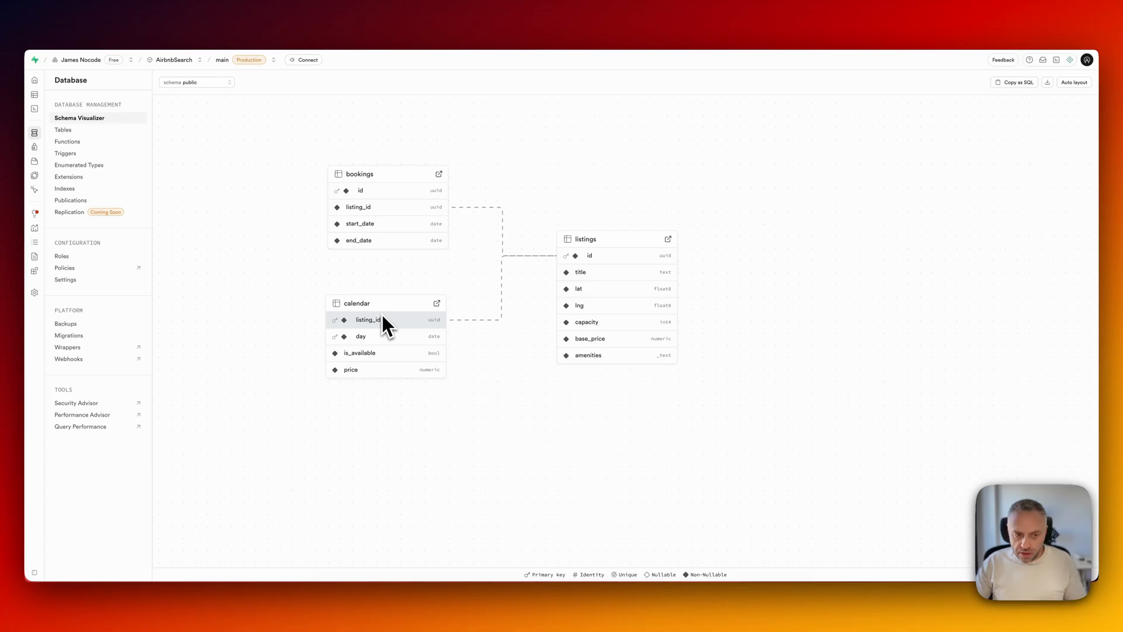
mouse_move(358, 352)
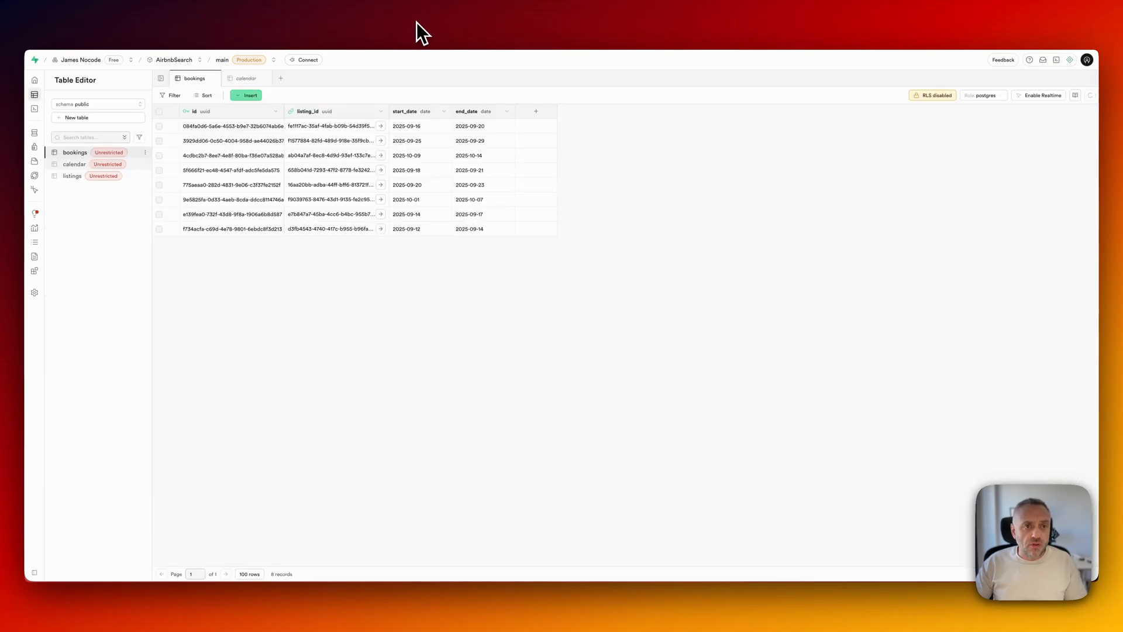
mouse_move(83, 174)
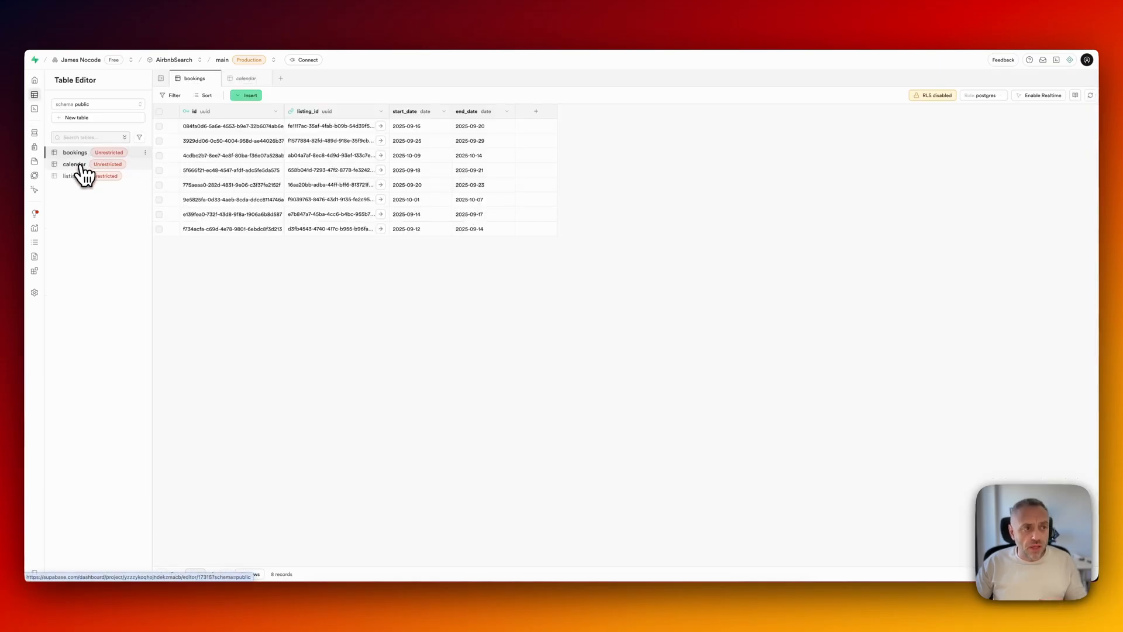
Open the Supabase listings table, then select and clear all twenty rows.
left_click(70, 176)
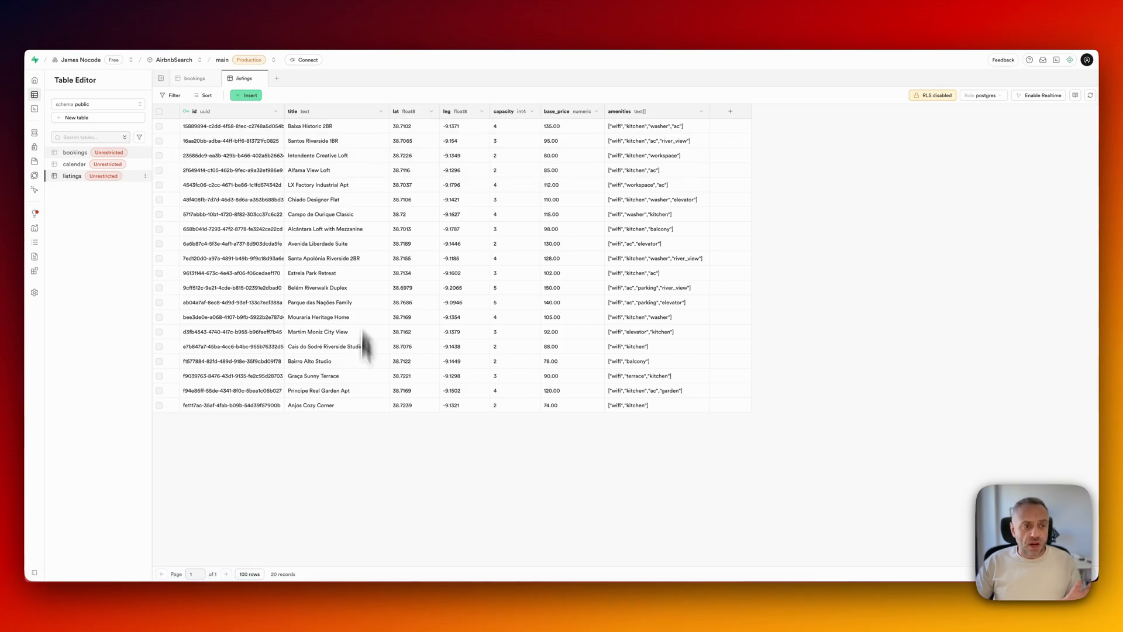
left_click(160, 112)
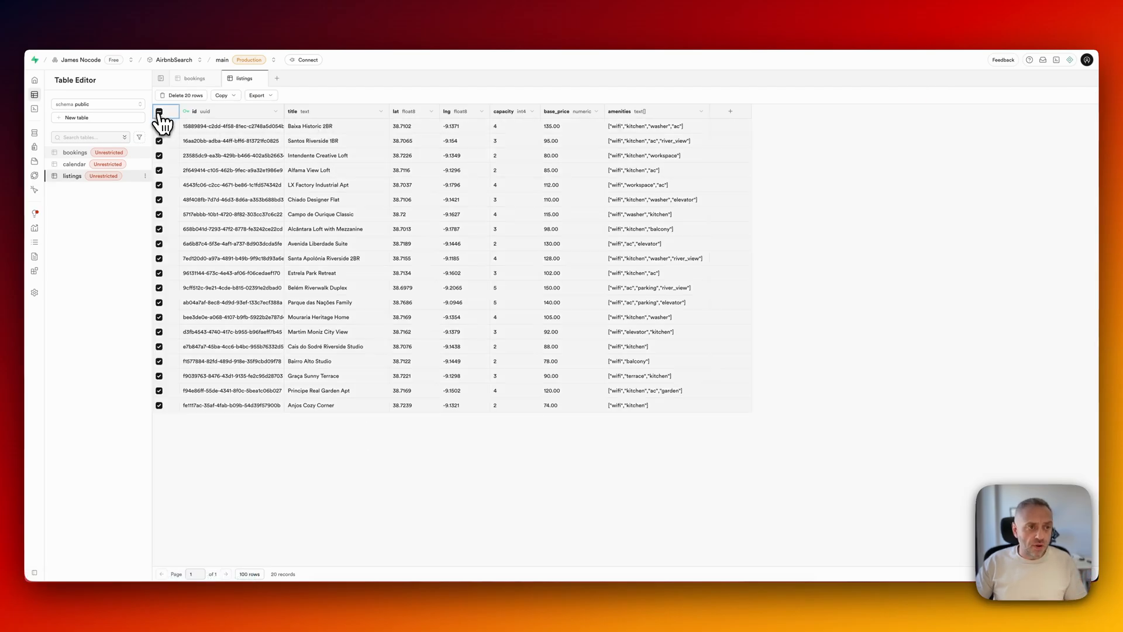
left_click(159, 112)
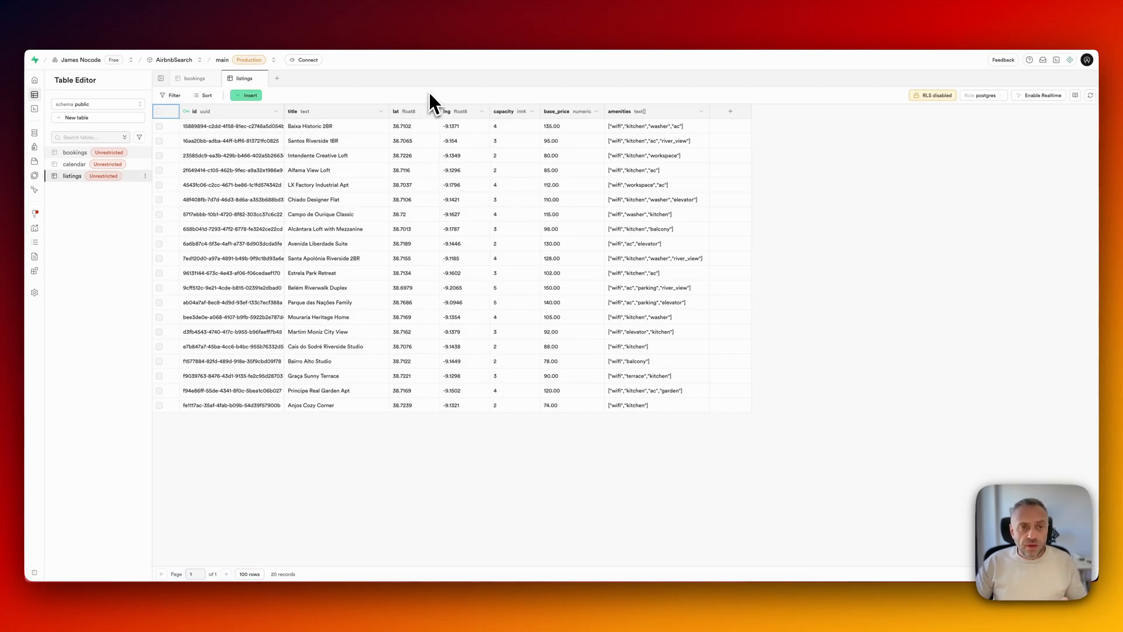
mouse_move(523, 226)
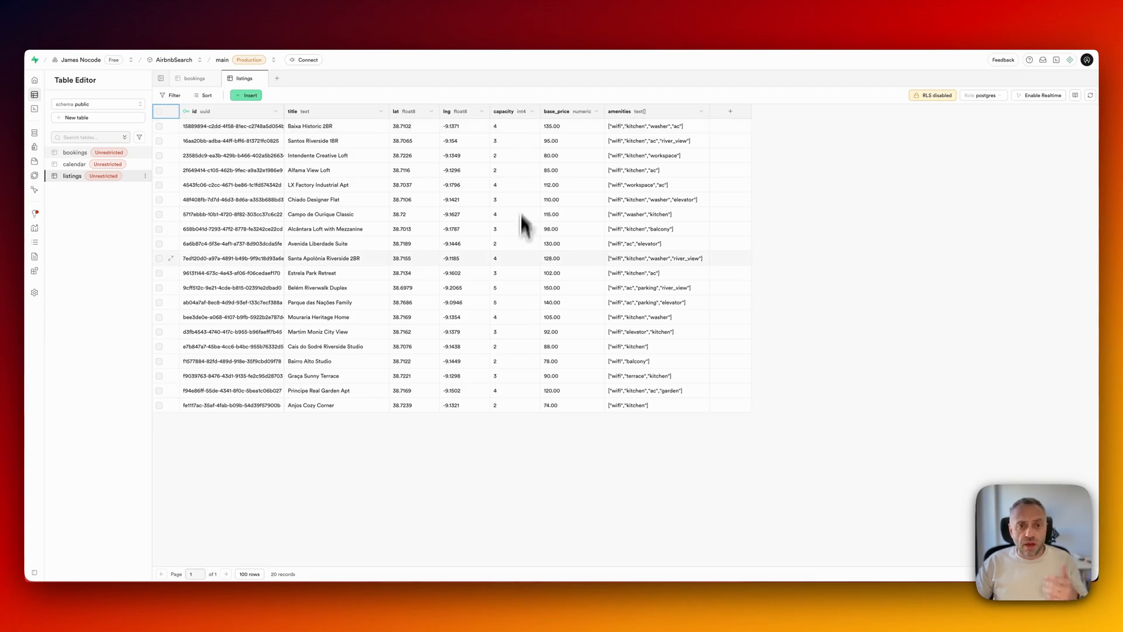
mouse_move(612, 229)
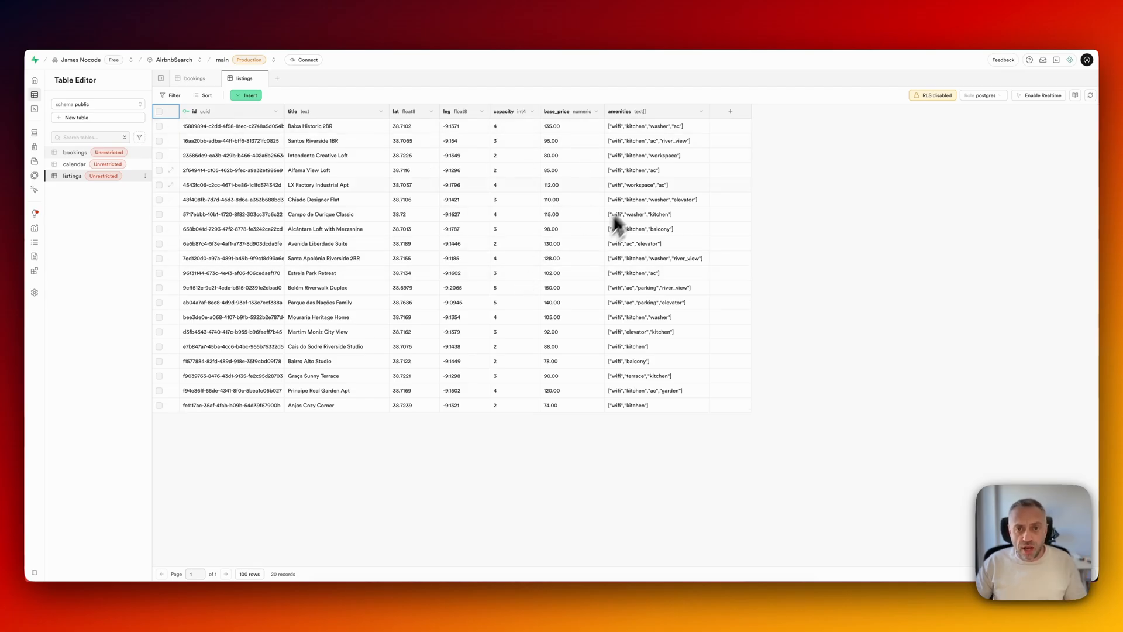
mouse_move(351, 168)
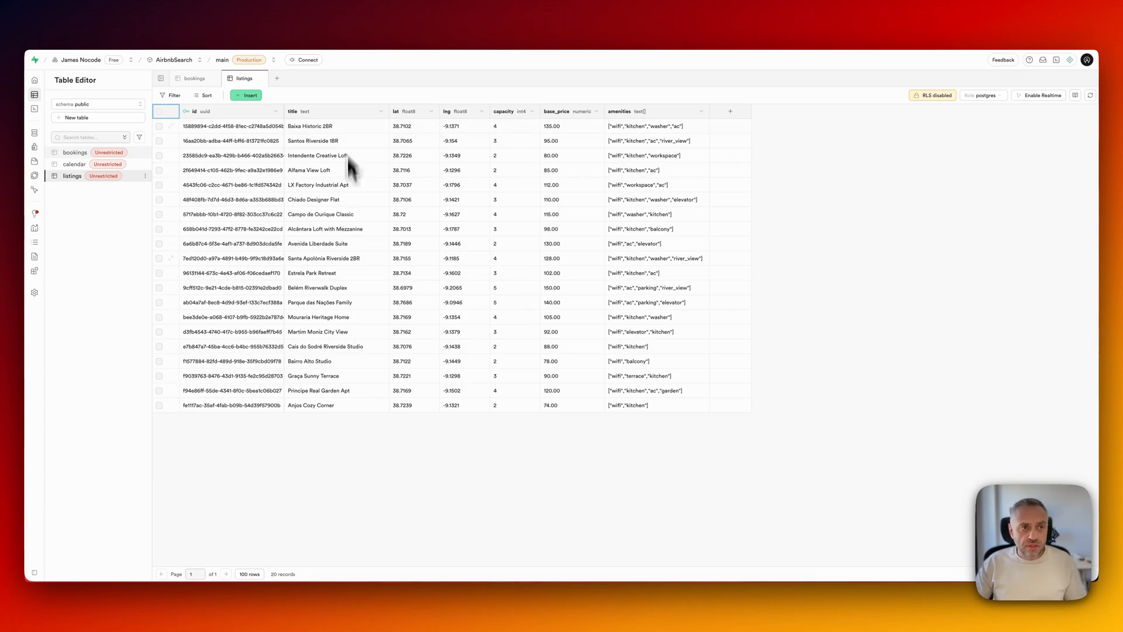
mouse_move(74, 153)
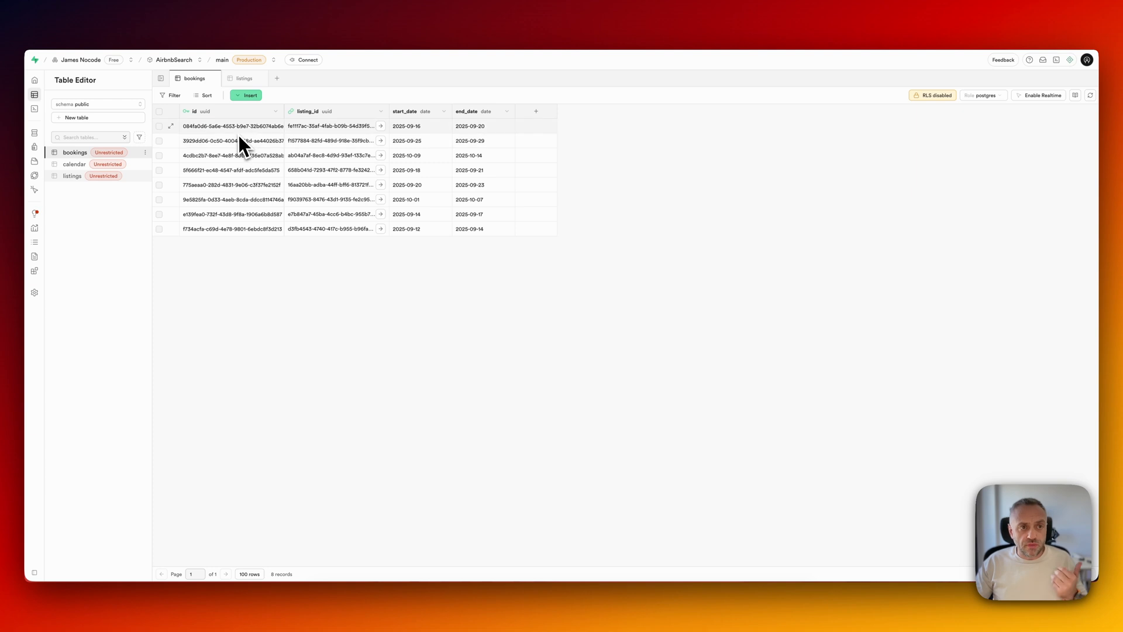
mouse_move(441, 199)
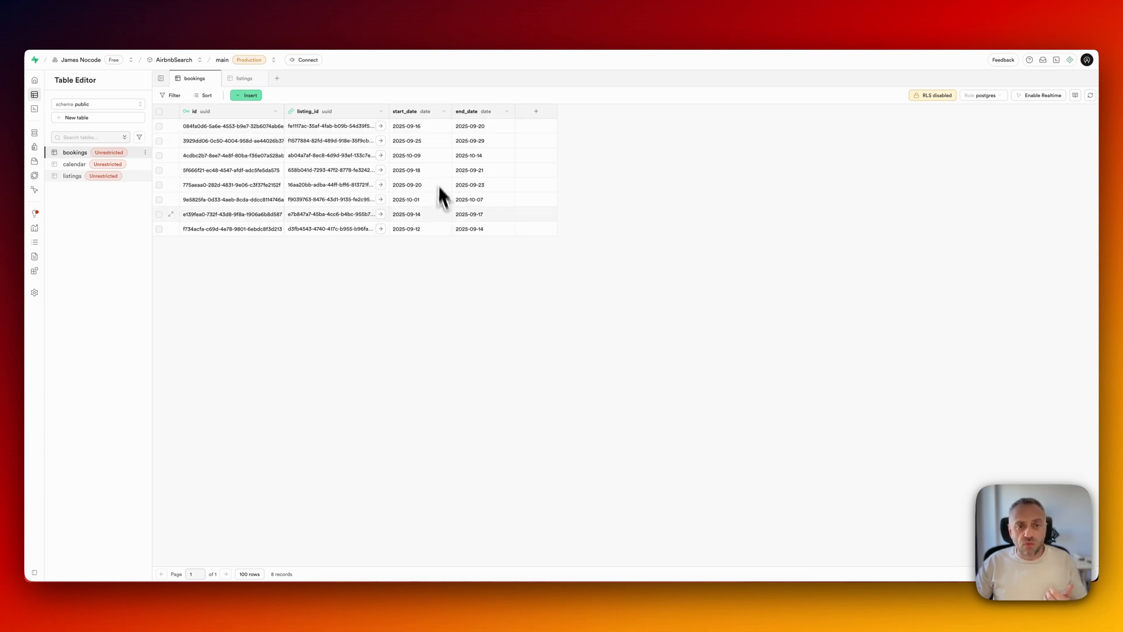
mouse_move(444, 202)
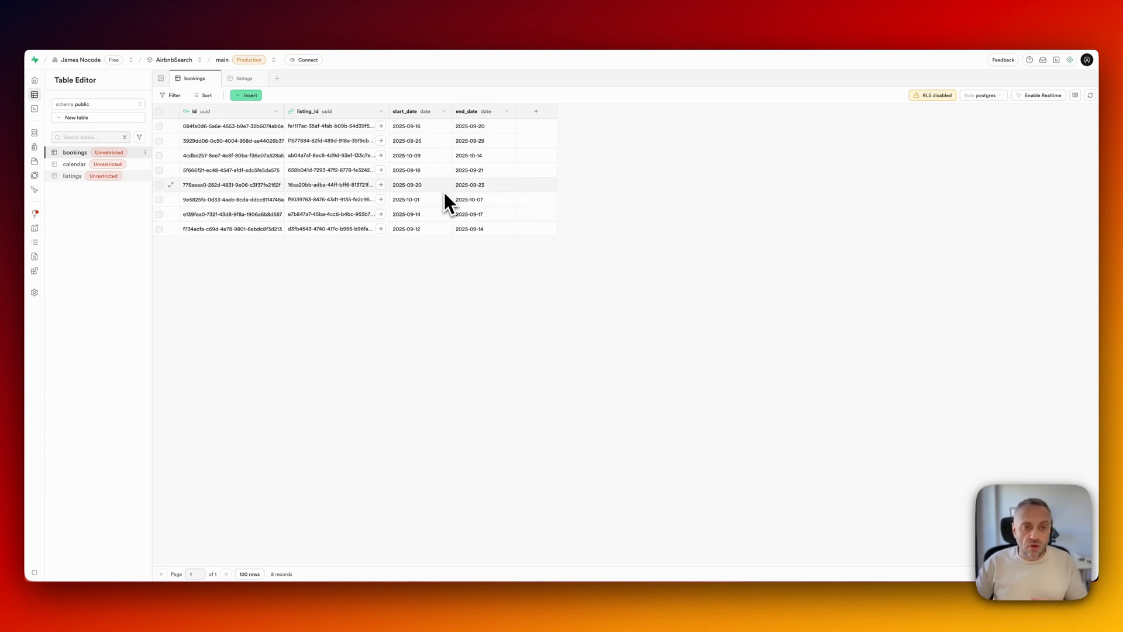
mouse_move(471, 228)
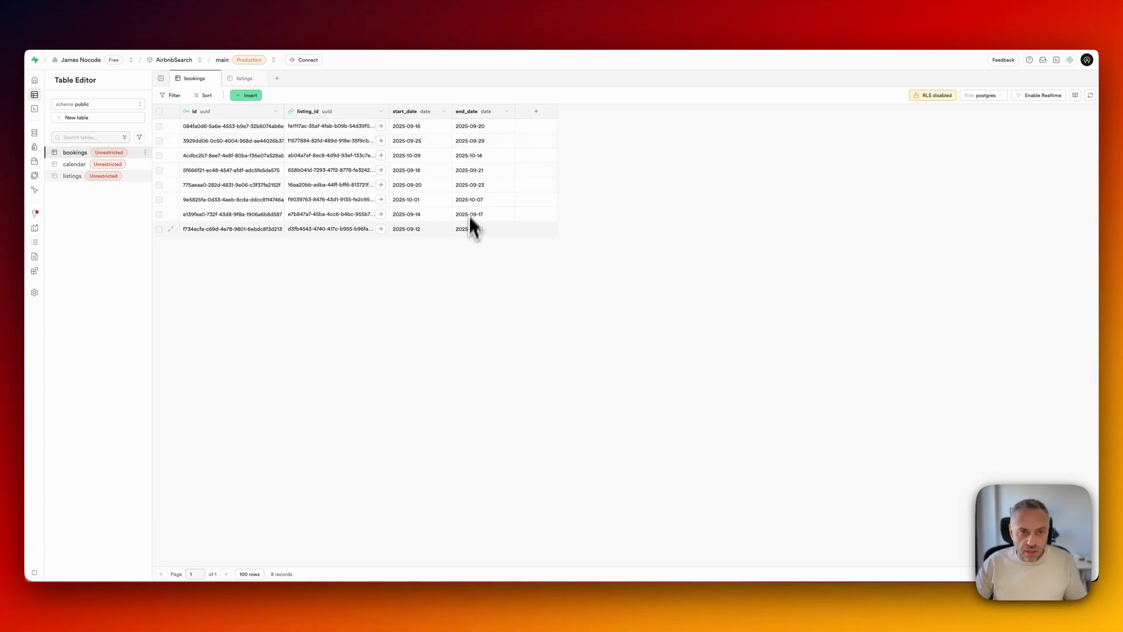
Open the Supabase calendar table of daily listing prices.
left_click(74, 163)
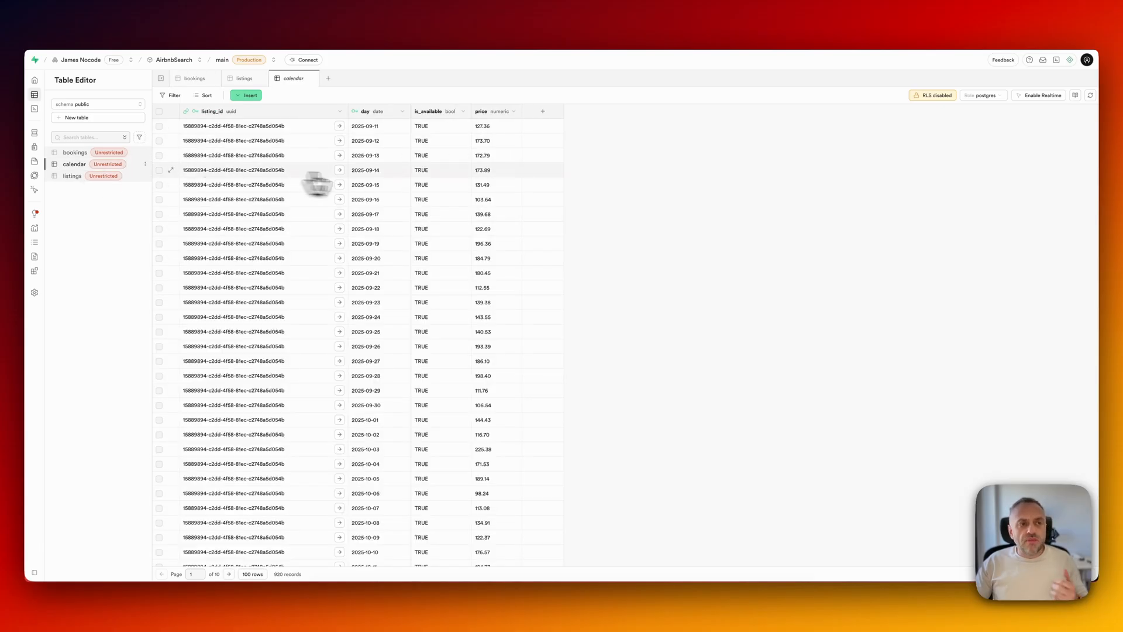
mouse_move(416, 176)
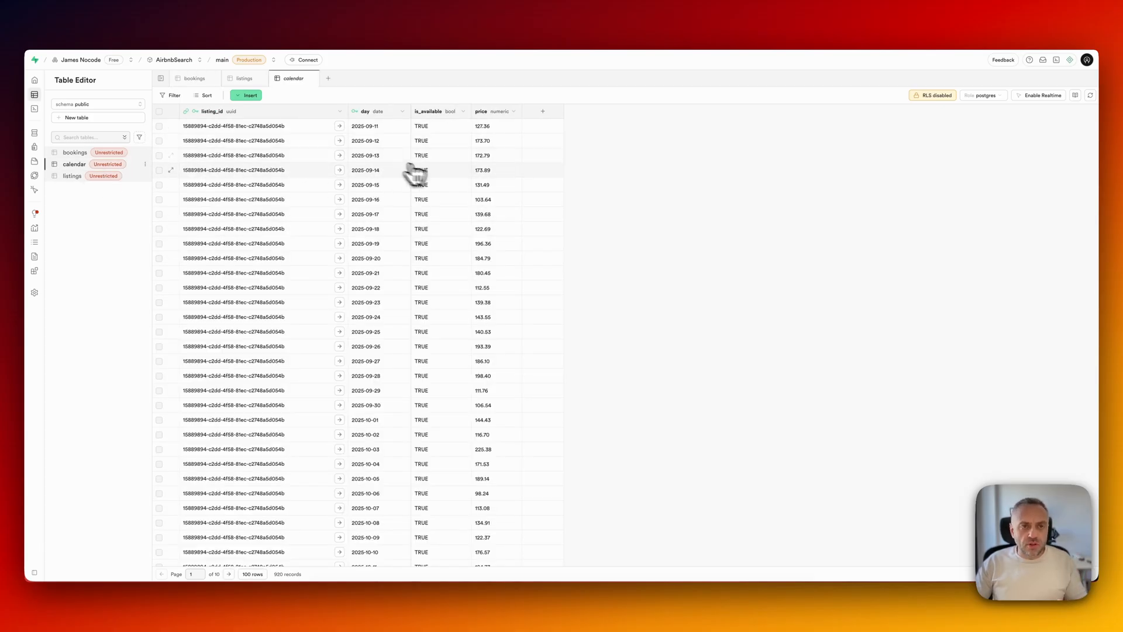
mouse_move(376, 135)
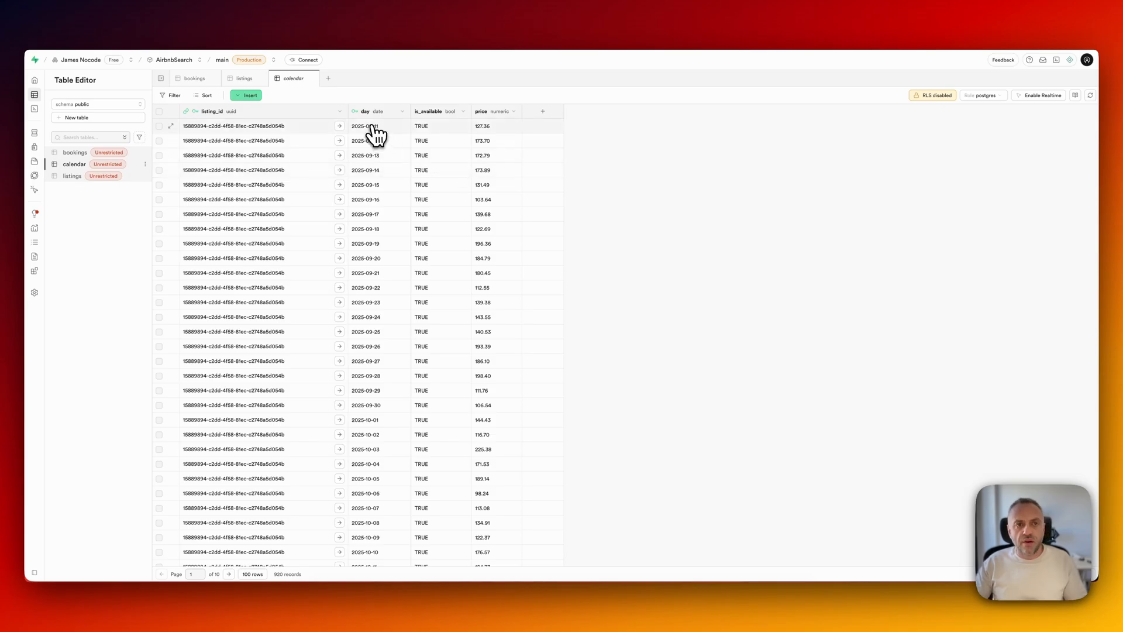
mouse_move(451, 150)
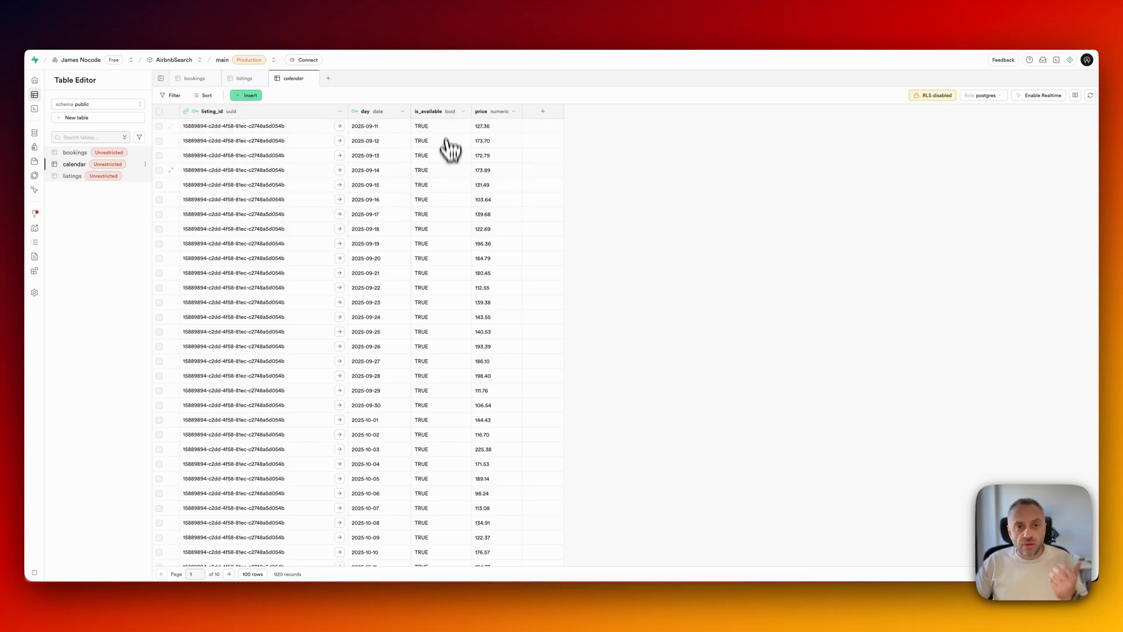
mouse_move(510, 349)
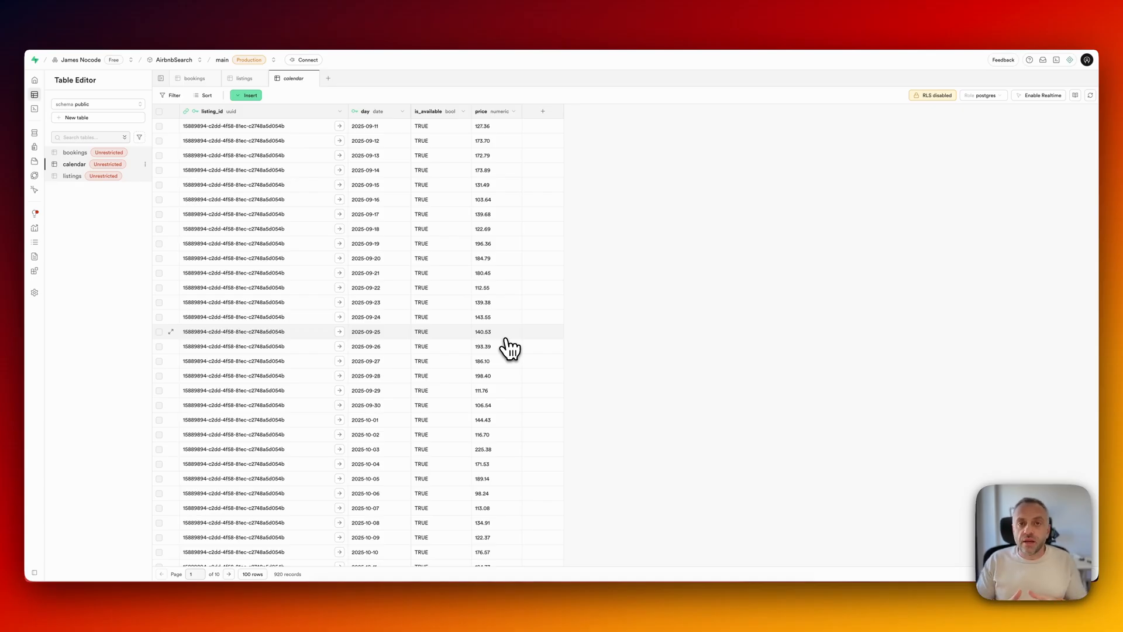
mouse_move(585, 220)
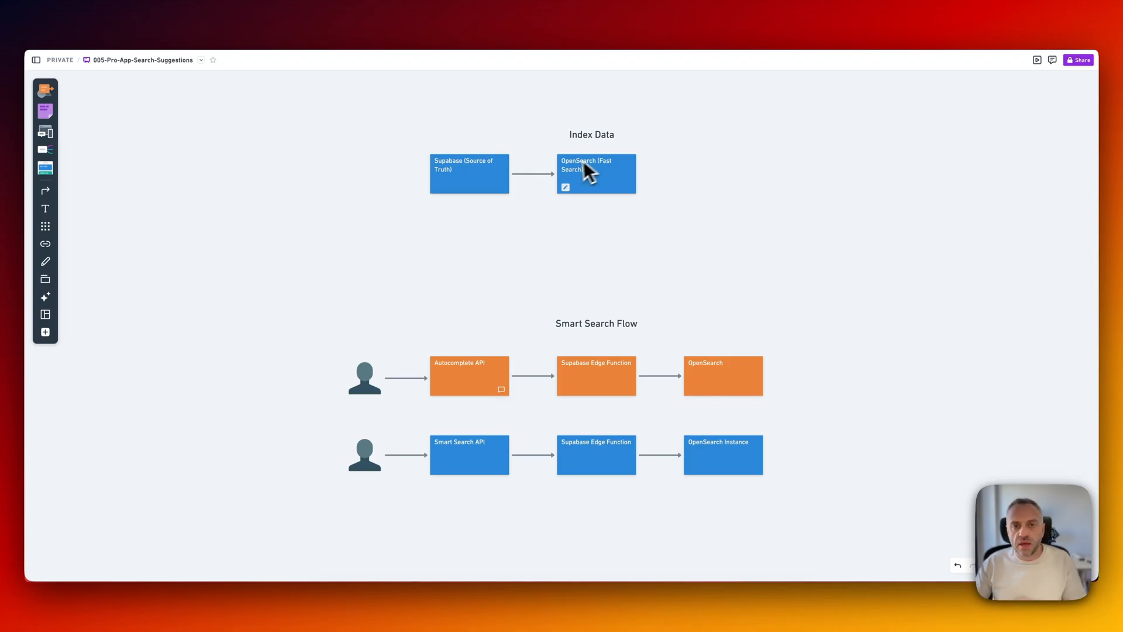
mouse_move(580, 174)
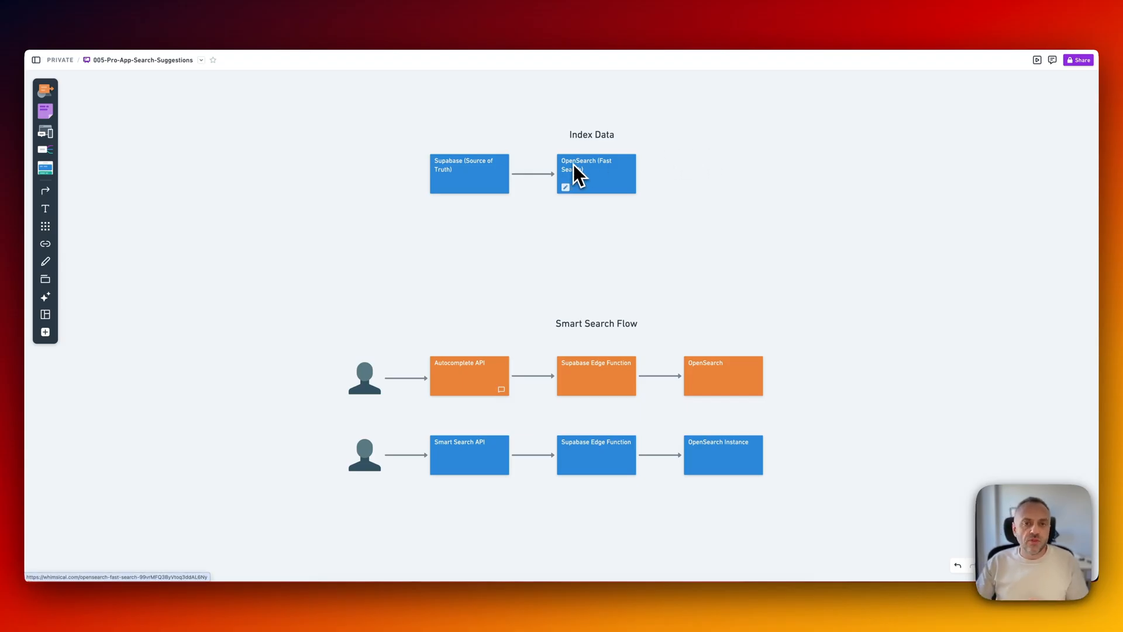
Open opensearch.org from the diagram and scroll through its platform section.
left_click(596, 173)
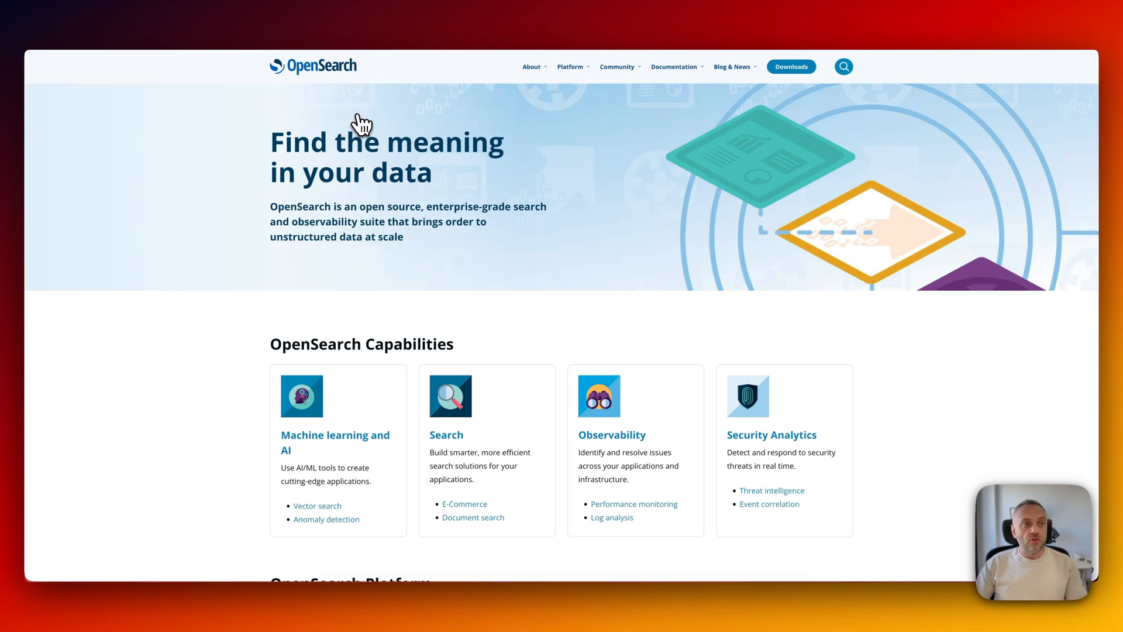
mouse_move(319, 210)
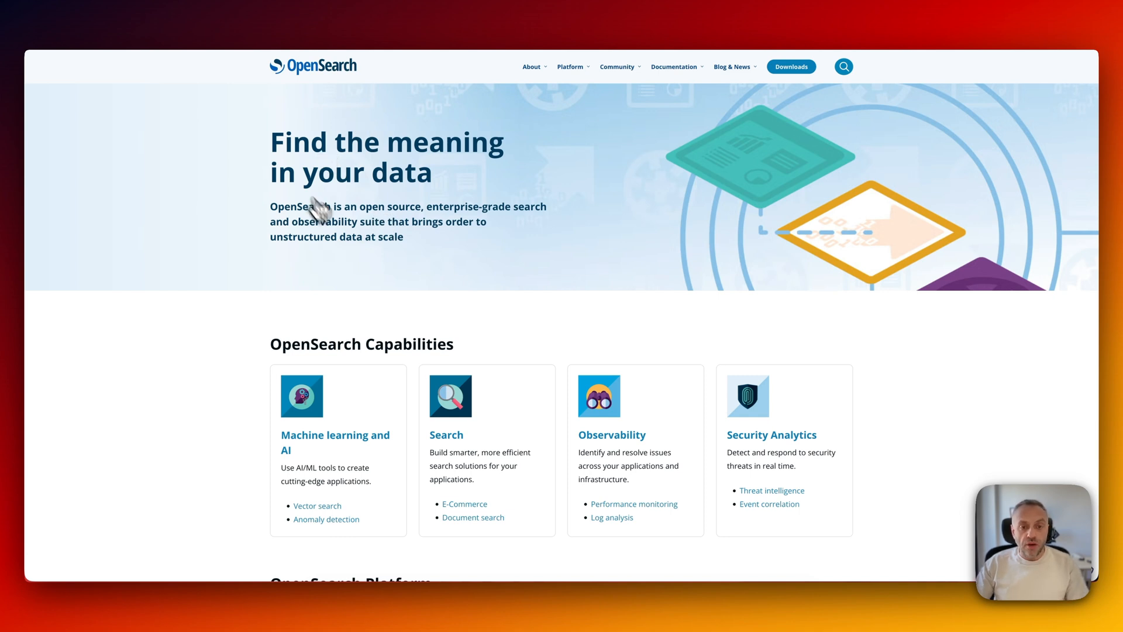
mouse_move(444, 204)
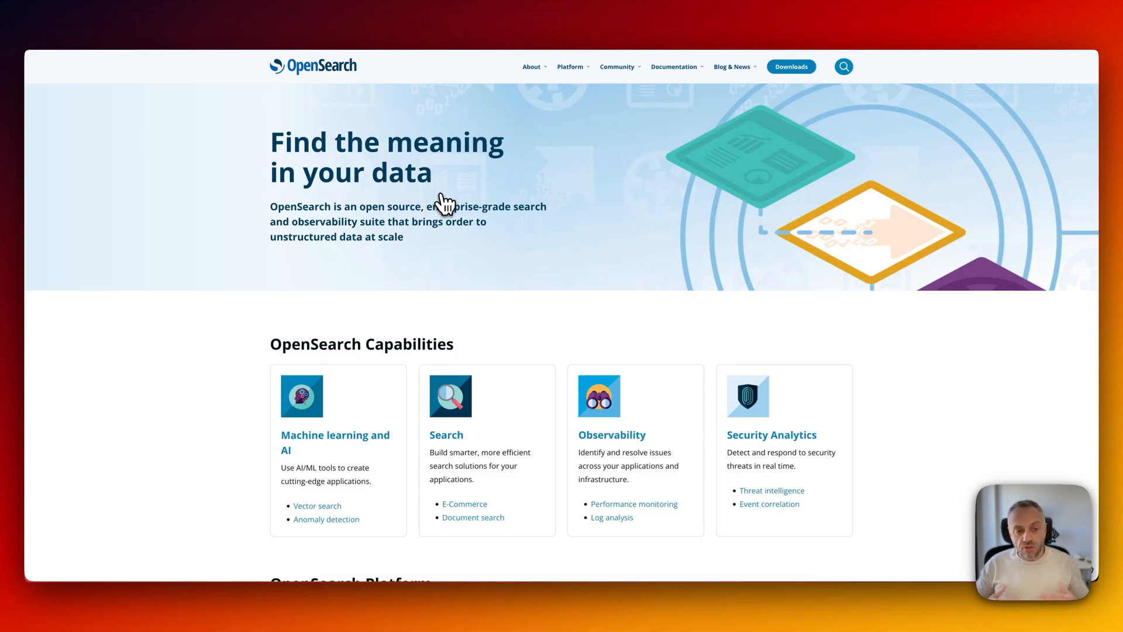
mouse_move(341, 355)
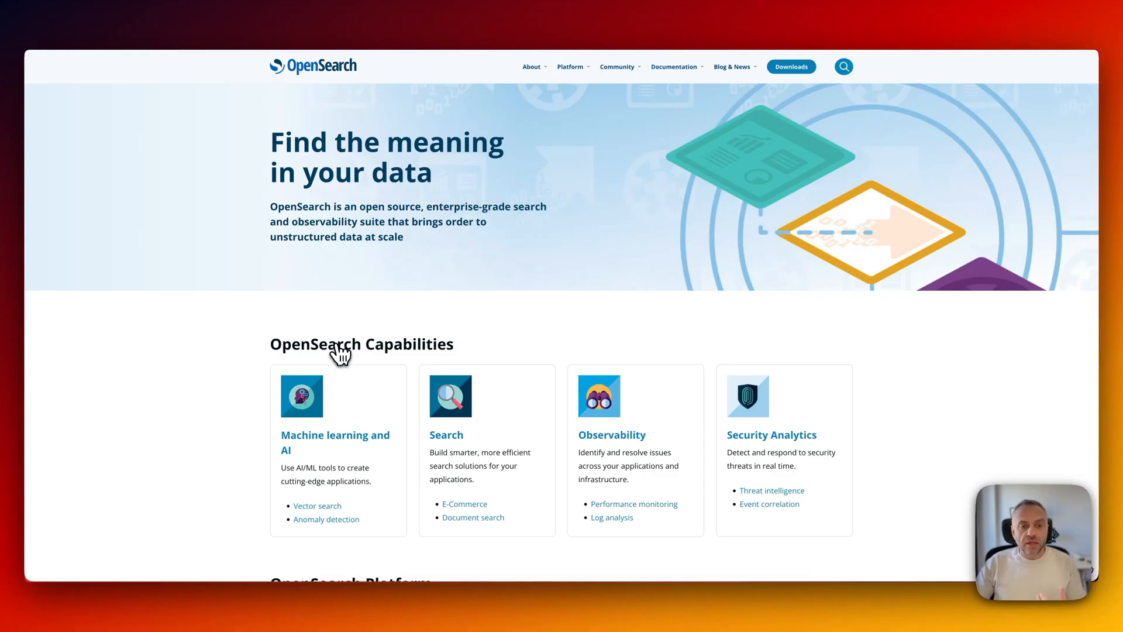
mouse_move(309, 451)
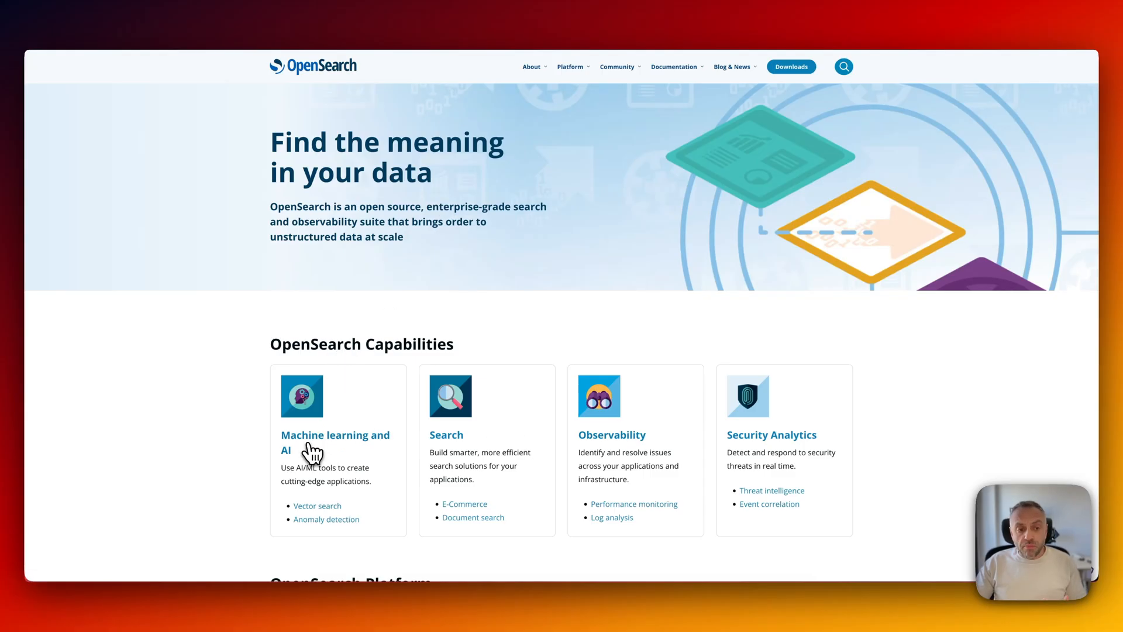
mouse_move(603, 462)
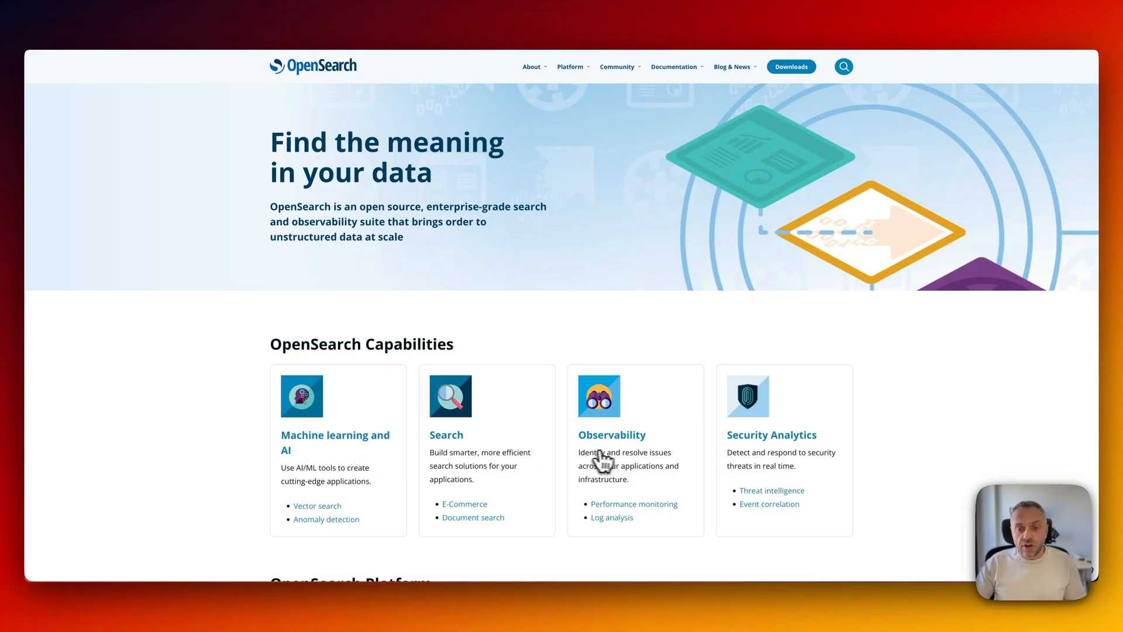
mouse_move(557, 476)
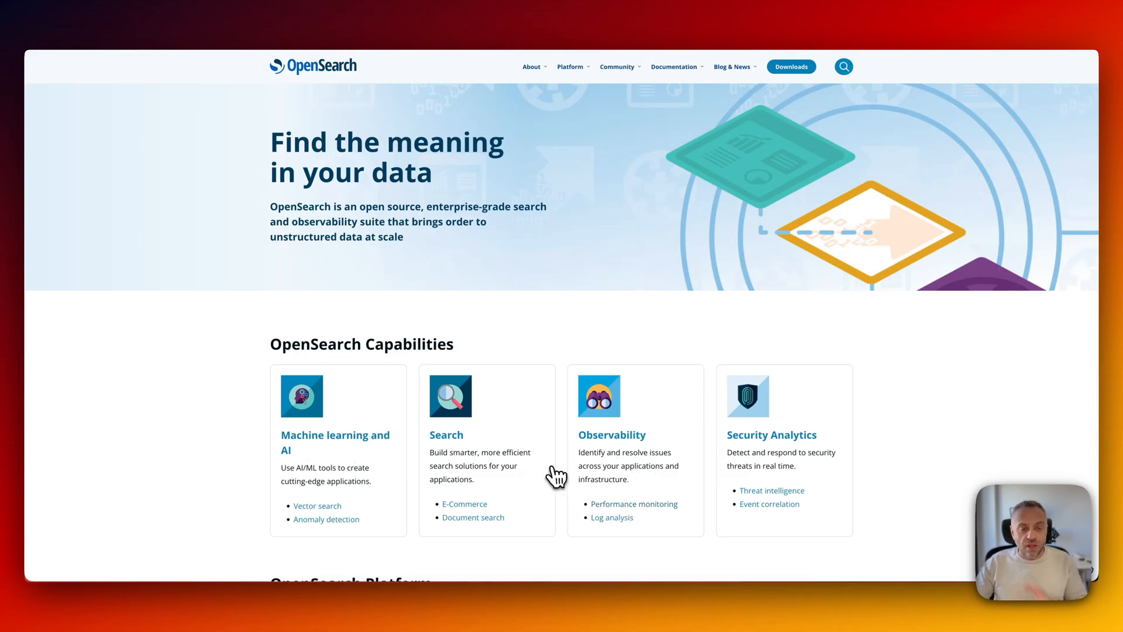
scroll("down", 3)
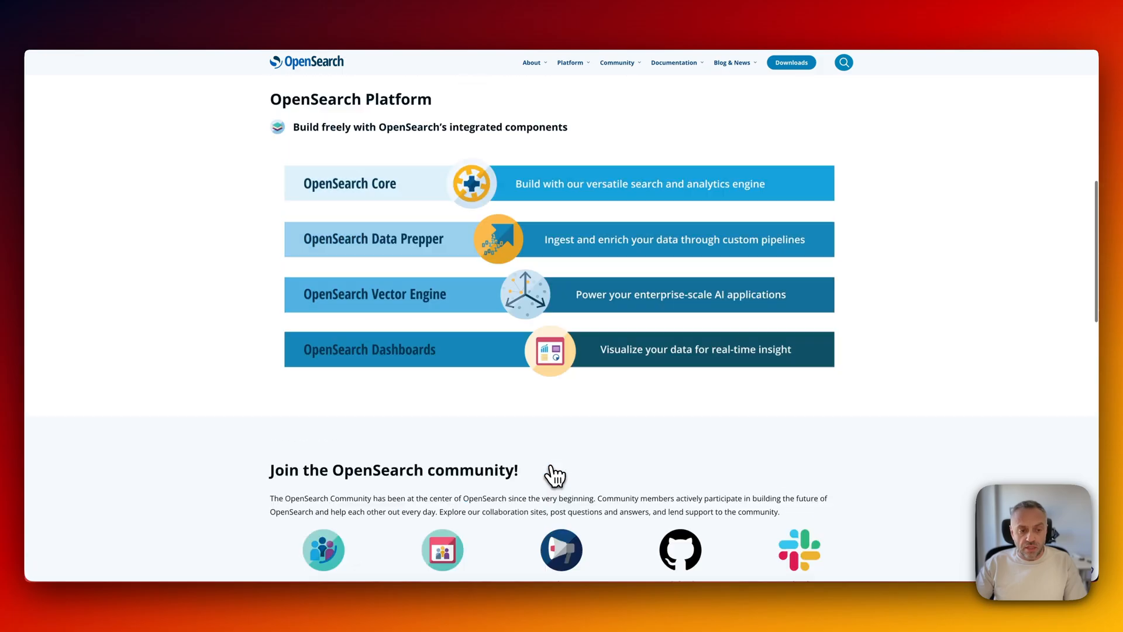
scroll("up", 3)
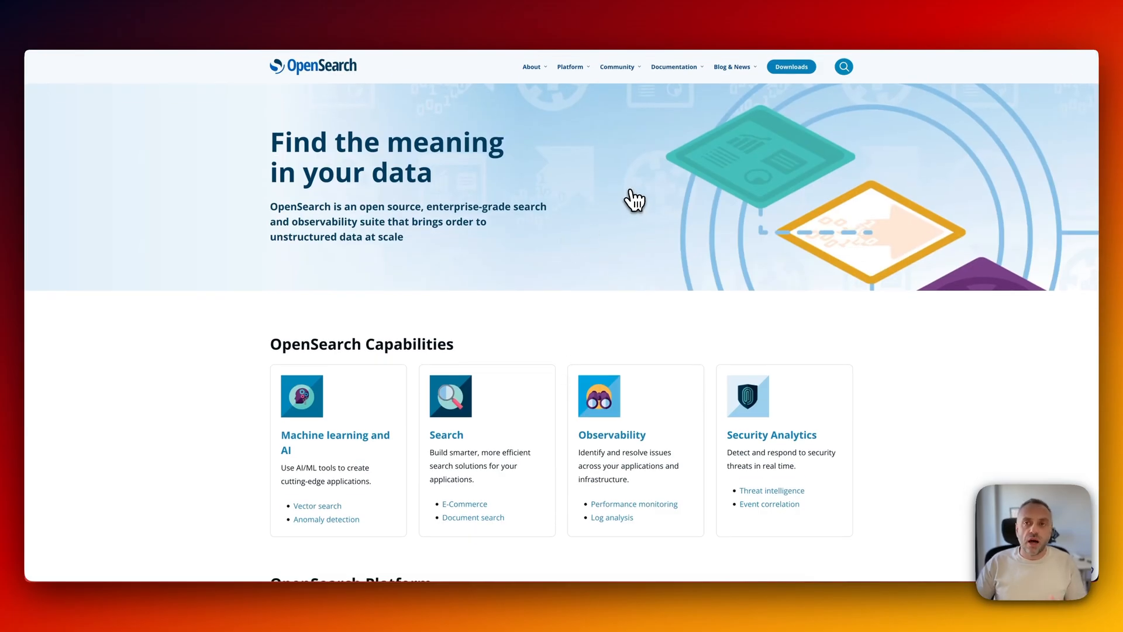
mouse_move(430, 66)
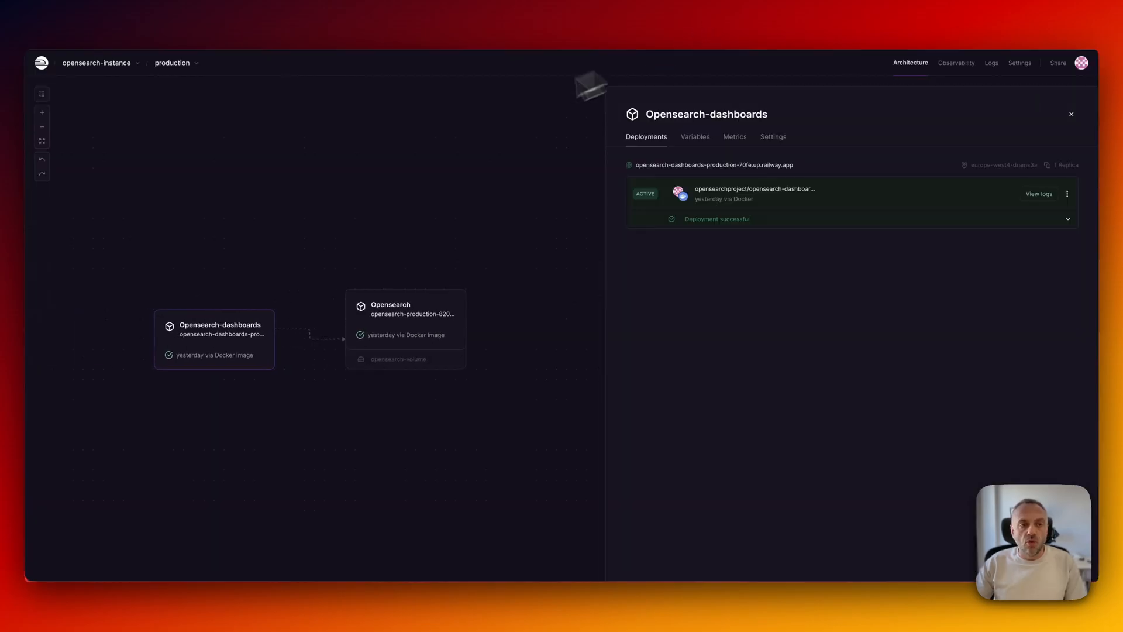
mouse_move(347, 159)
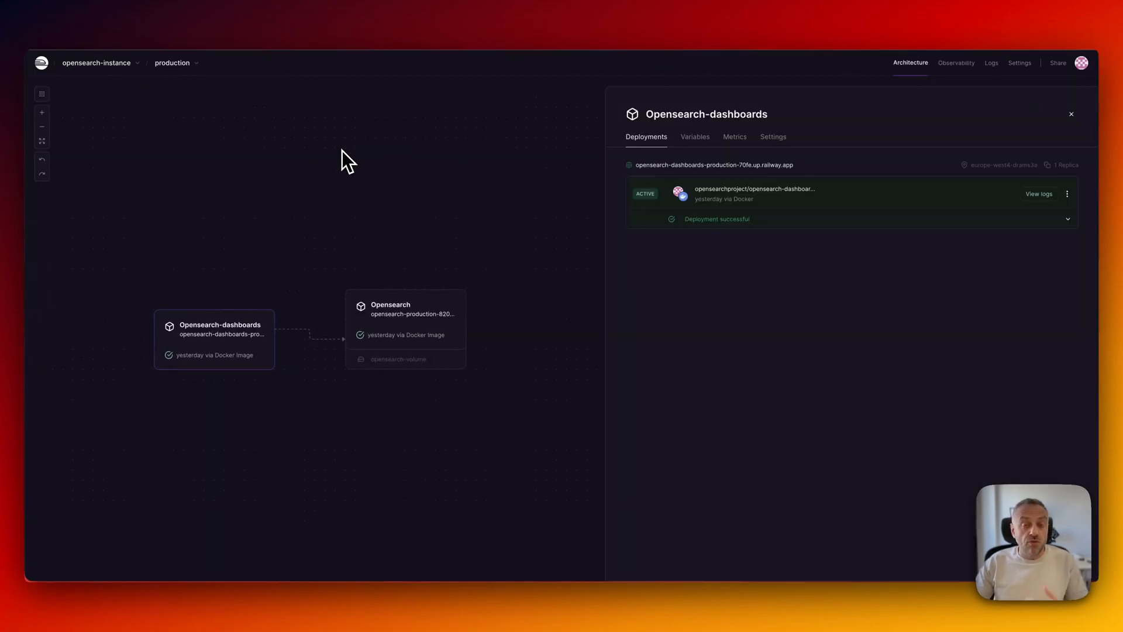
mouse_move(1071, 114)
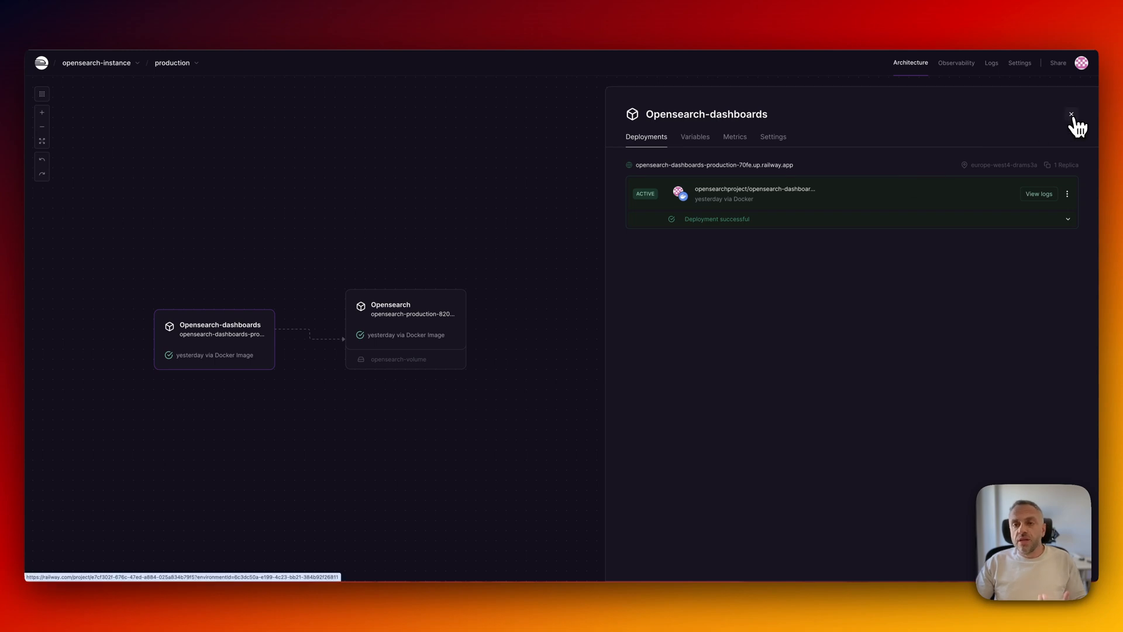
Close the Opensearch-dashboards panel and return to the Railway projects list.
left_click(1071, 115)
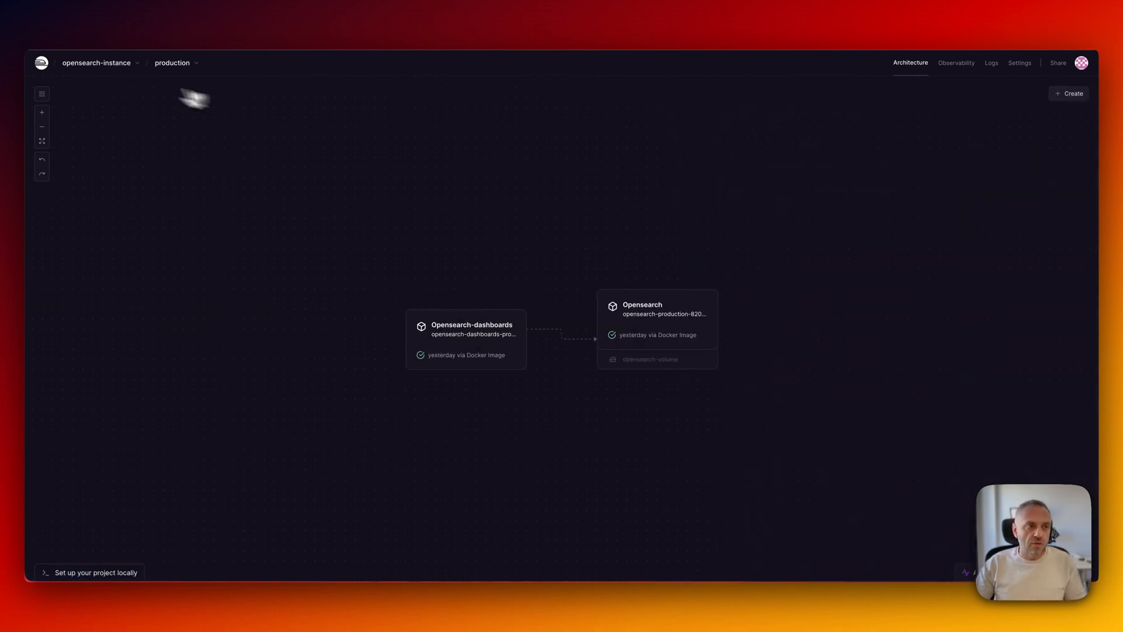
mouse_move(48, 70)
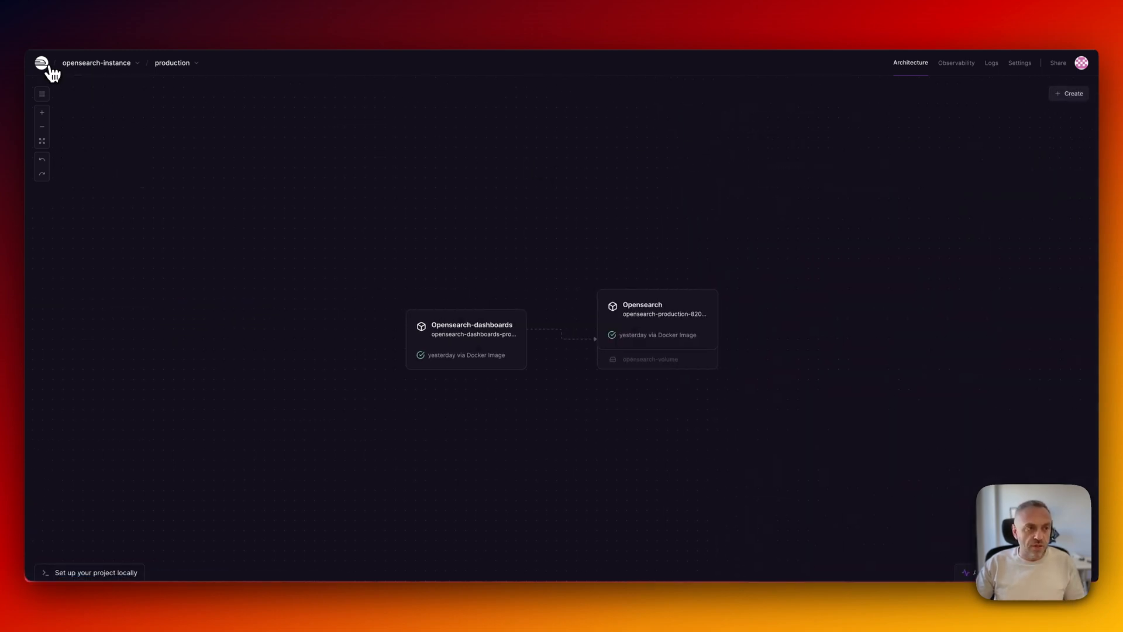
left_click(41, 62)
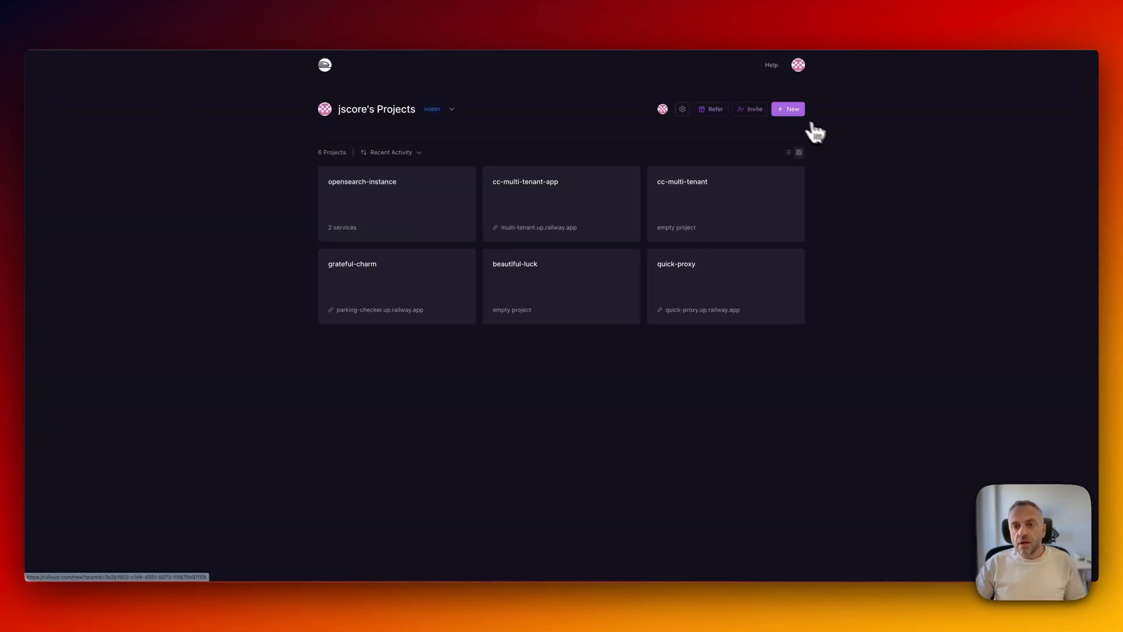
Start a new Railway project and search templates for 'opense'.
left_click(788, 109)
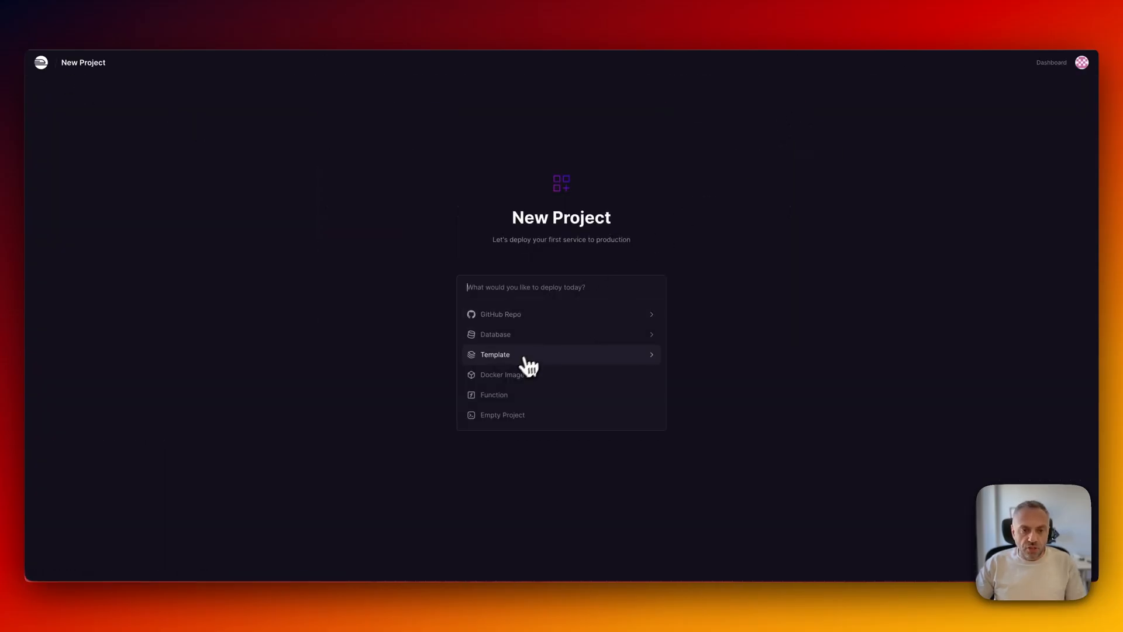
left_click(494, 354)
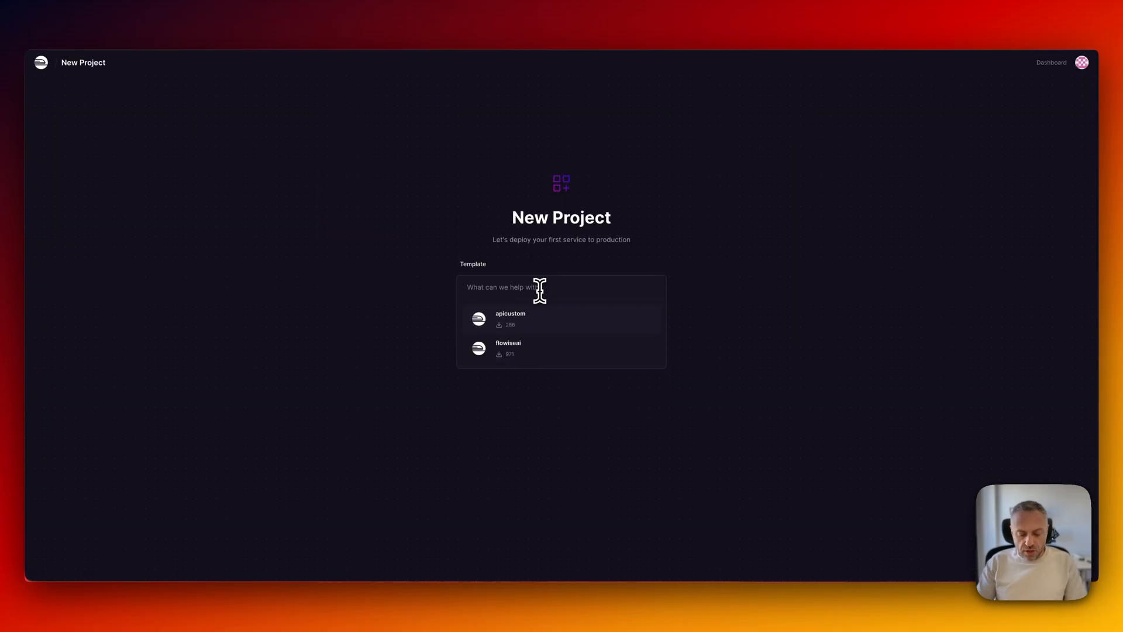
type("opense")
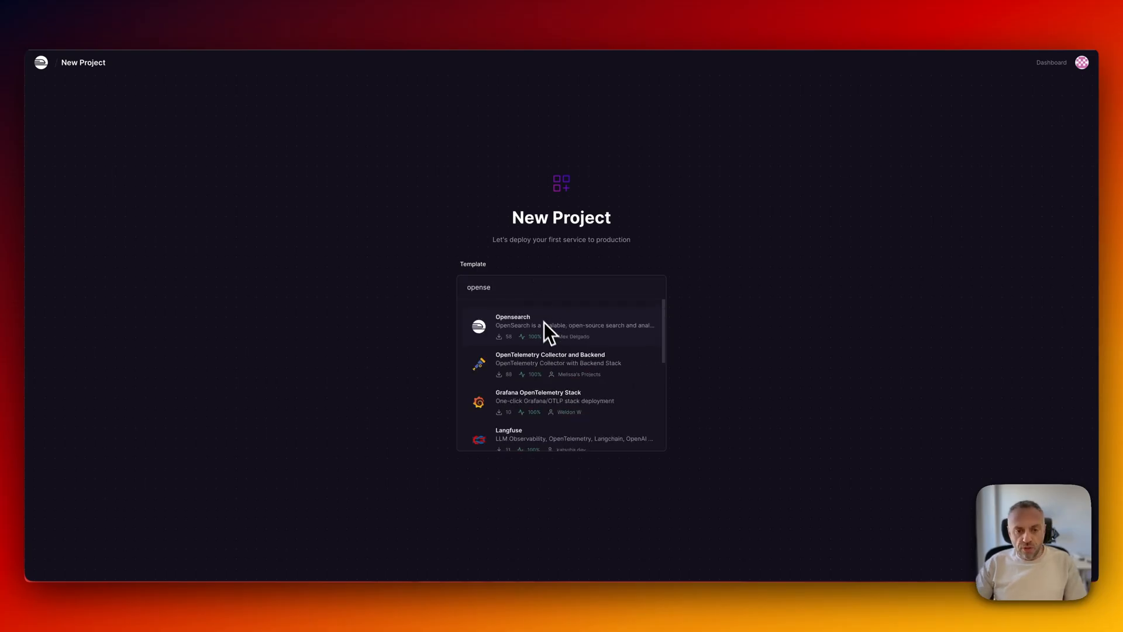
mouse_move(575, 337)
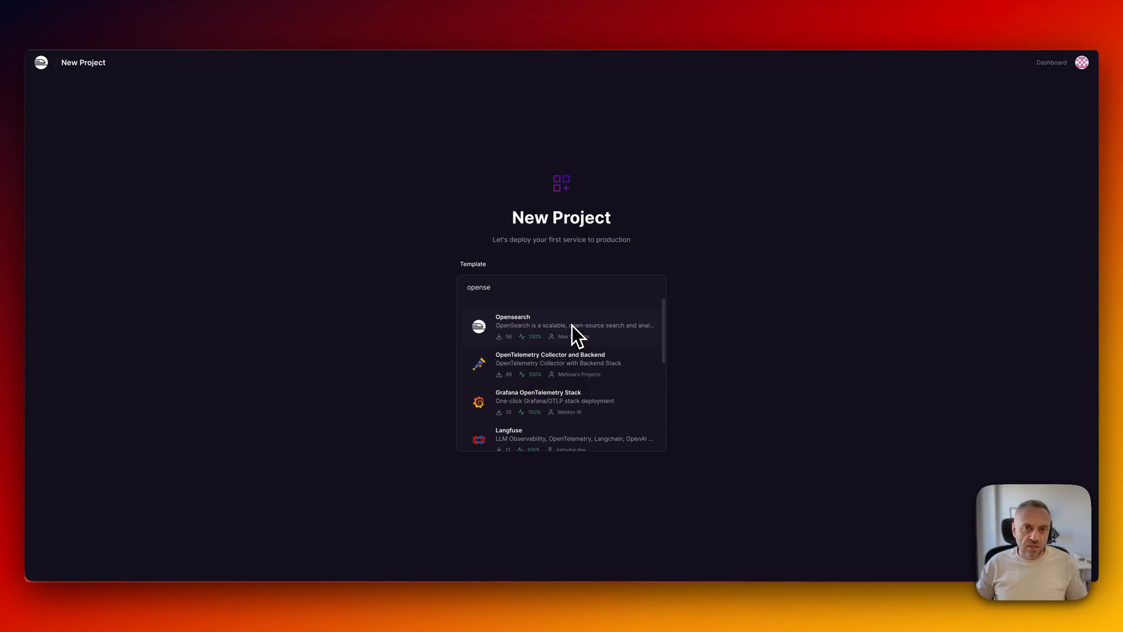
mouse_move(329, 212)
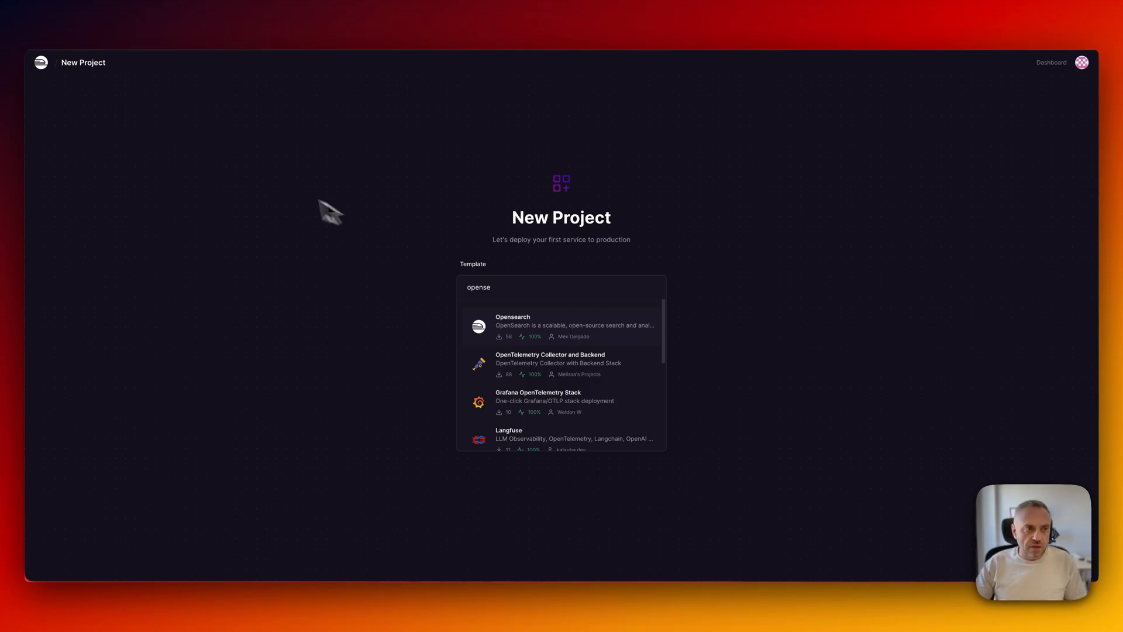
Return to opensearch-instance and open the Opensearch-dashboards deployment URL.
left_click(1052, 62)
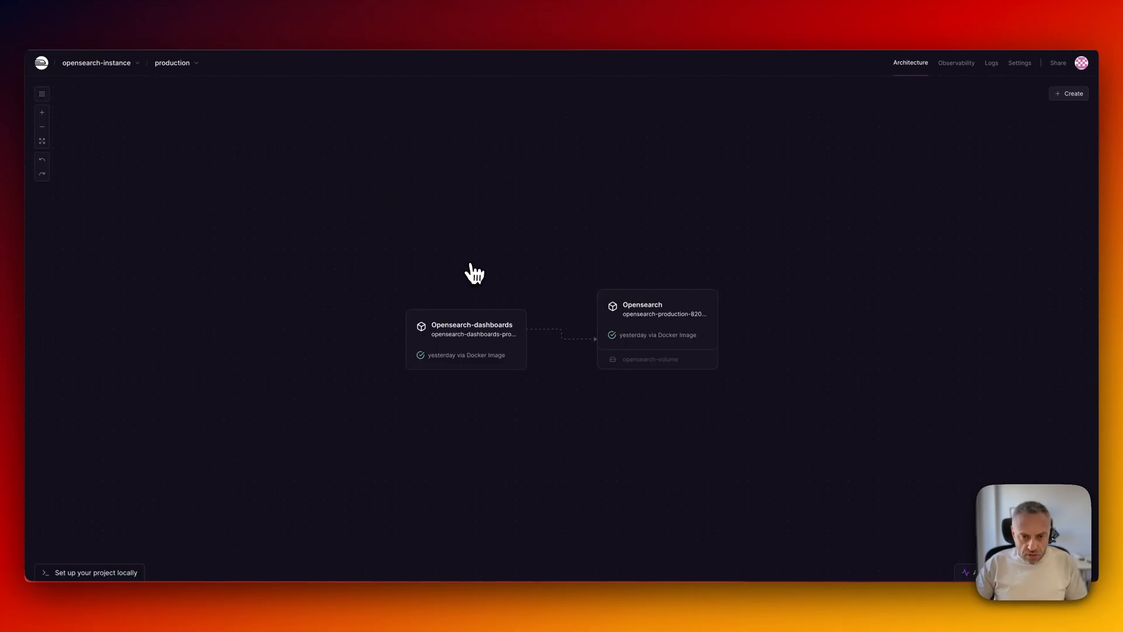
mouse_move(586, 315)
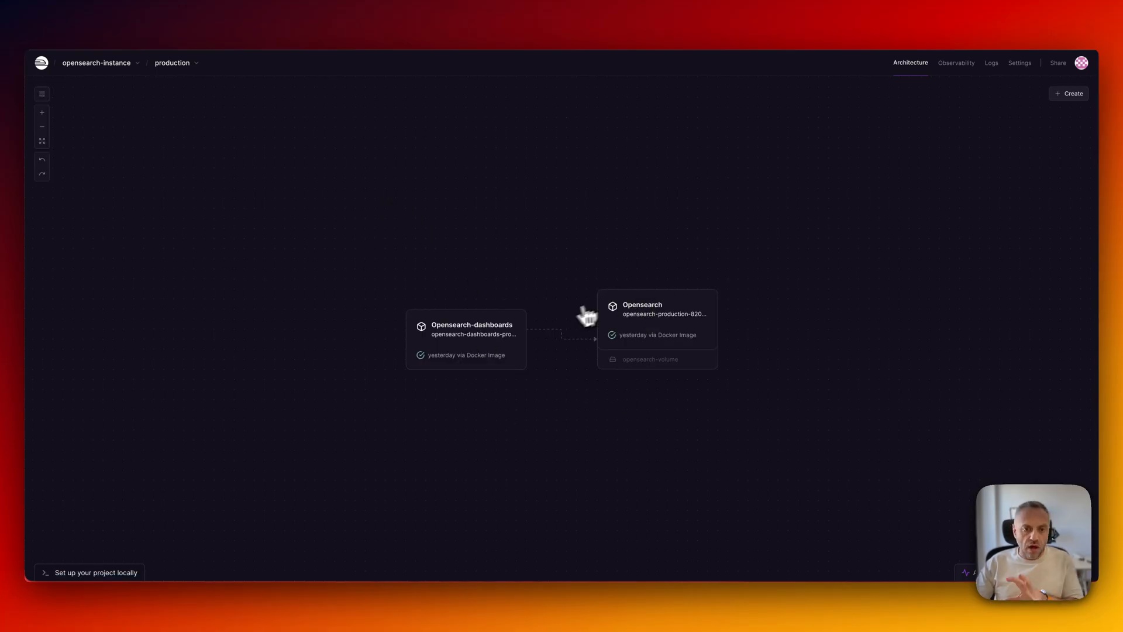
mouse_move(505, 338)
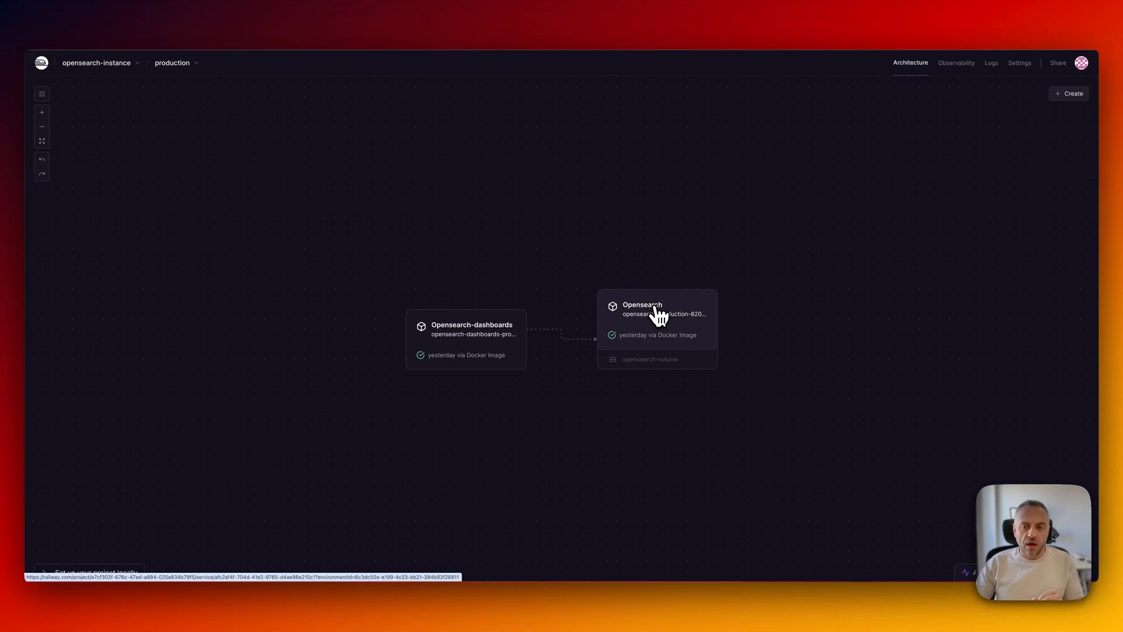
mouse_move(594, 329)
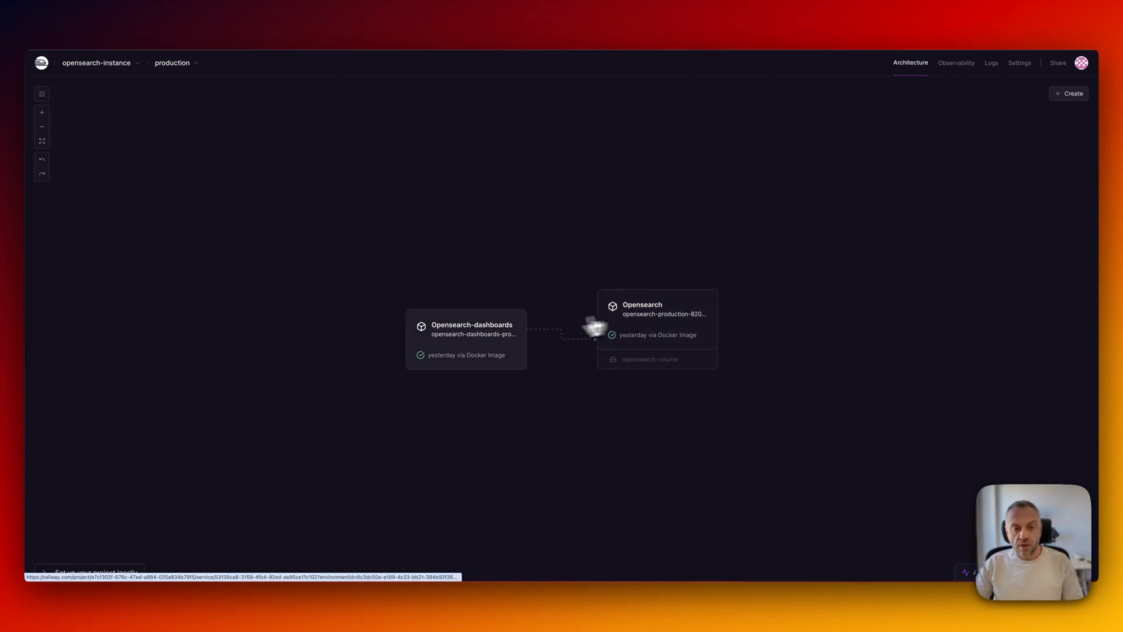
left_click(465, 337)
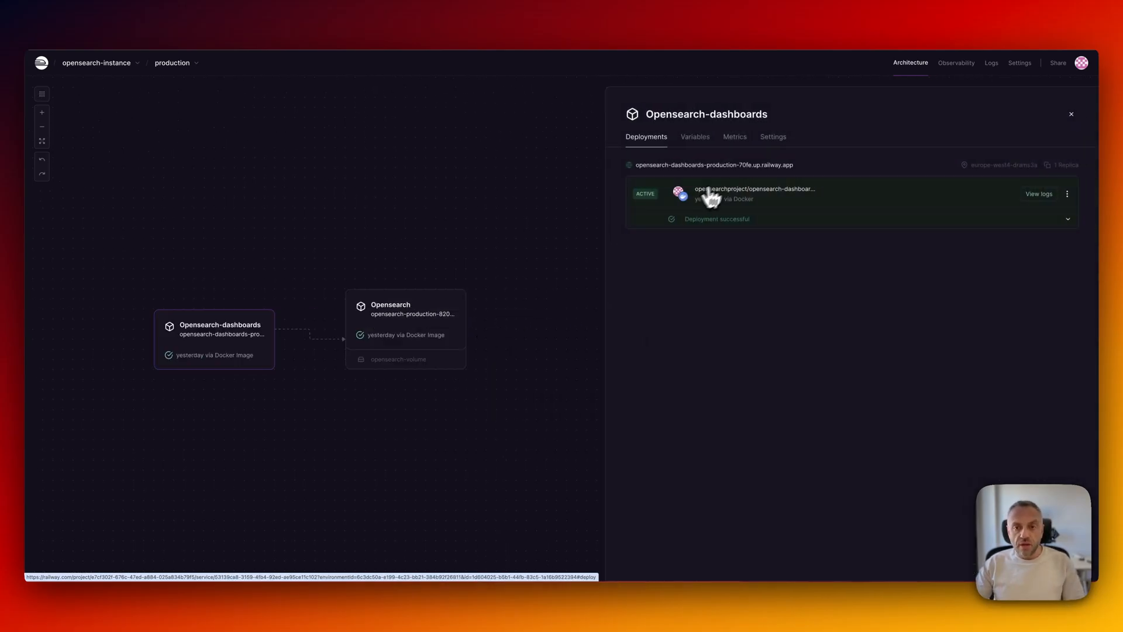
left_click(713, 165)
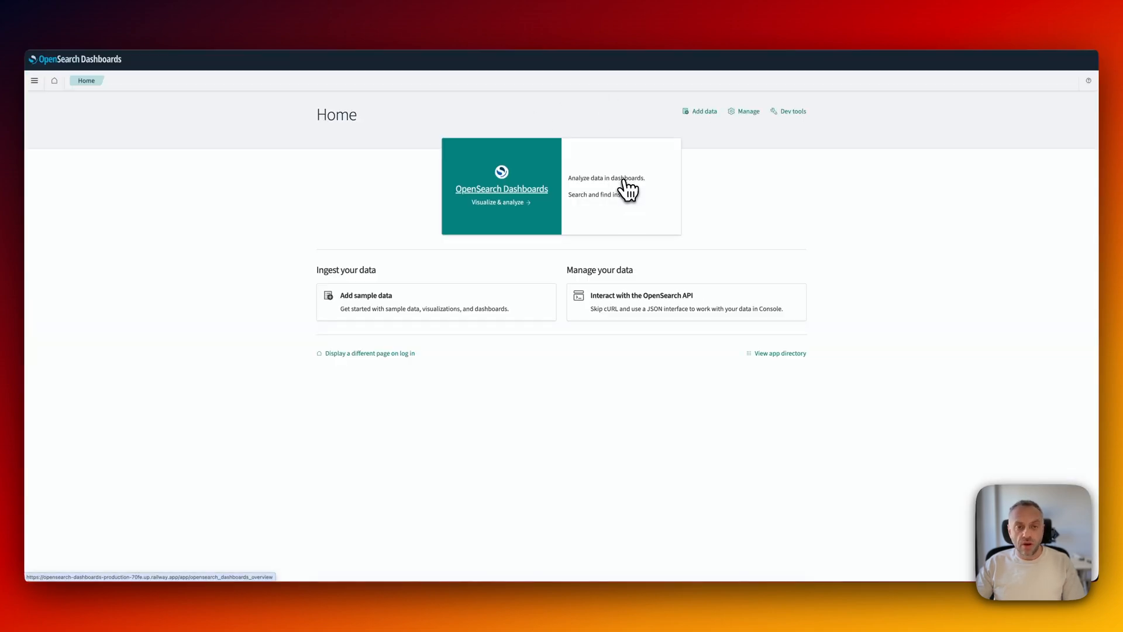
mouse_move(552, 284)
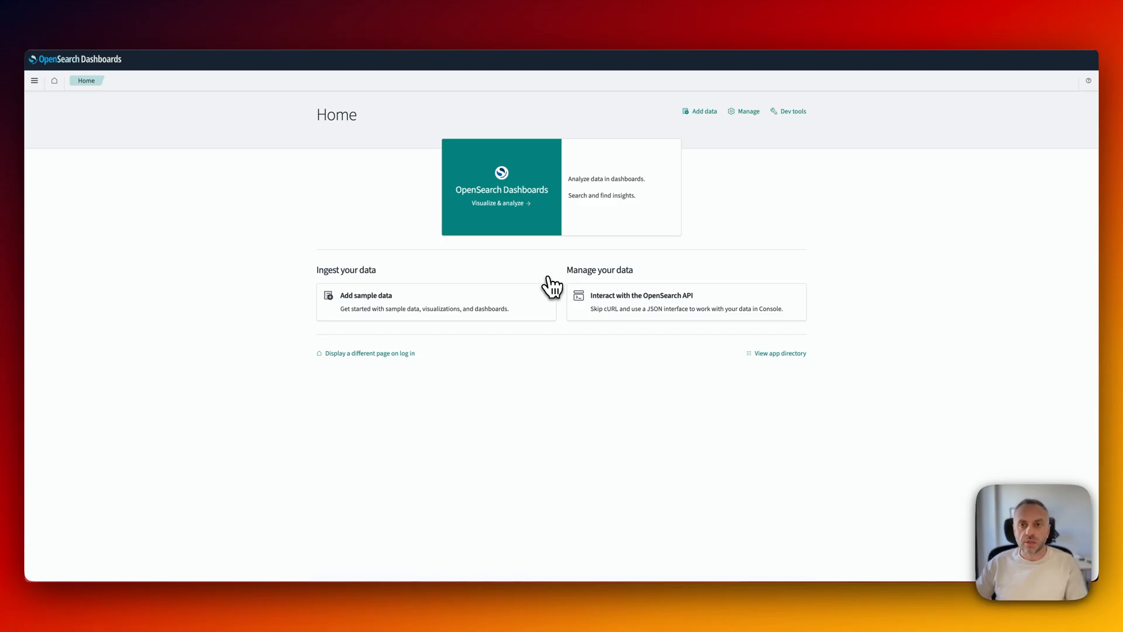
mouse_move(747, 111)
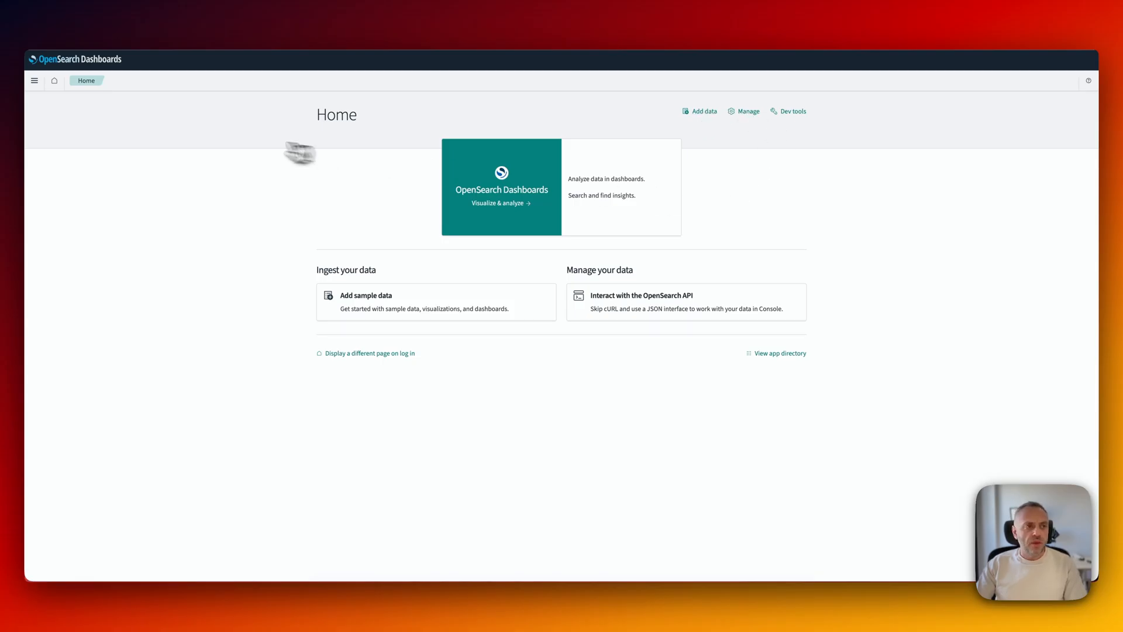
Browse the sample datasets, return Home, then open the Dev Tools console.
left_click(35, 81)
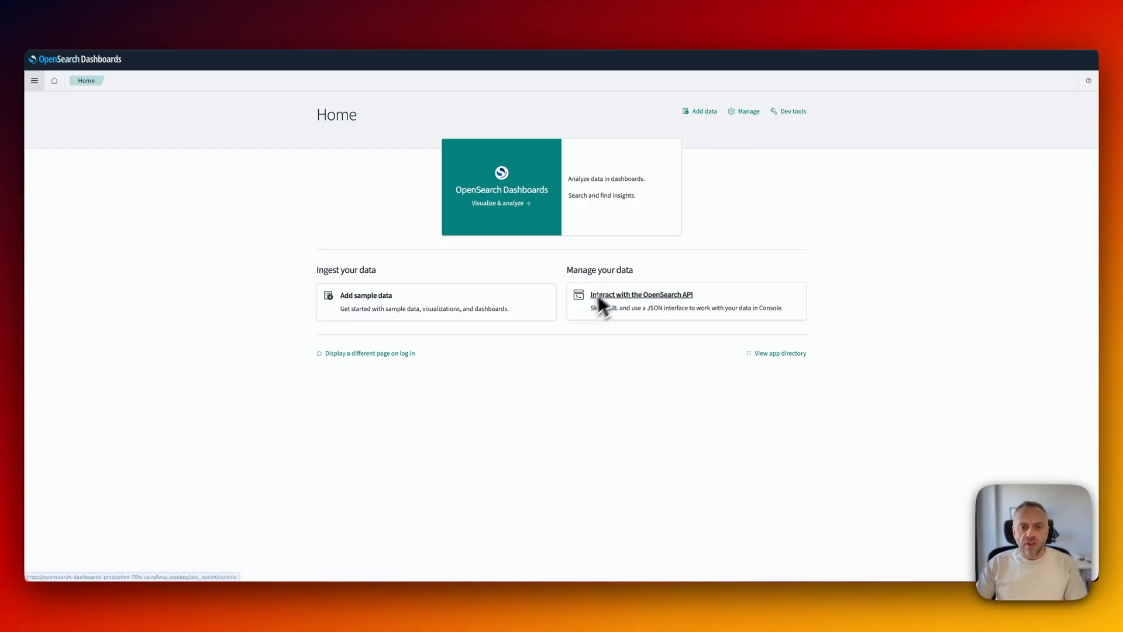
mouse_move(647, 300)
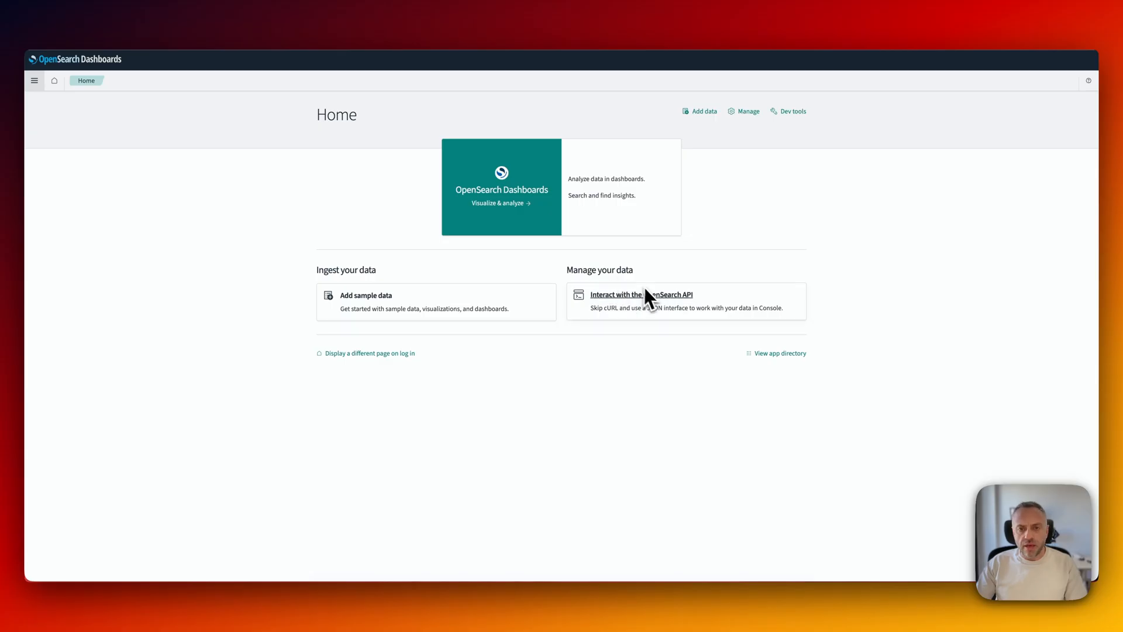
mouse_move(654, 310)
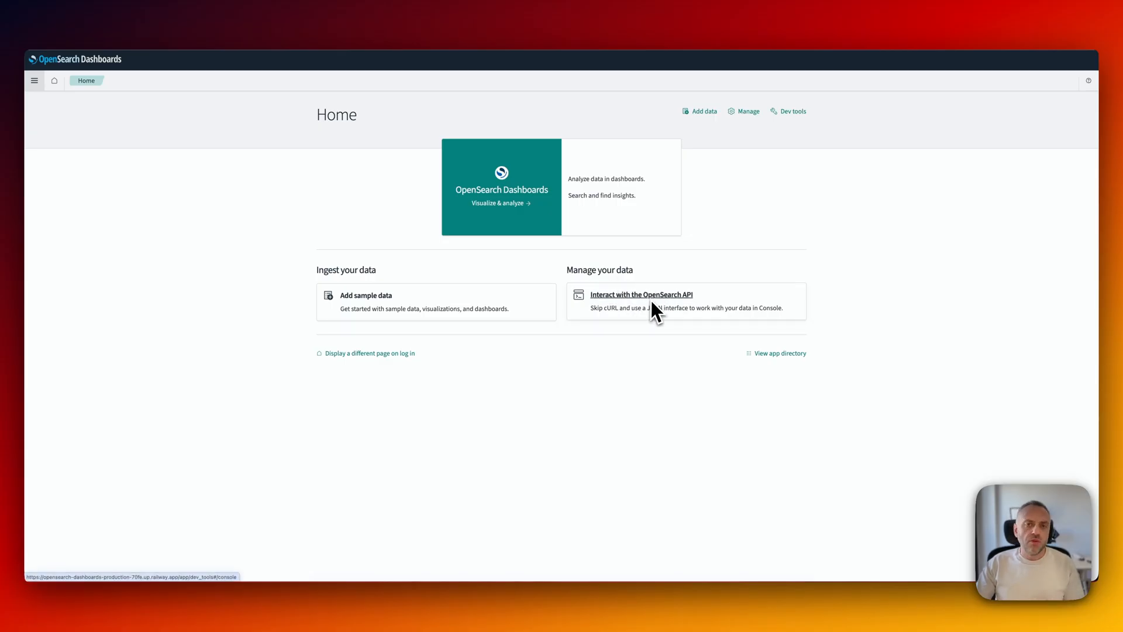
mouse_move(412, 301)
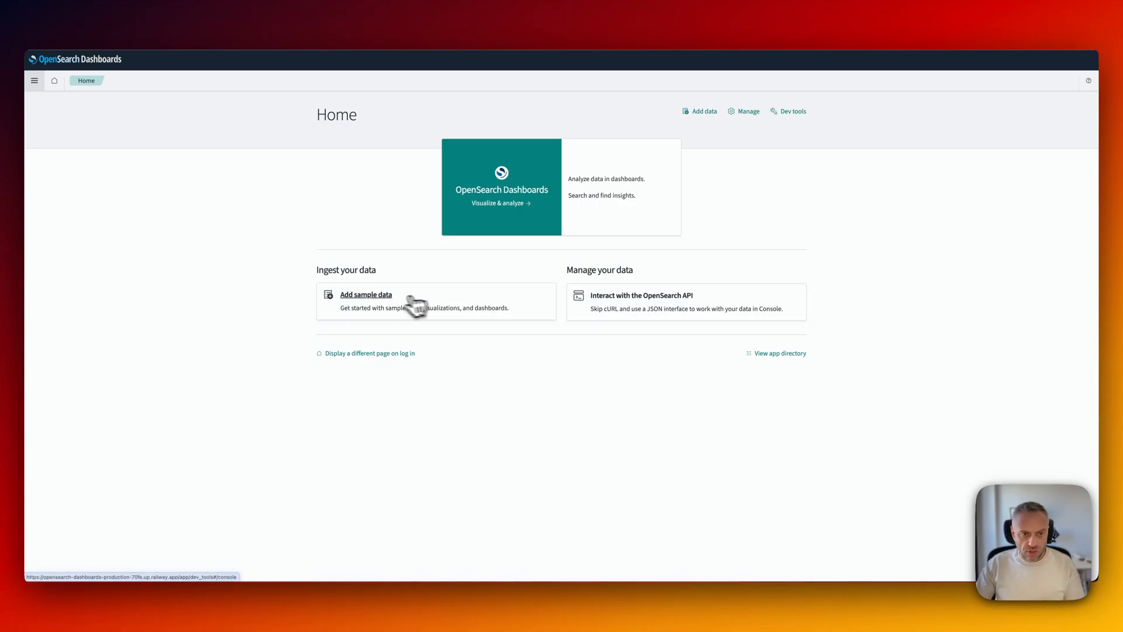
left_click(365, 294)
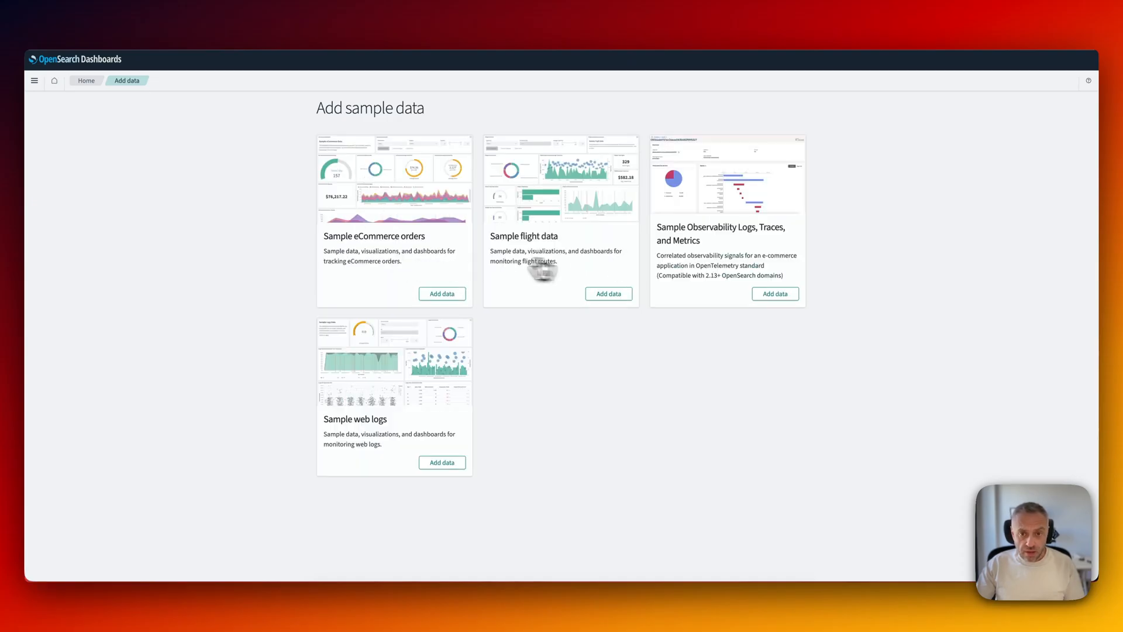
left_click(86, 80)
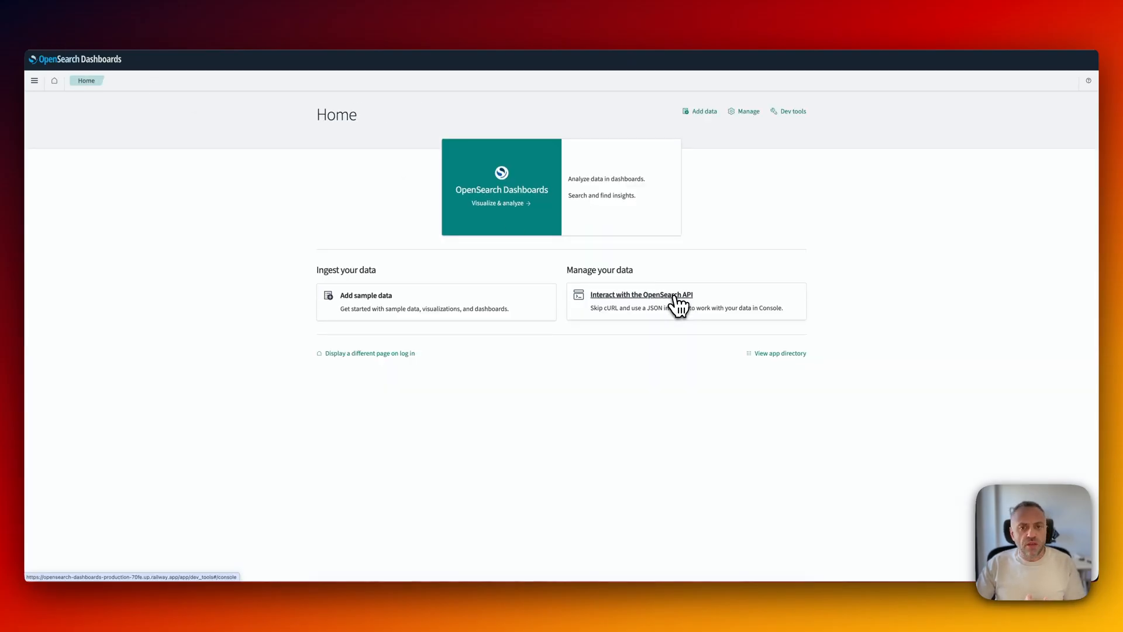
left_click(641, 294)
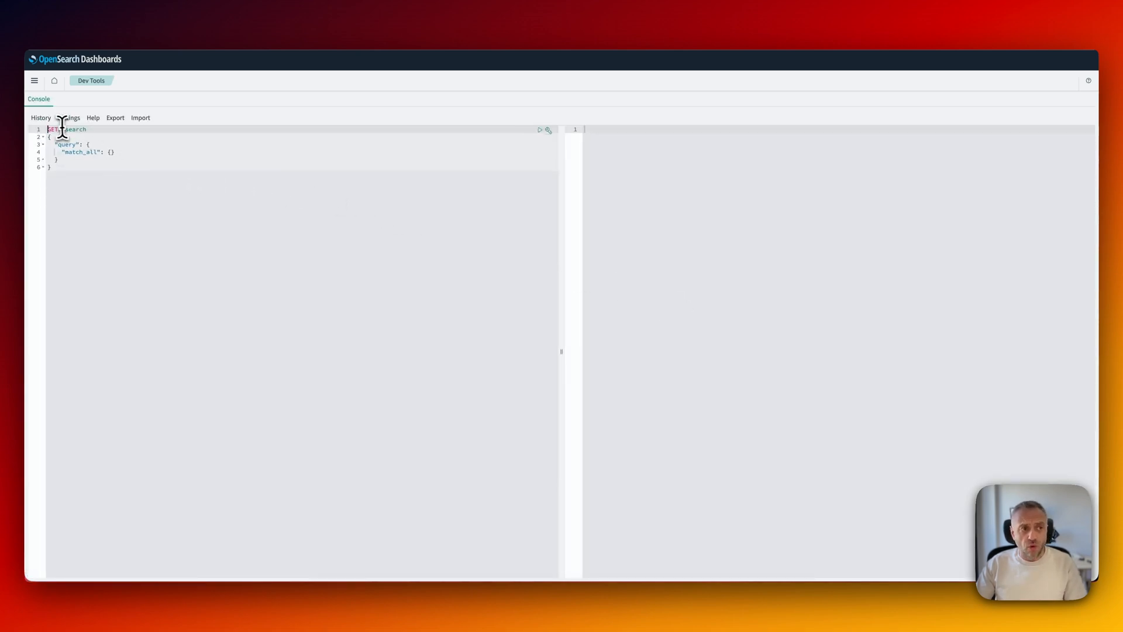
Run the match_all search in OpenSearch Dashboards and scroll through the listings_search results.
left_click(539, 130)
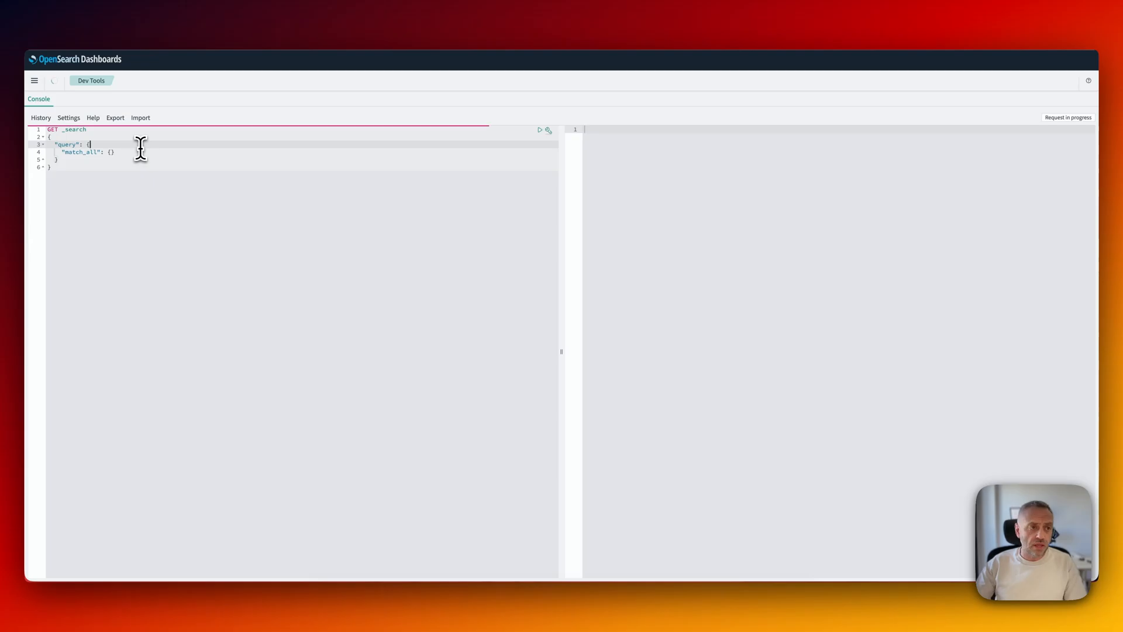
left_click(540, 130)
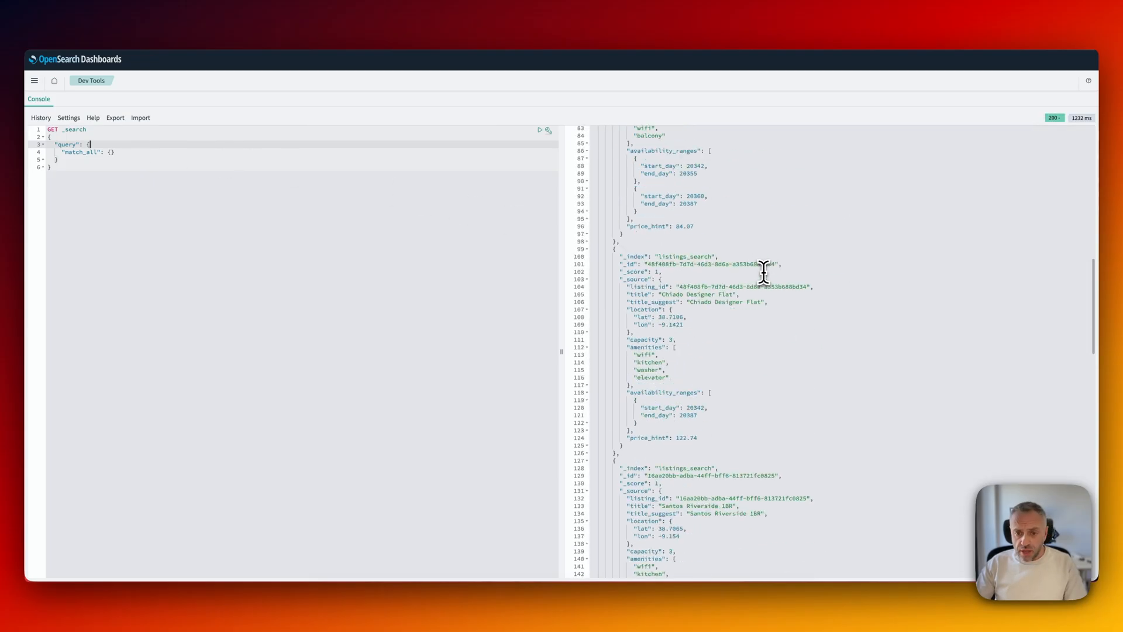
scroll("up", 3)
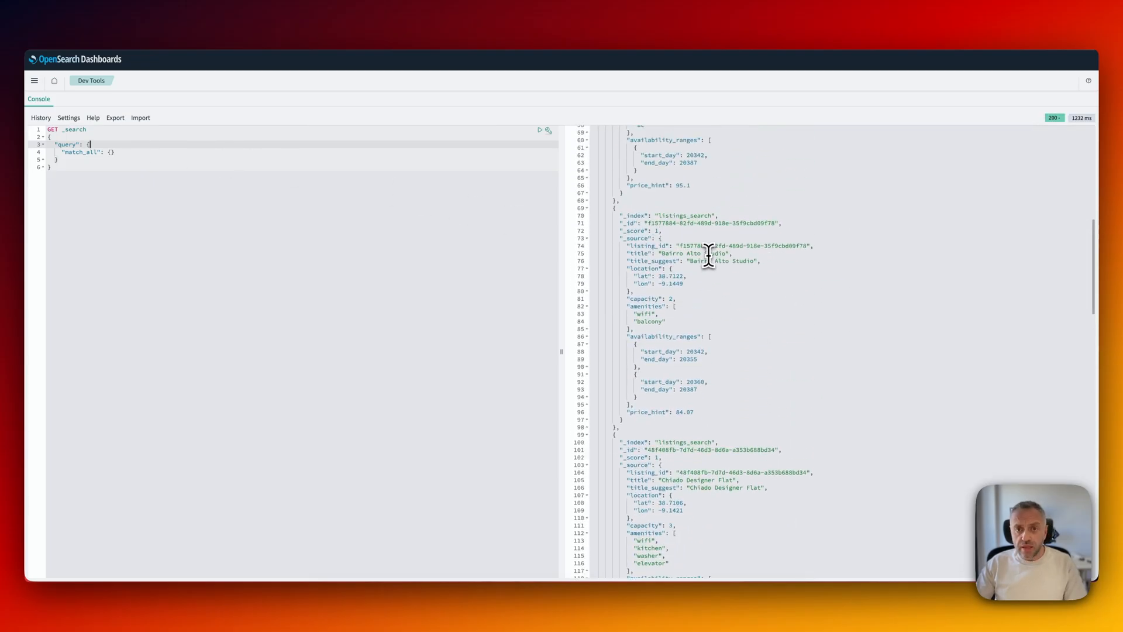
mouse_move(633, 223)
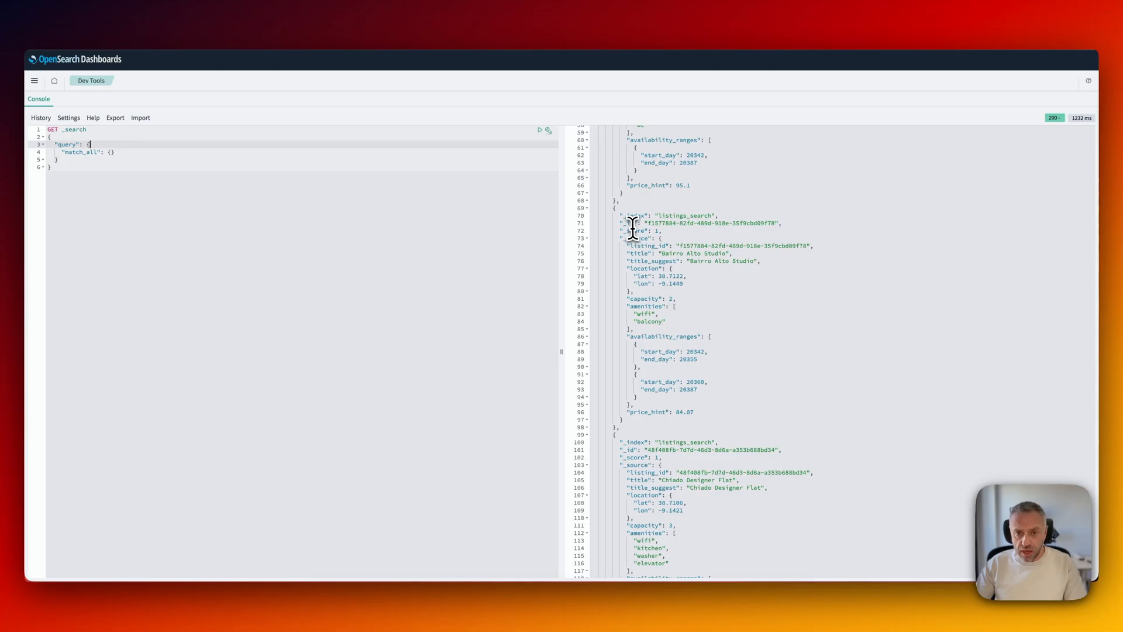
scroll("down", 3)
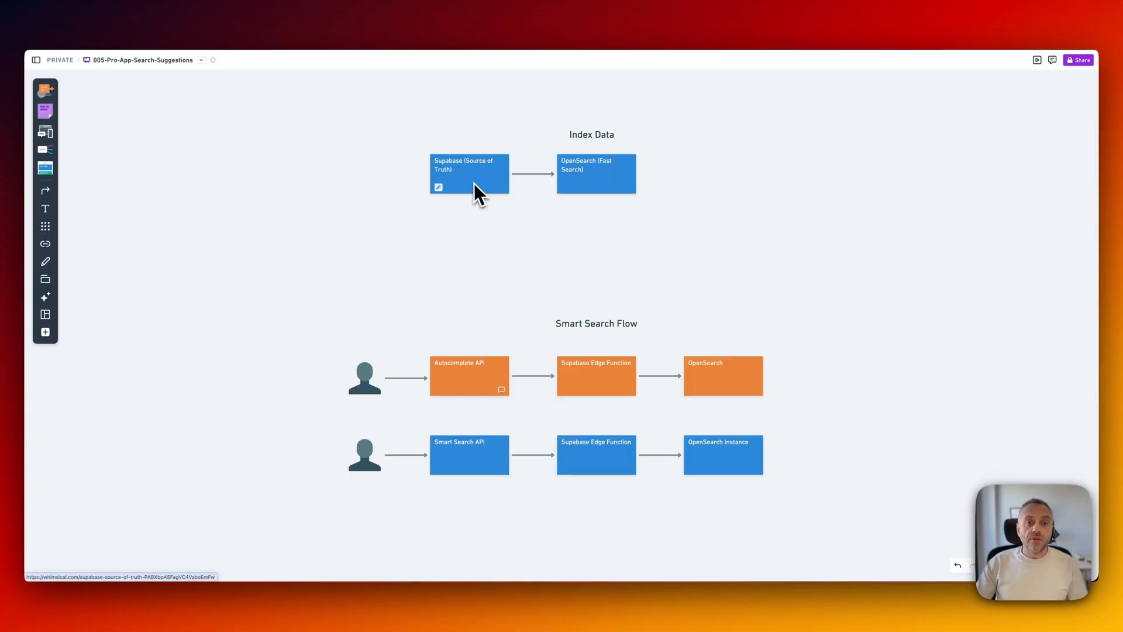
mouse_move(491, 183)
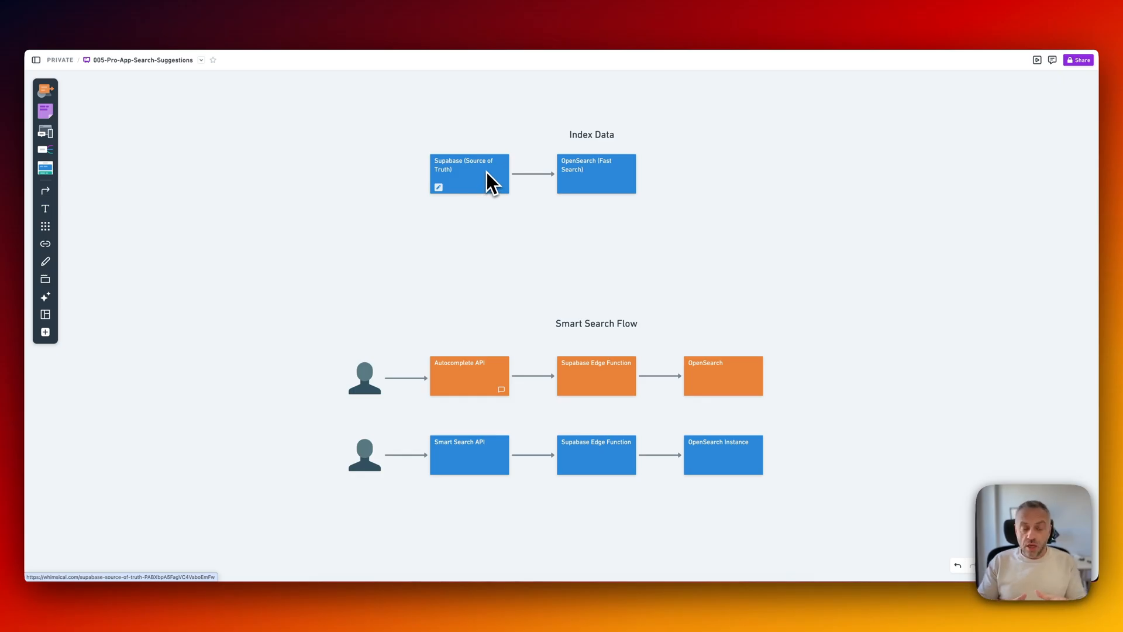
mouse_move(586, 177)
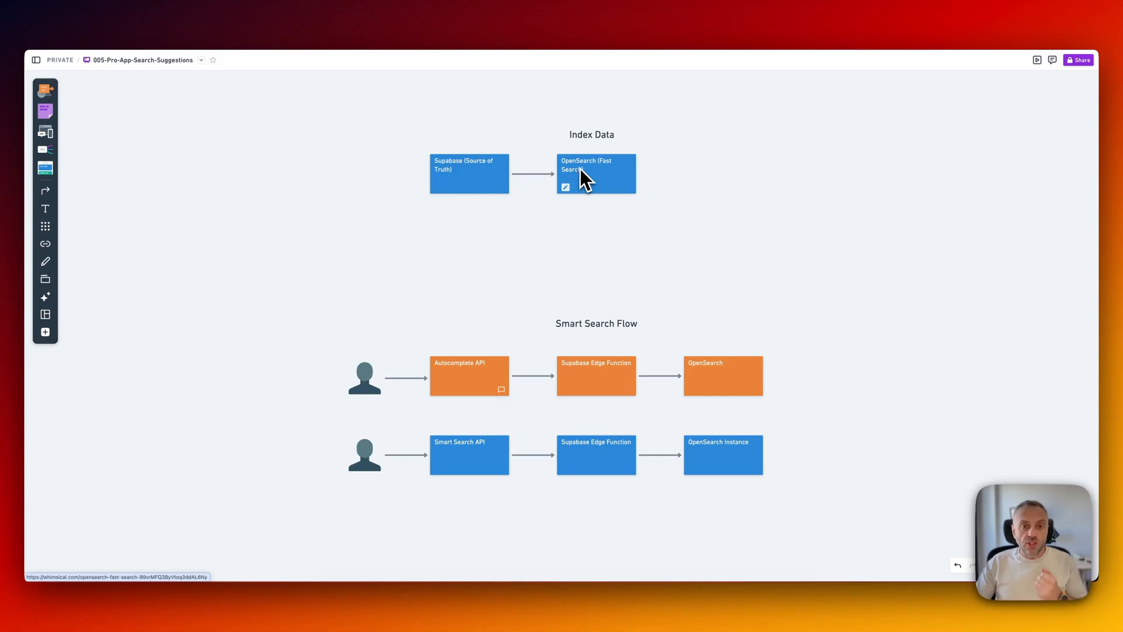
mouse_move(600, 183)
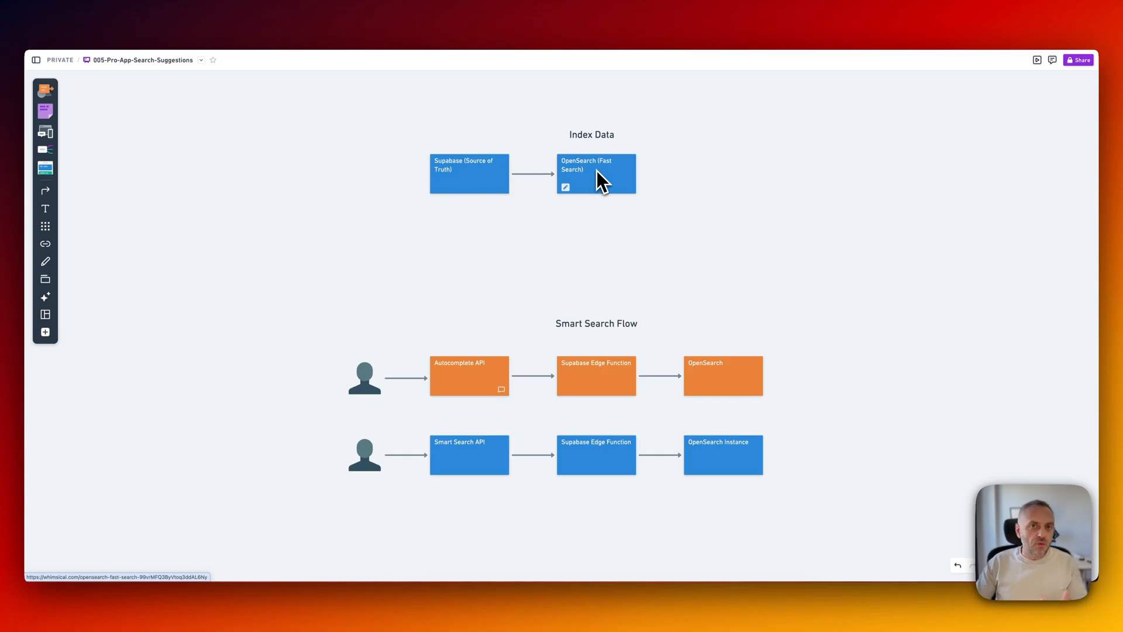
mouse_move(689, 253)
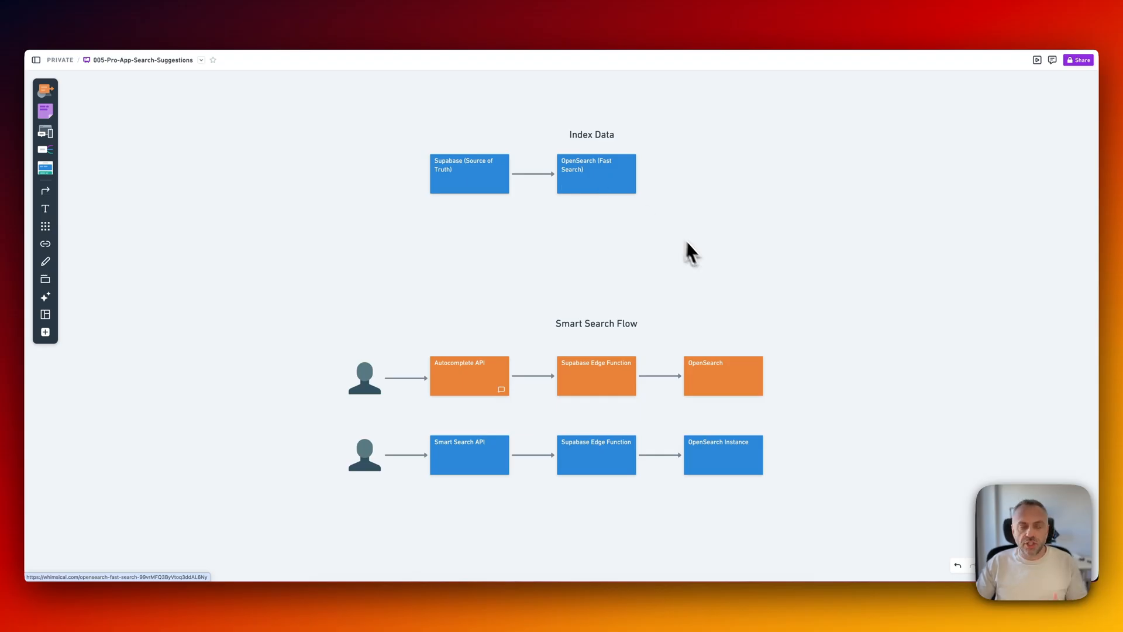
mouse_move(705, 261)
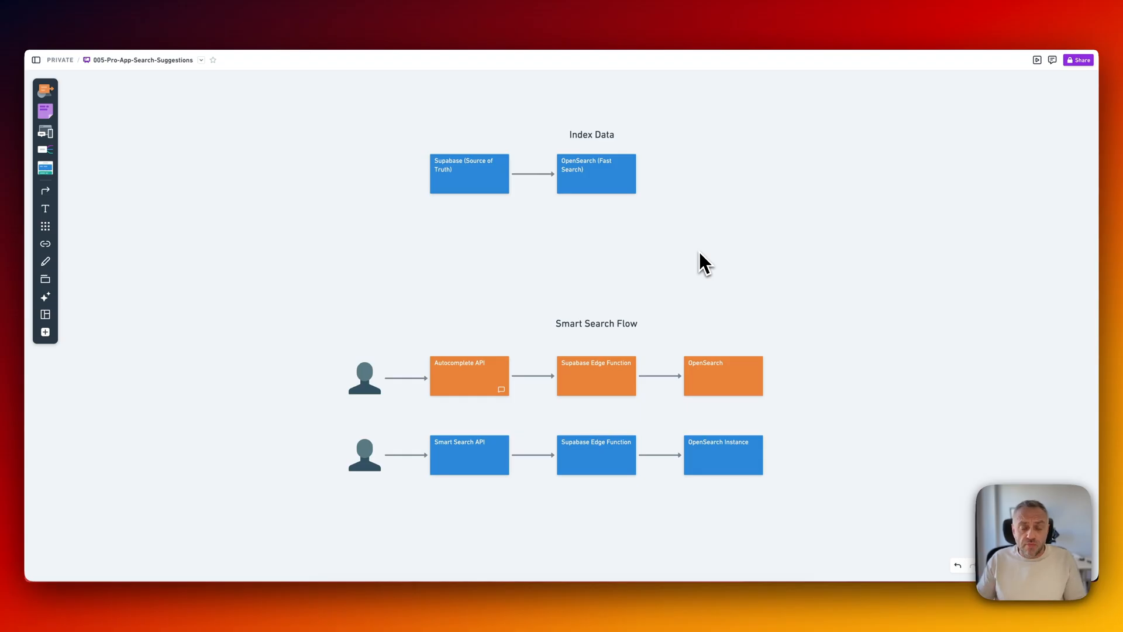
mouse_move(605, 178)
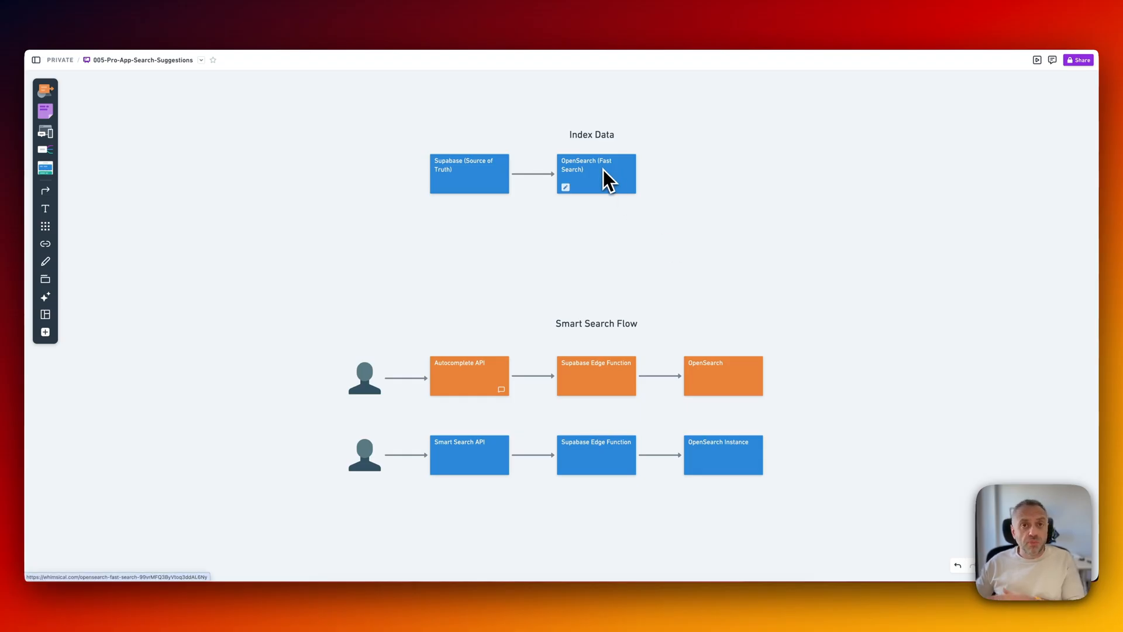
mouse_move(580, 178)
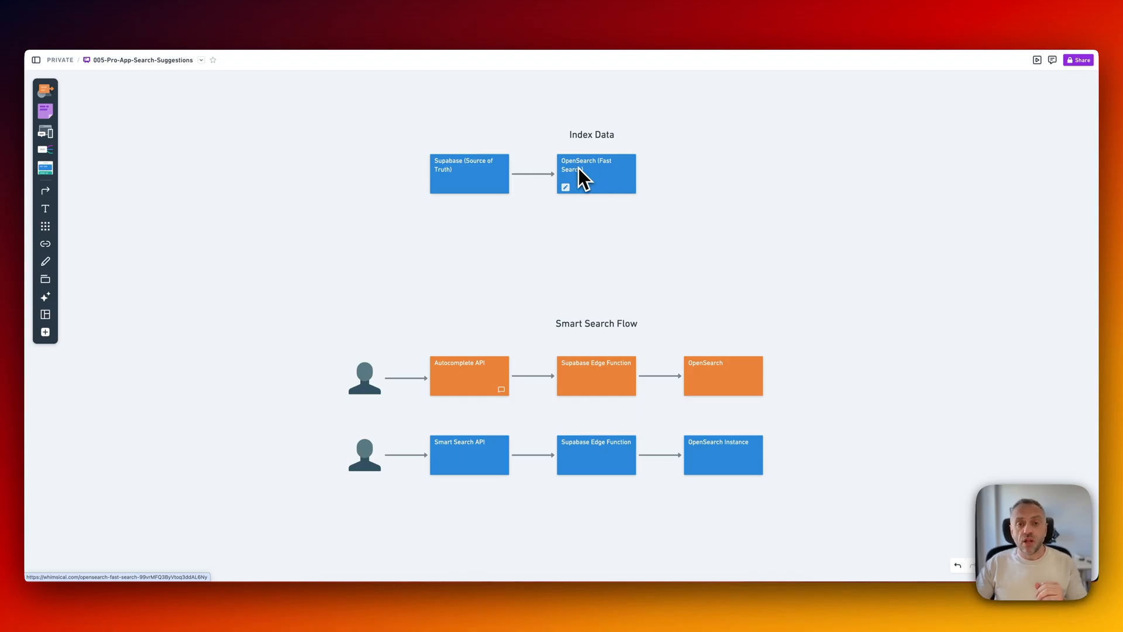
mouse_move(480, 182)
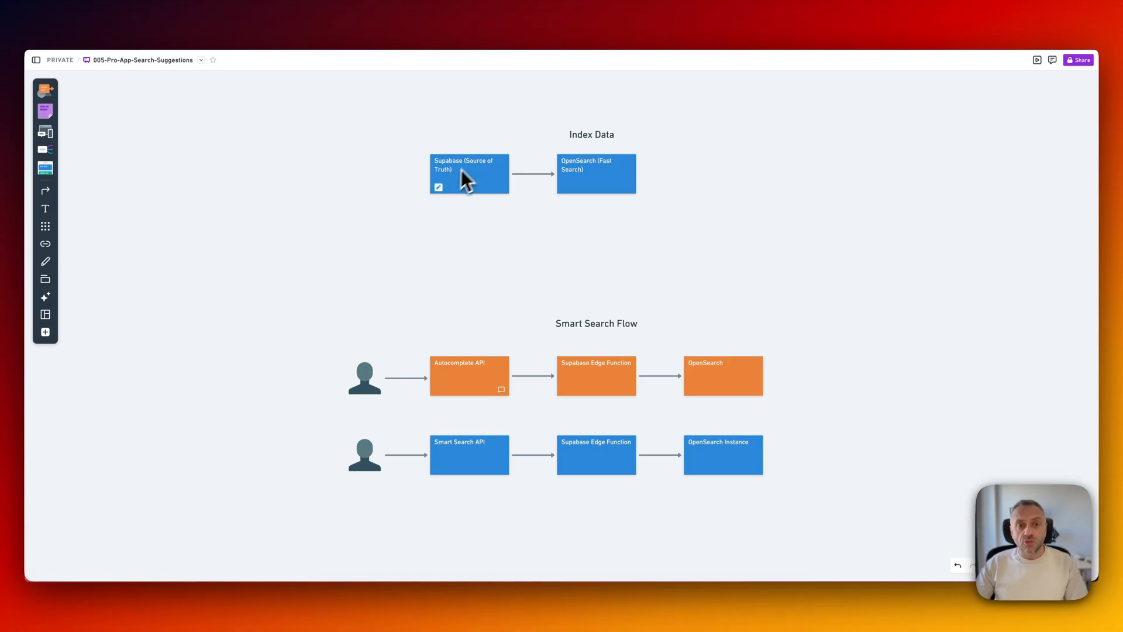
mouse_move(620, 175)
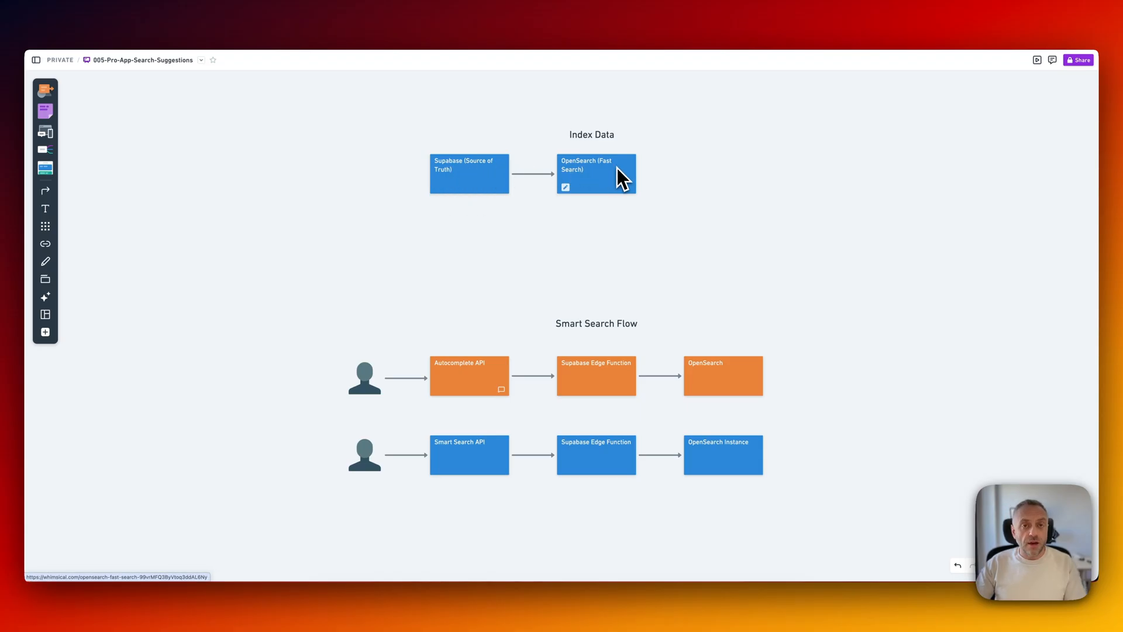
mouse_move(473, 194)
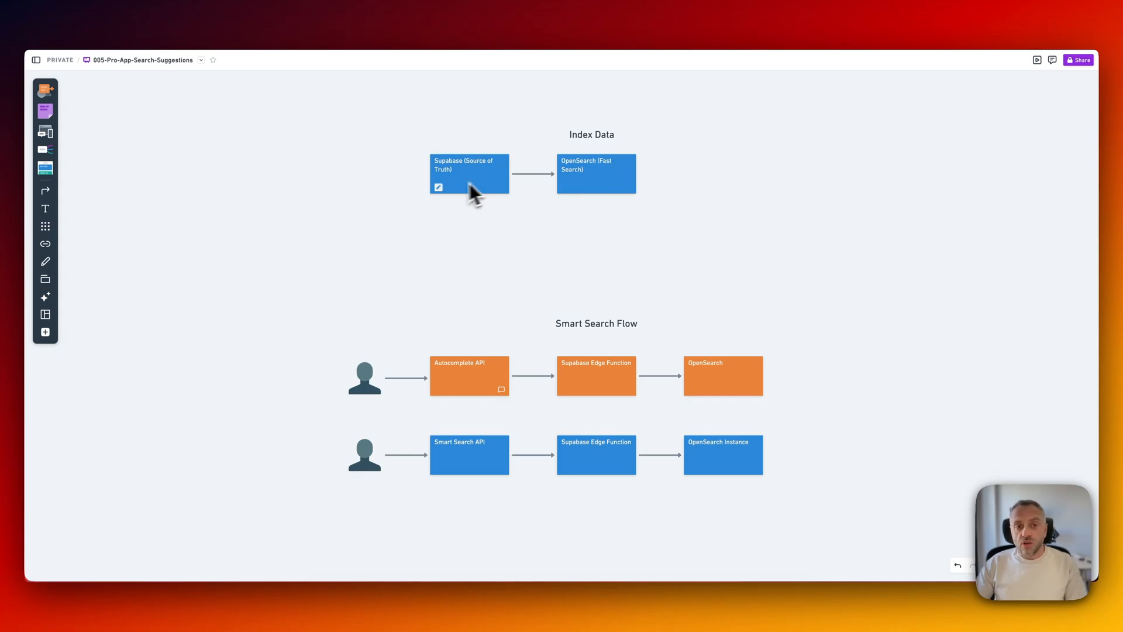
mouse_move(595, 173)
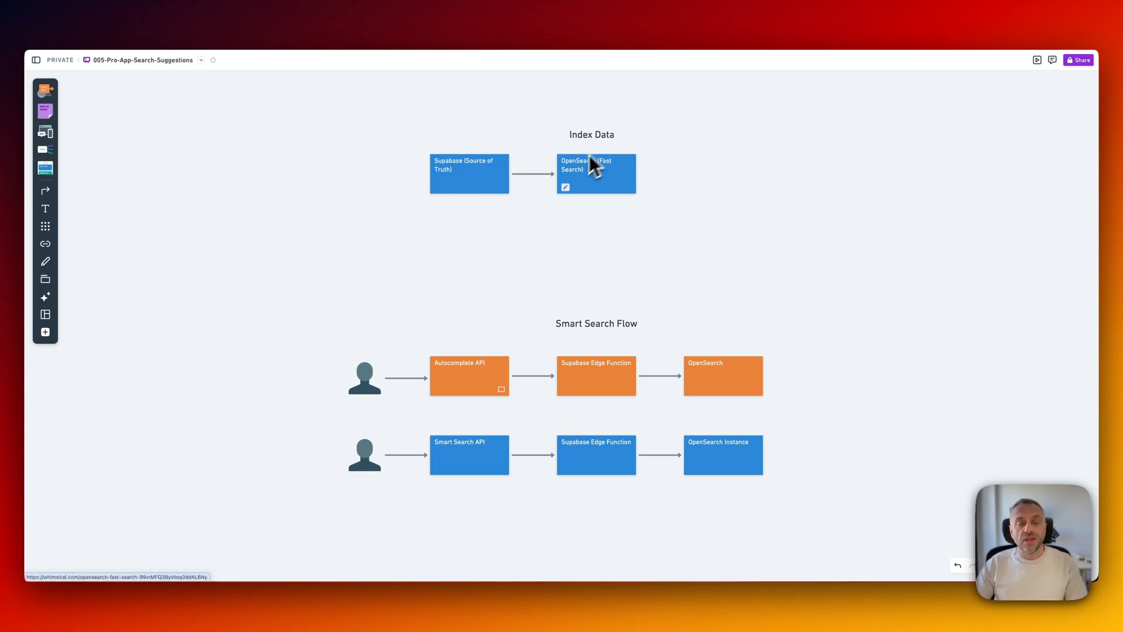
mouse_move(606, 188)
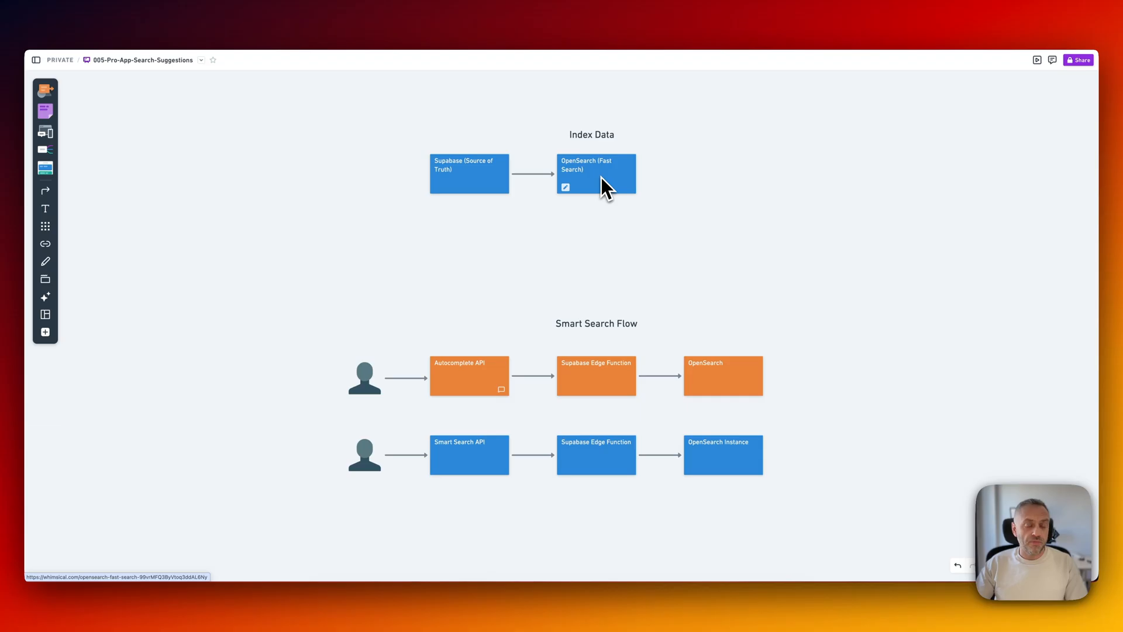
mouse_move(623, 182)
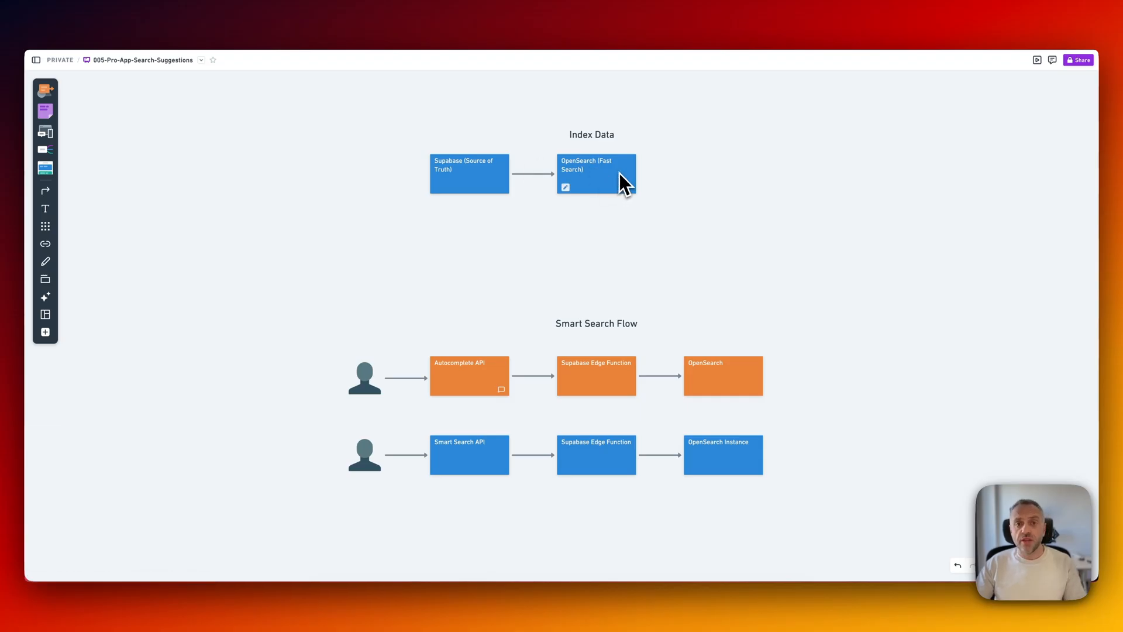
mouse_move(595, 173)
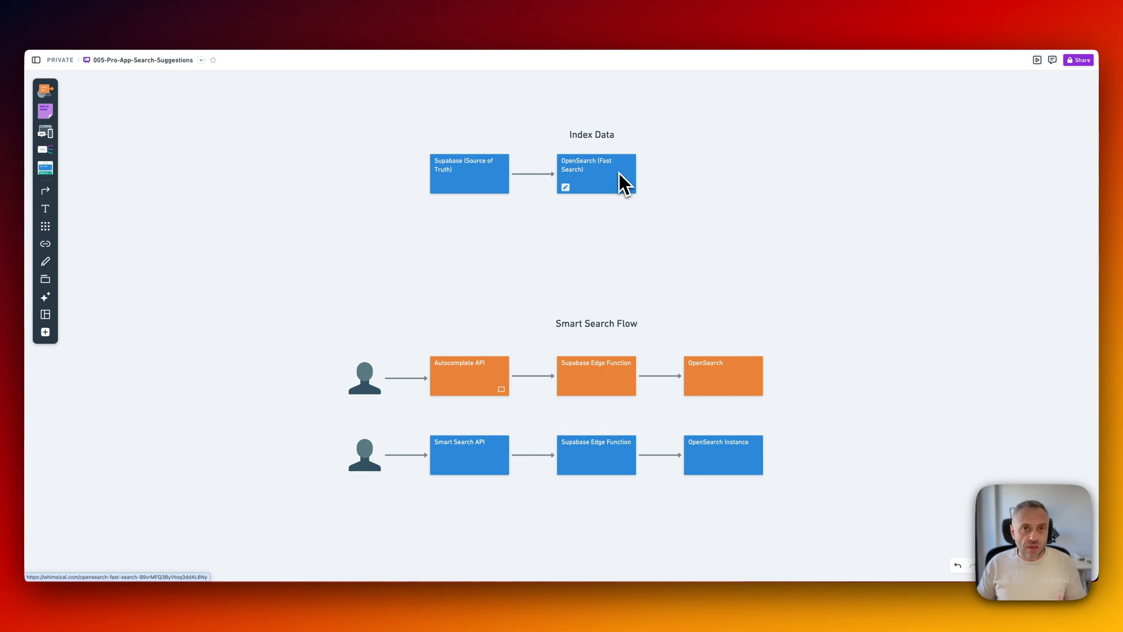
Scroll the Whimsical board to show the Index Data and Smart Search Flow diagrams.
scroll("up", 3)
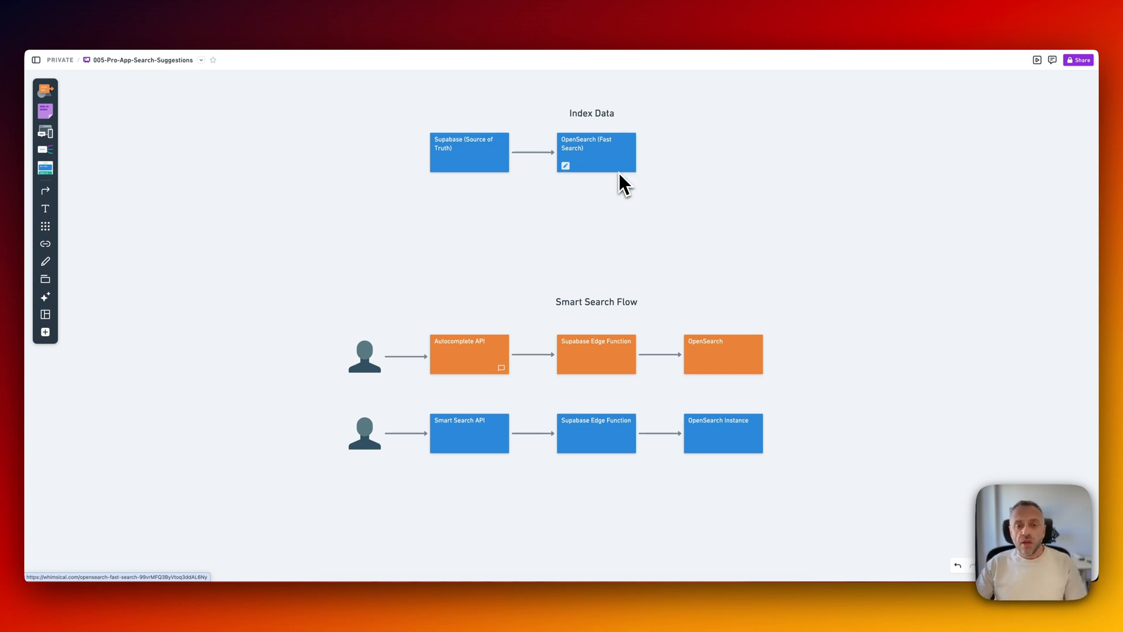
scroll("down", 3)
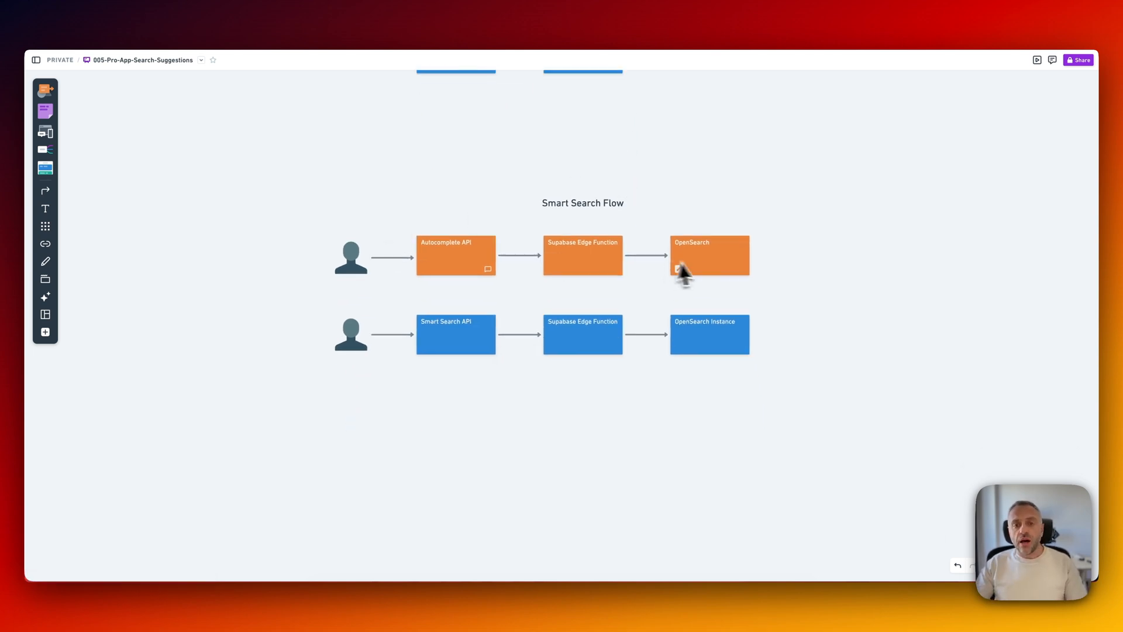
mouse_move(497, 318)
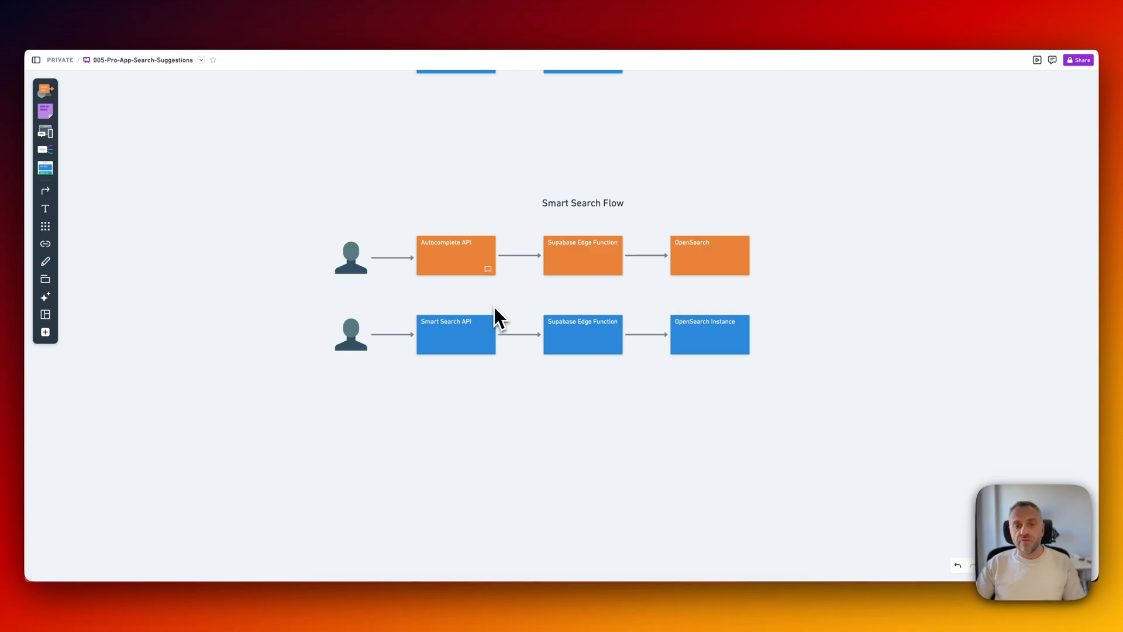
mouse_move(462, 293)
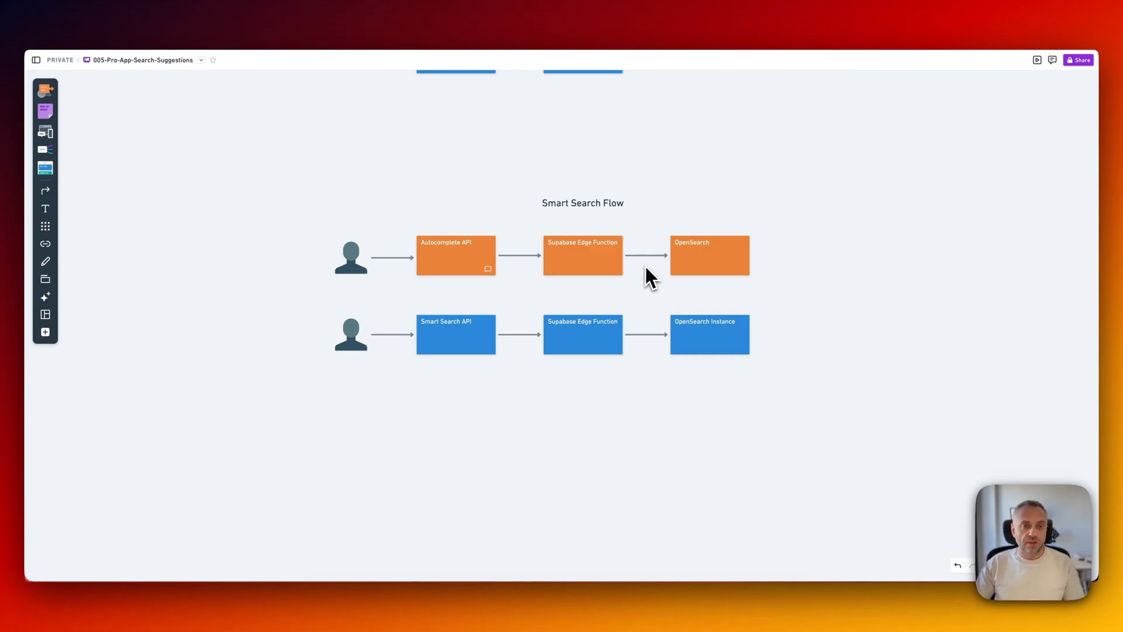
mouse_move(456, 256)
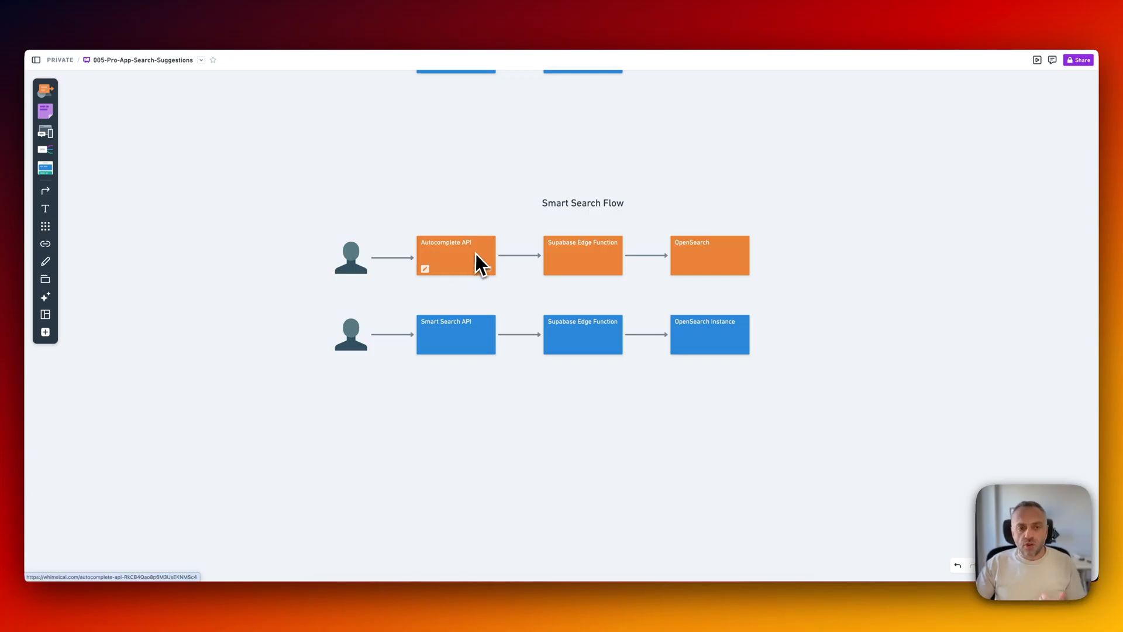
mouse_move(695, 265)
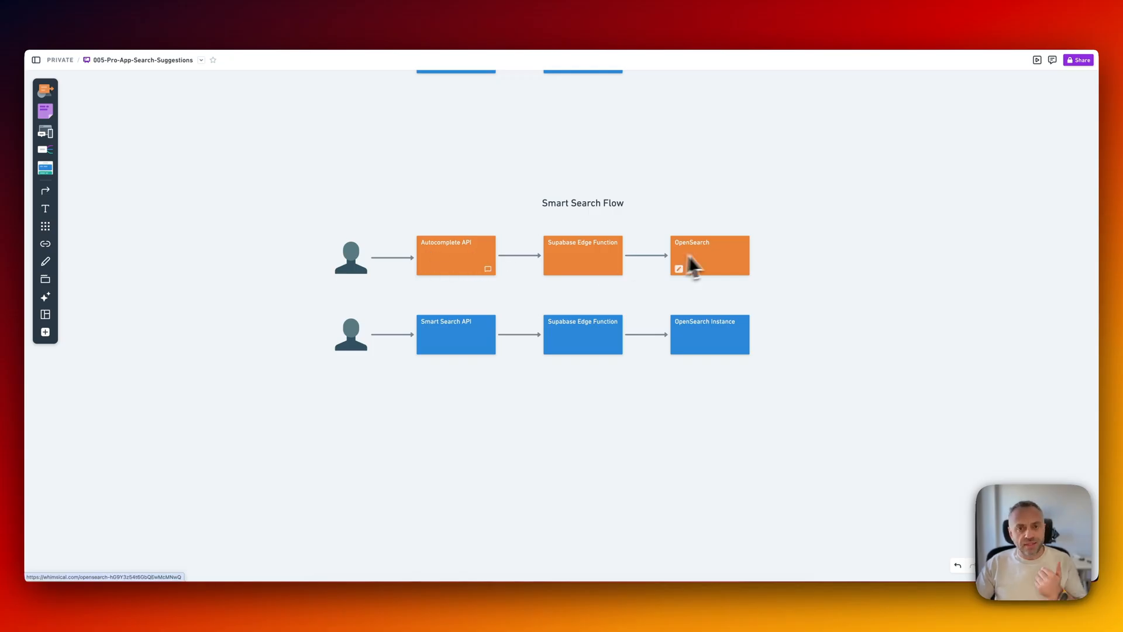
mouse_move(720, 258)
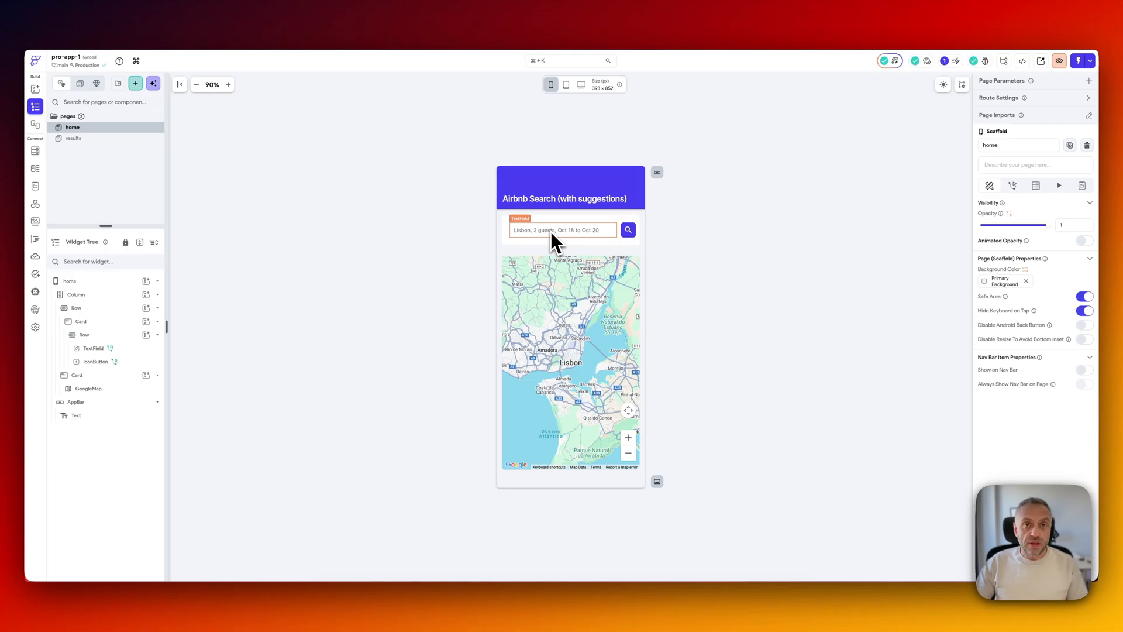
mouse_move(571, 242)
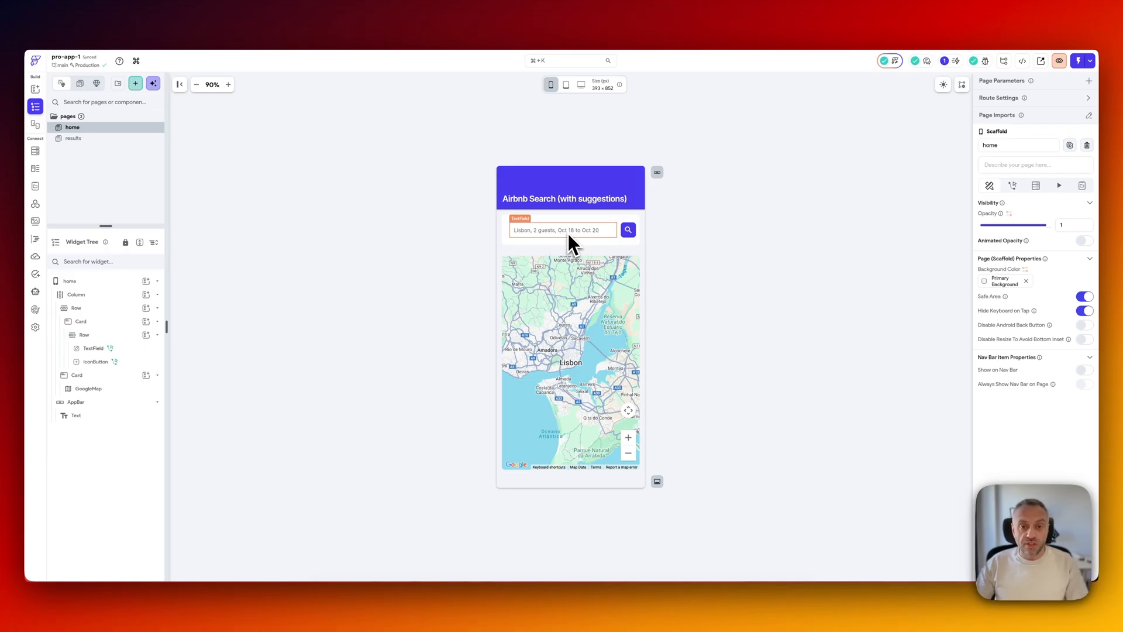
Review the home page search field's On Change flow: Autocomplete call, then conditional page-state update.
left_click(562, 229)
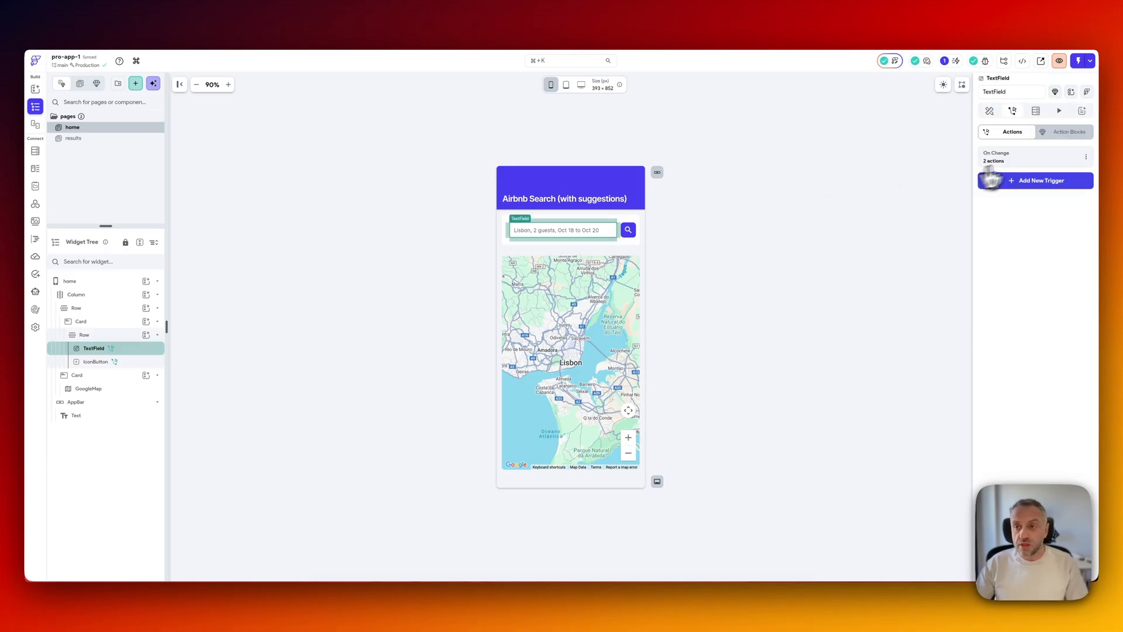
left_click(996, 156)
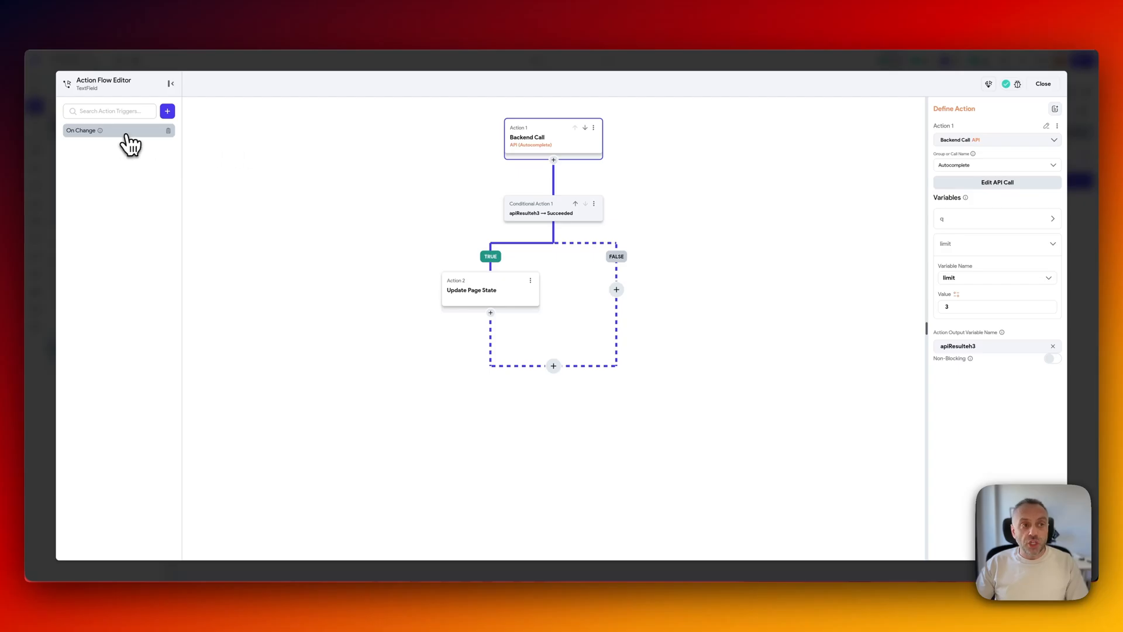
mouse_move(489, 243)
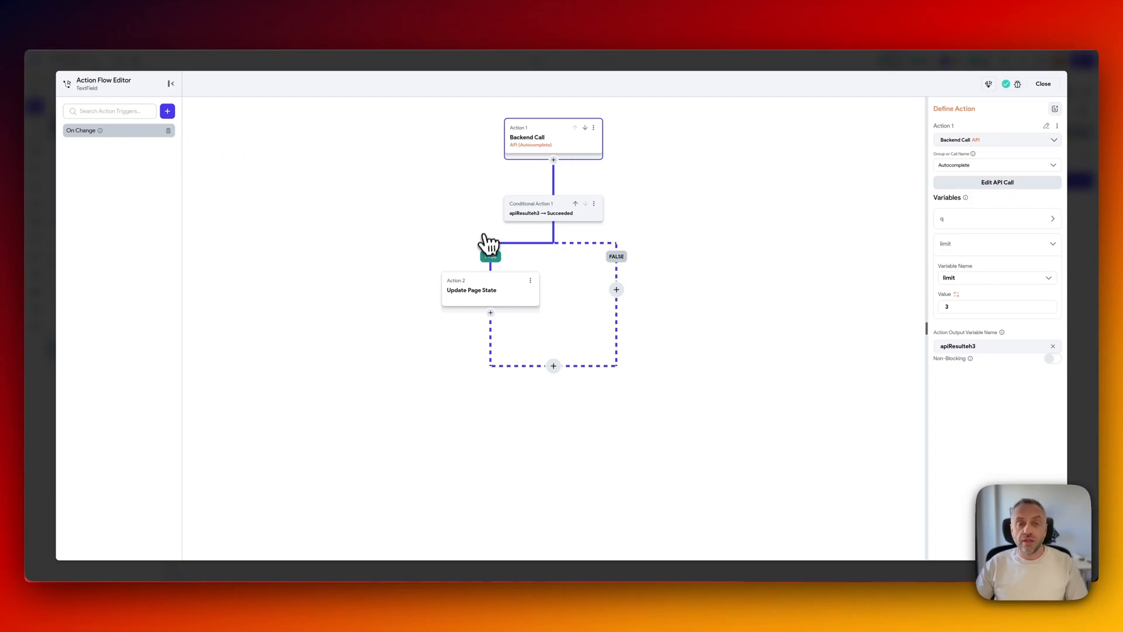
mouse_move(491, 243)
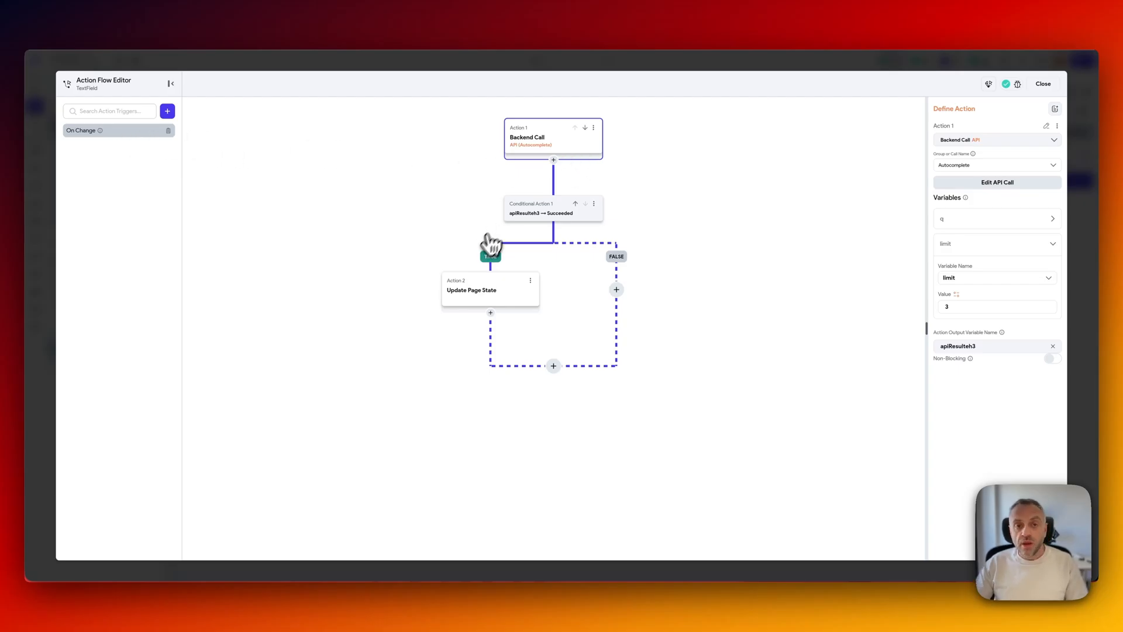
mouse_move(557, 154)
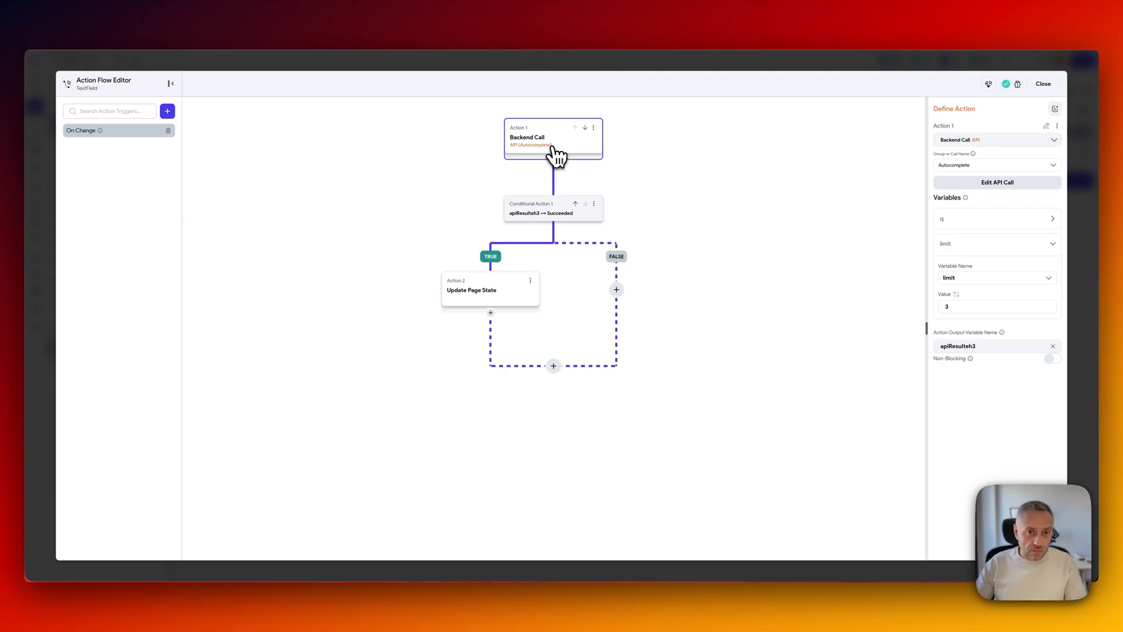
left_click(1043, 84)
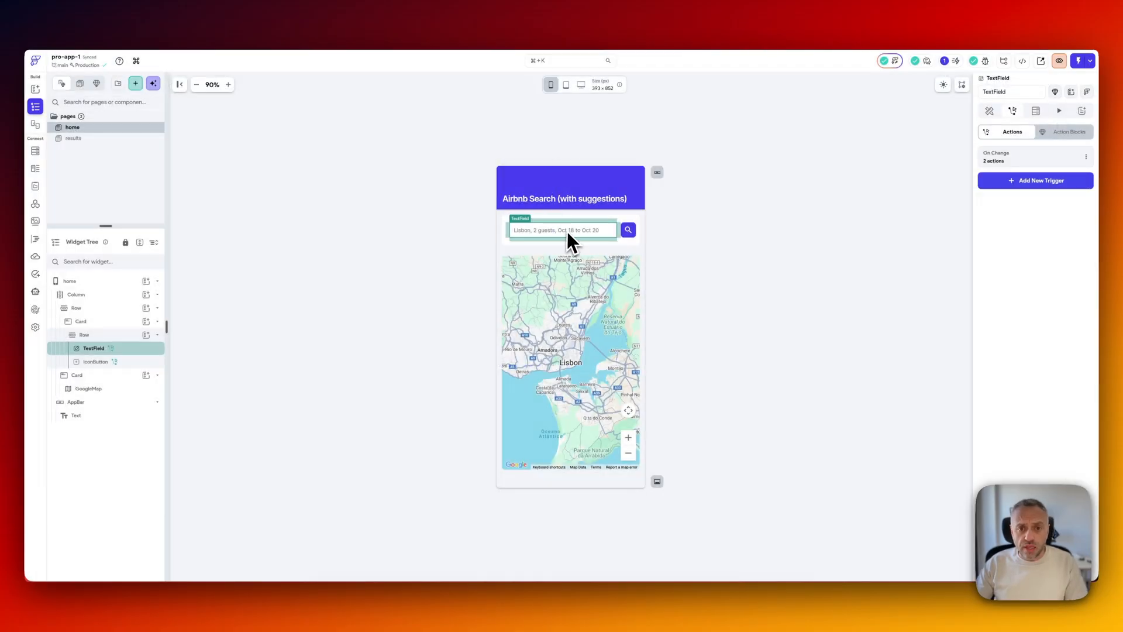
Expand the search field's Autocomplete Properties and set Elevation to 4.
left_click(989, 111)
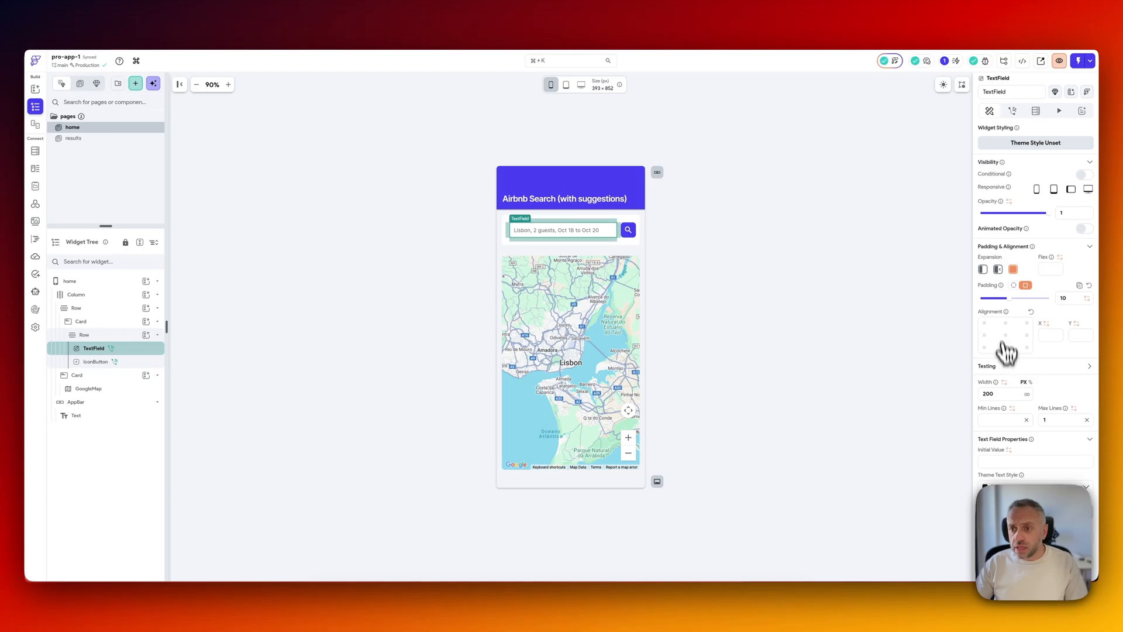
scroll("down", 3)
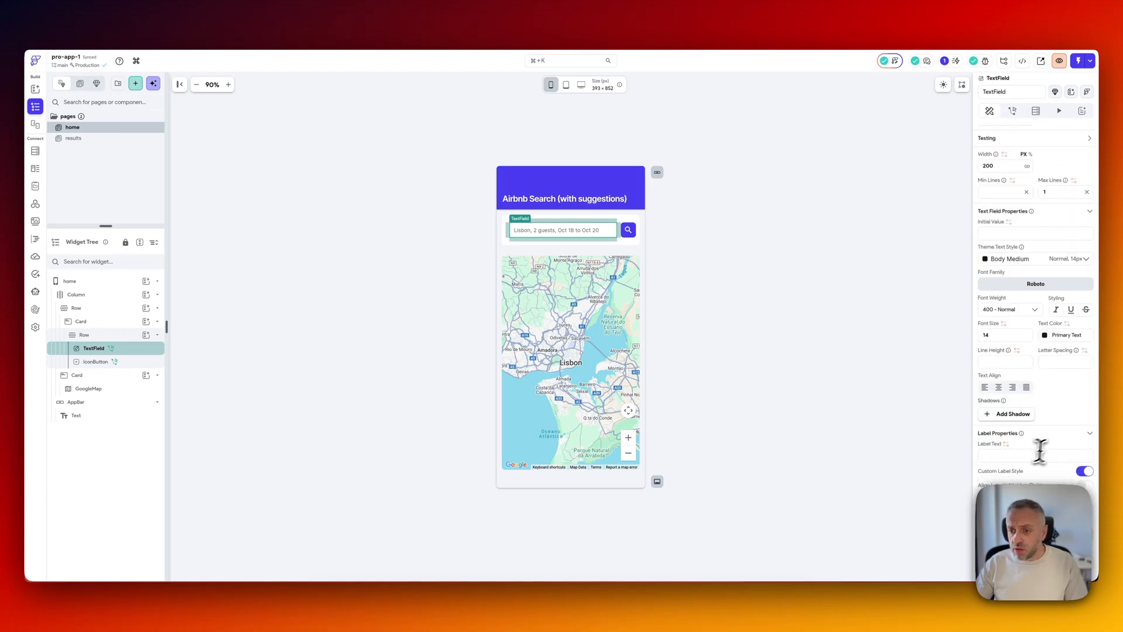
scroll("down", 3)
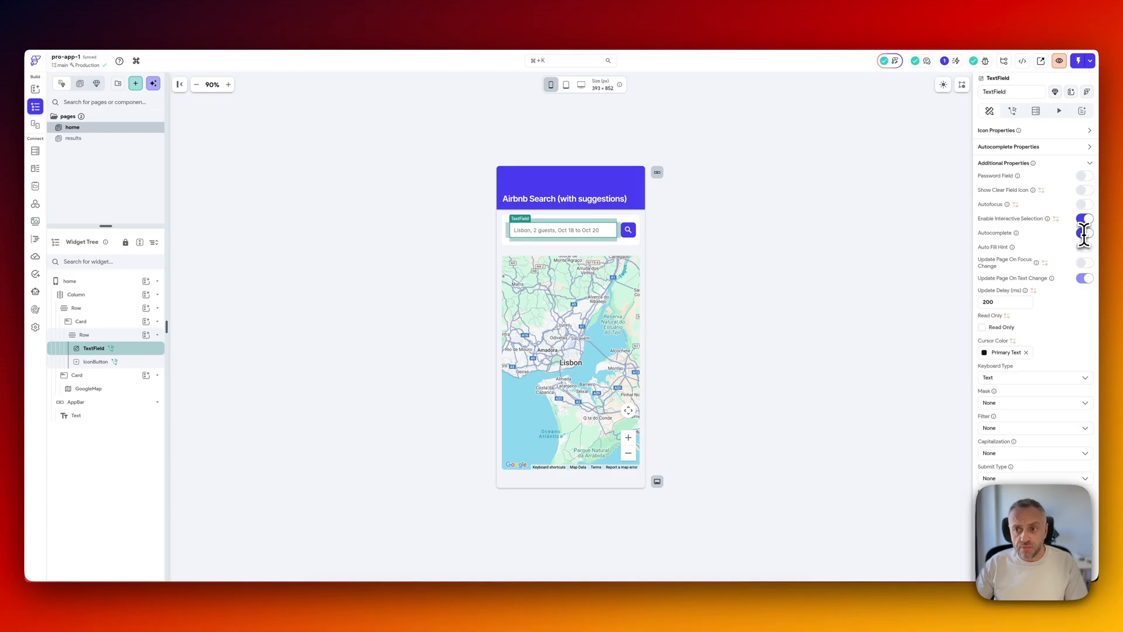
scroll("up", 3)
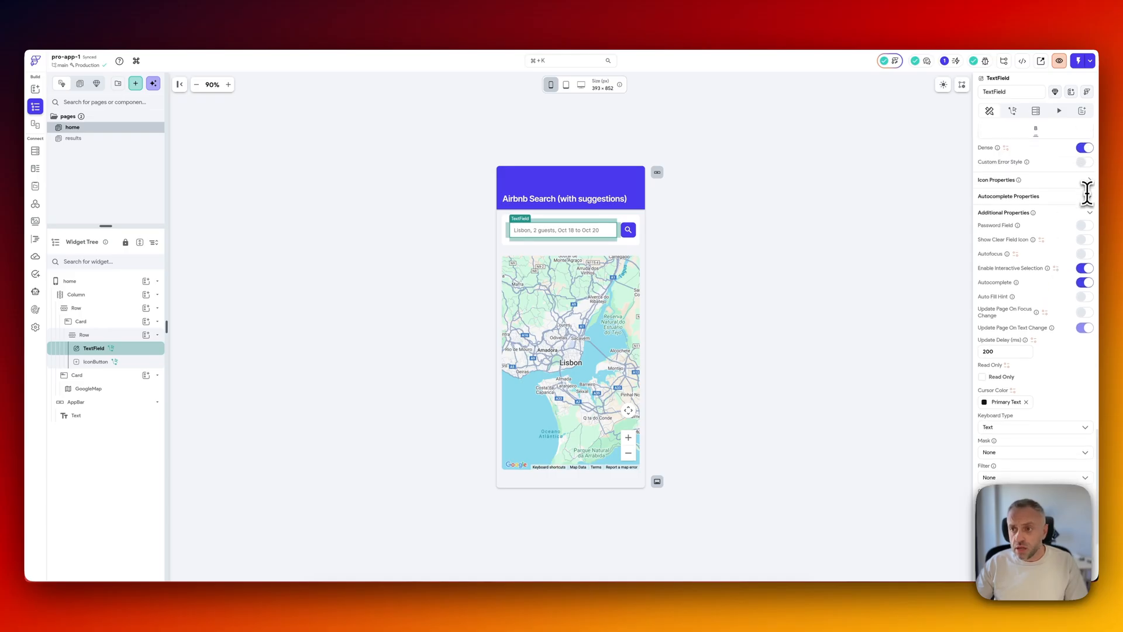
left_click(1008, 195)
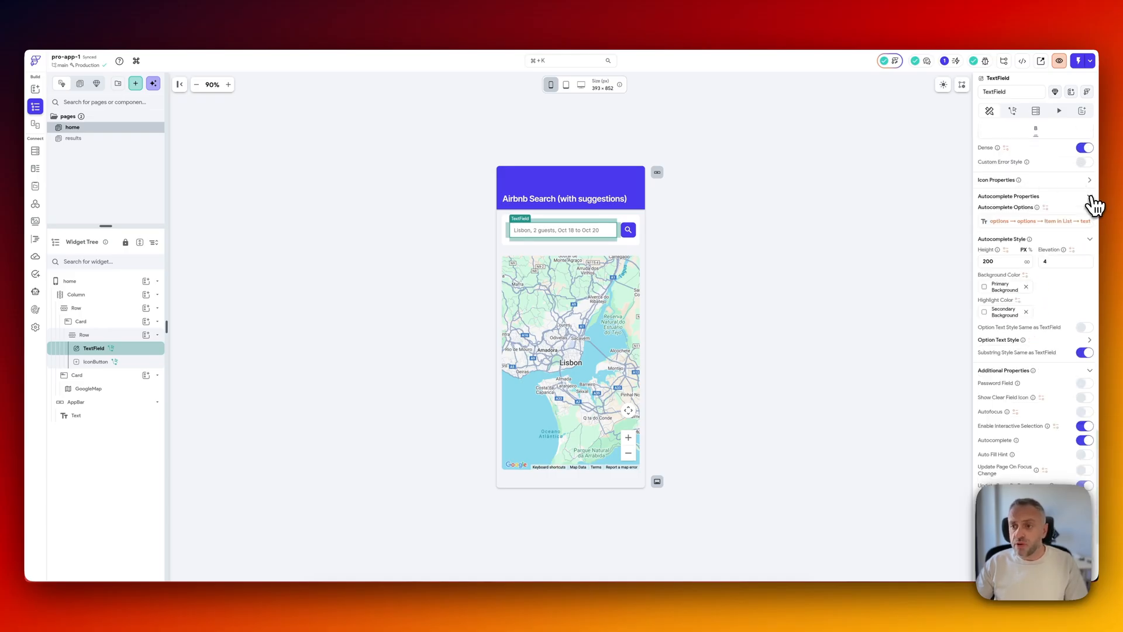
mouse_move(1049, 268)
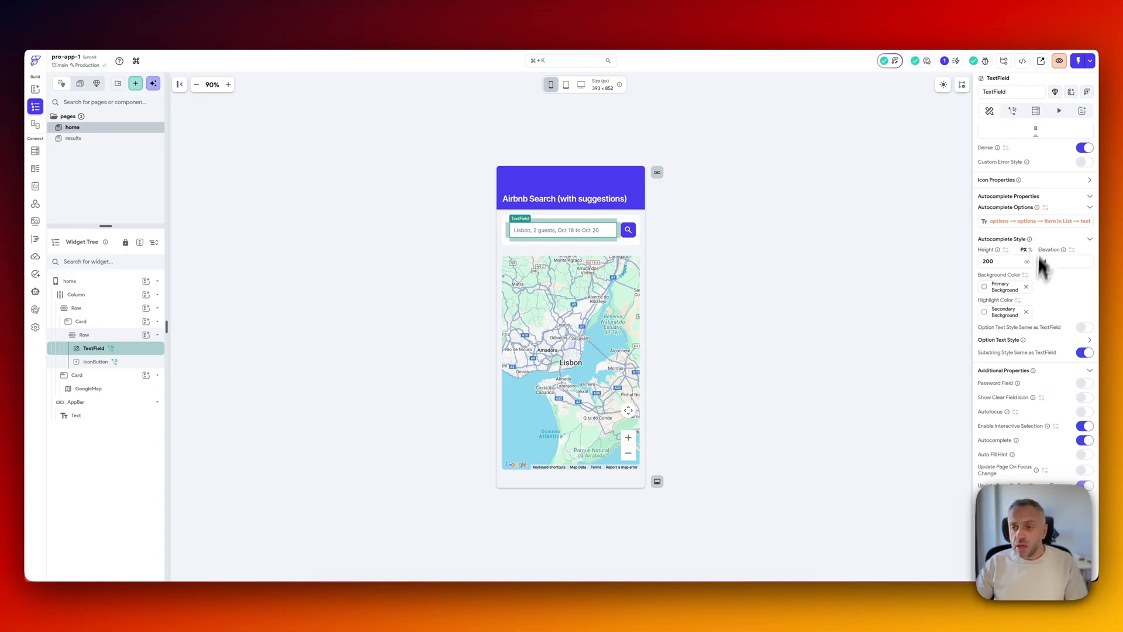
type("4")
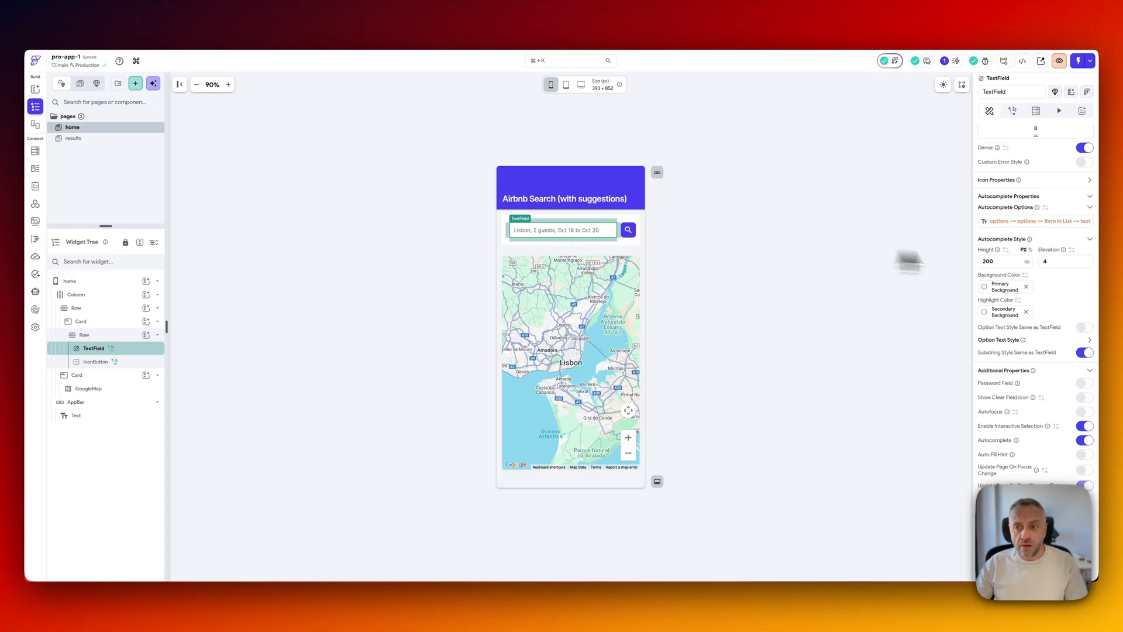
mouse_move(753, 248)
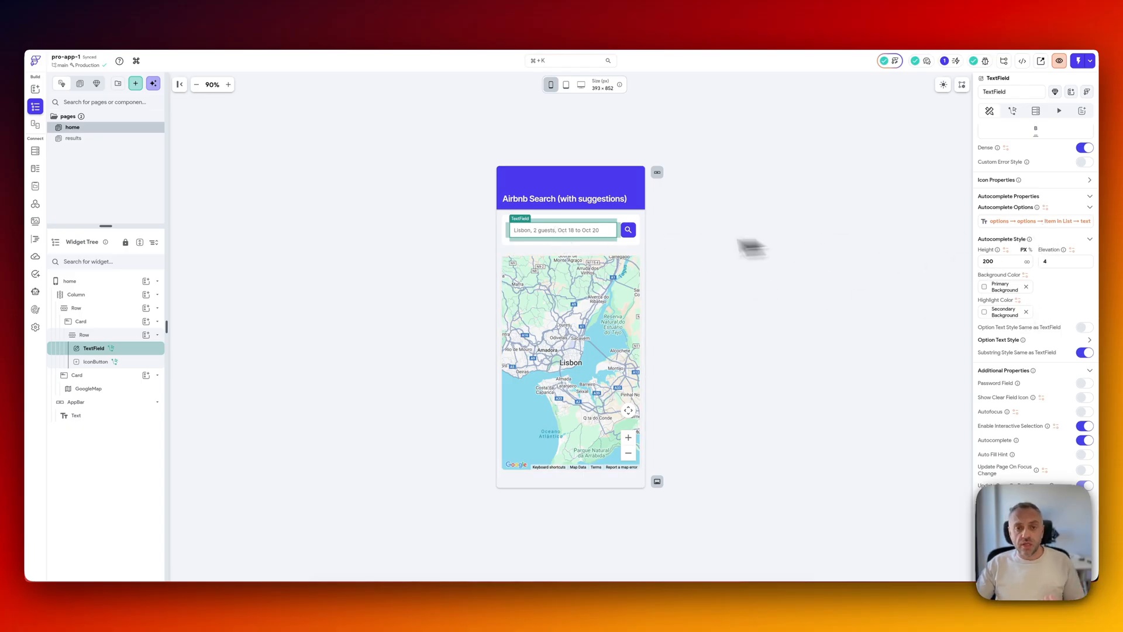
mouse_move(777, 276)
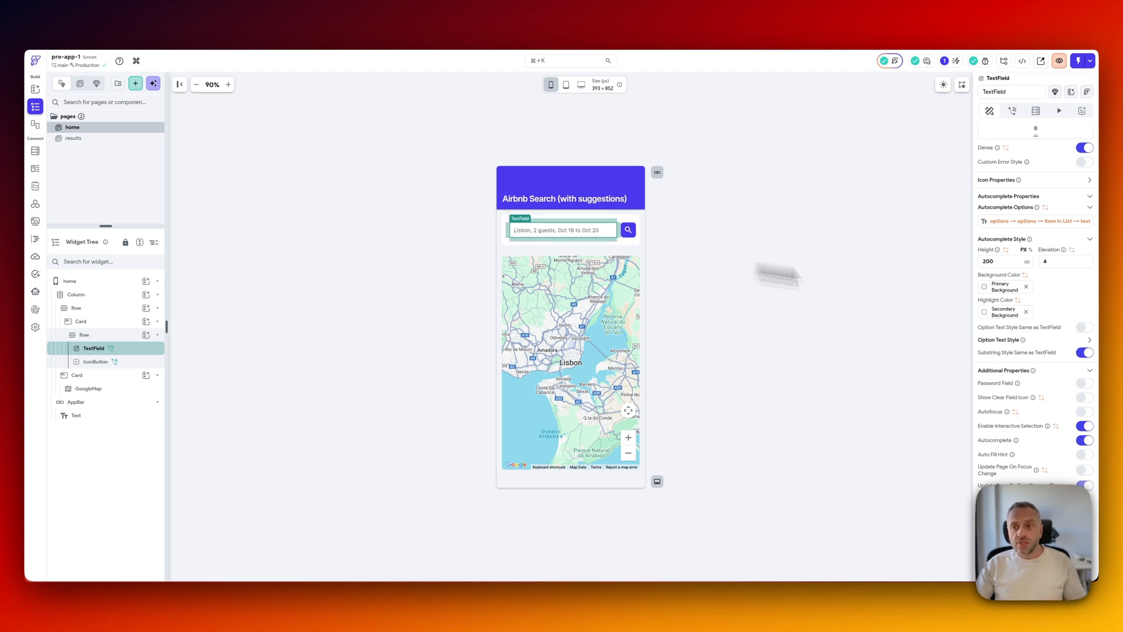
left_click(1012, 110)
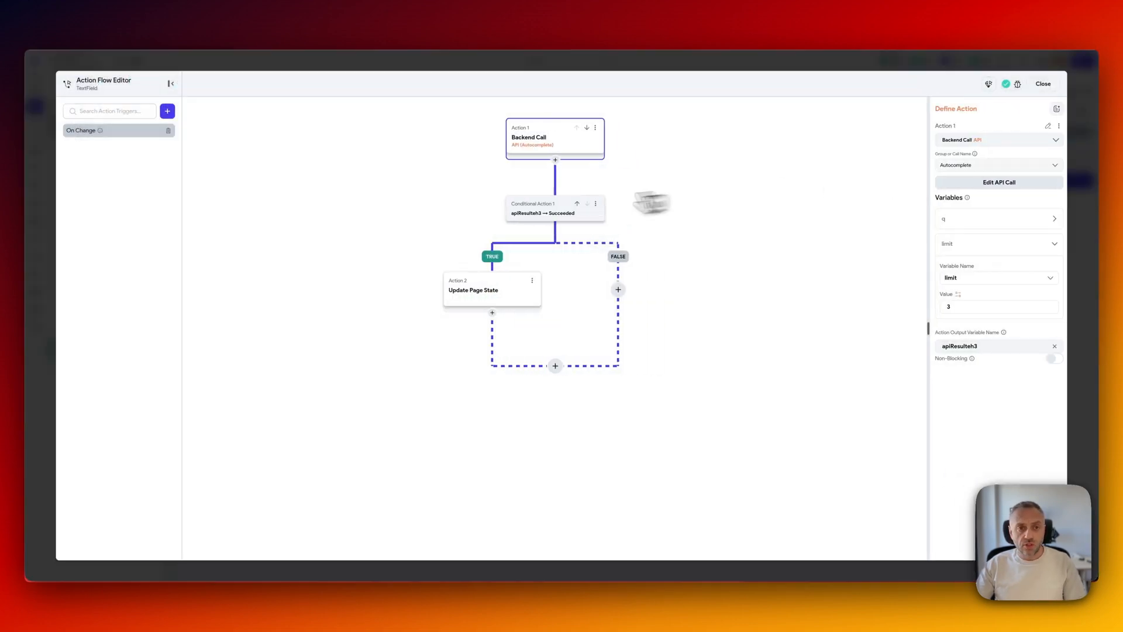
mouse_move(552, 131)
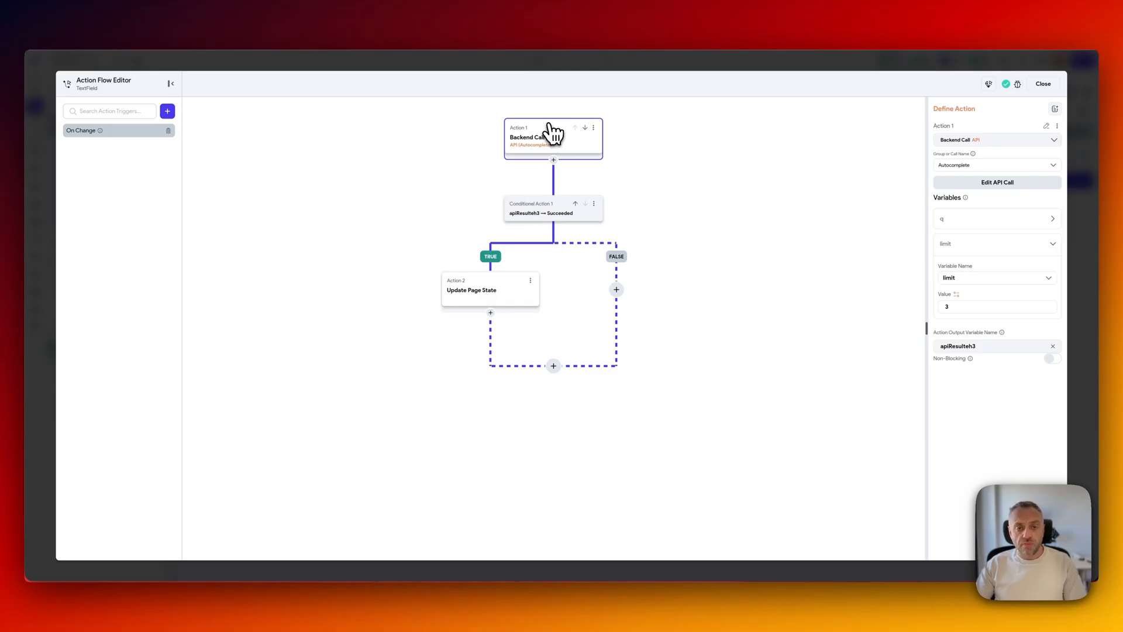
mouse_move(501, 285)
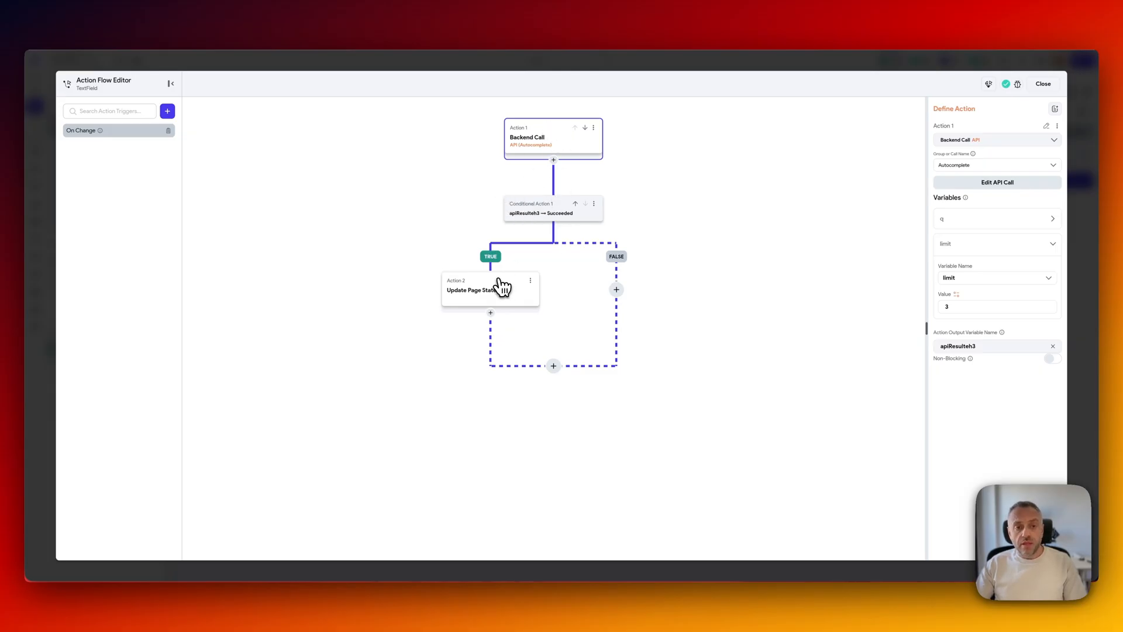
left_click(490, 290)
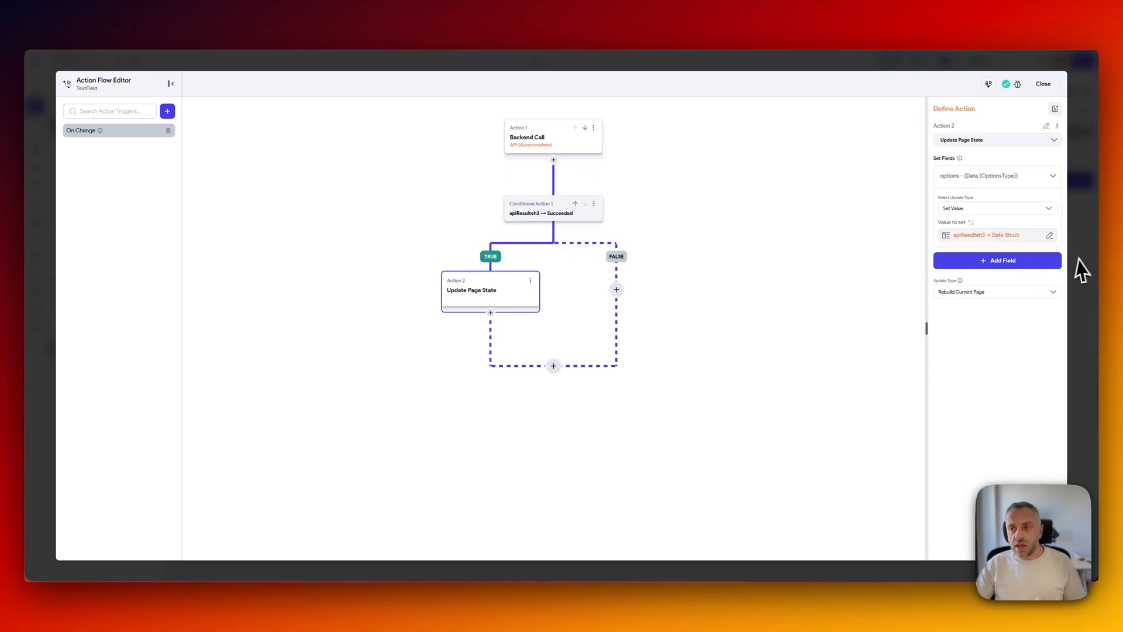
left_click(1043, 84)
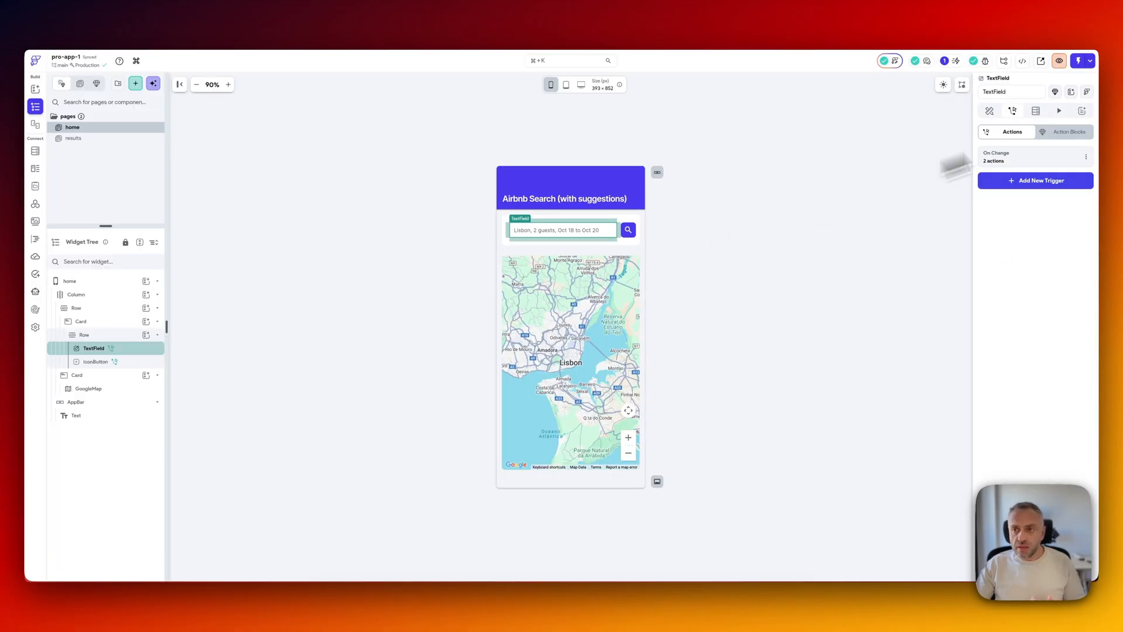
left_click(989, 111)
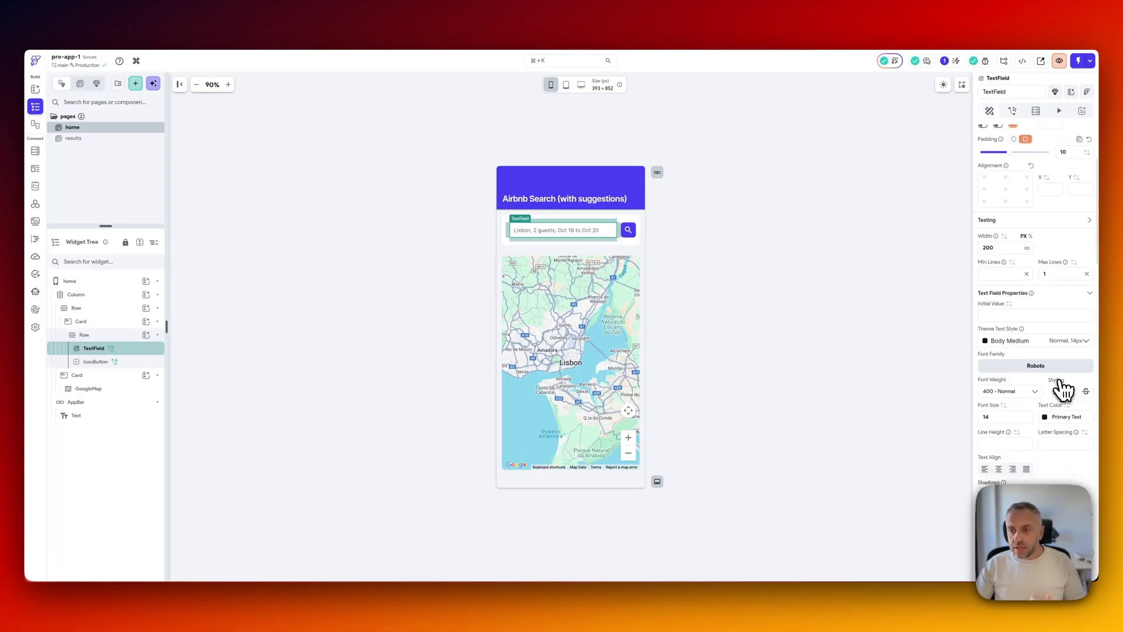
scroll("down", 3)
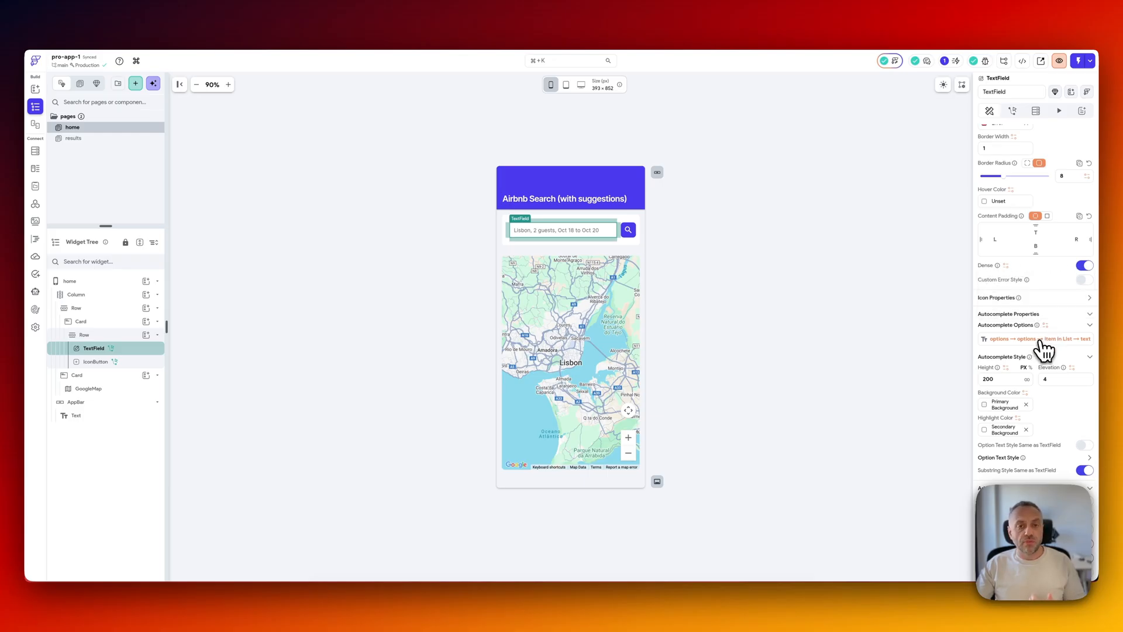
Compare the Search and Autocomplete API call bodies, ending on the Search call's headers.
left_click(34, 203)
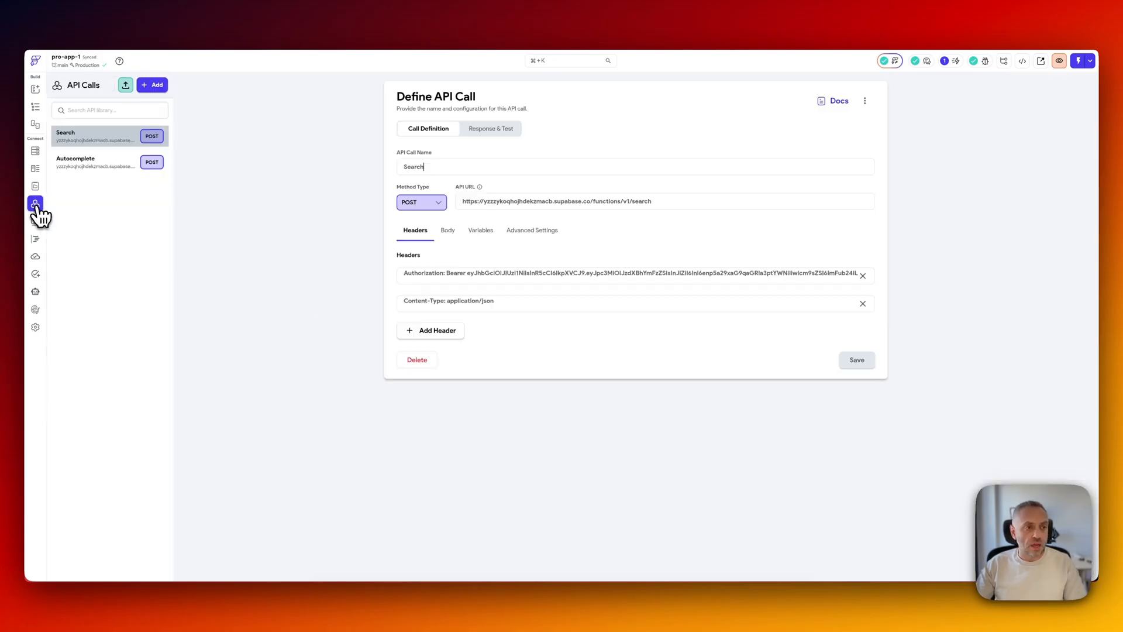
left_click(75, 161)
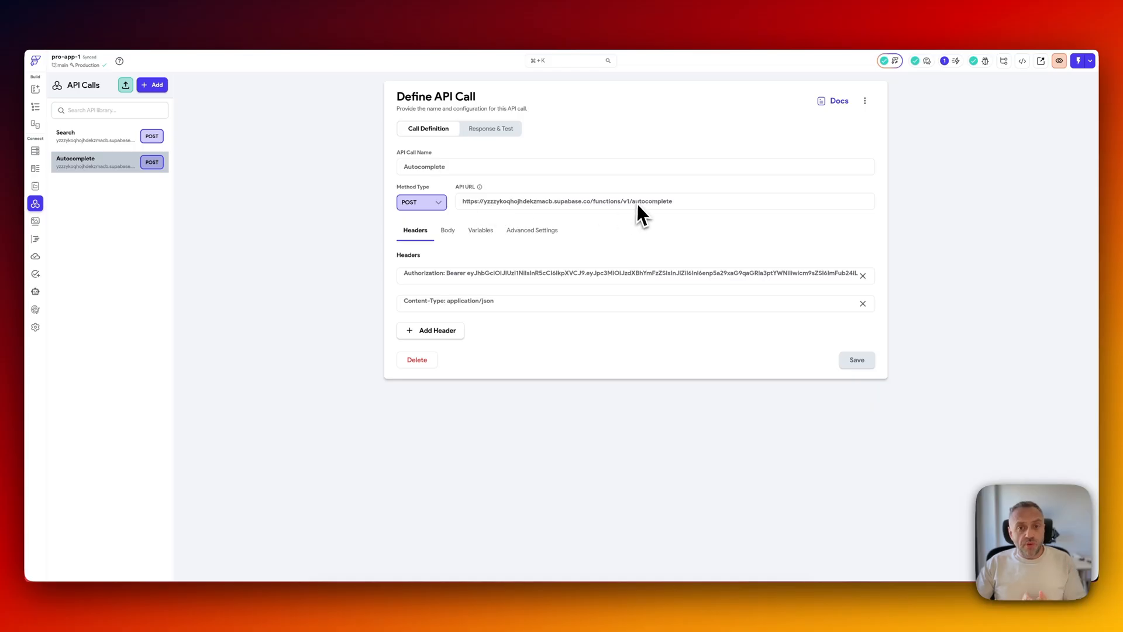
mouse_move(539, 251)
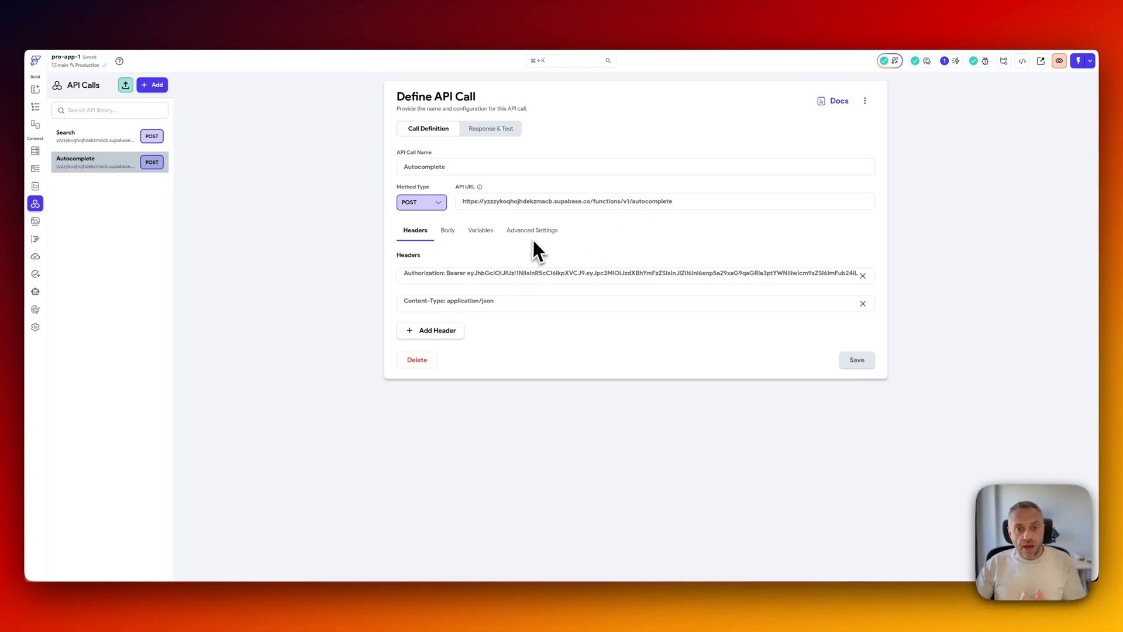
left_click(86, 136)
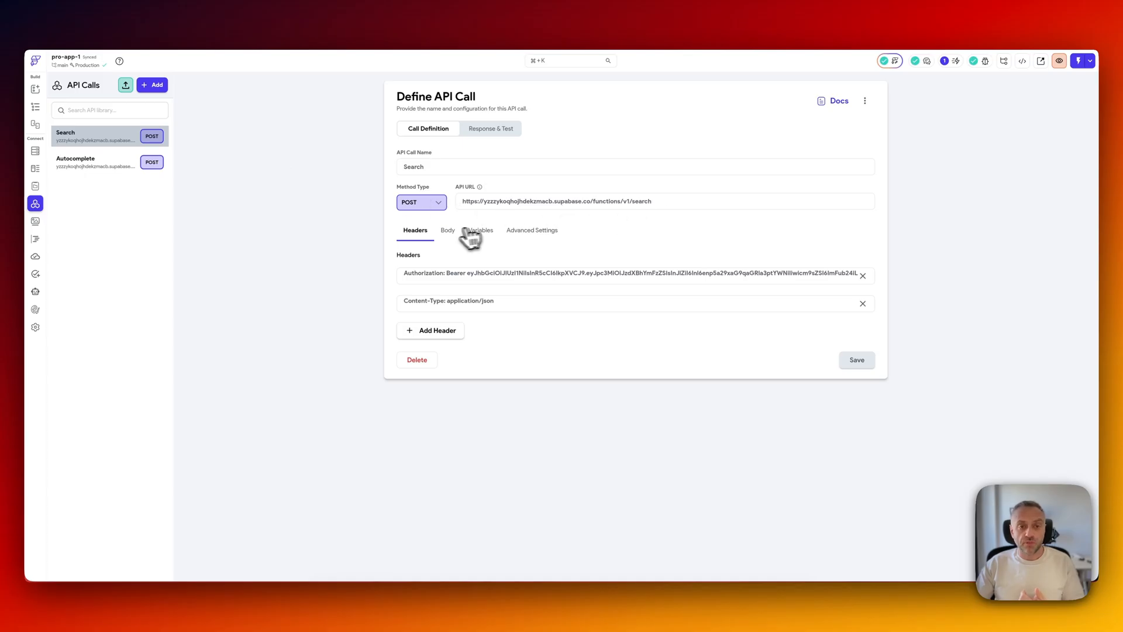
left_click(447, 230)
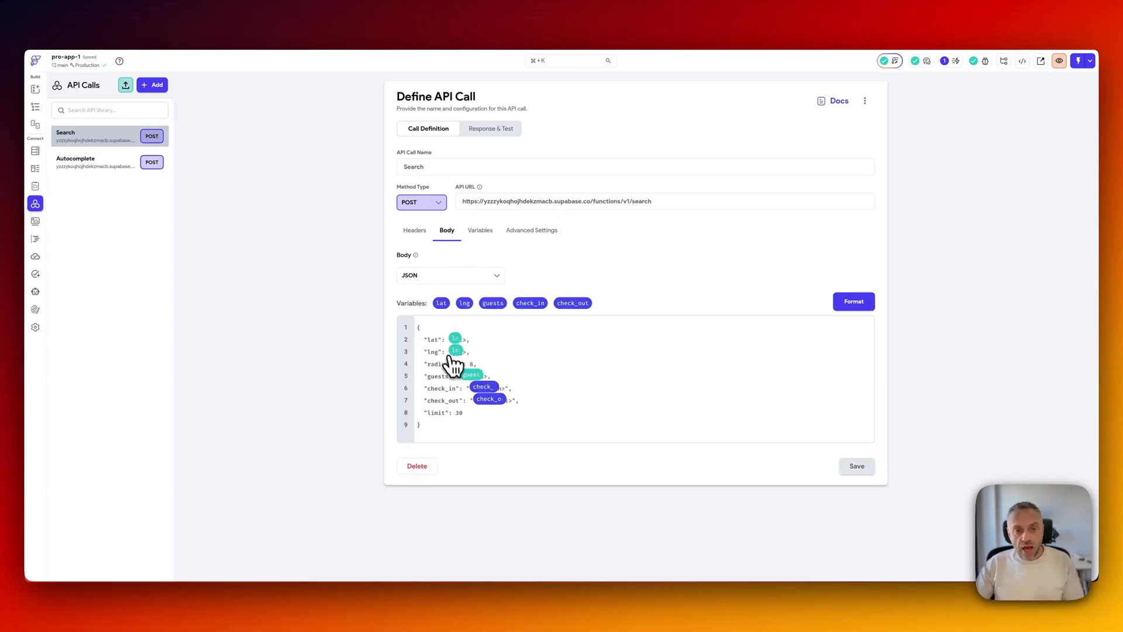
mouse_move(469, 408)
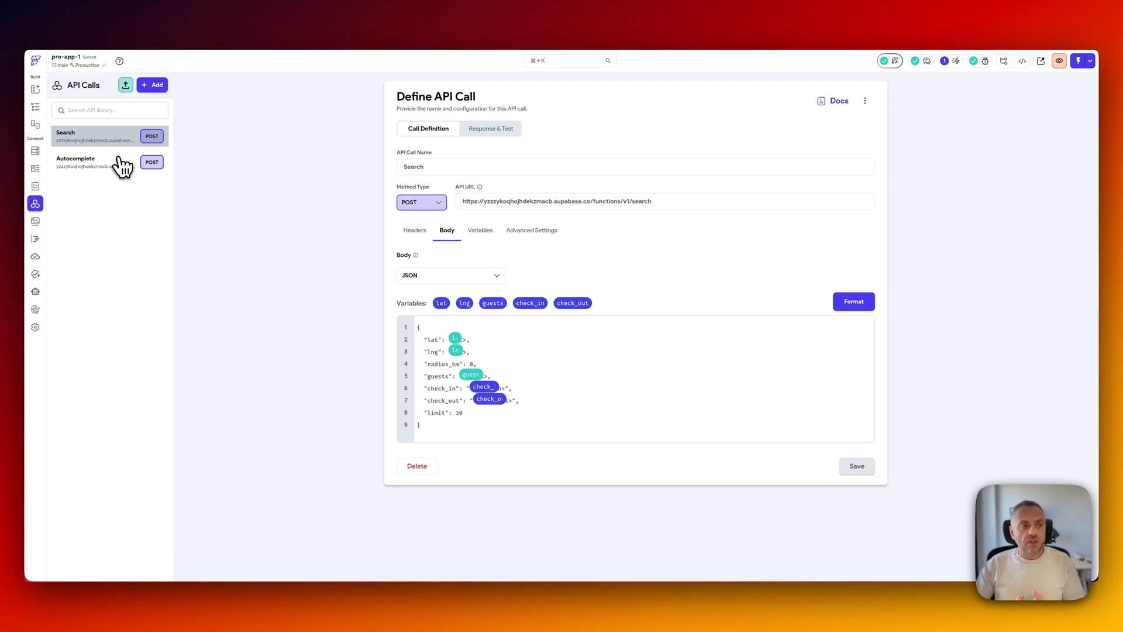
left_click(86, 162)
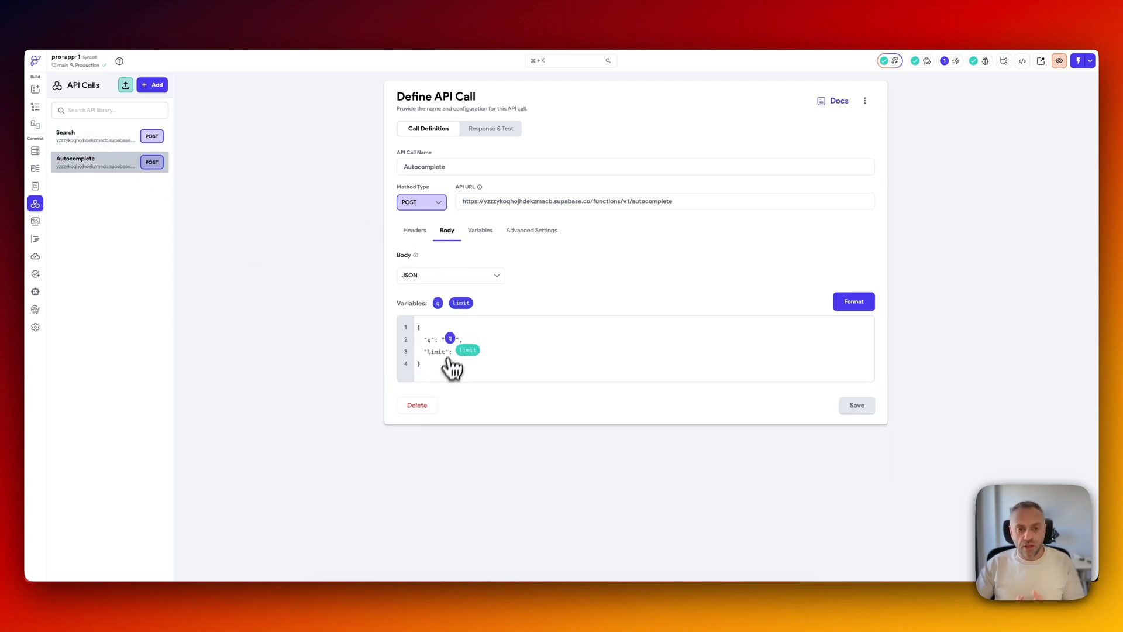
mouse_move(494, 361)
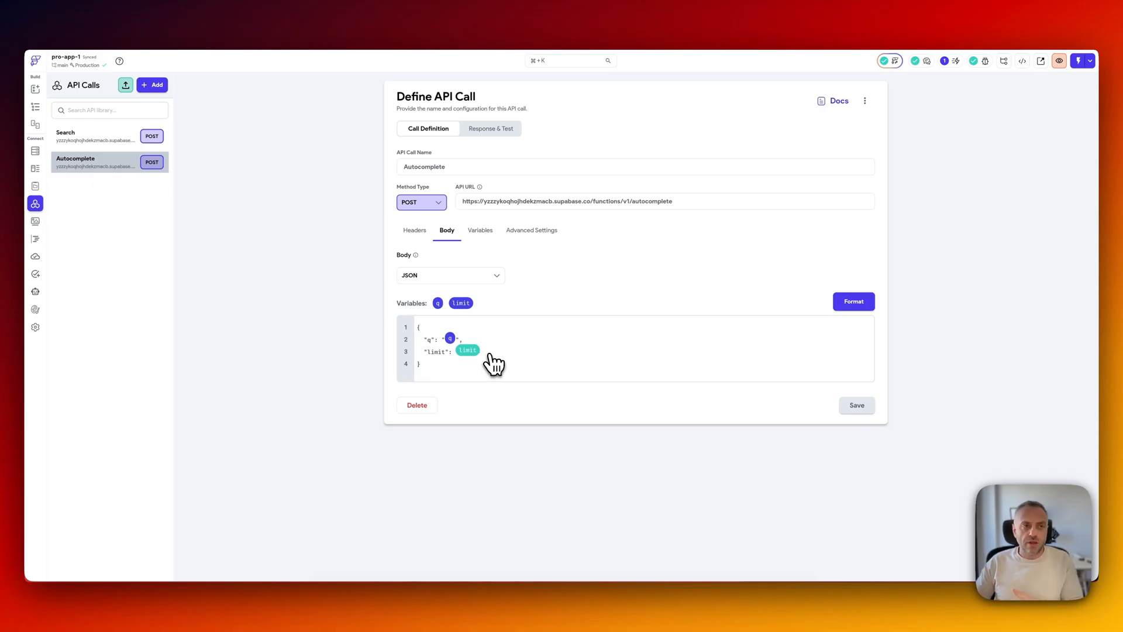
mouse_move(175, 208)
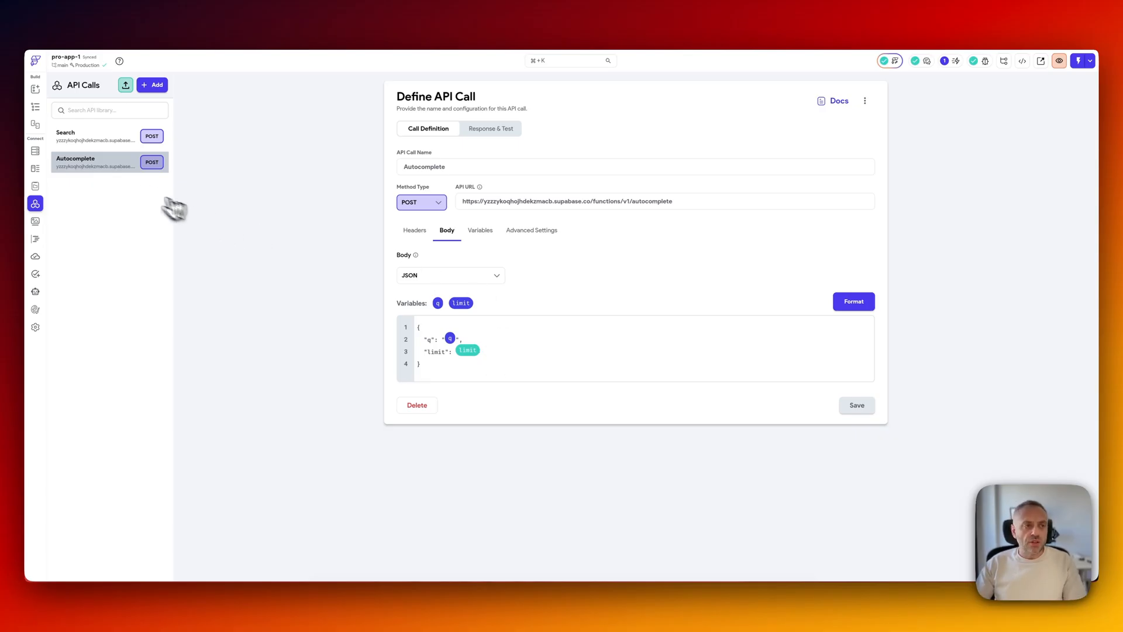
mouse_move(514, 212)
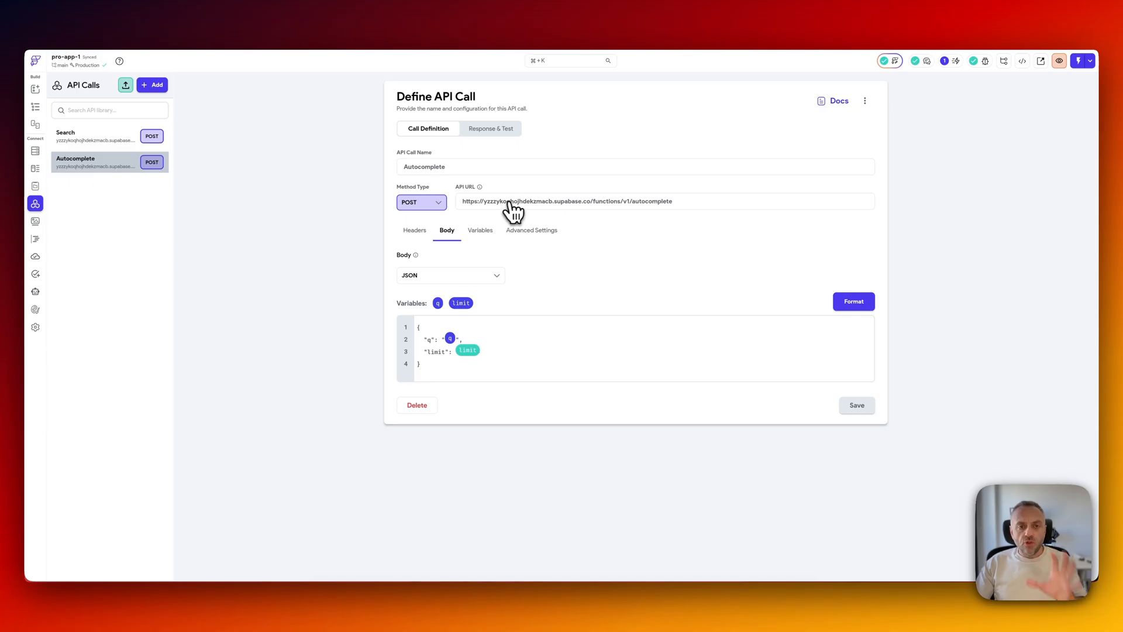
left_click(93, 136)
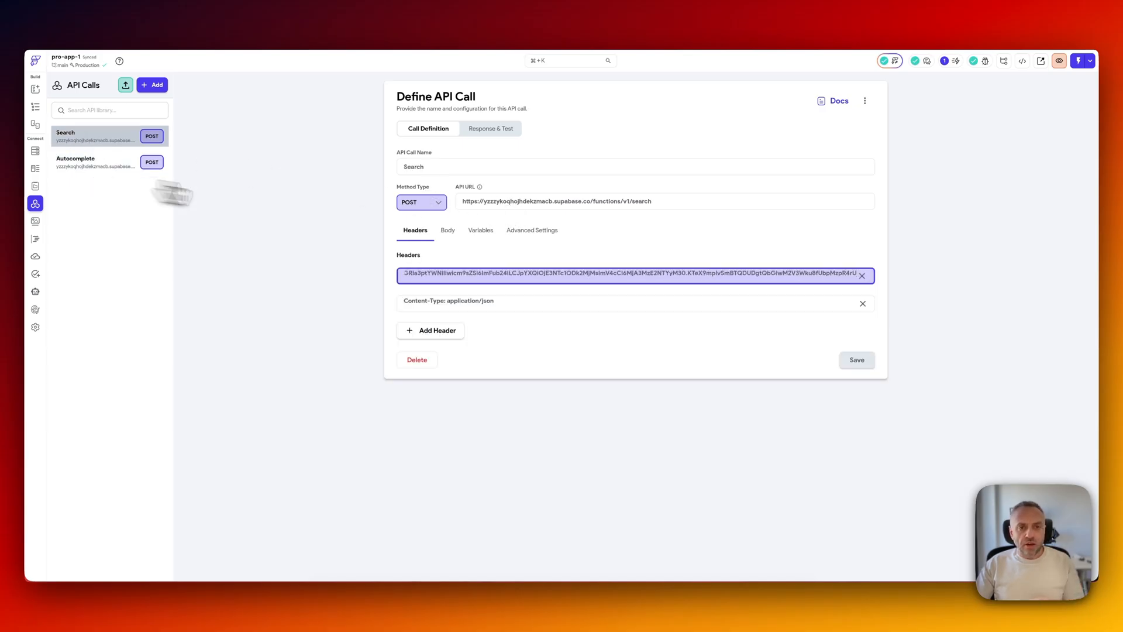
mouse_move(593, 205)
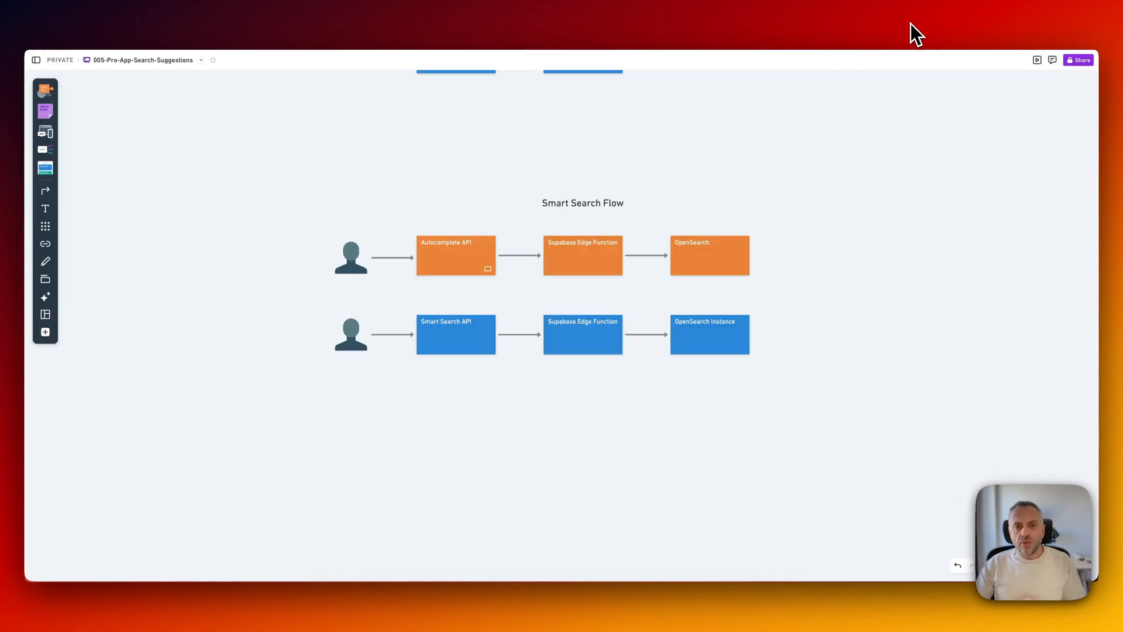
mouse_move(590, 254)
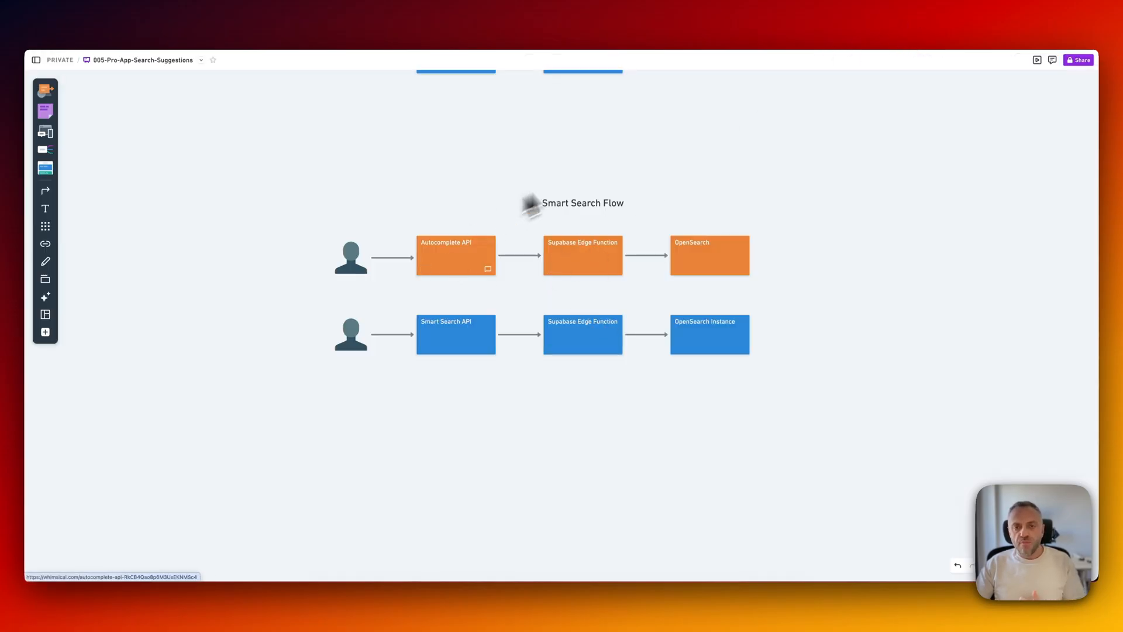
mouse_move(720, 243)
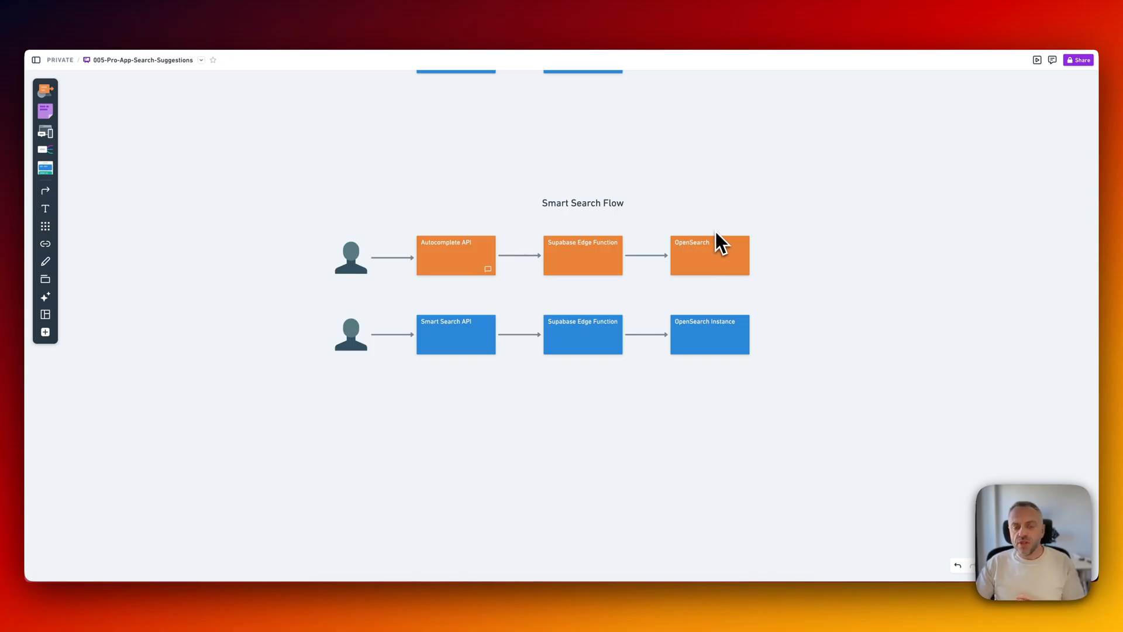
mouse_move(708, 259)
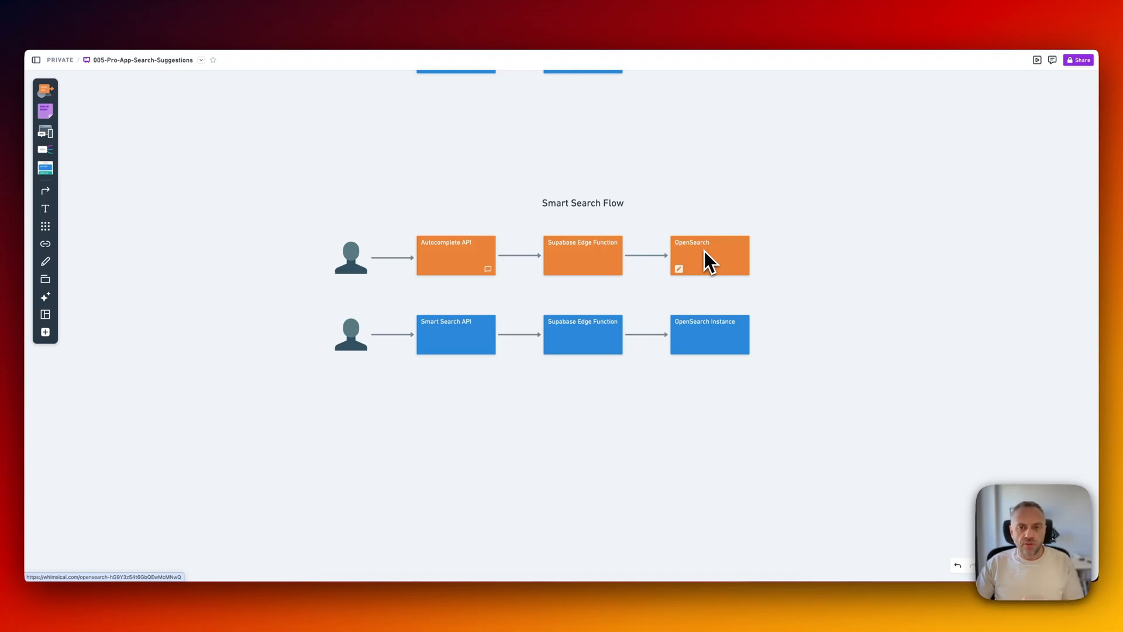
mouse_move(737, 211)
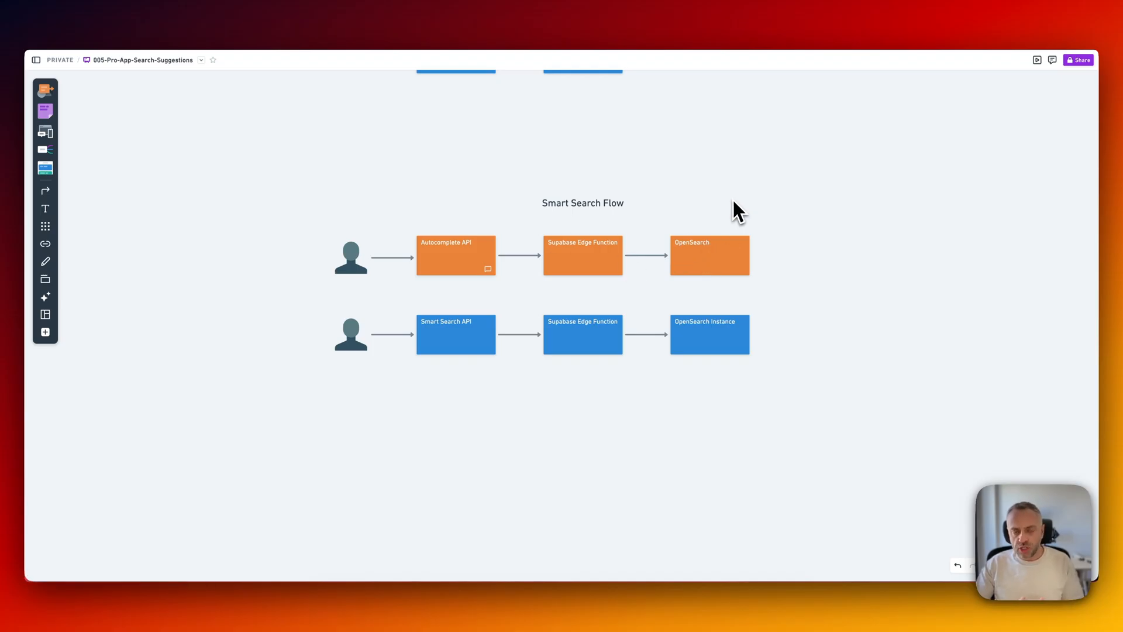
mouse_move(680, 256)
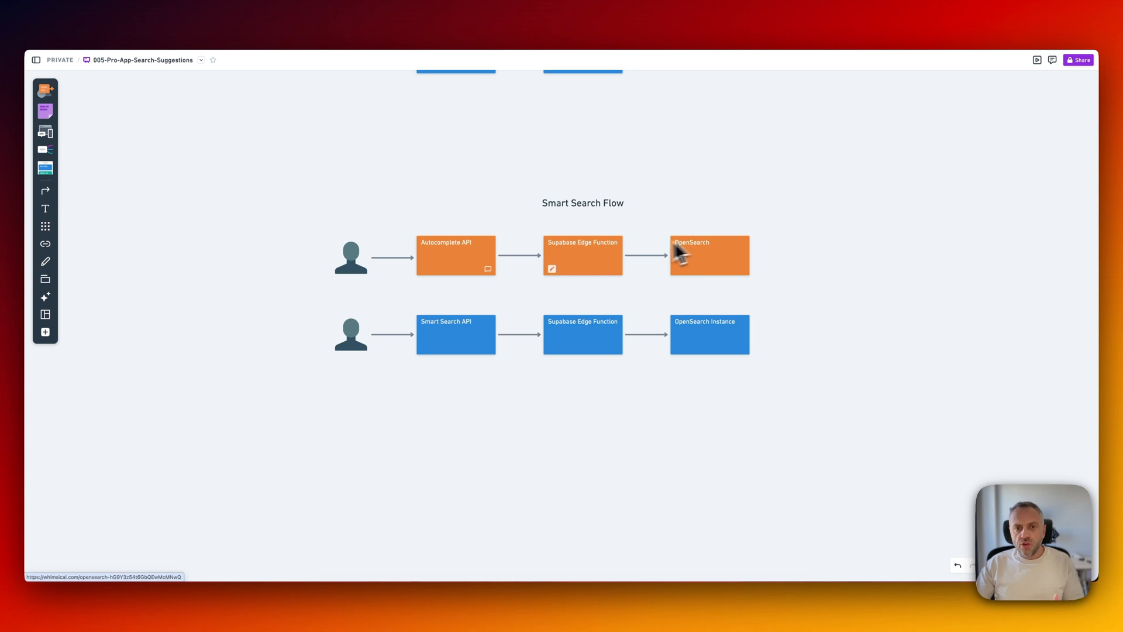
mouse_move(720, 220)
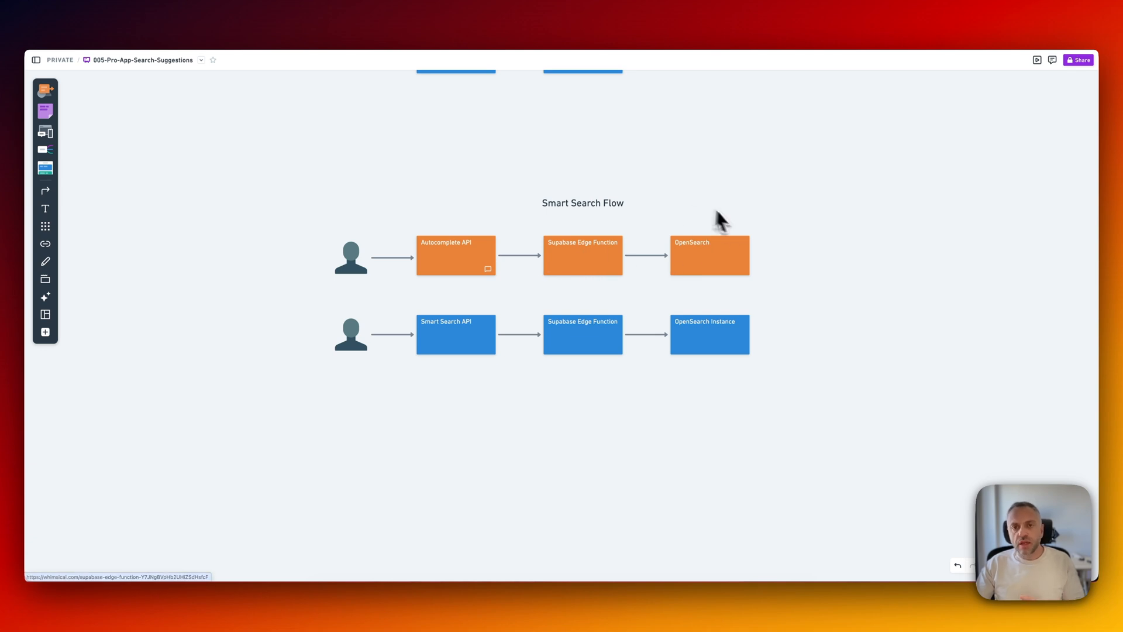
mouse_move(583, 334)
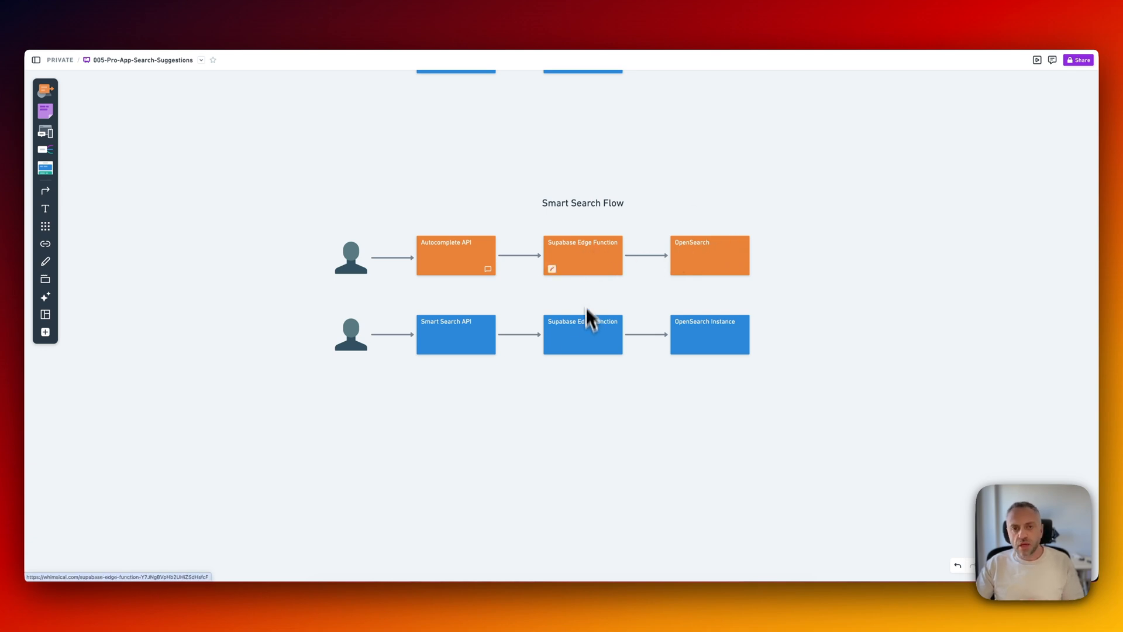
mouse_move(584, 297)
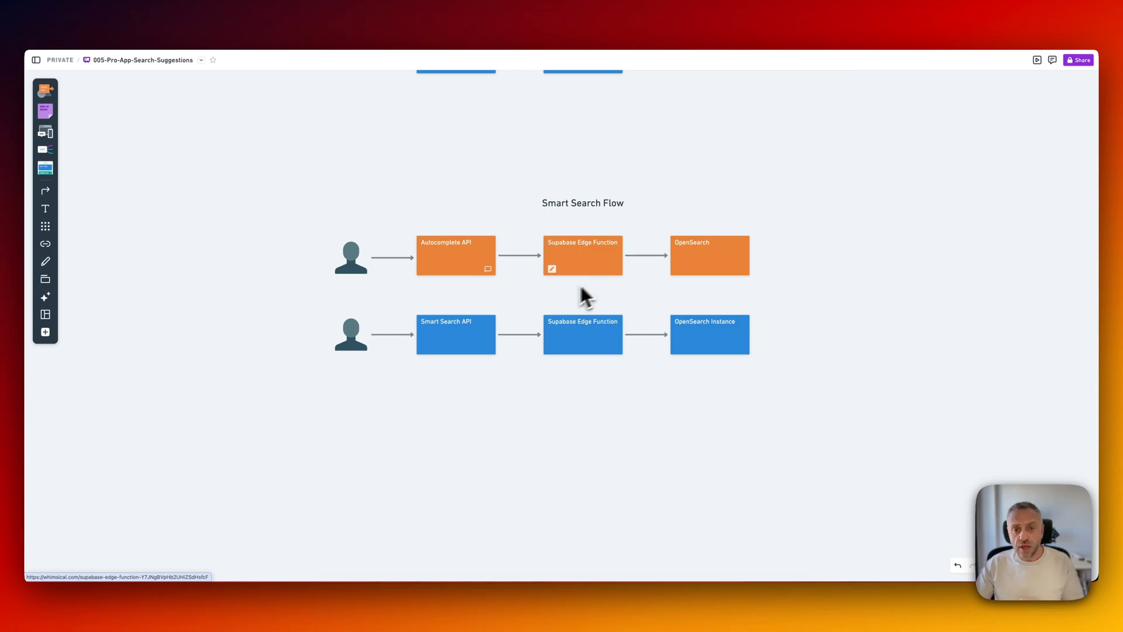
mouse_move(648, 261)
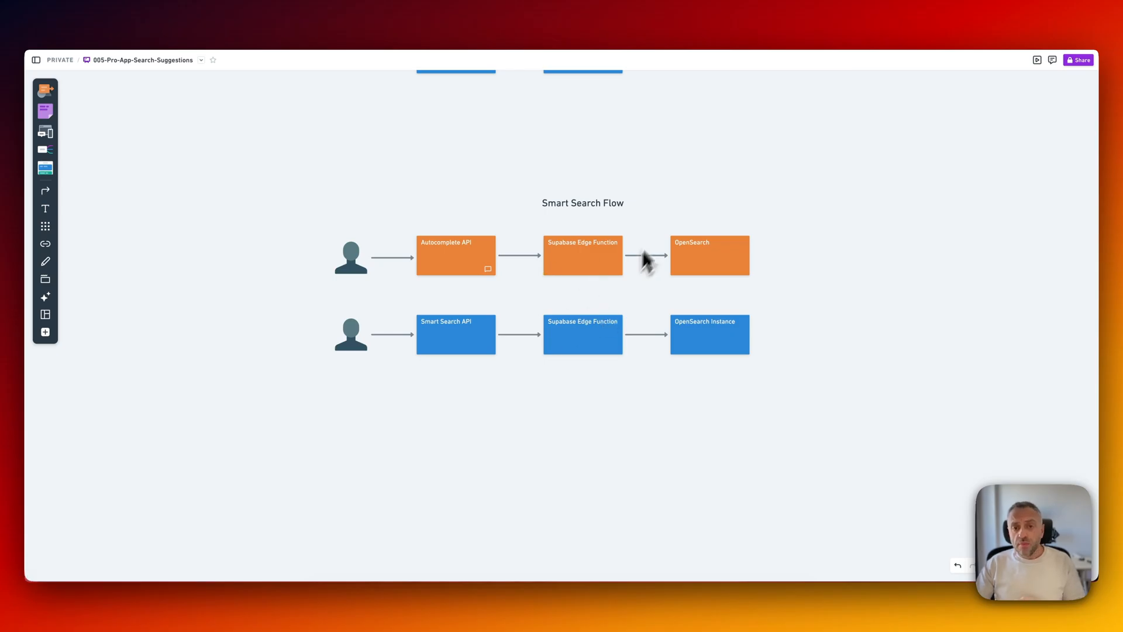
mouse_move(663, 231)
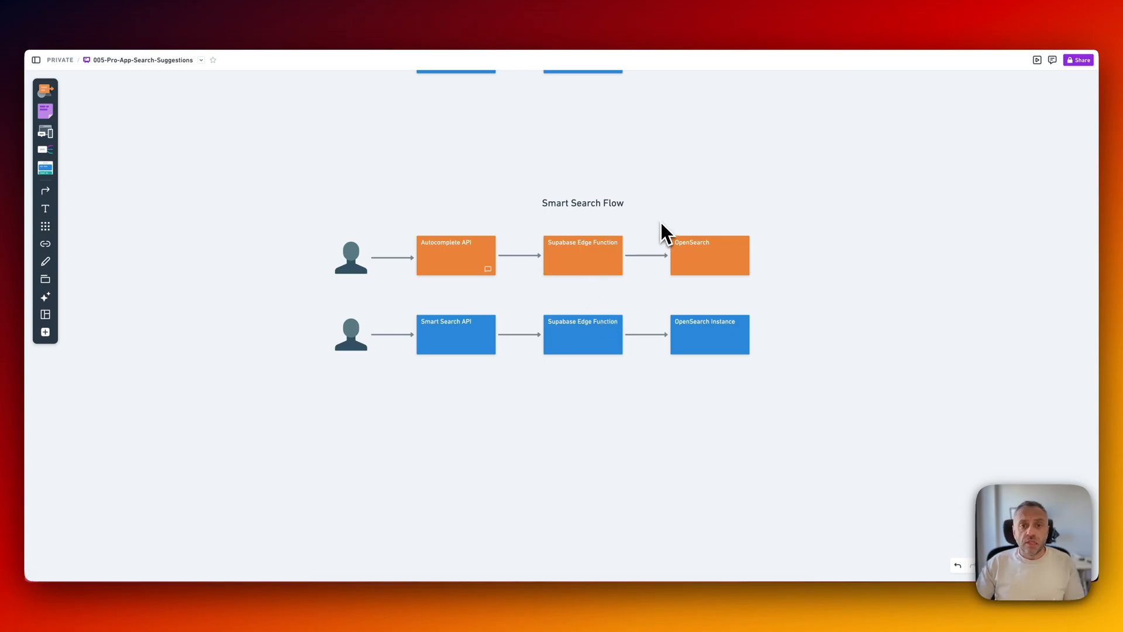
mouse_move(583, 258)
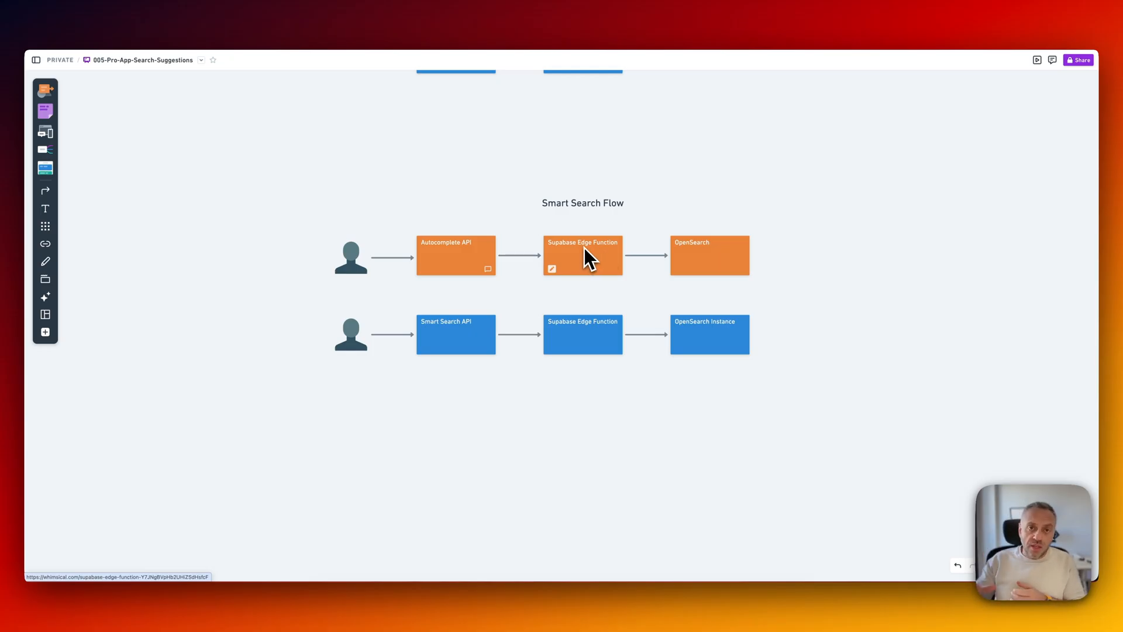
mouse_move(651, 244)
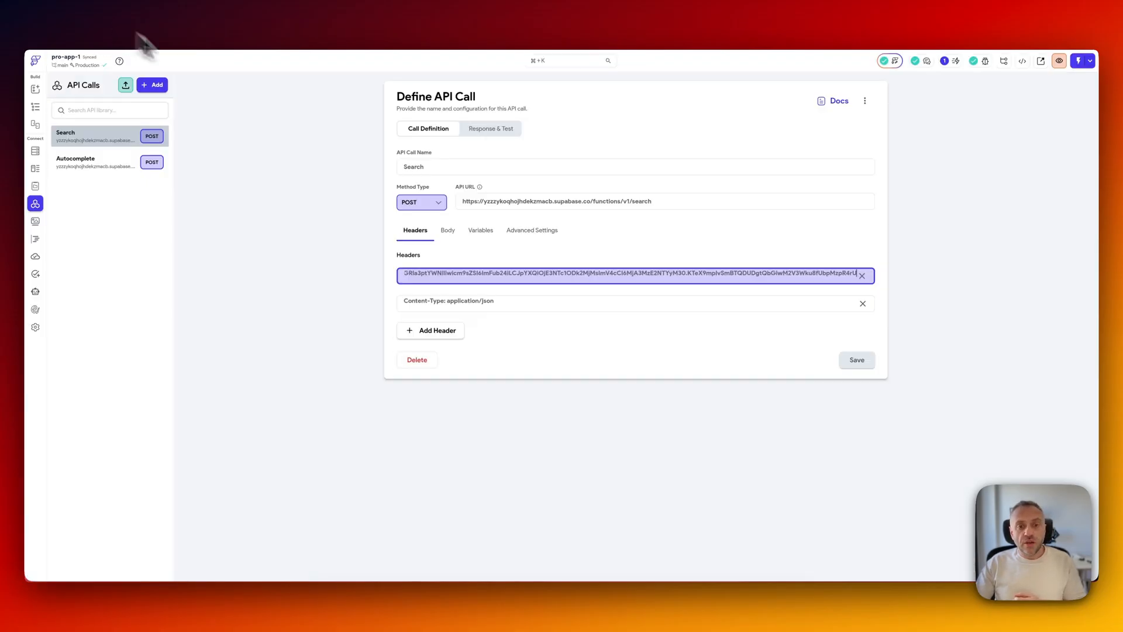
Show the Search call's JSON body with lat, lng, guests, check_in and check_out variables.
left_click(447, 230)
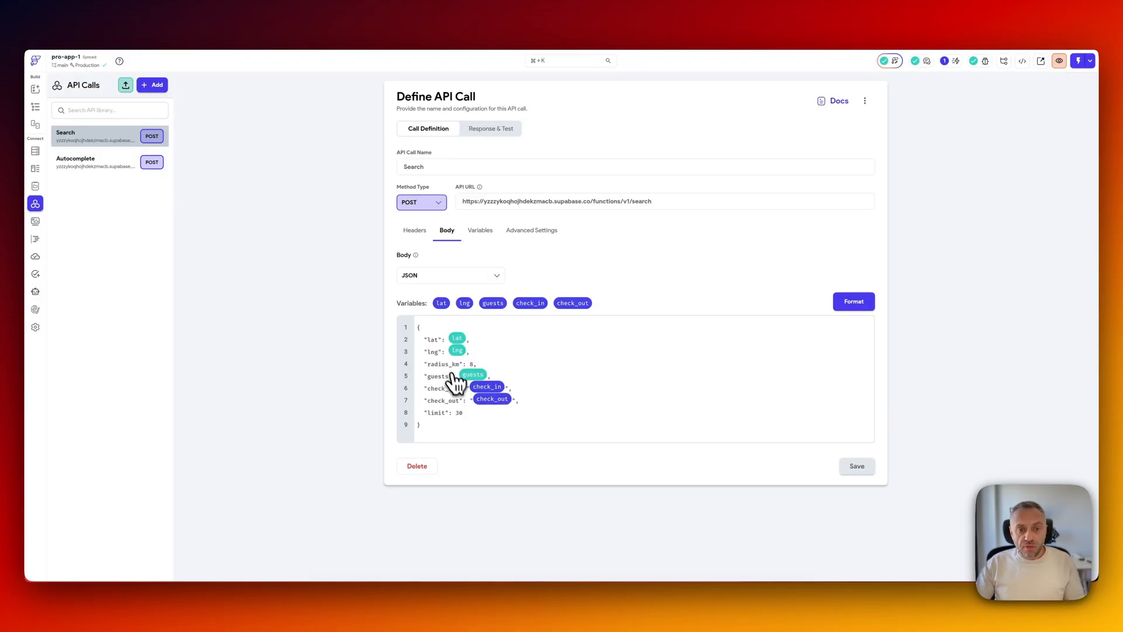
mouse_move(442, 354)
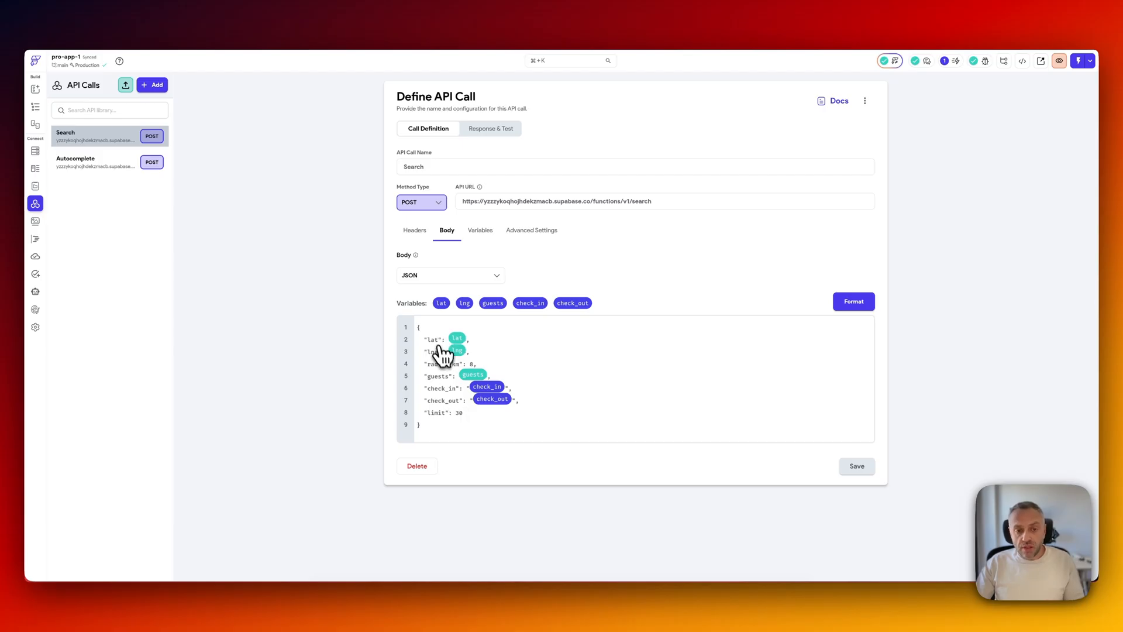
mouse_move(533, 376)
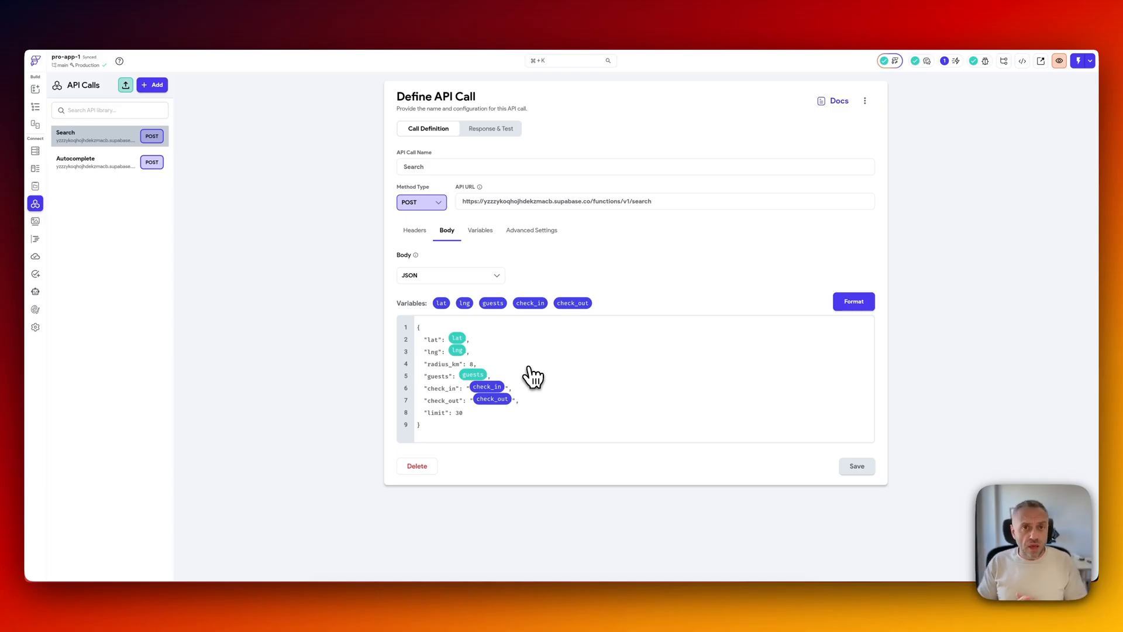
mouse_move(501, 349)
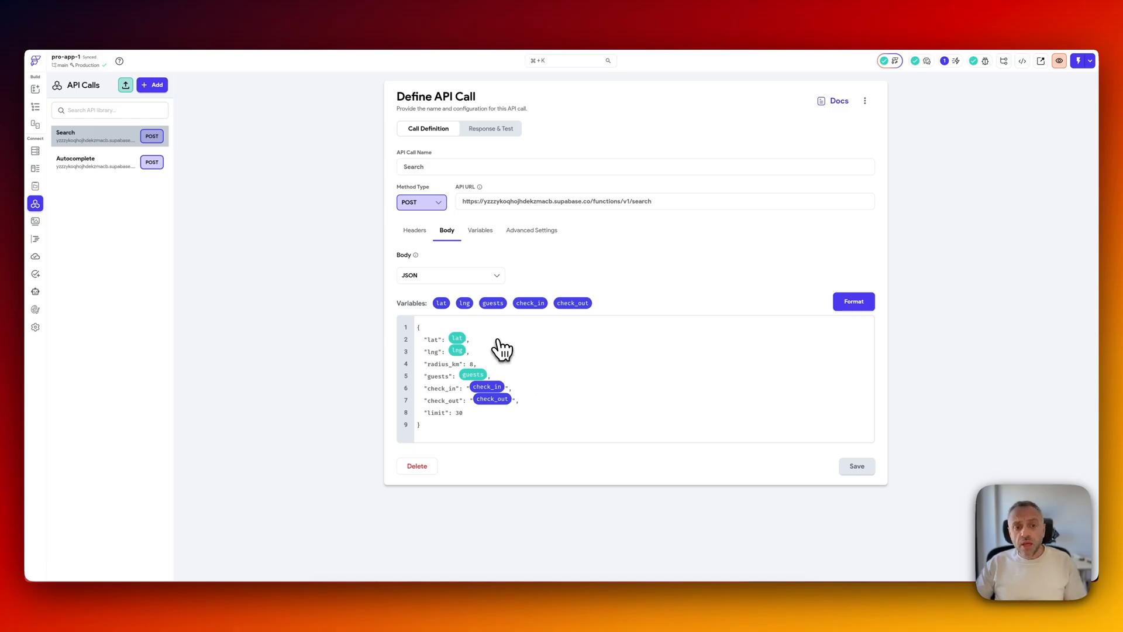
mouse_move(455, 419)
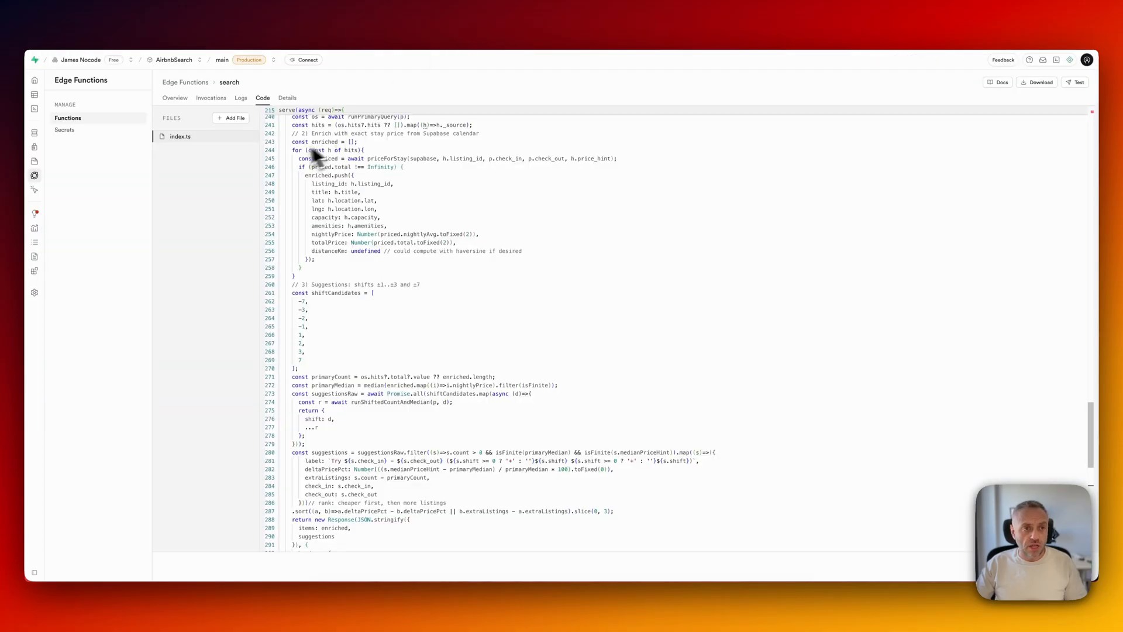
Check the edge function secrets, then open the autocomplete function from the functions list.
left_click(64, 130)
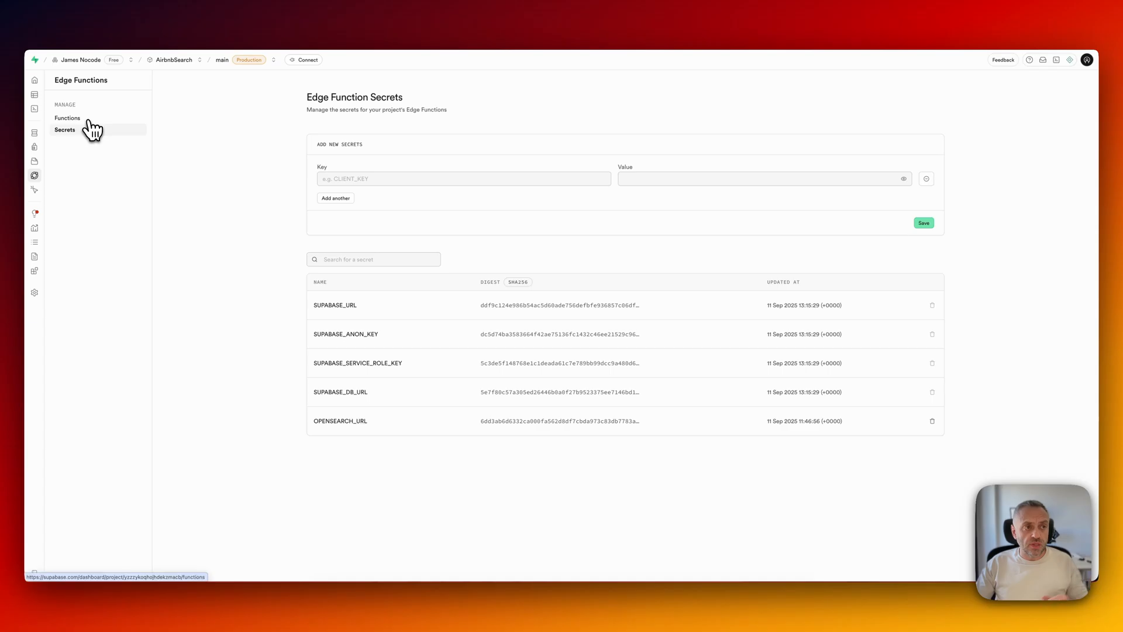
left_click(67, 118)
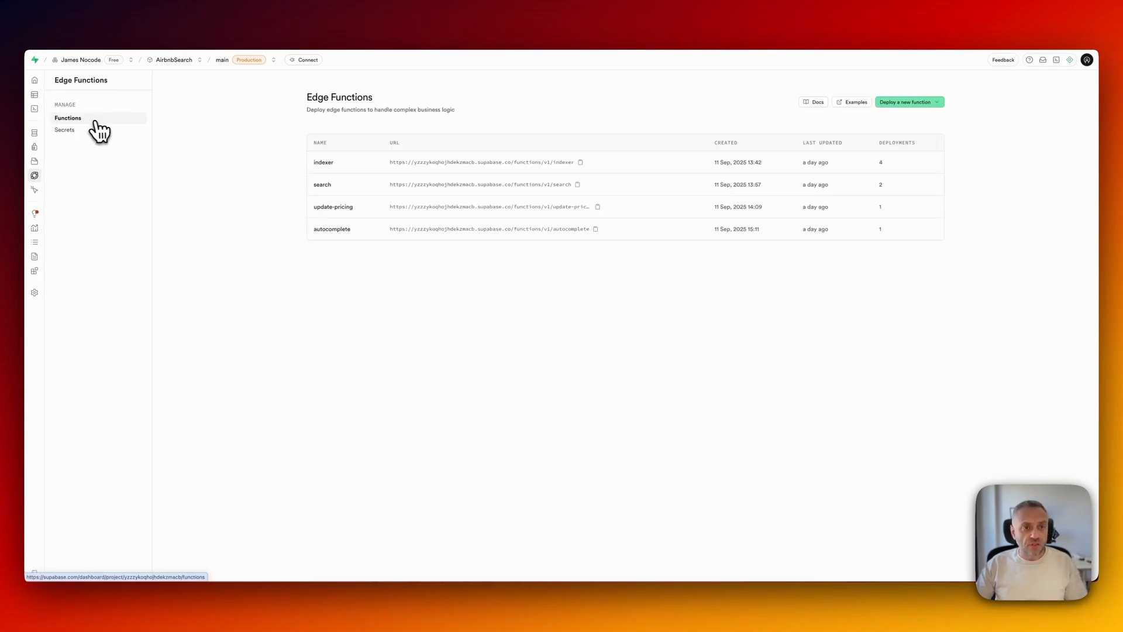
mouse_move(426, 194)
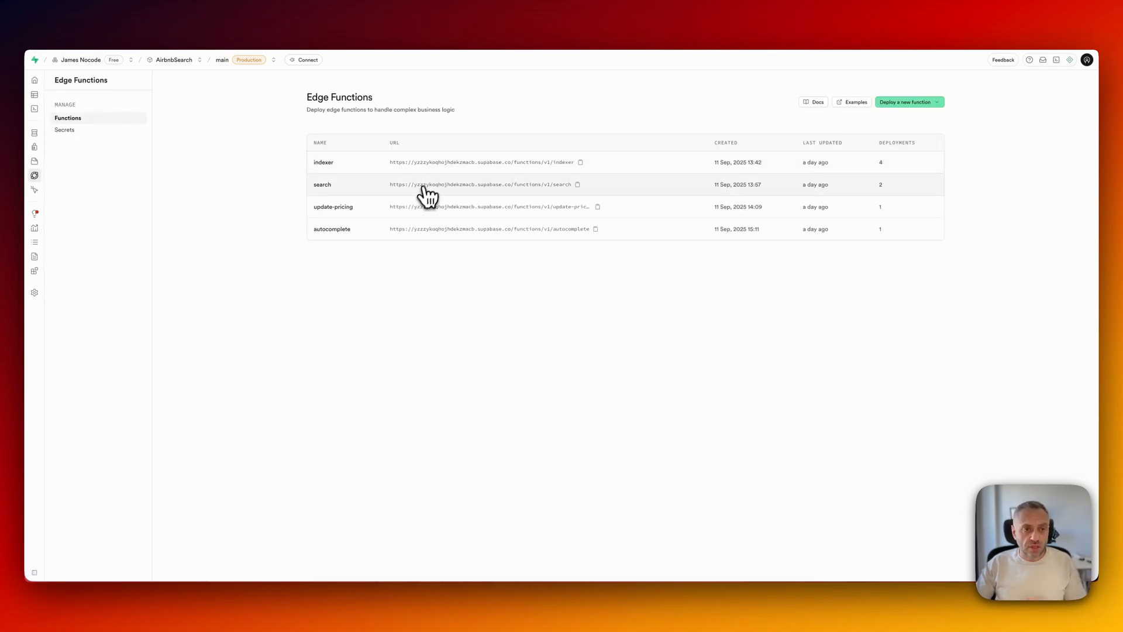
mouse_move(435, 238)
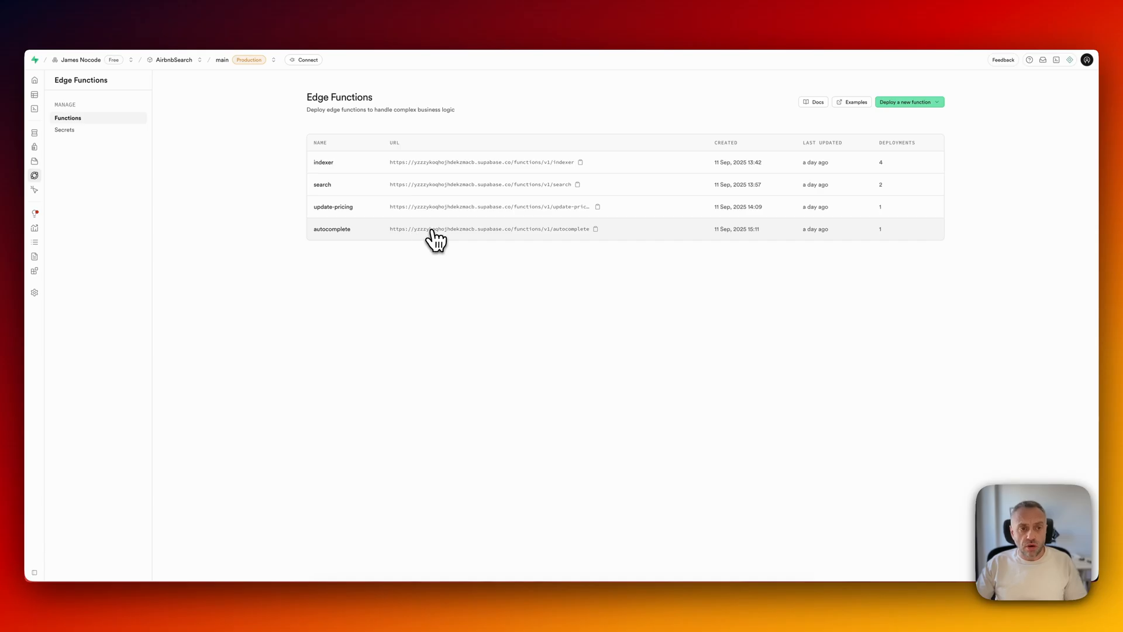
mouse_move(422, 215)
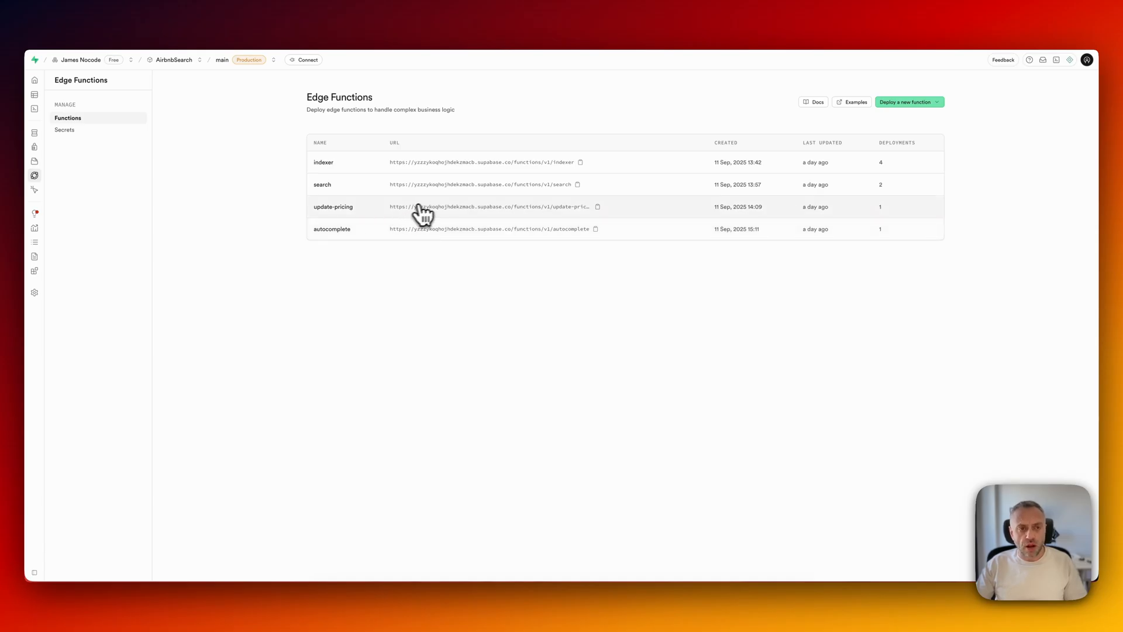
mouse_move(445, 174)
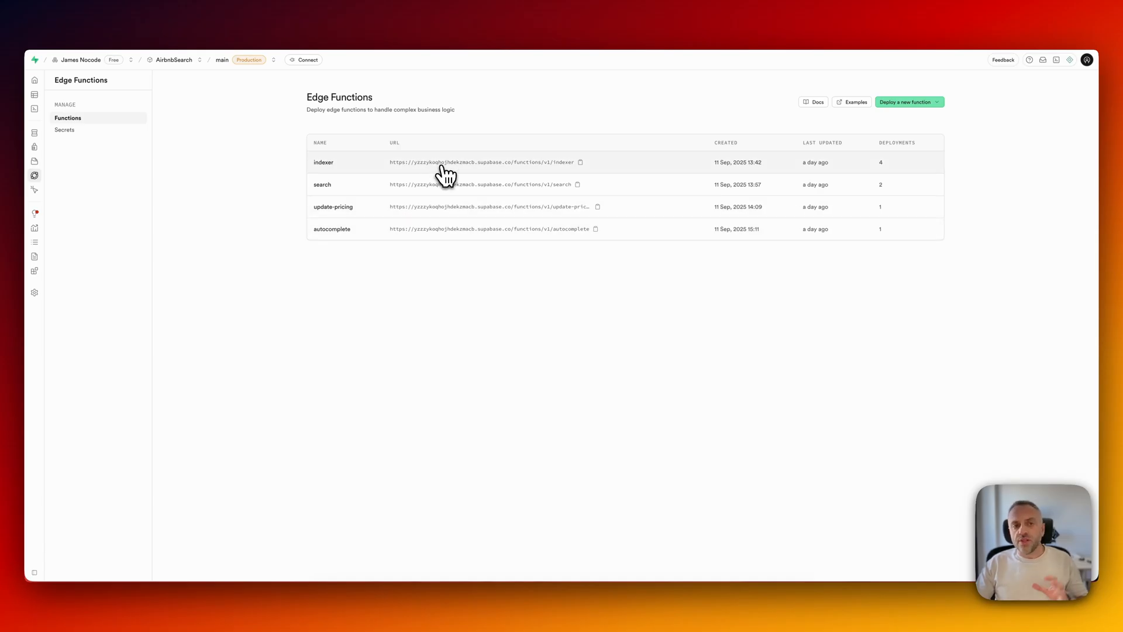
mouse_move(446, 172)
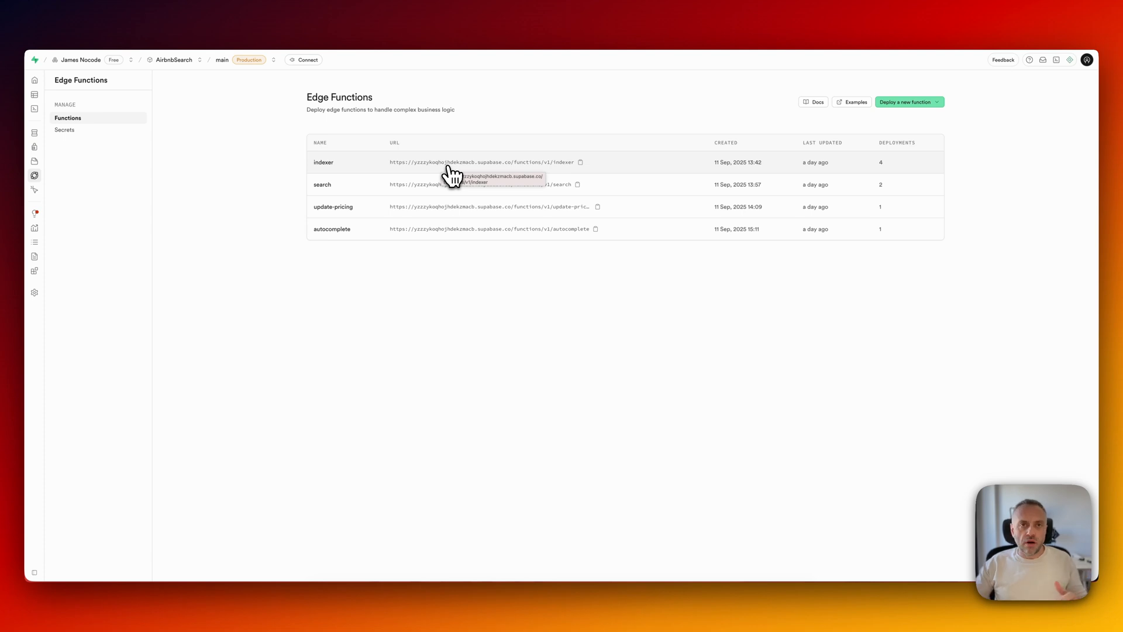
mouse_move(408, 212)
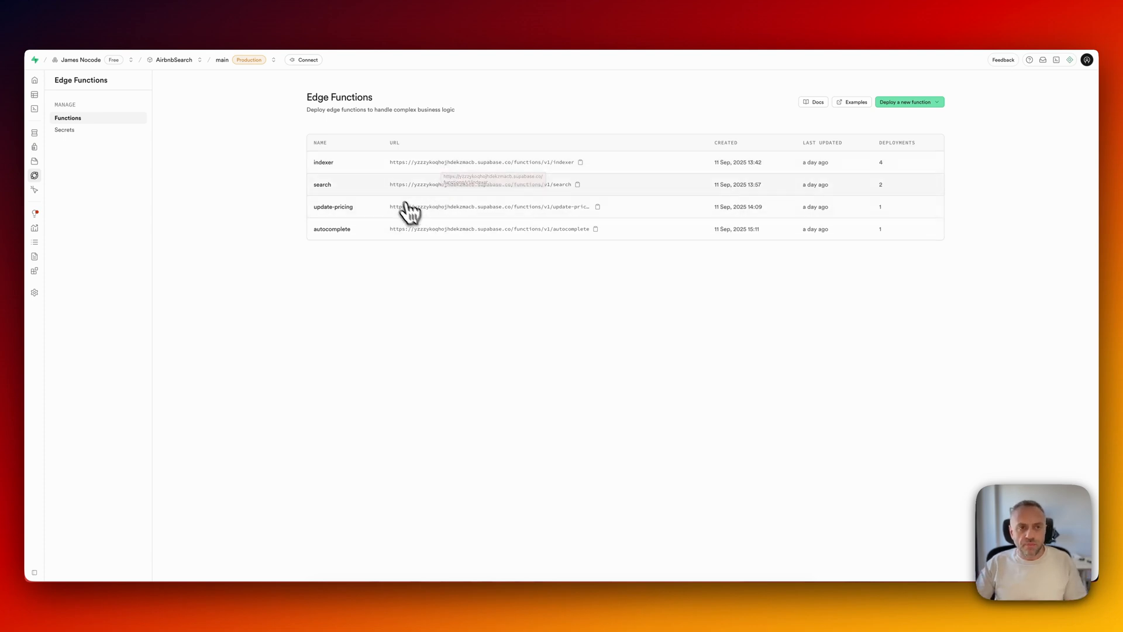
mouse_move(446, 195)
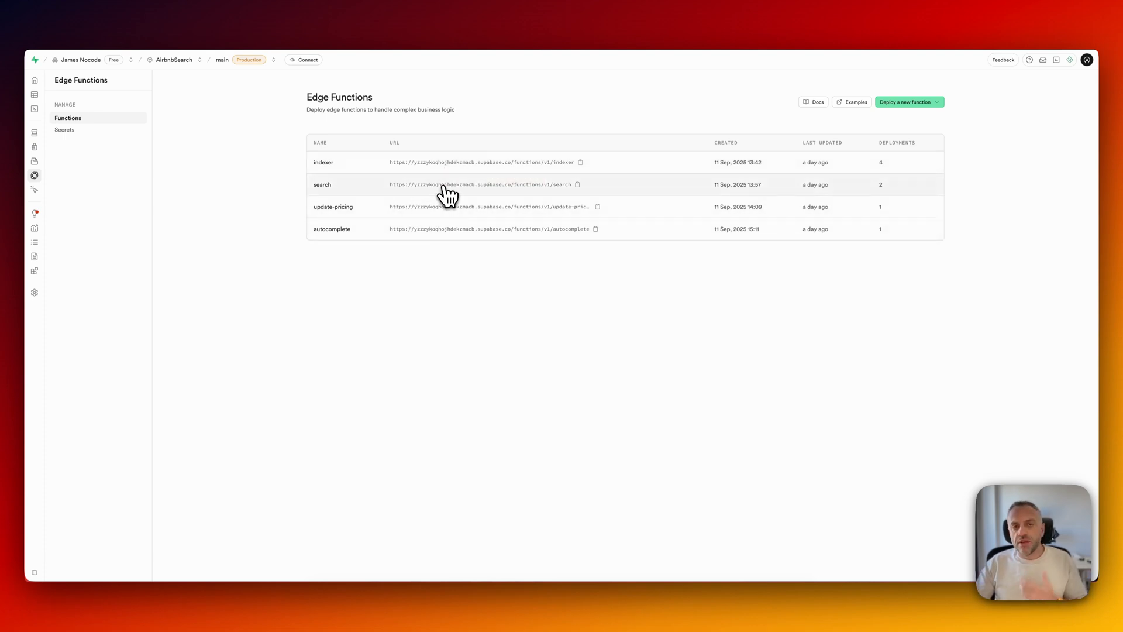
left_click(331, 228)
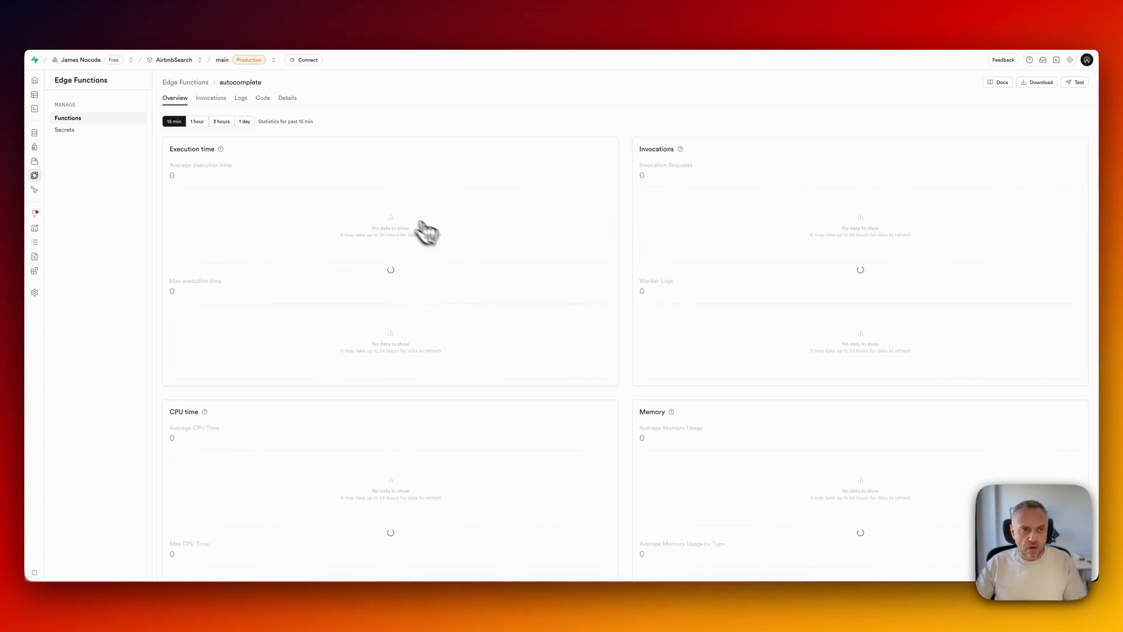
Scroll through the autocomplete function's index.ts with its OpenSearch settings and suggest query.
left_click(262, 98)
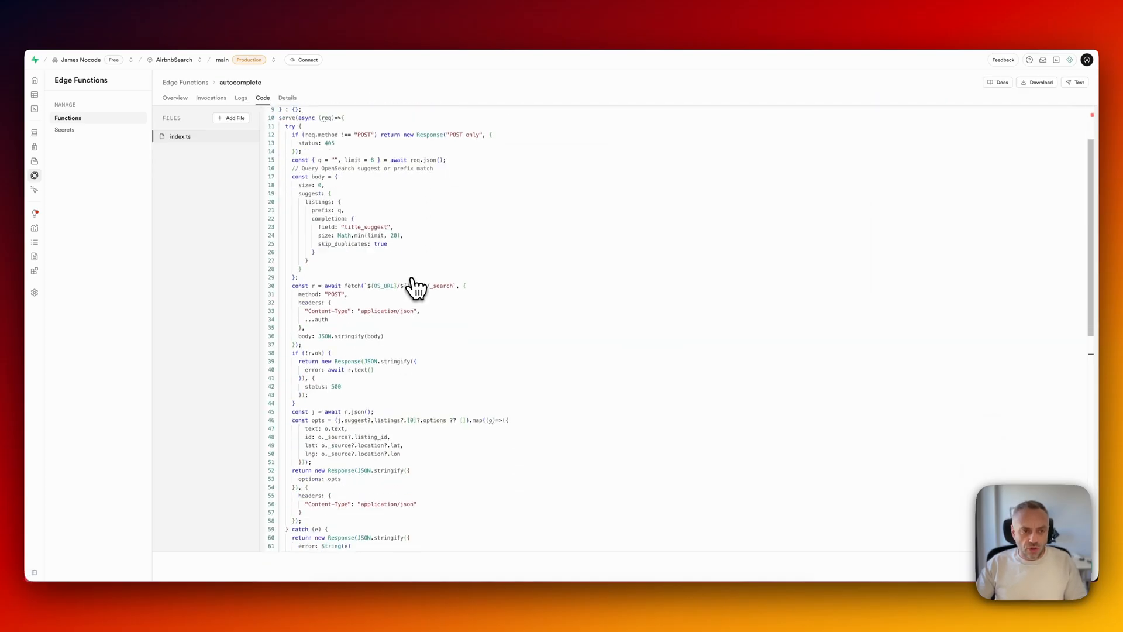
scroll("down", 3)
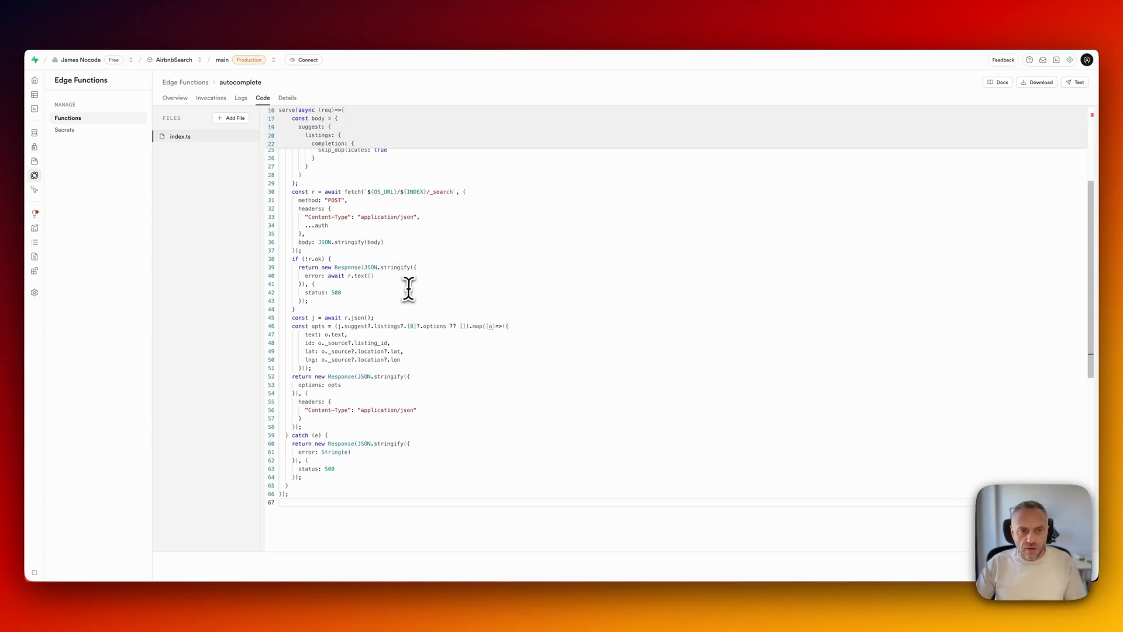
scroll("up", 3)
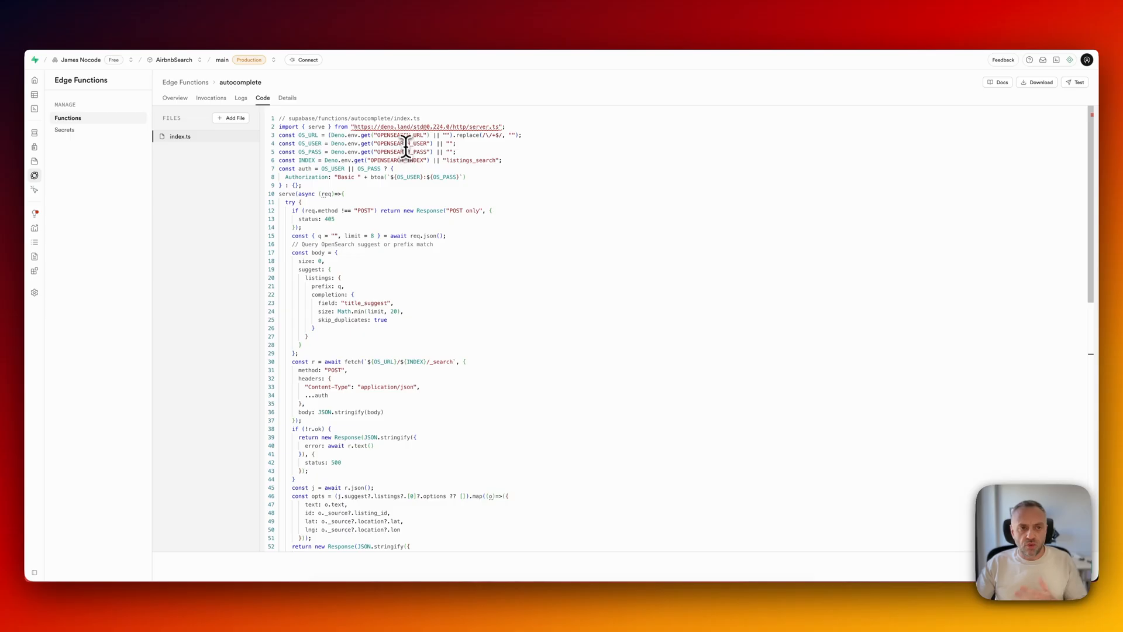
mouse_move(423, 162)
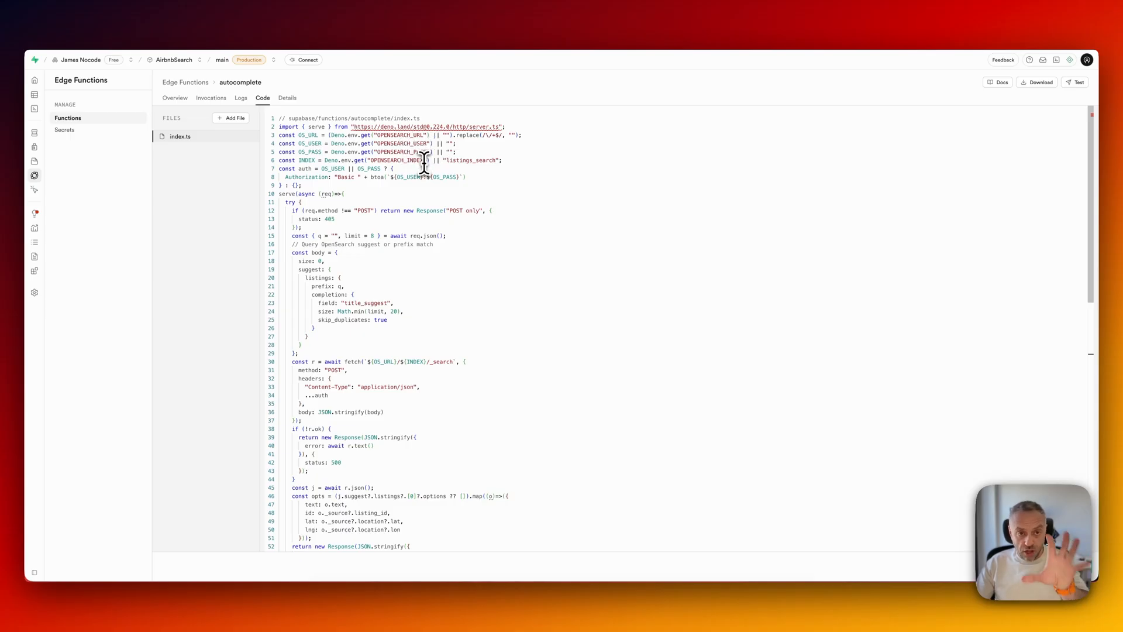
mouse_move(435, 177)
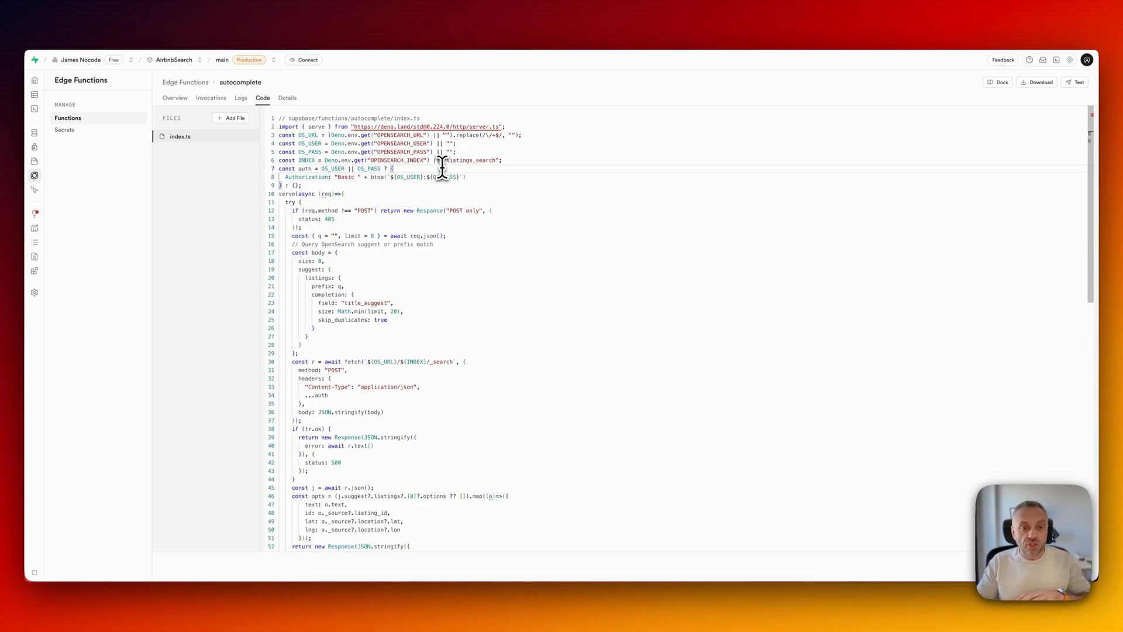
mouse_move(443, 134)
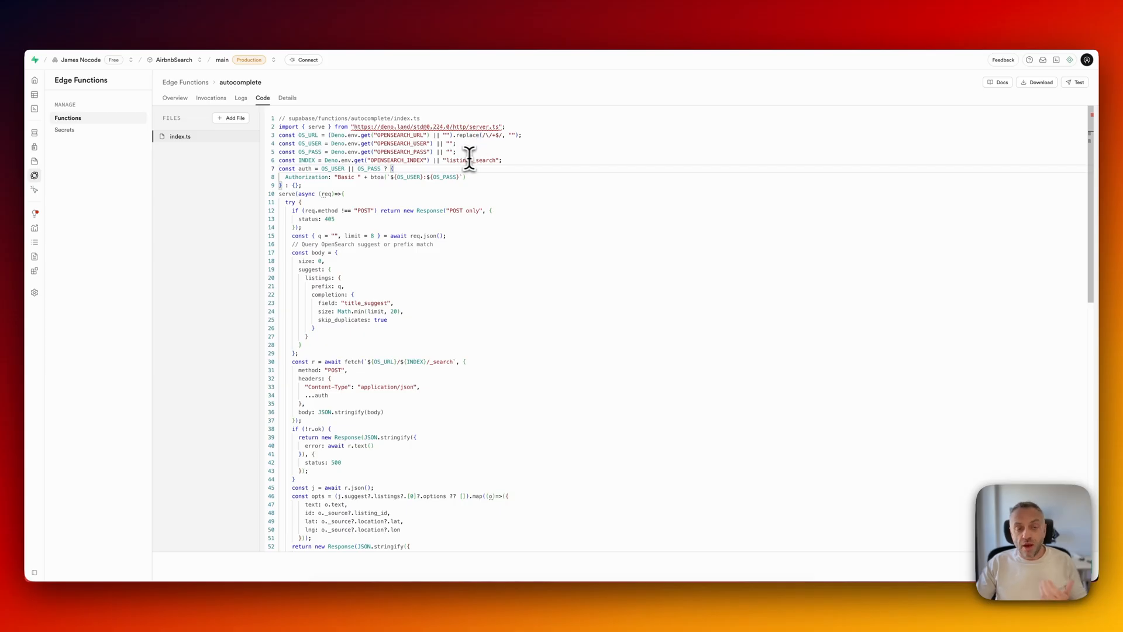
mouse_move(475, 194)
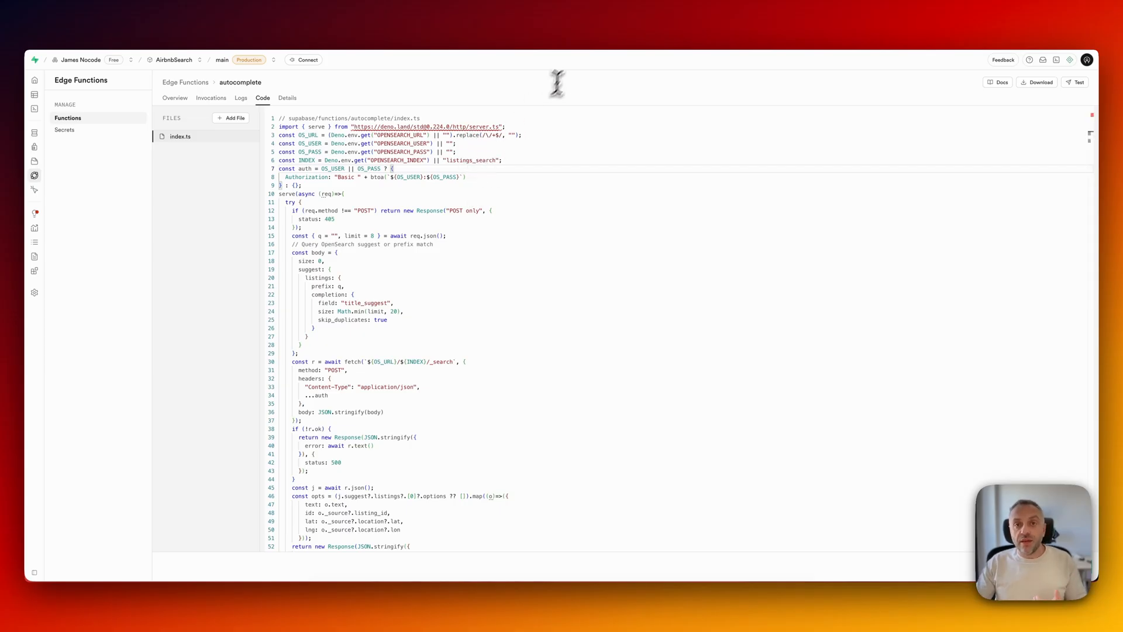
mouse_move(593, 58)
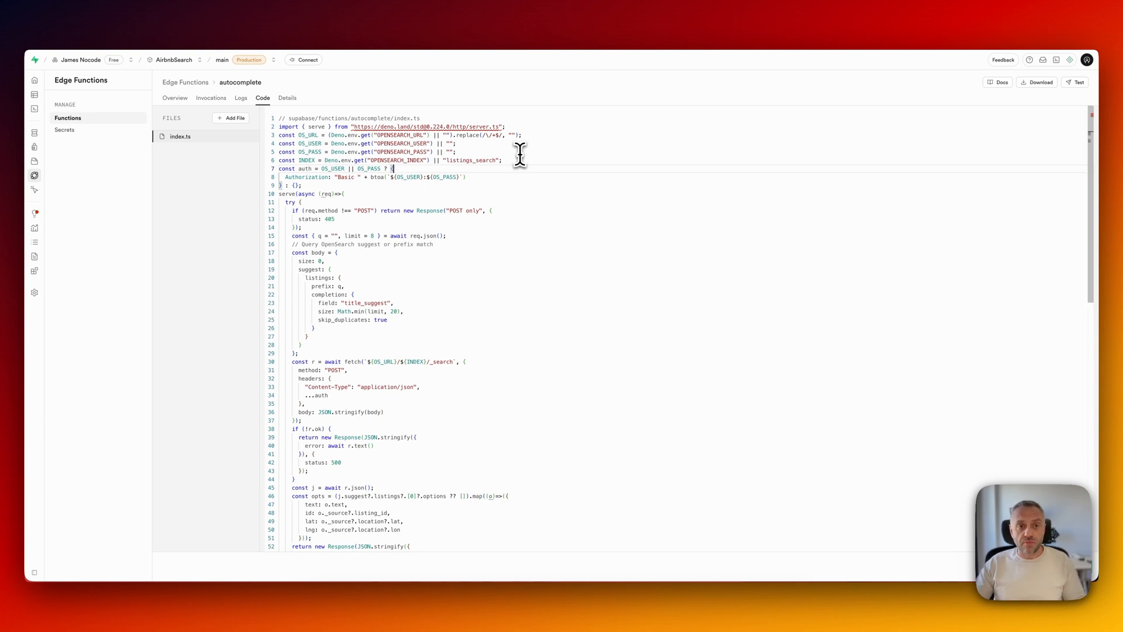
mouse_move(484, 354)
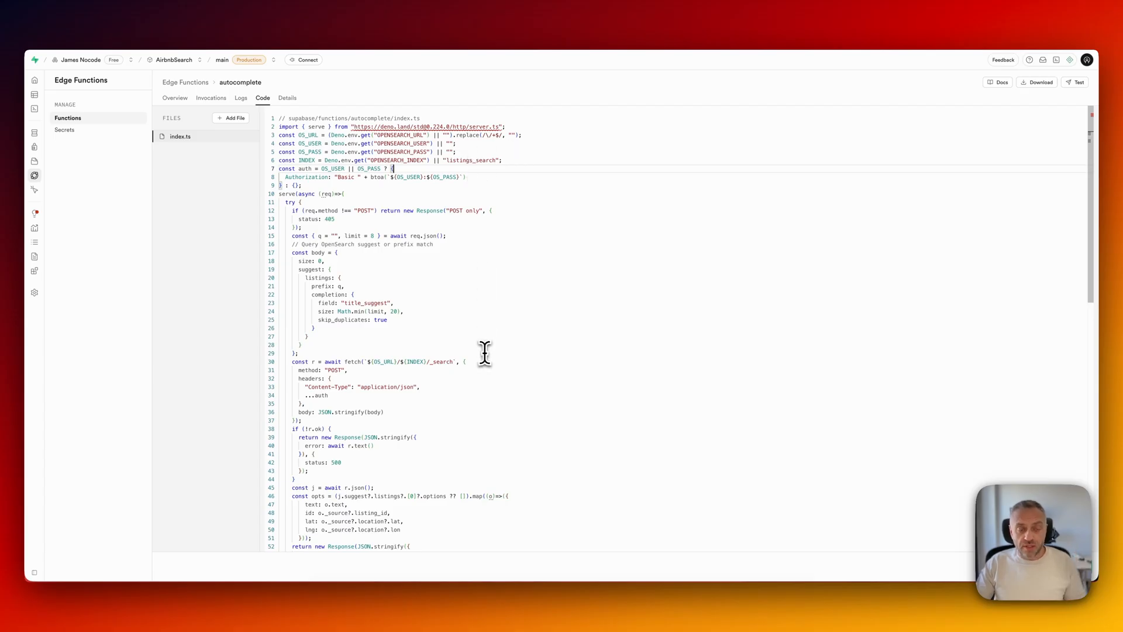
mouse_move(109, 32)
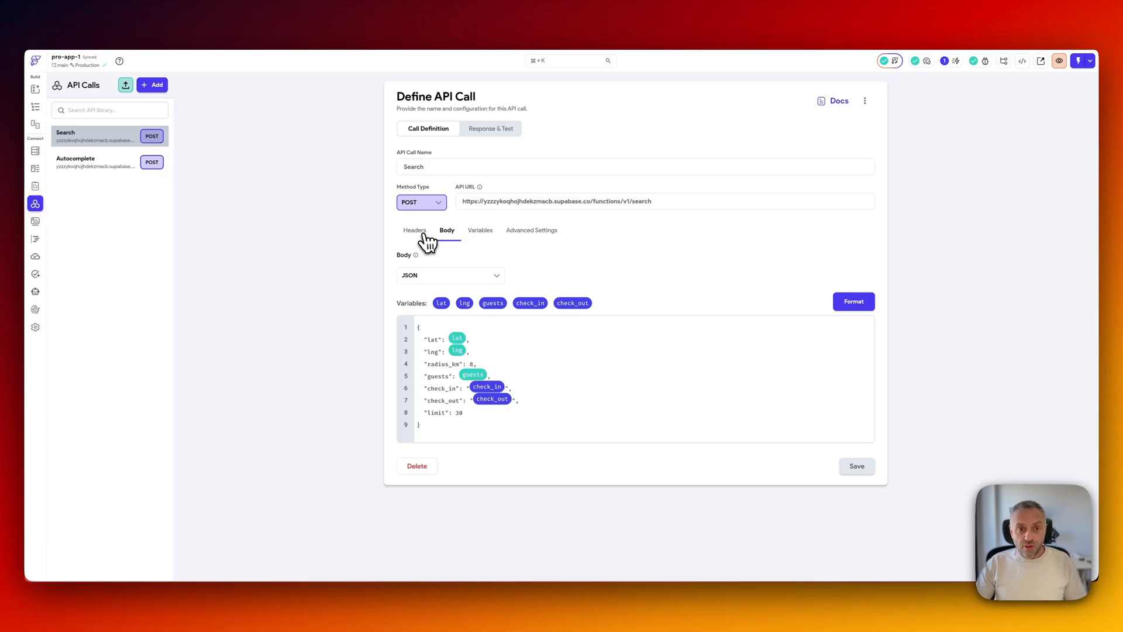
Show the Search call's Authorization bearer token and Content-Type headers.
left_click(414, 230)
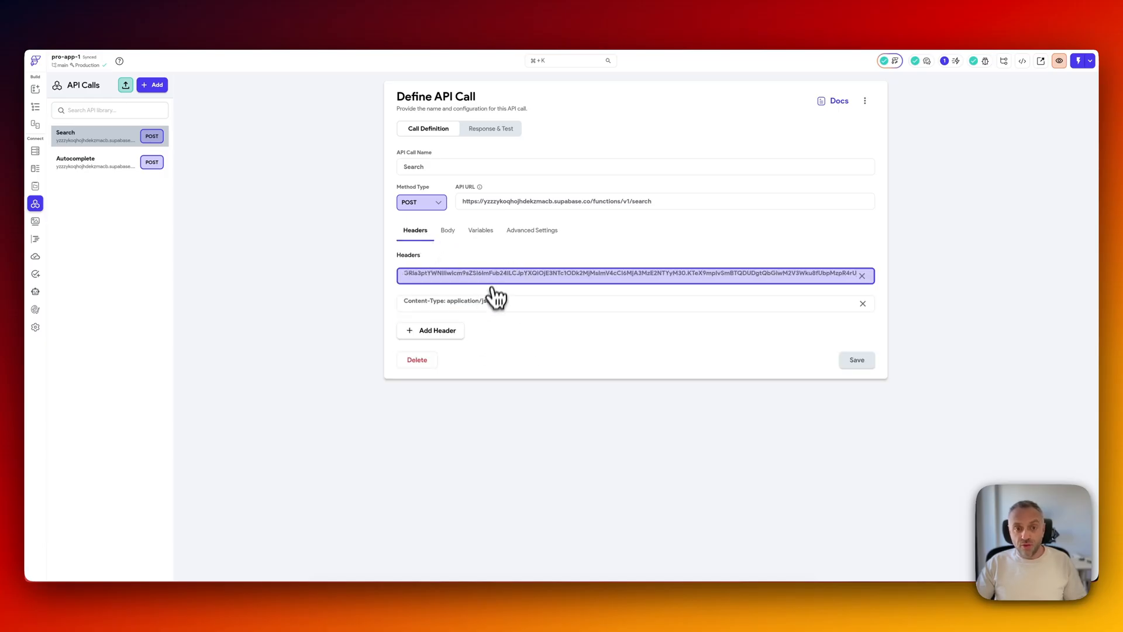
mouse_move(489, 244)
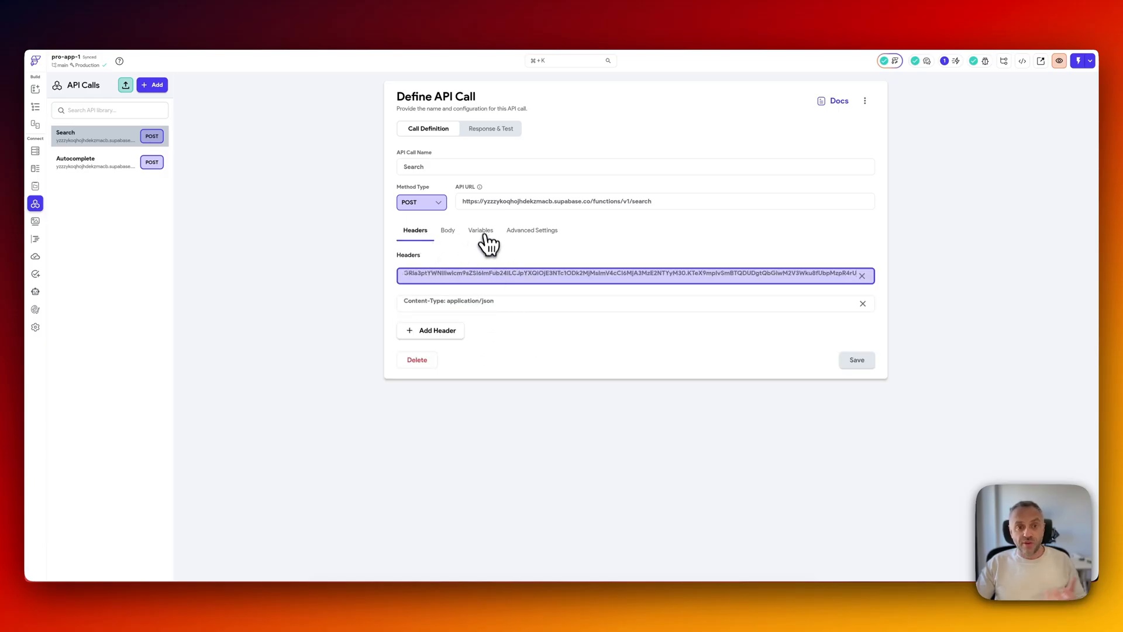
mouse_move(526, 305)
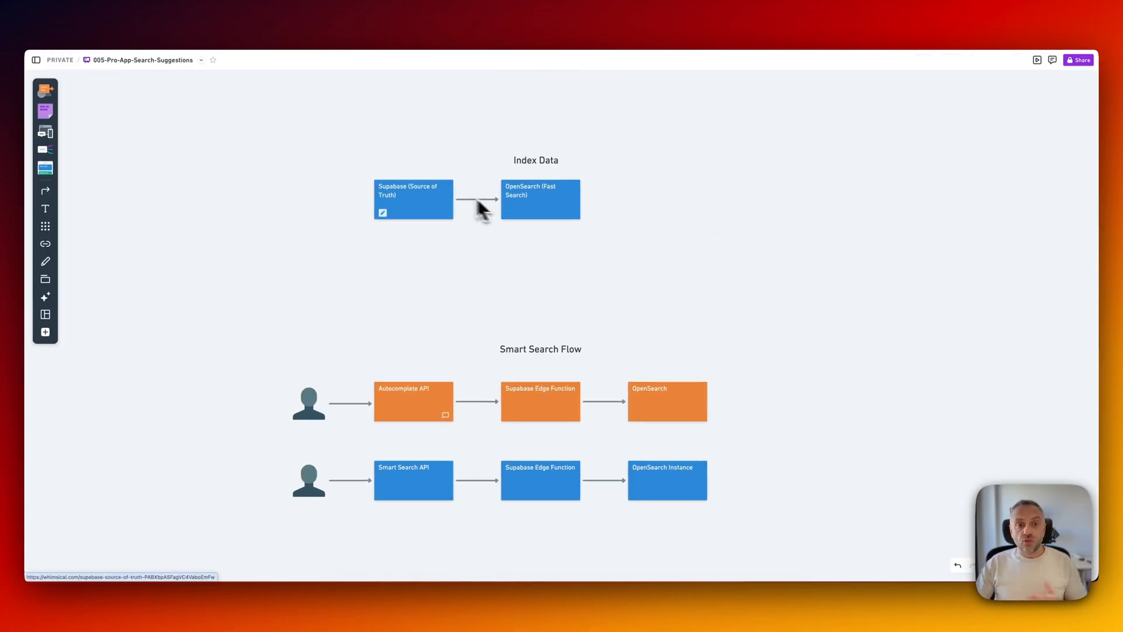
mouse_move(550, 236)
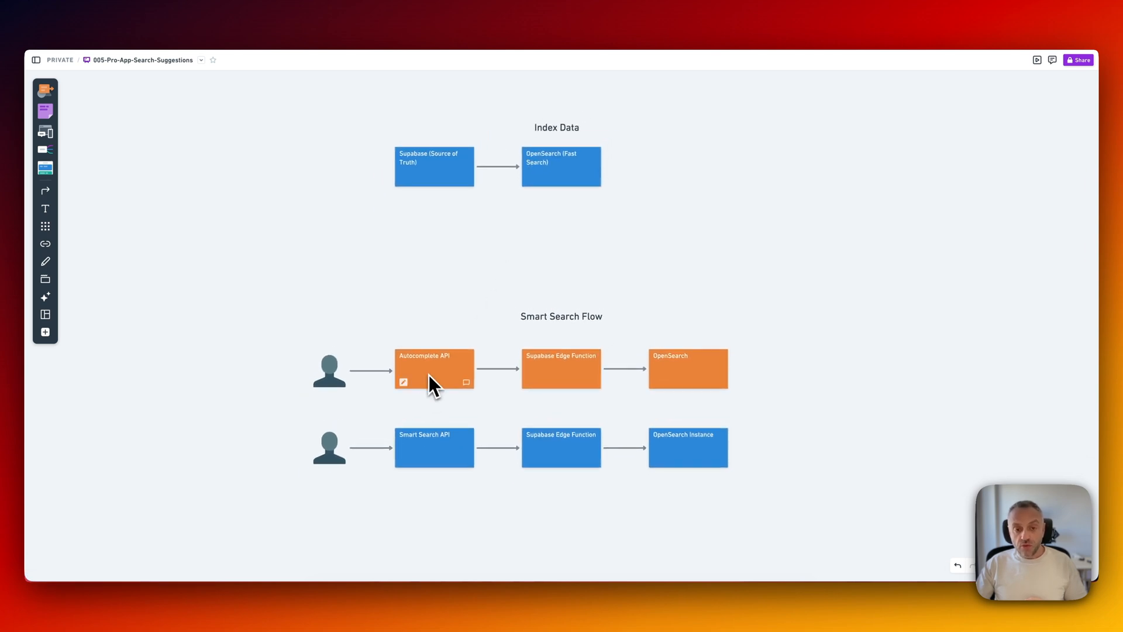
mouse_move(666, 299)
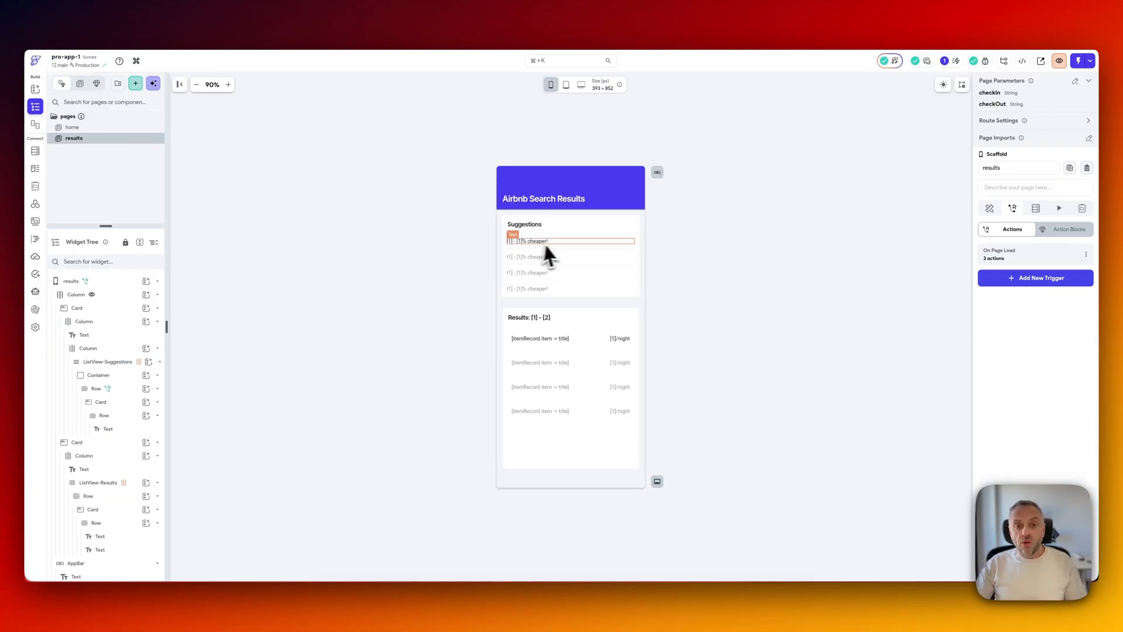
mouse_move(540, 255)
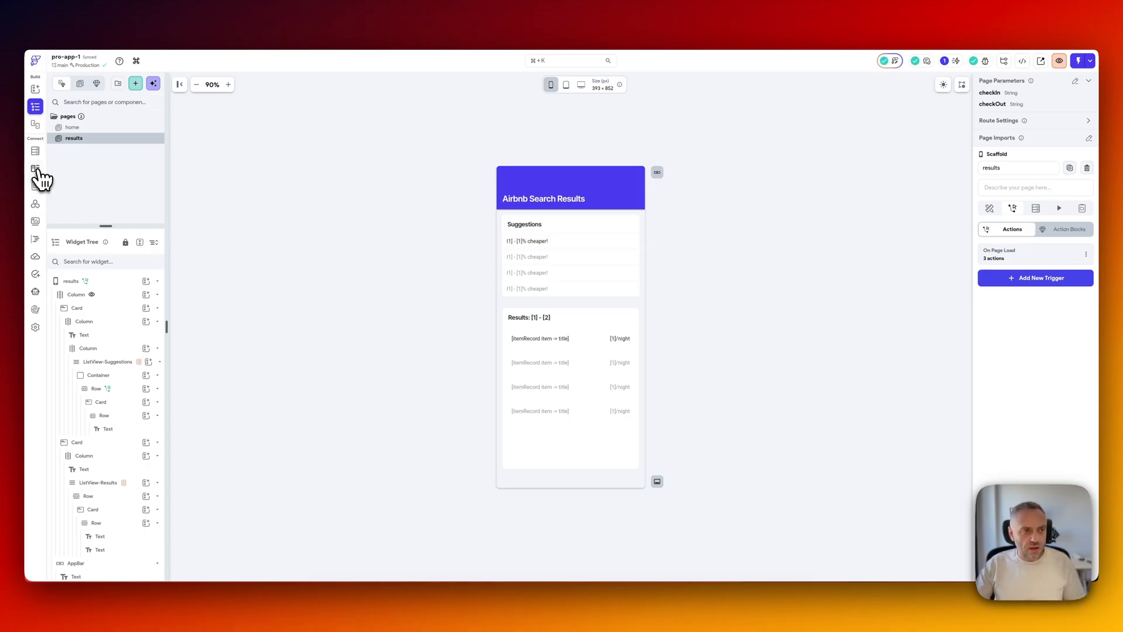
Inspect the ResultType data type in Data Schema, then the suggestions type's fields.
left_click(34, 168)
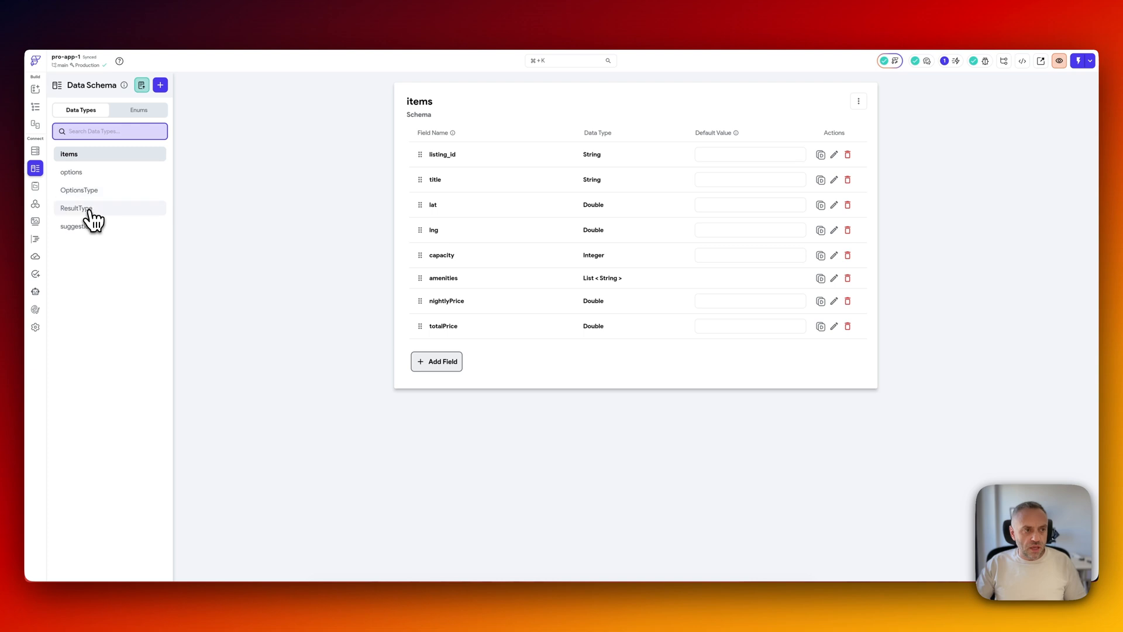
left_click(77, 208)
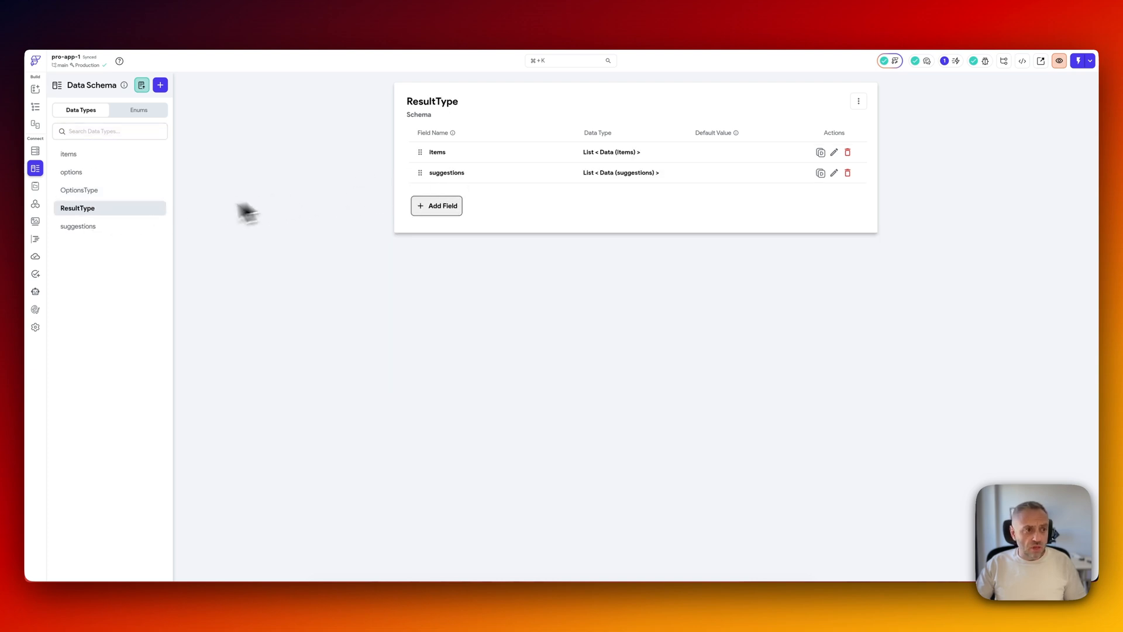
left_click(77, 226)
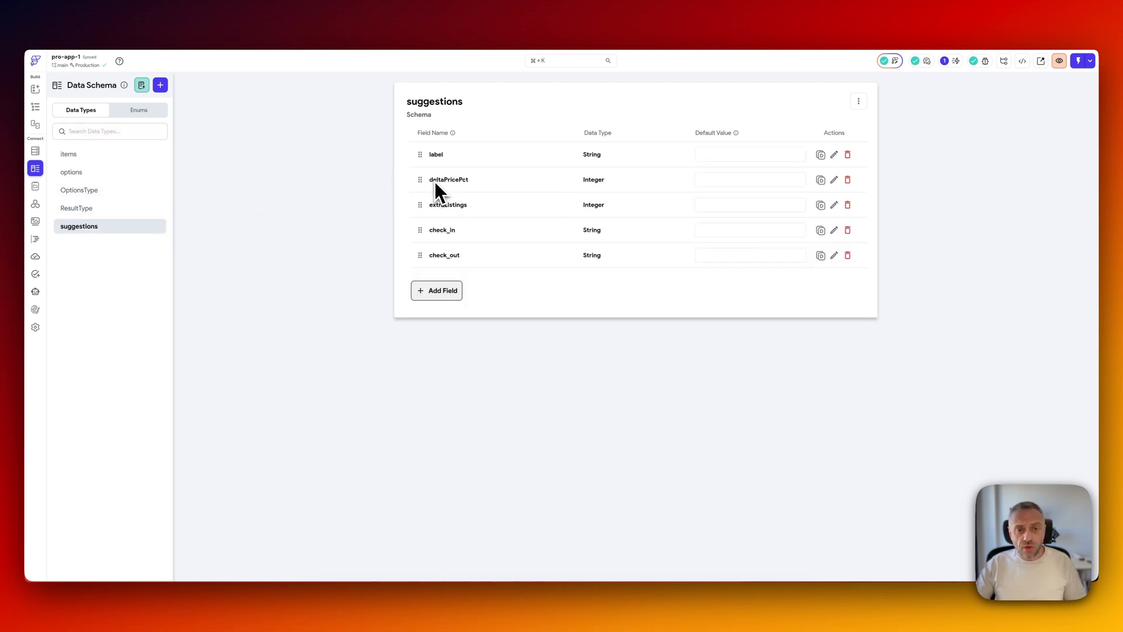
mouse_move(473, 194)
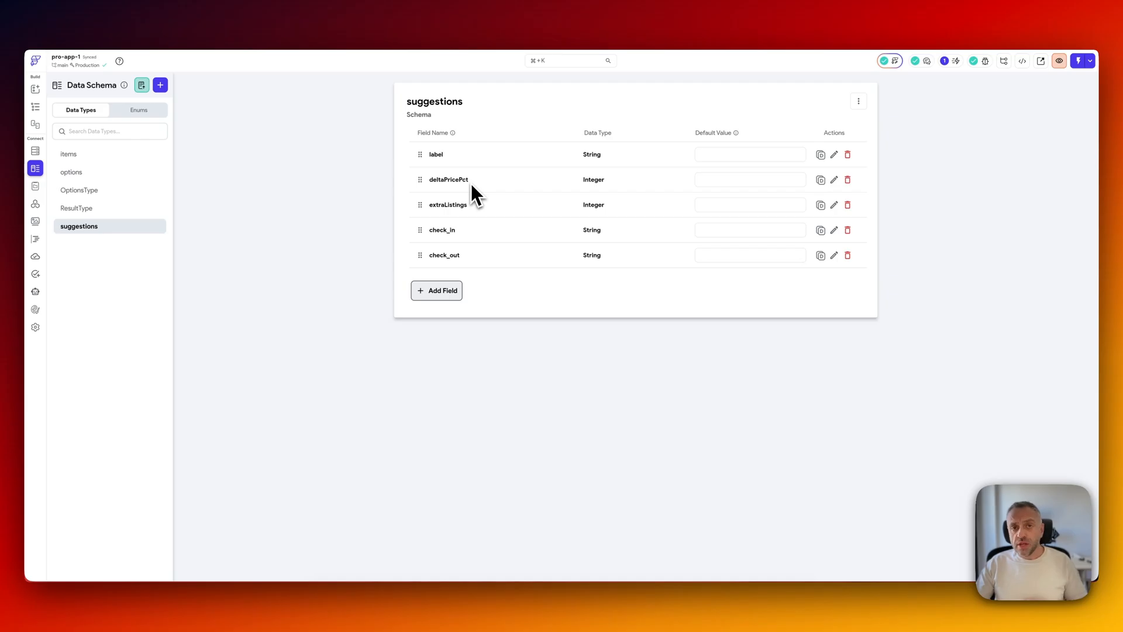
mouse_move(462, 194)
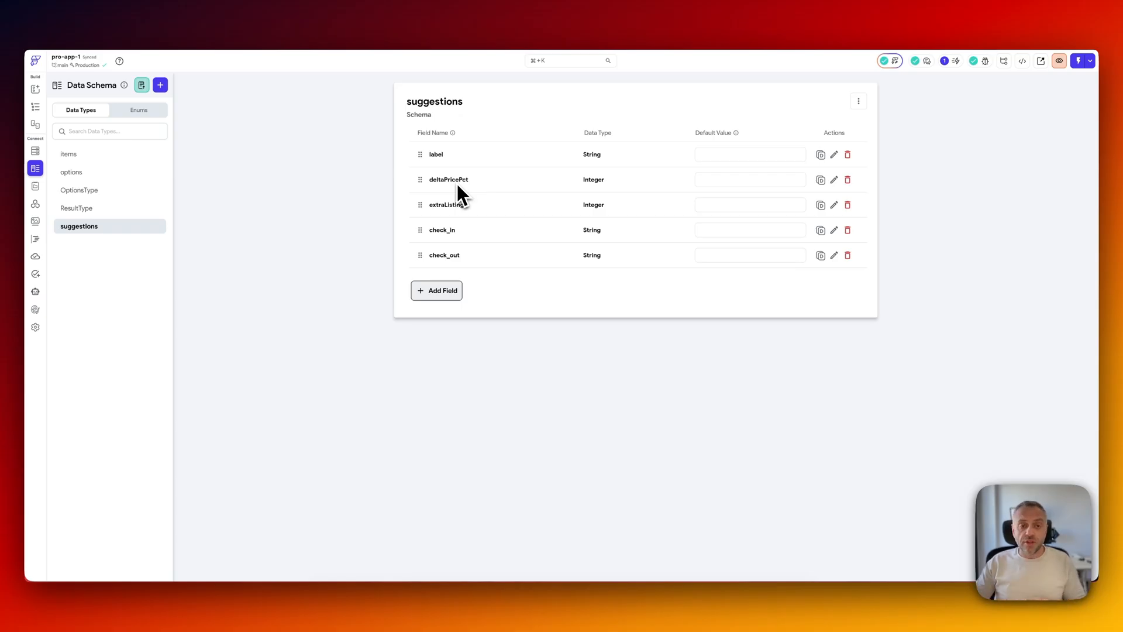
mouse_move(462, 218)
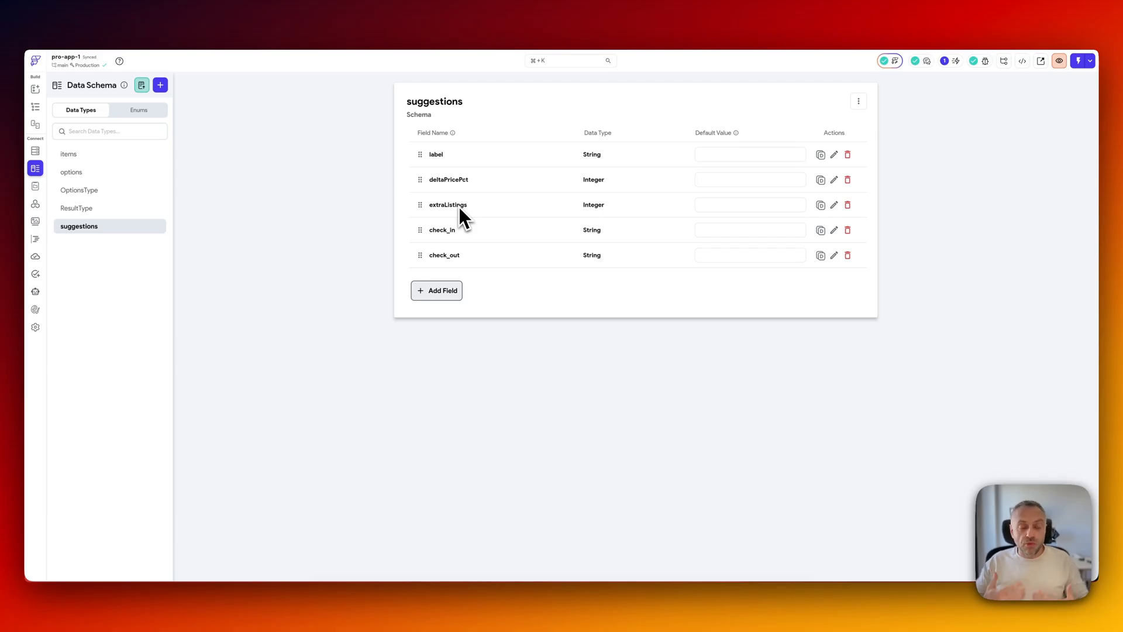
mouse_move(41, 109)
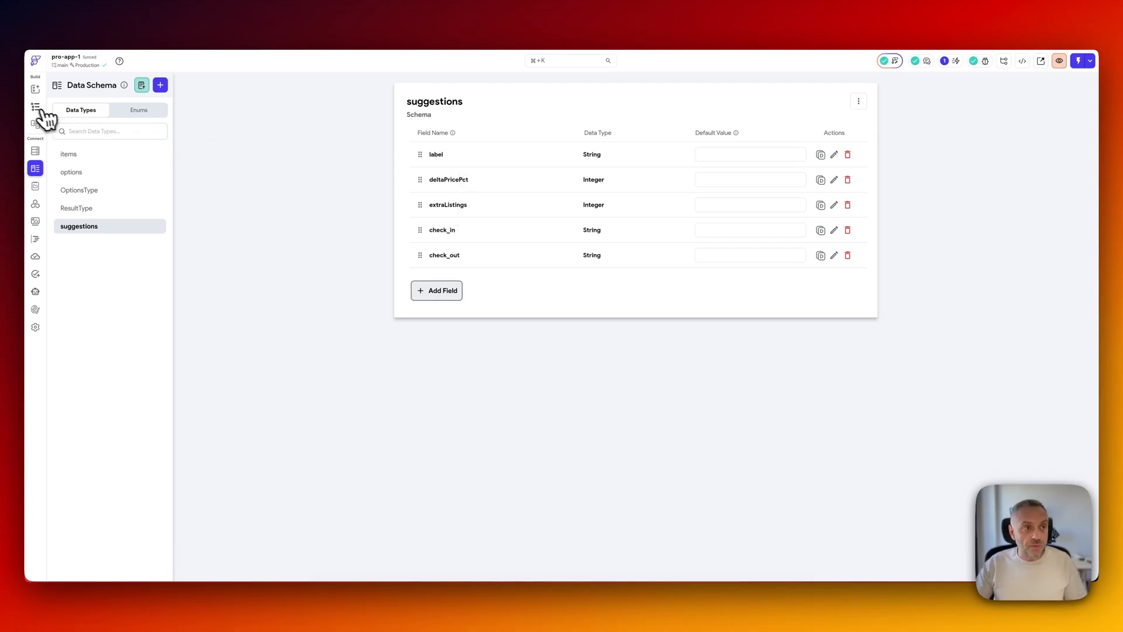
Return to the results page showing the Suggestions and Results lists.
left_click(35, 106)
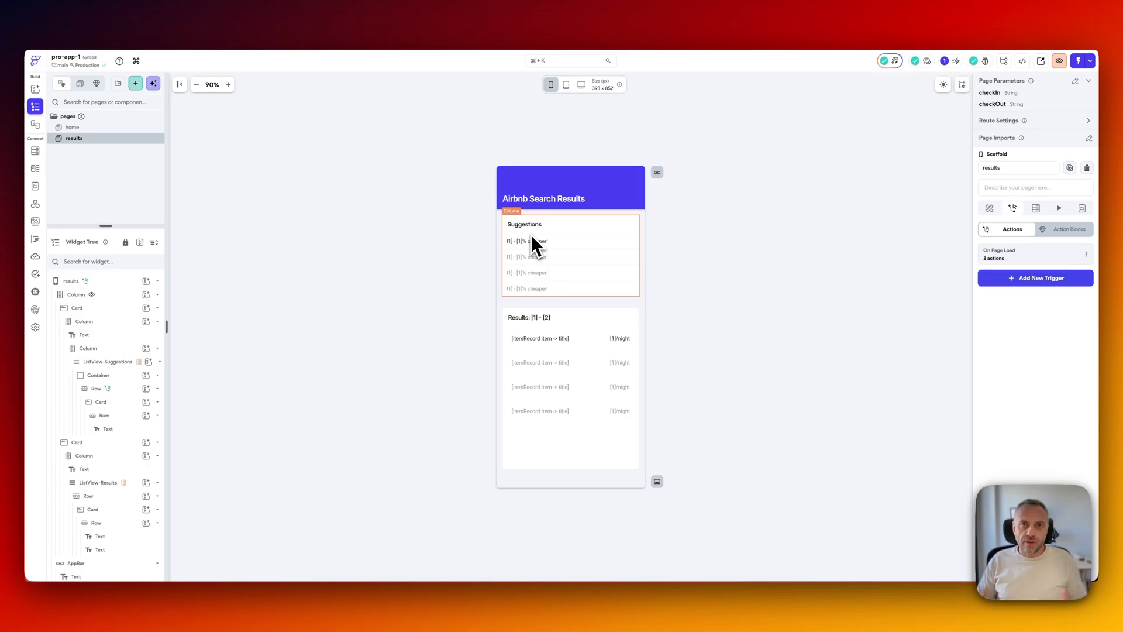
mouse_move(436, 232)
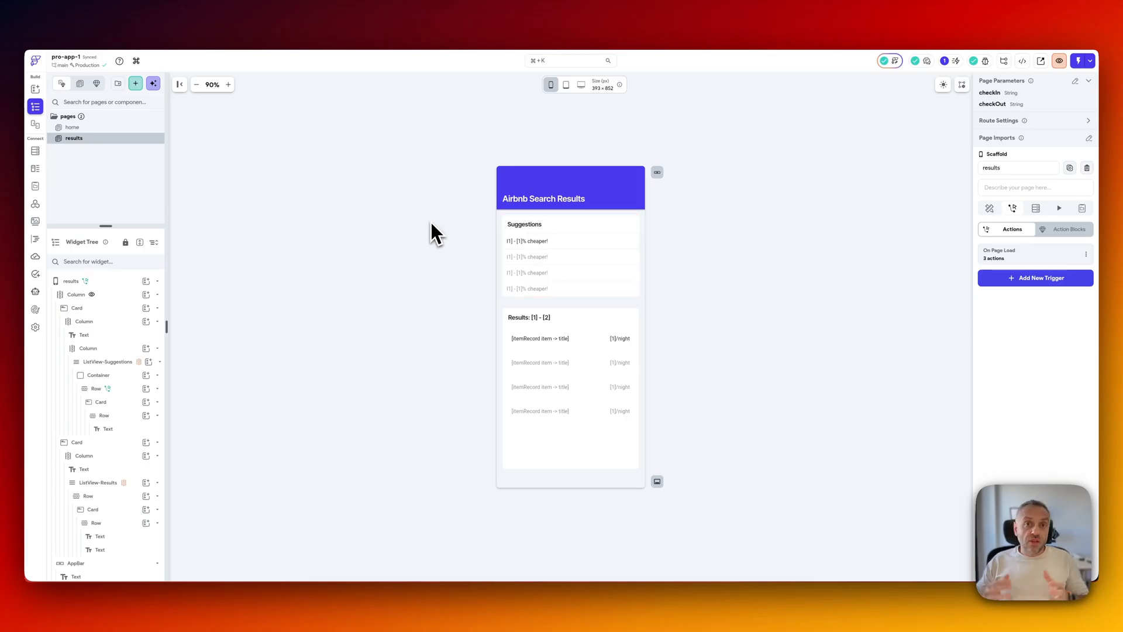